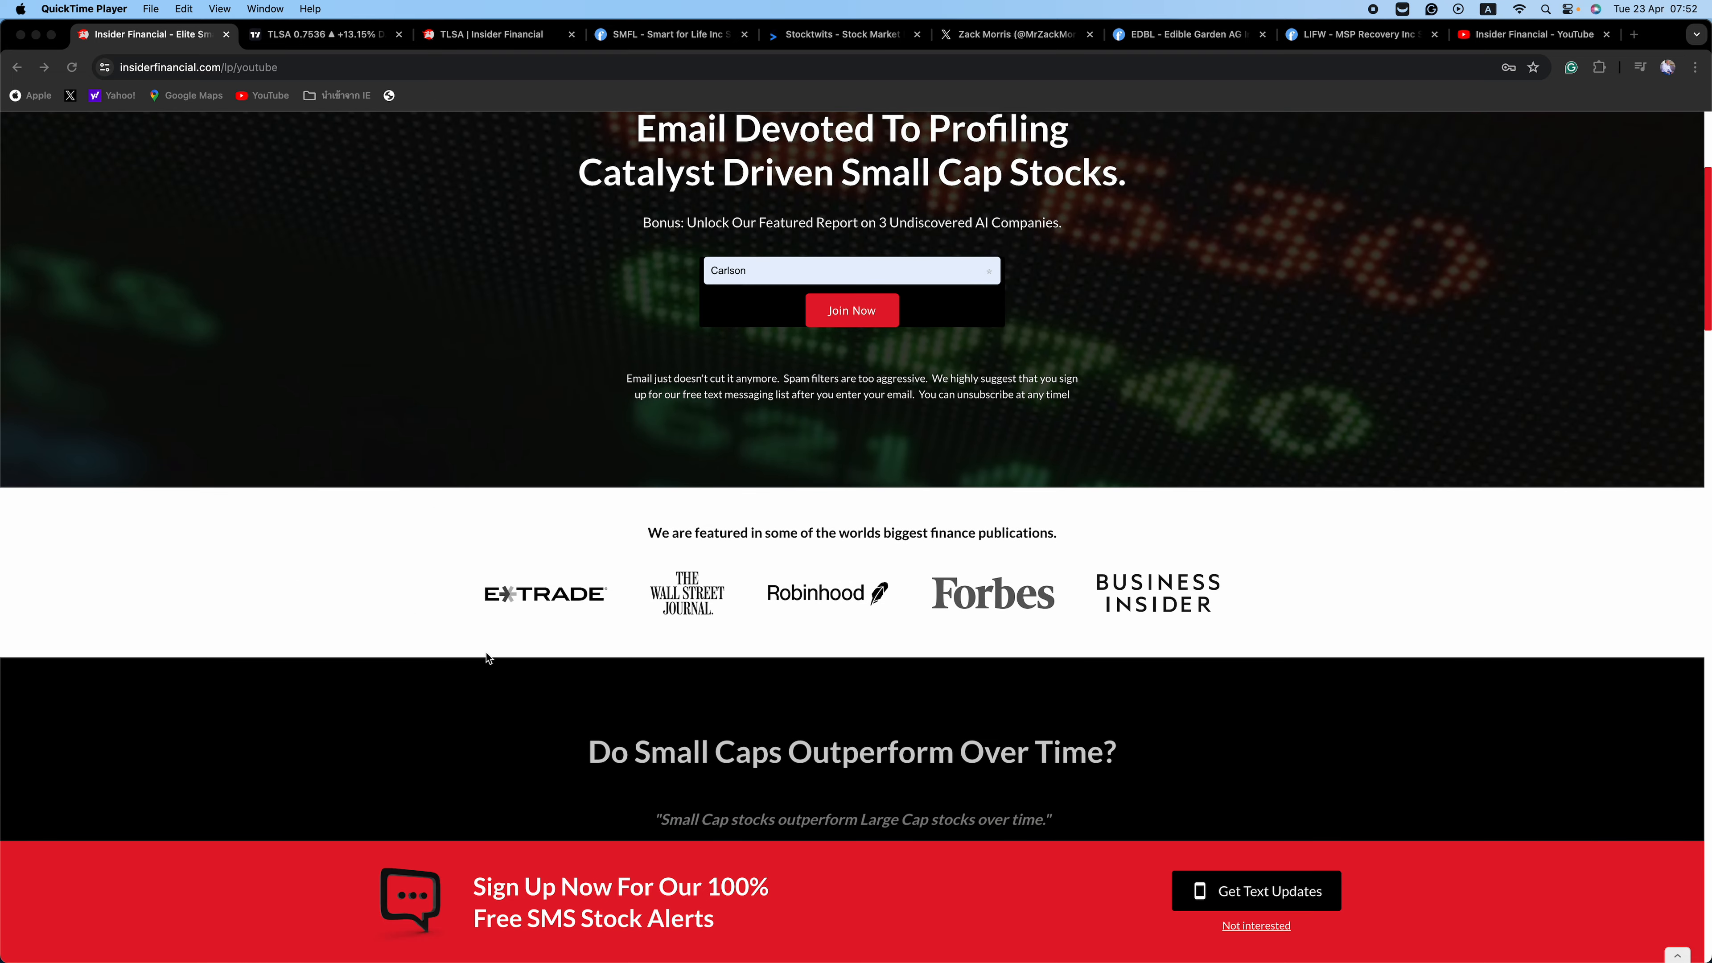
Step: Scroll the current page, then bring up the TLSA daily chart in the TradingView tab
scroll("down", 3)
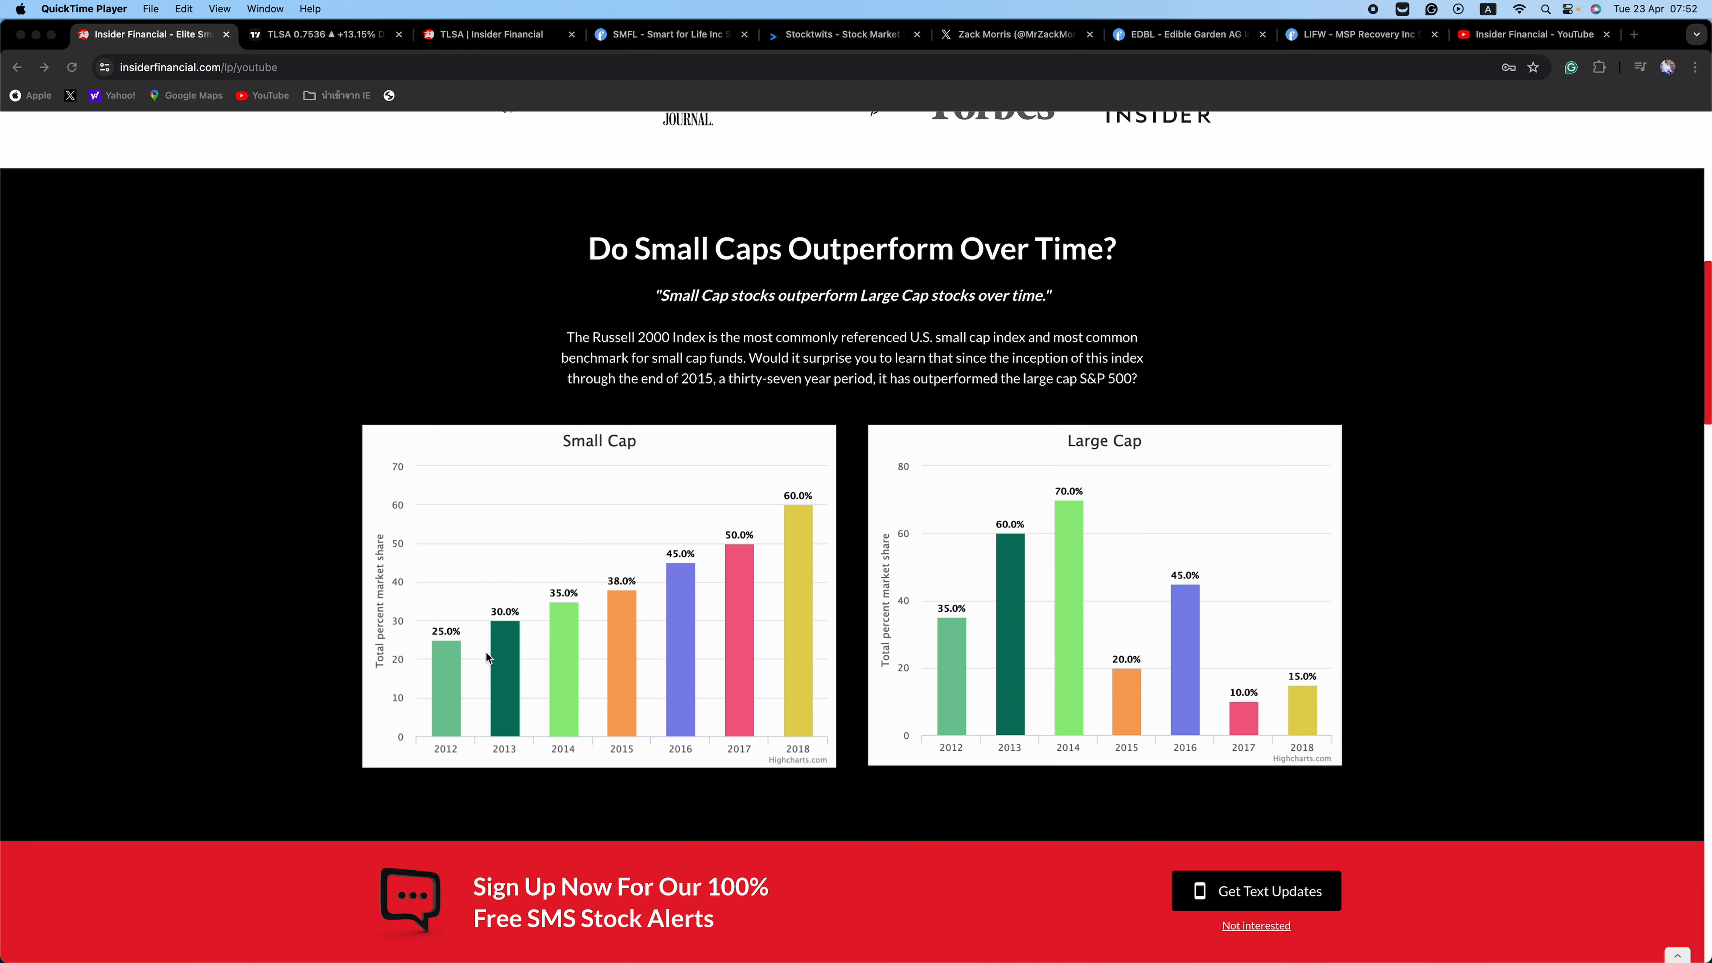
scroll("down", 3)
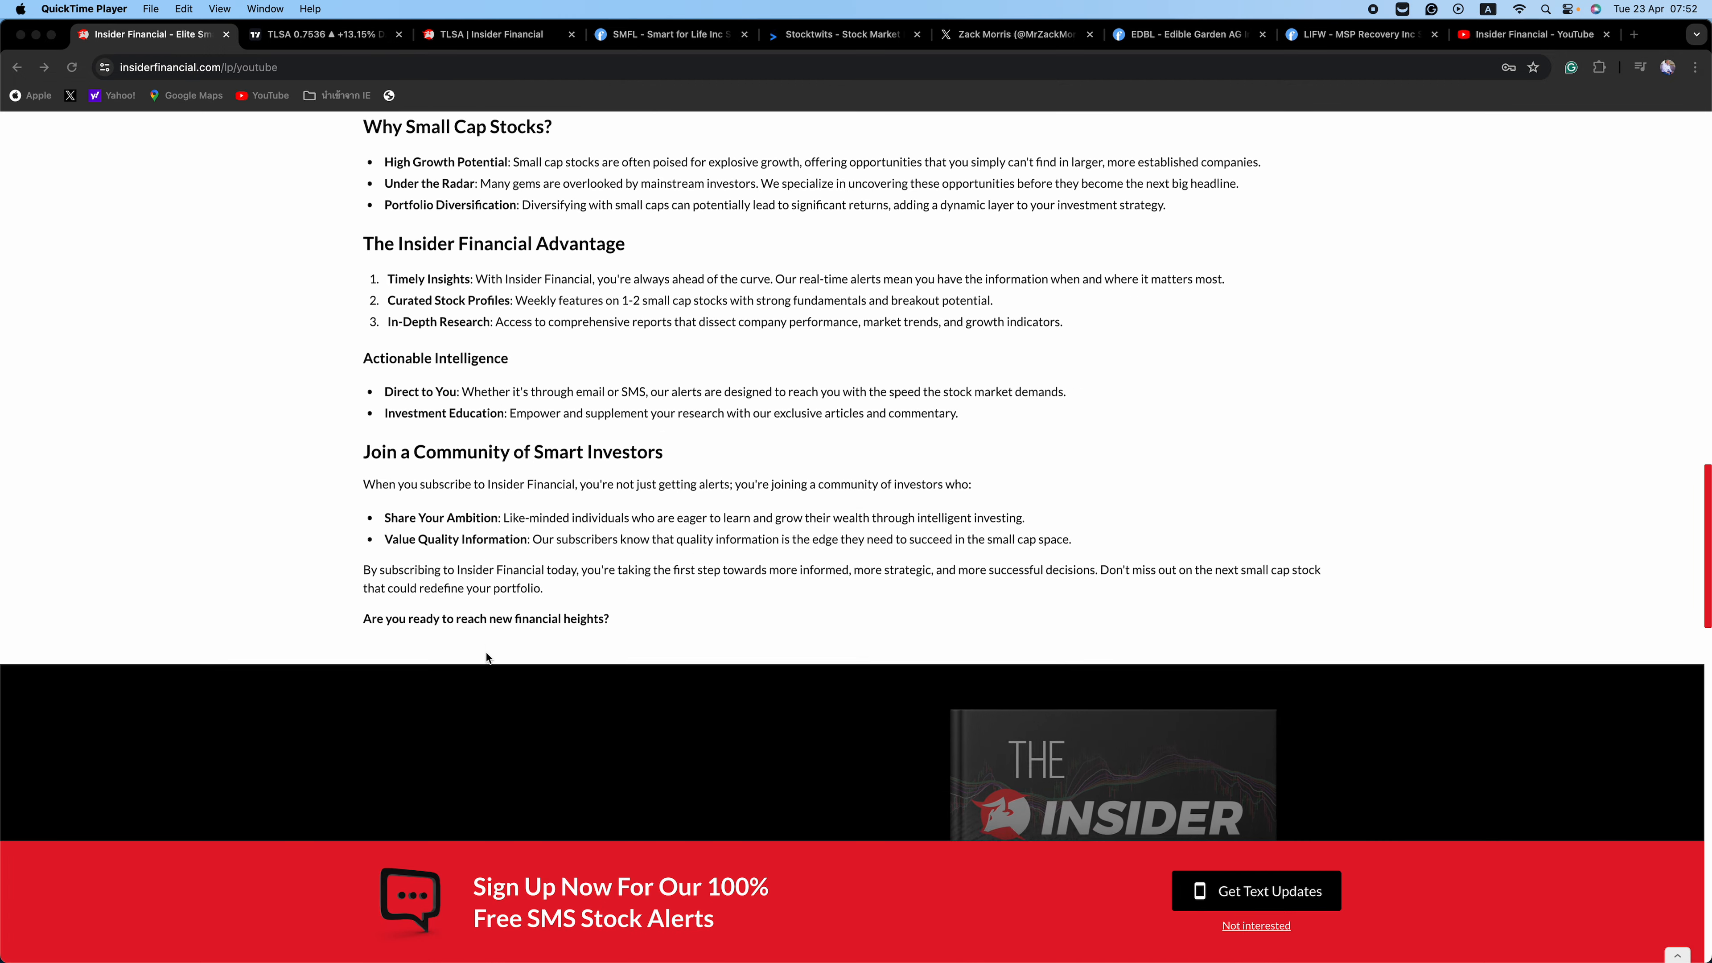
scroll("down", 3)
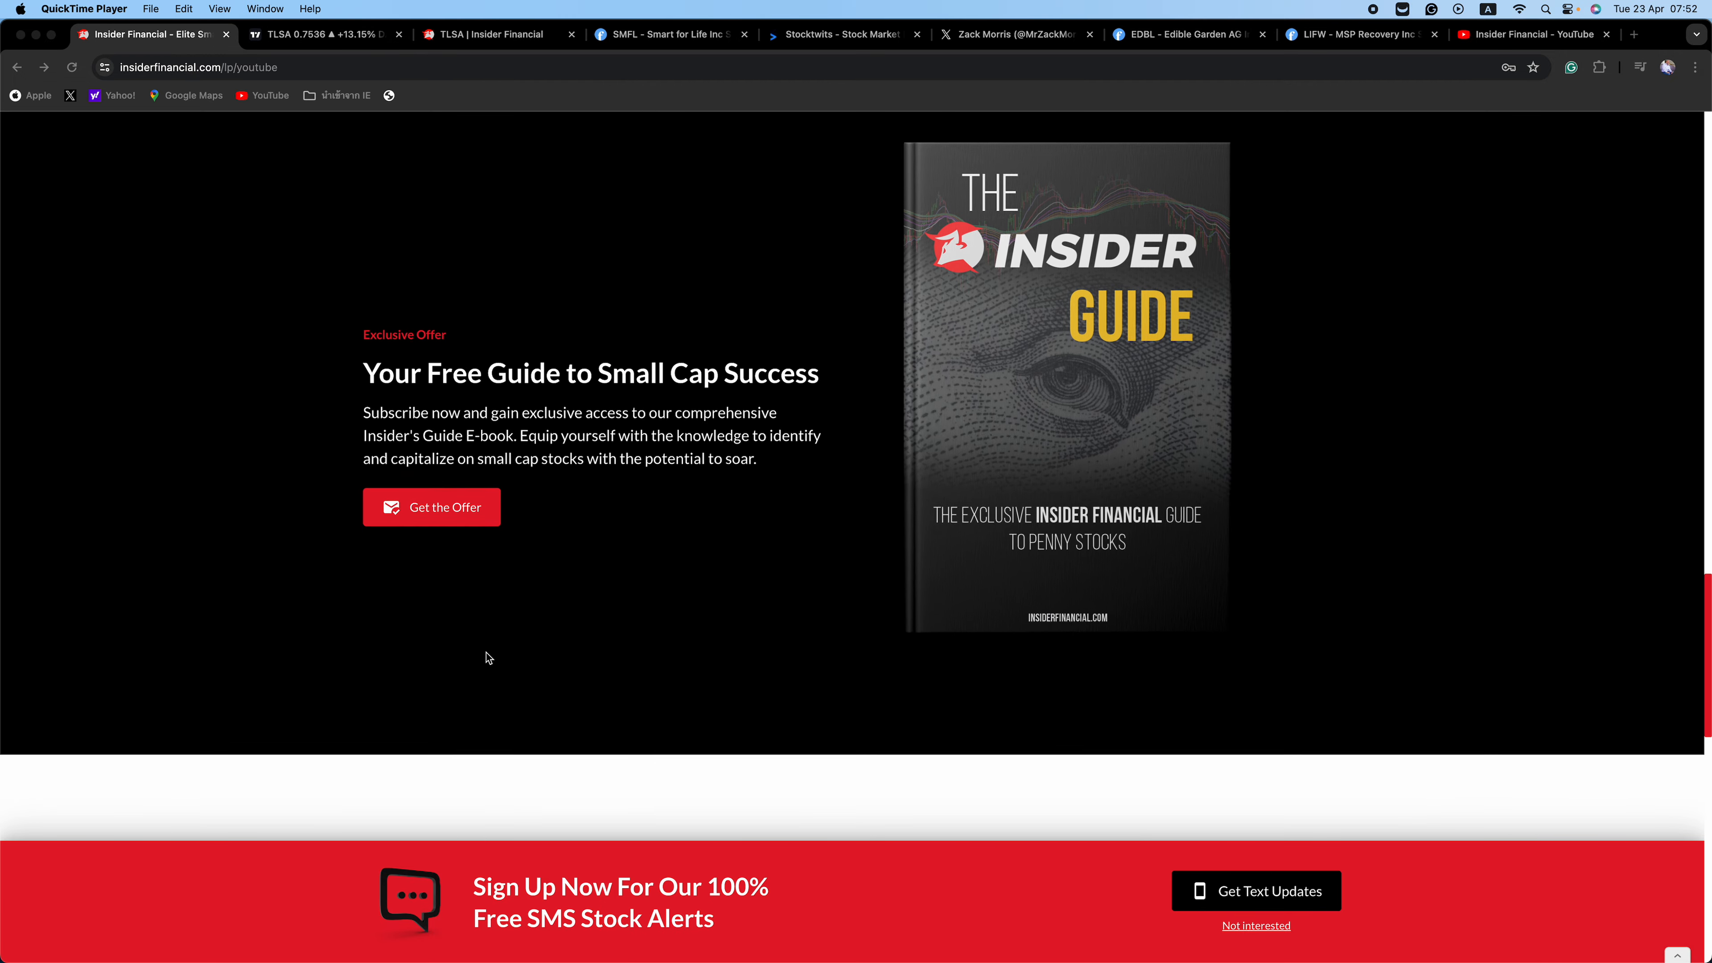
scroll("down", 3)
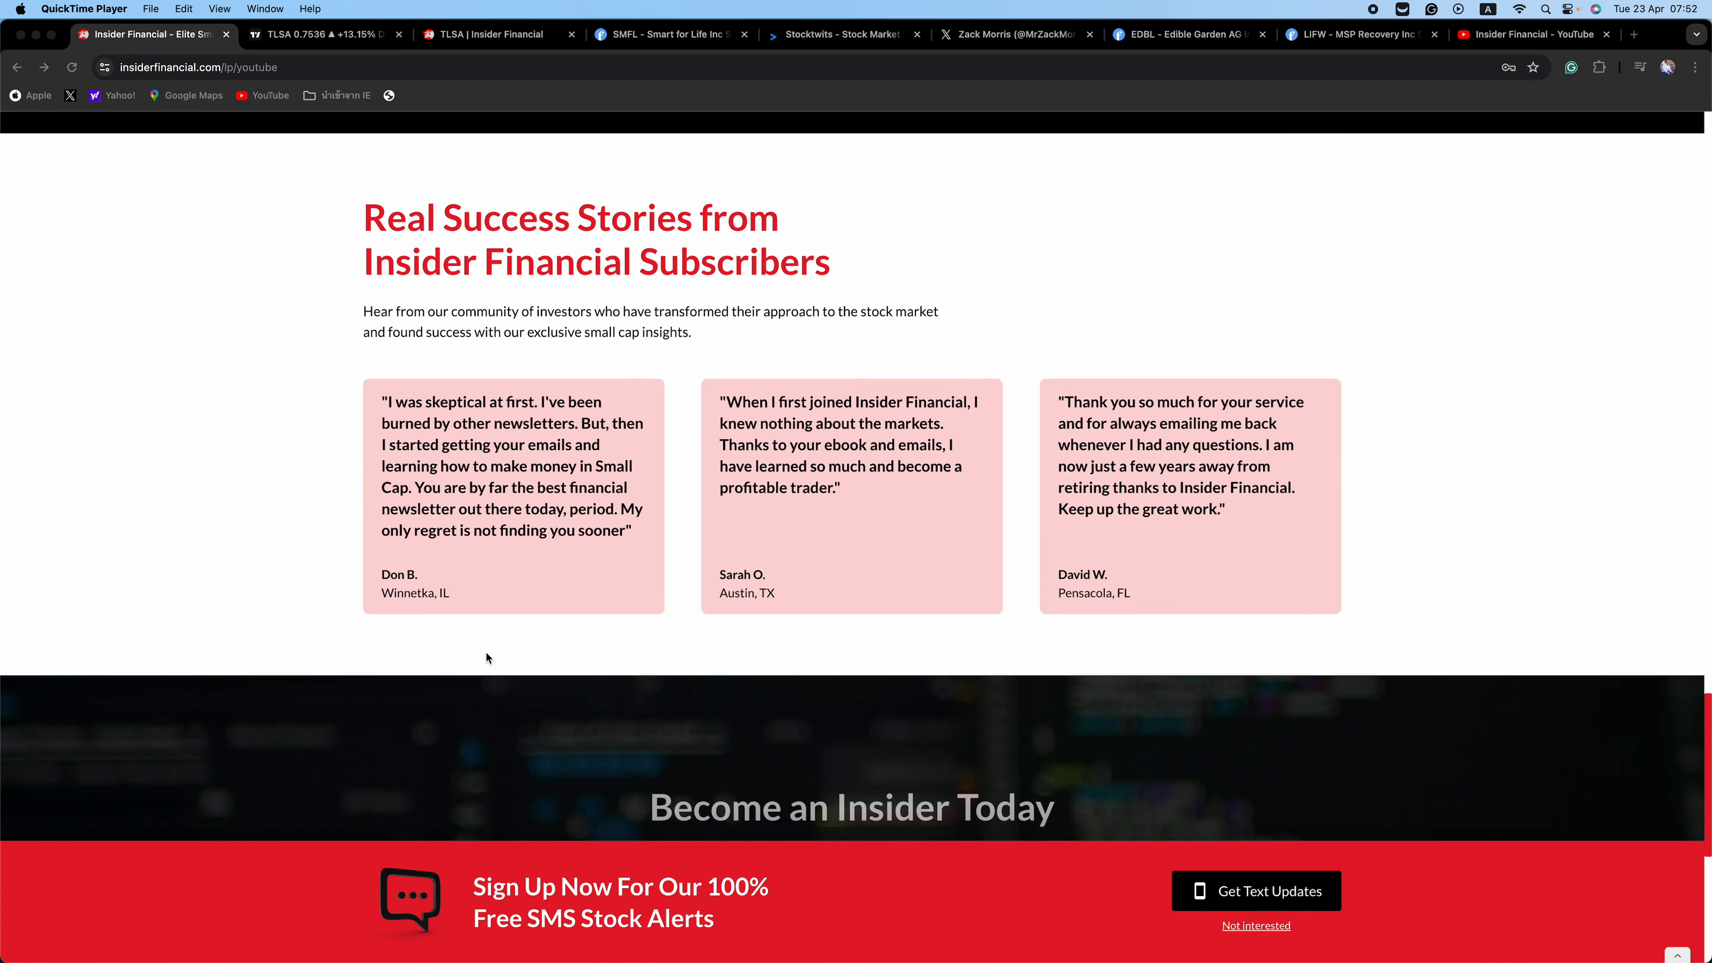
scroll("down", 3)
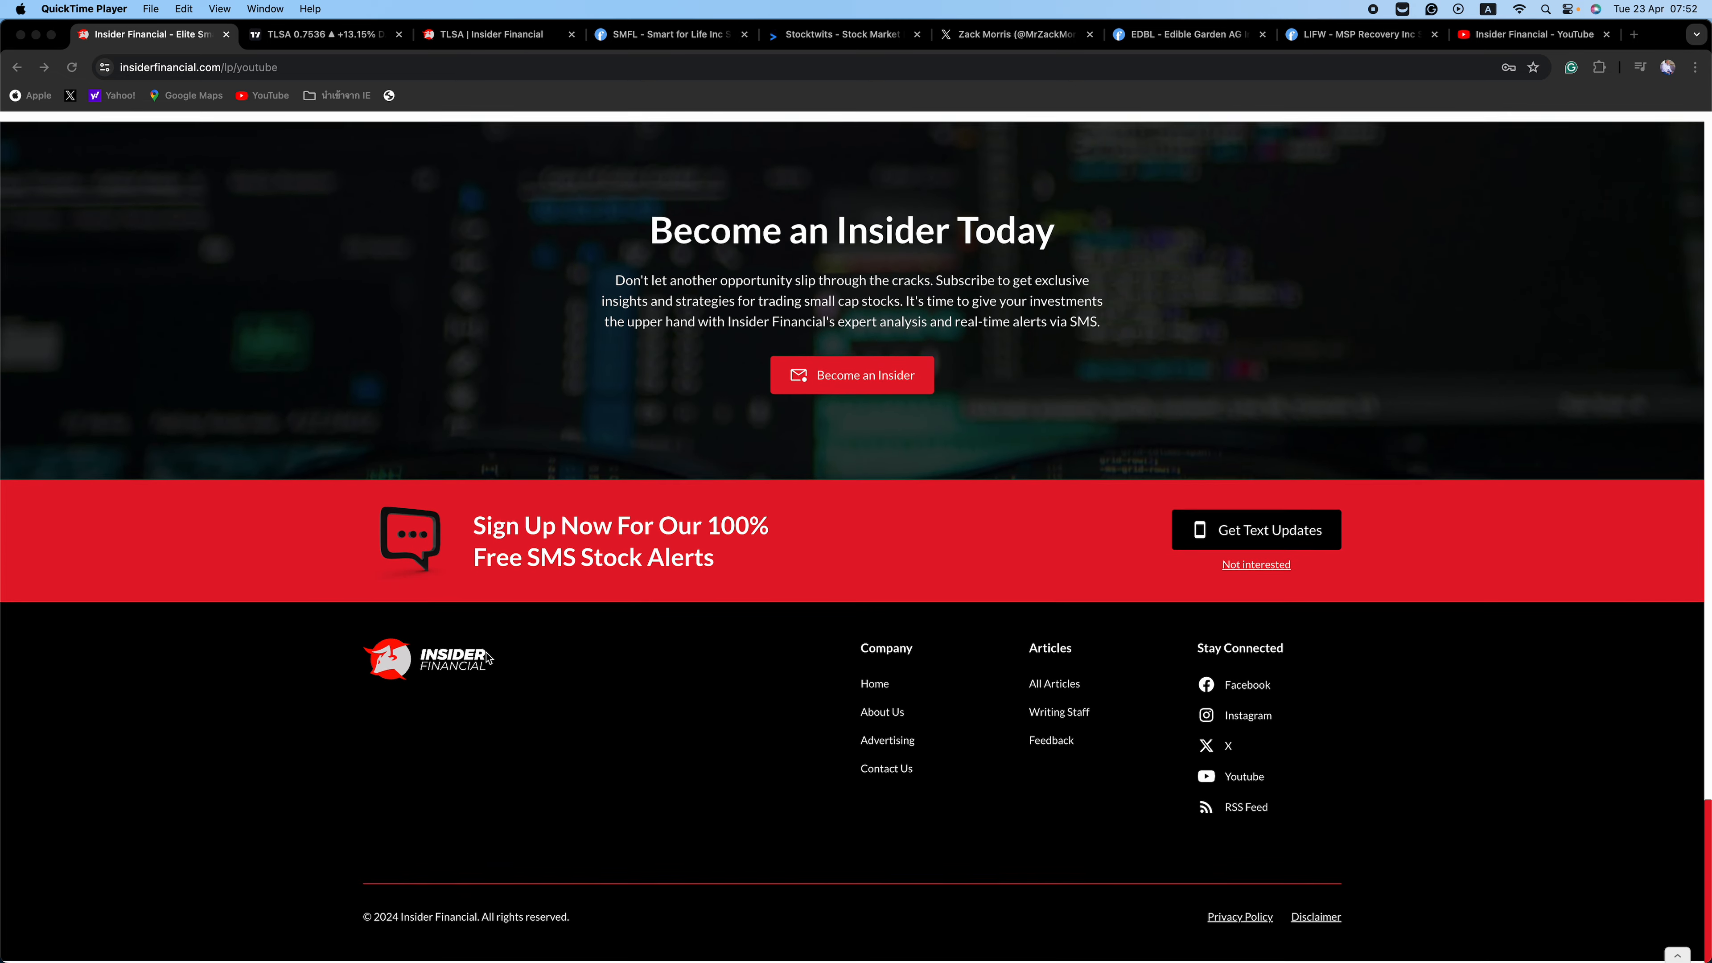
scroll("up", 3)
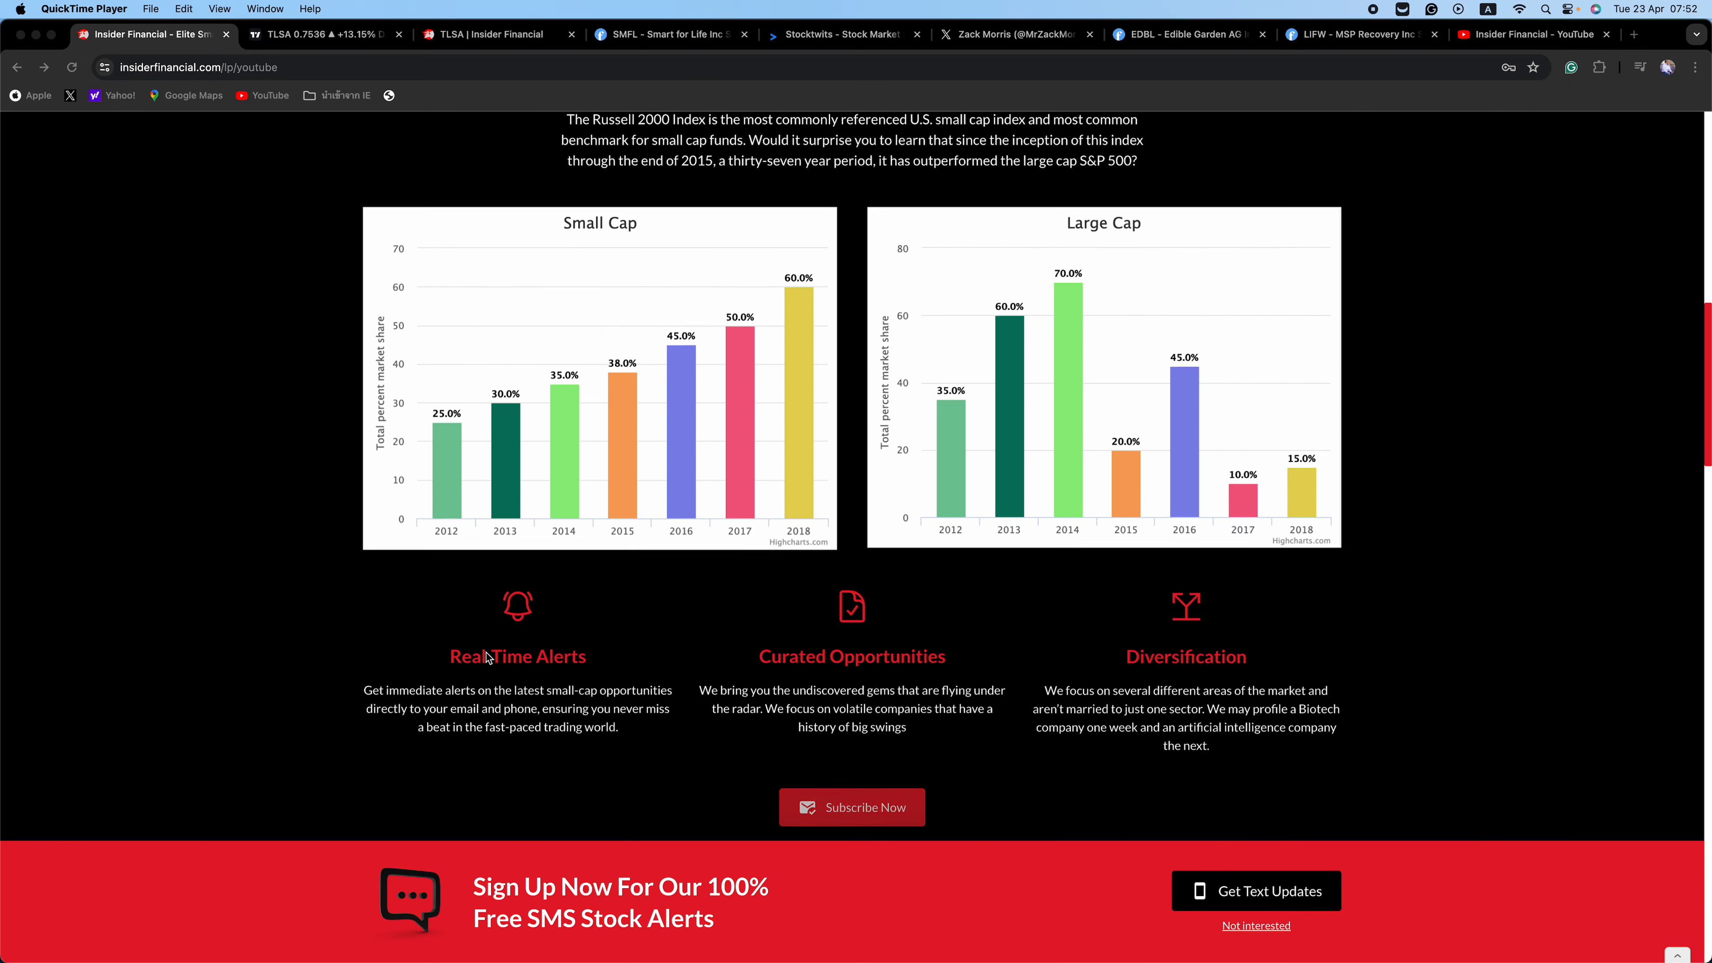
scroll("up", 3)
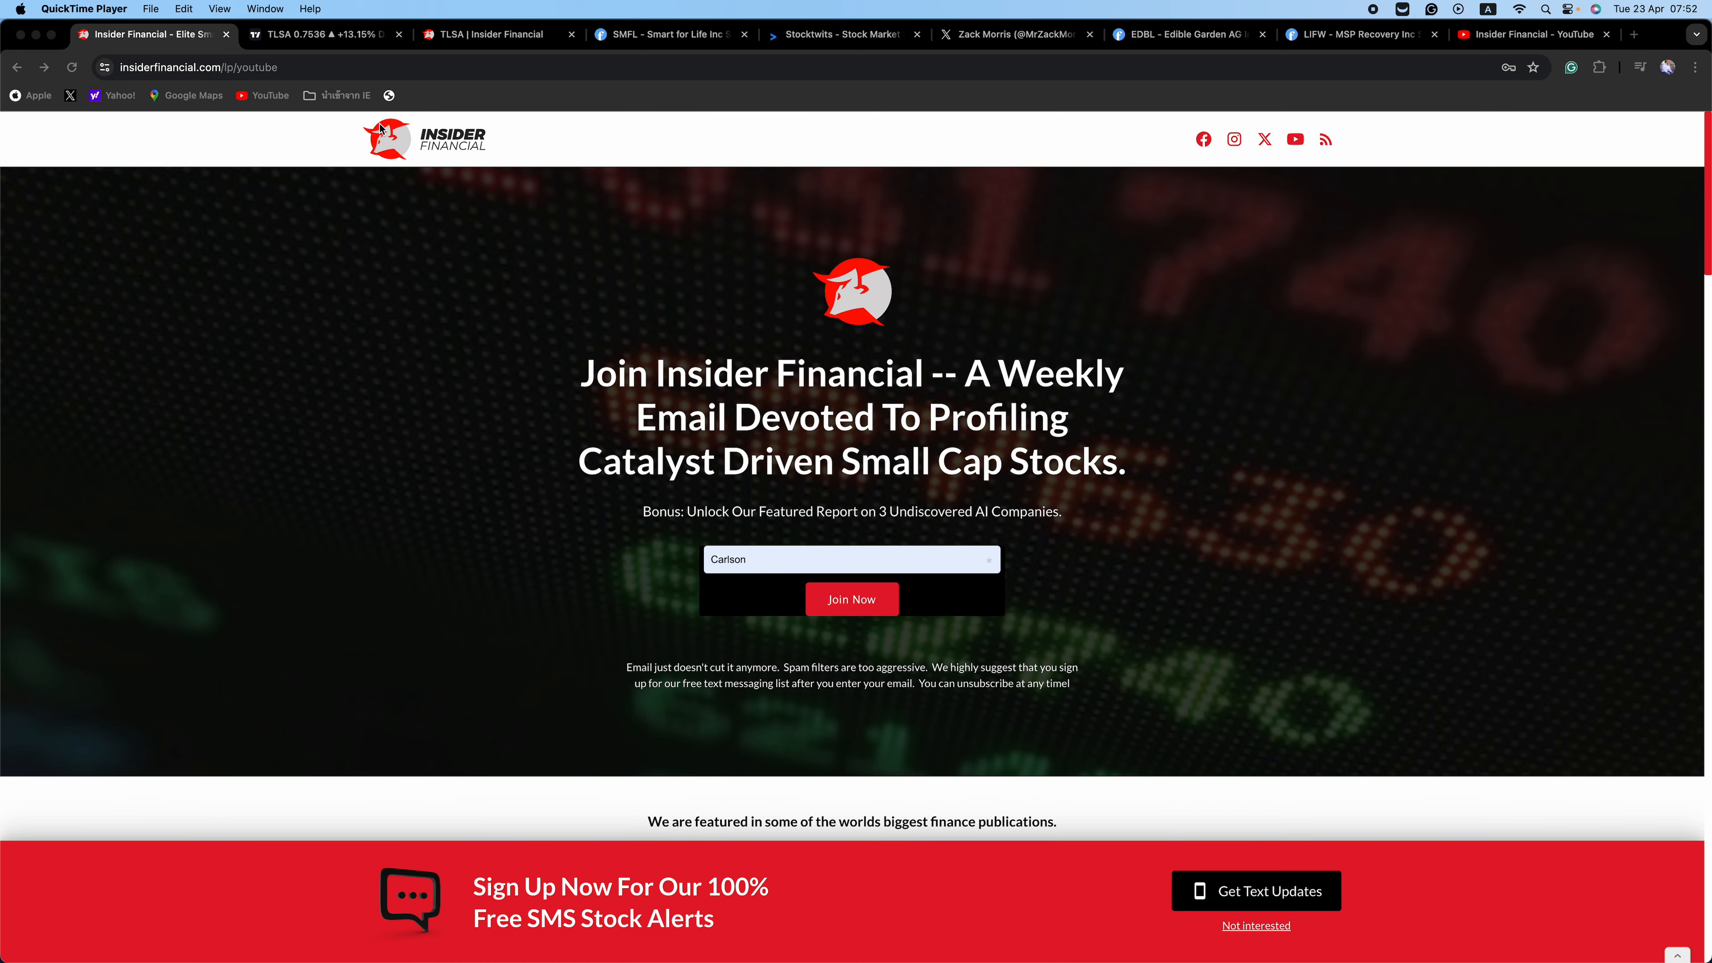
left_click(322, 34)
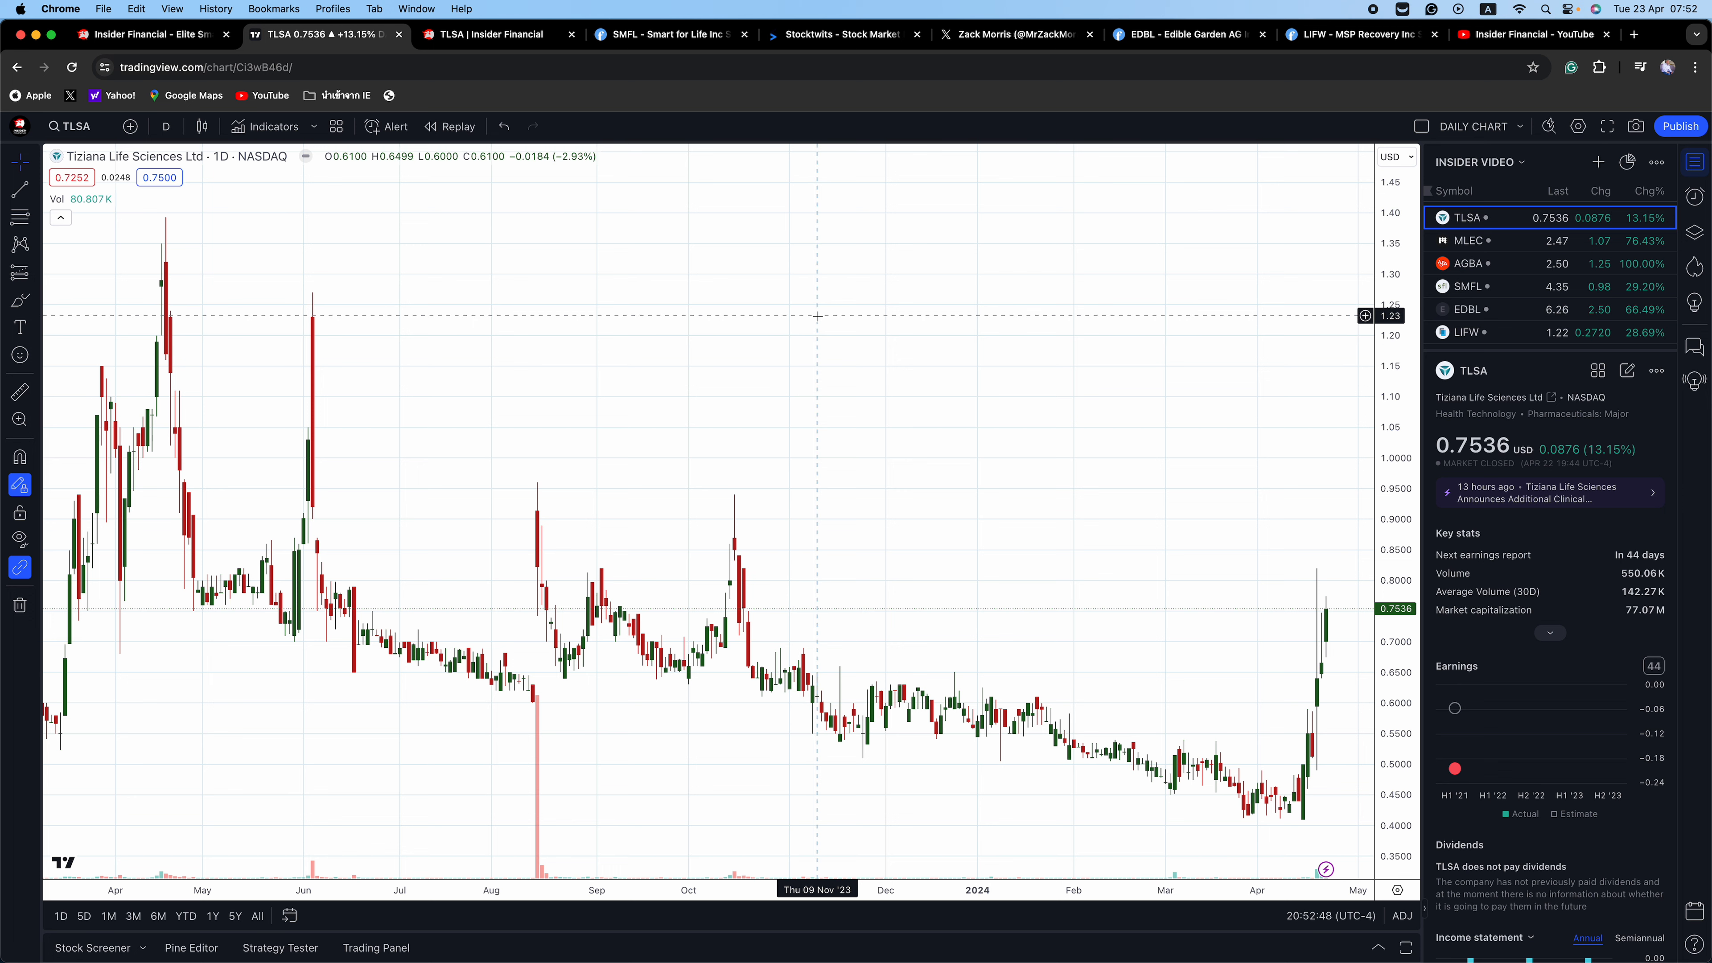
left_click(491, 34)
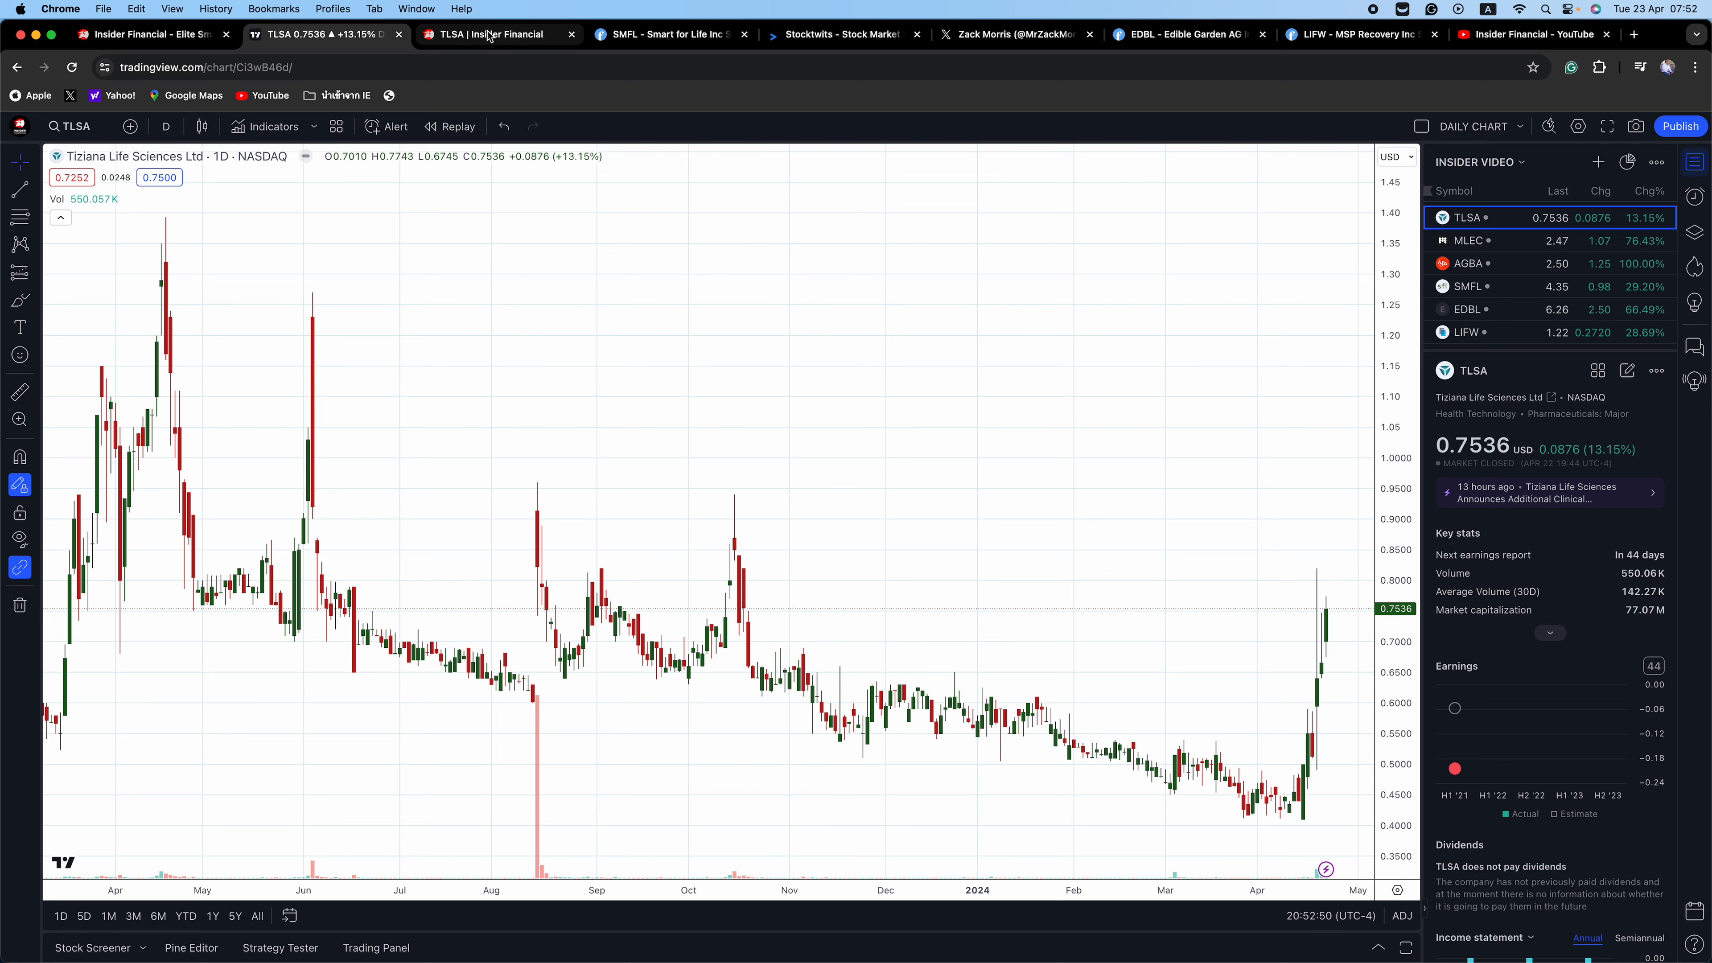
Step: Read down the Insider Financial TLSA profile through the Foralumab press release
left_click(491, 34)
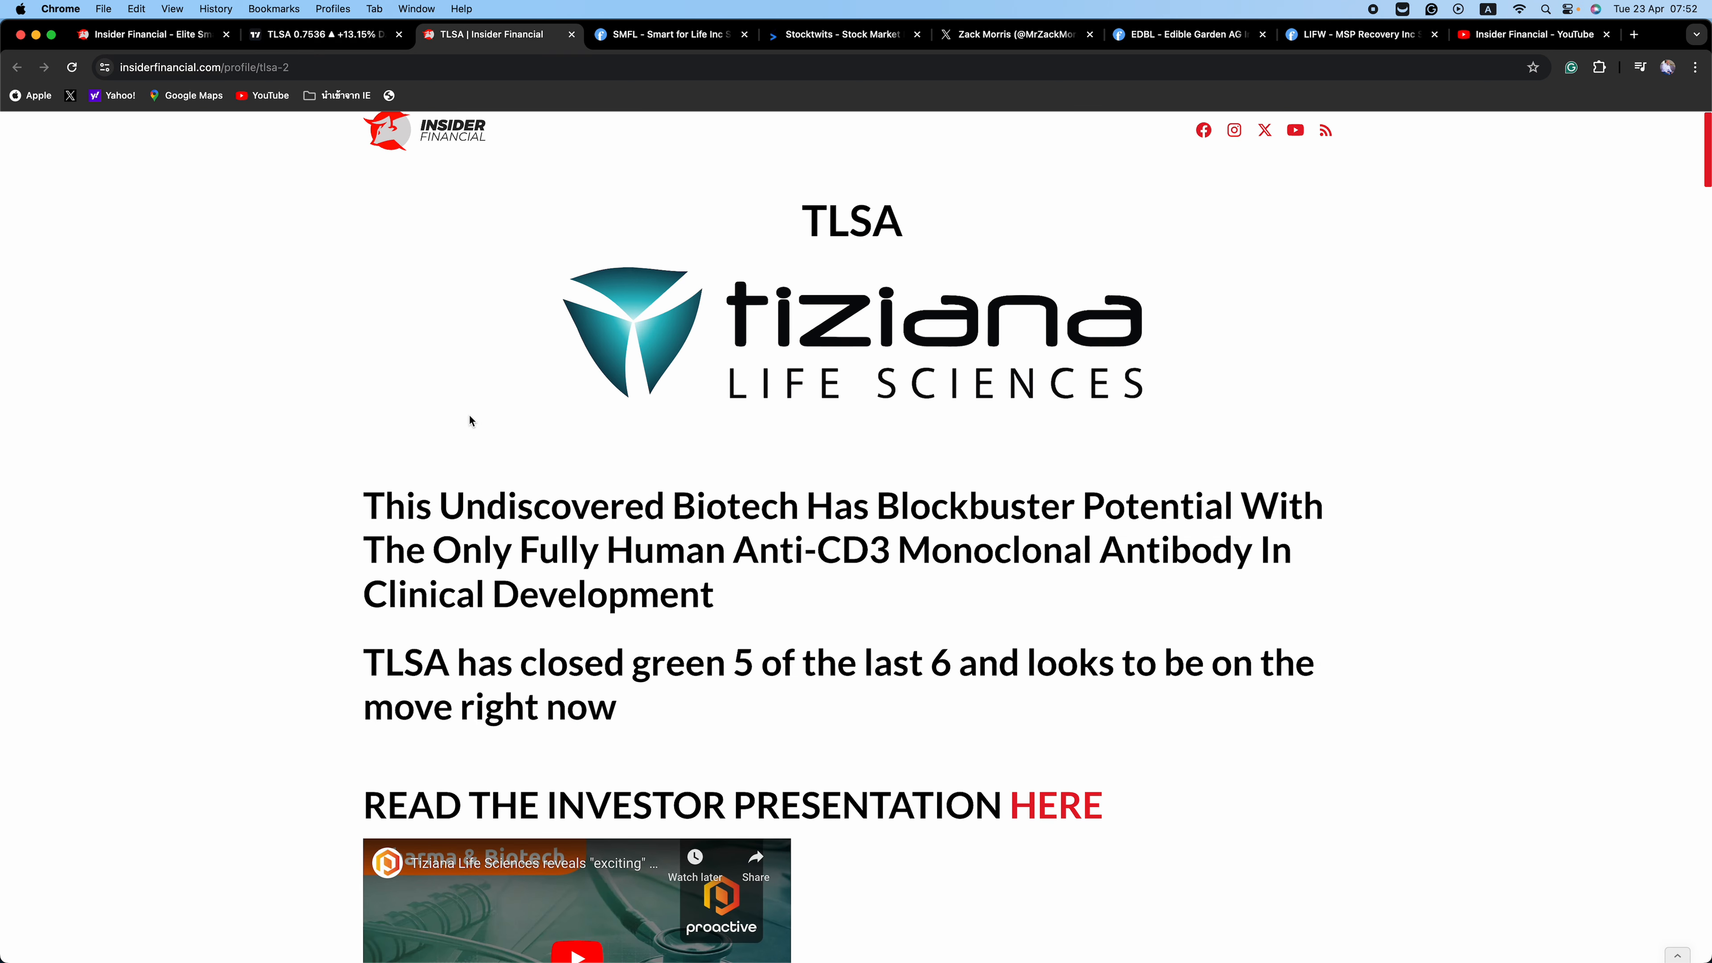
scroll("down", 3)
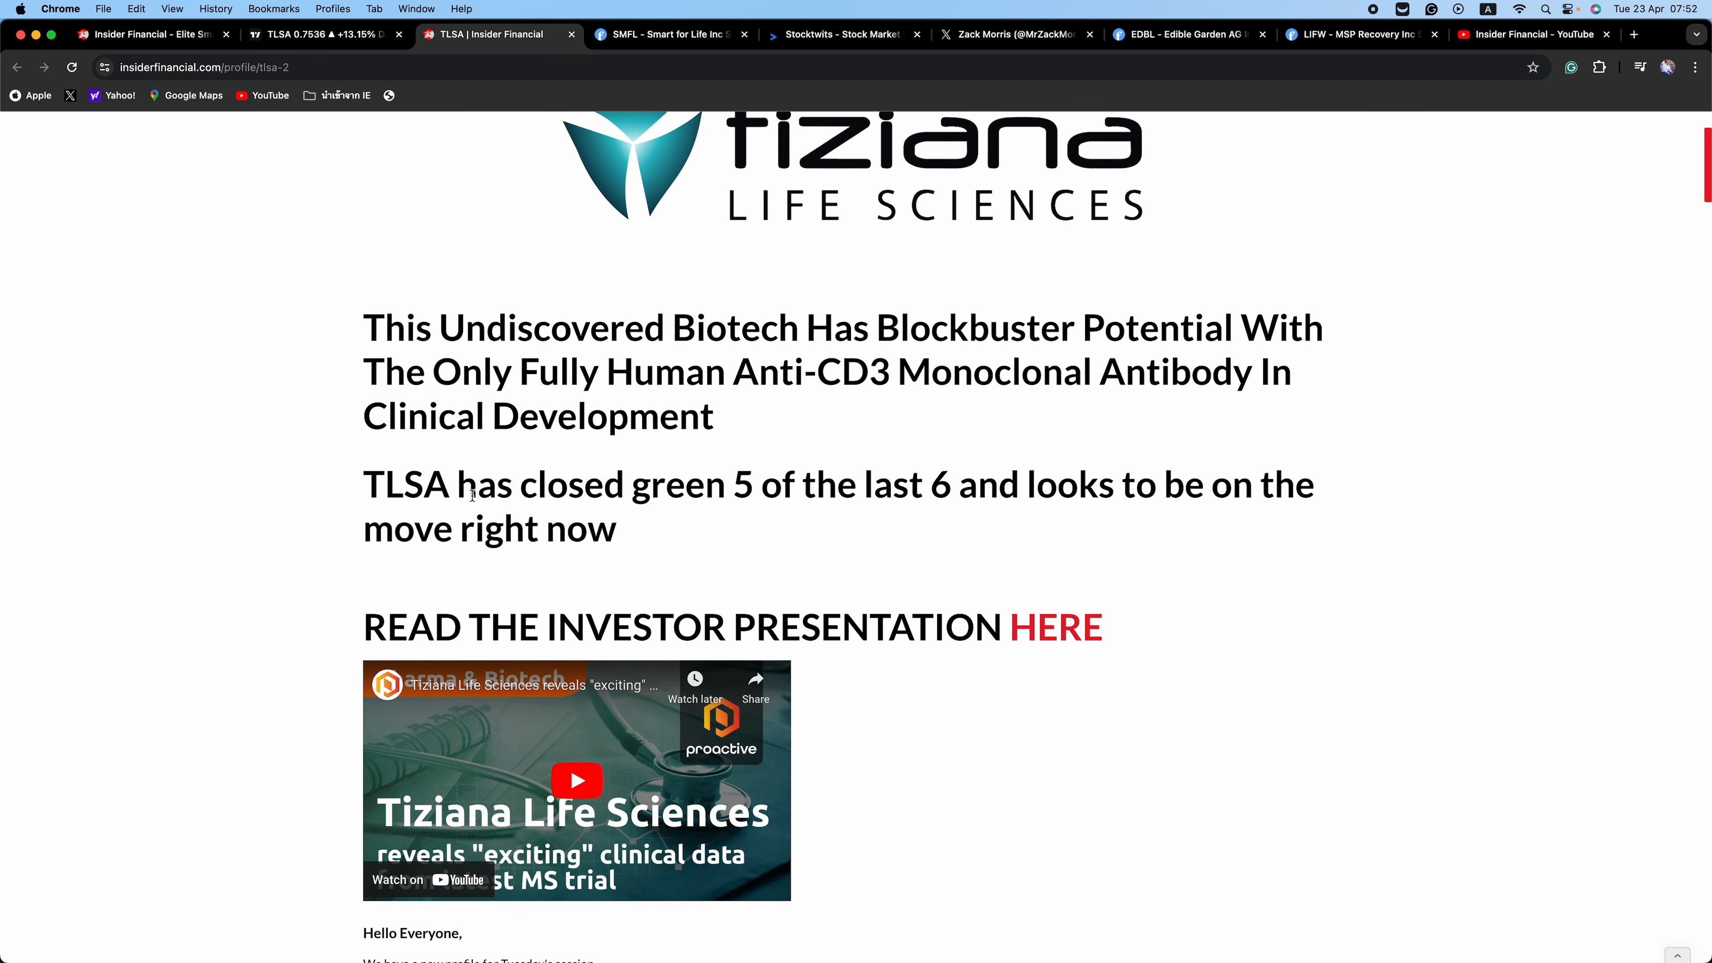
scroll("down", 3)
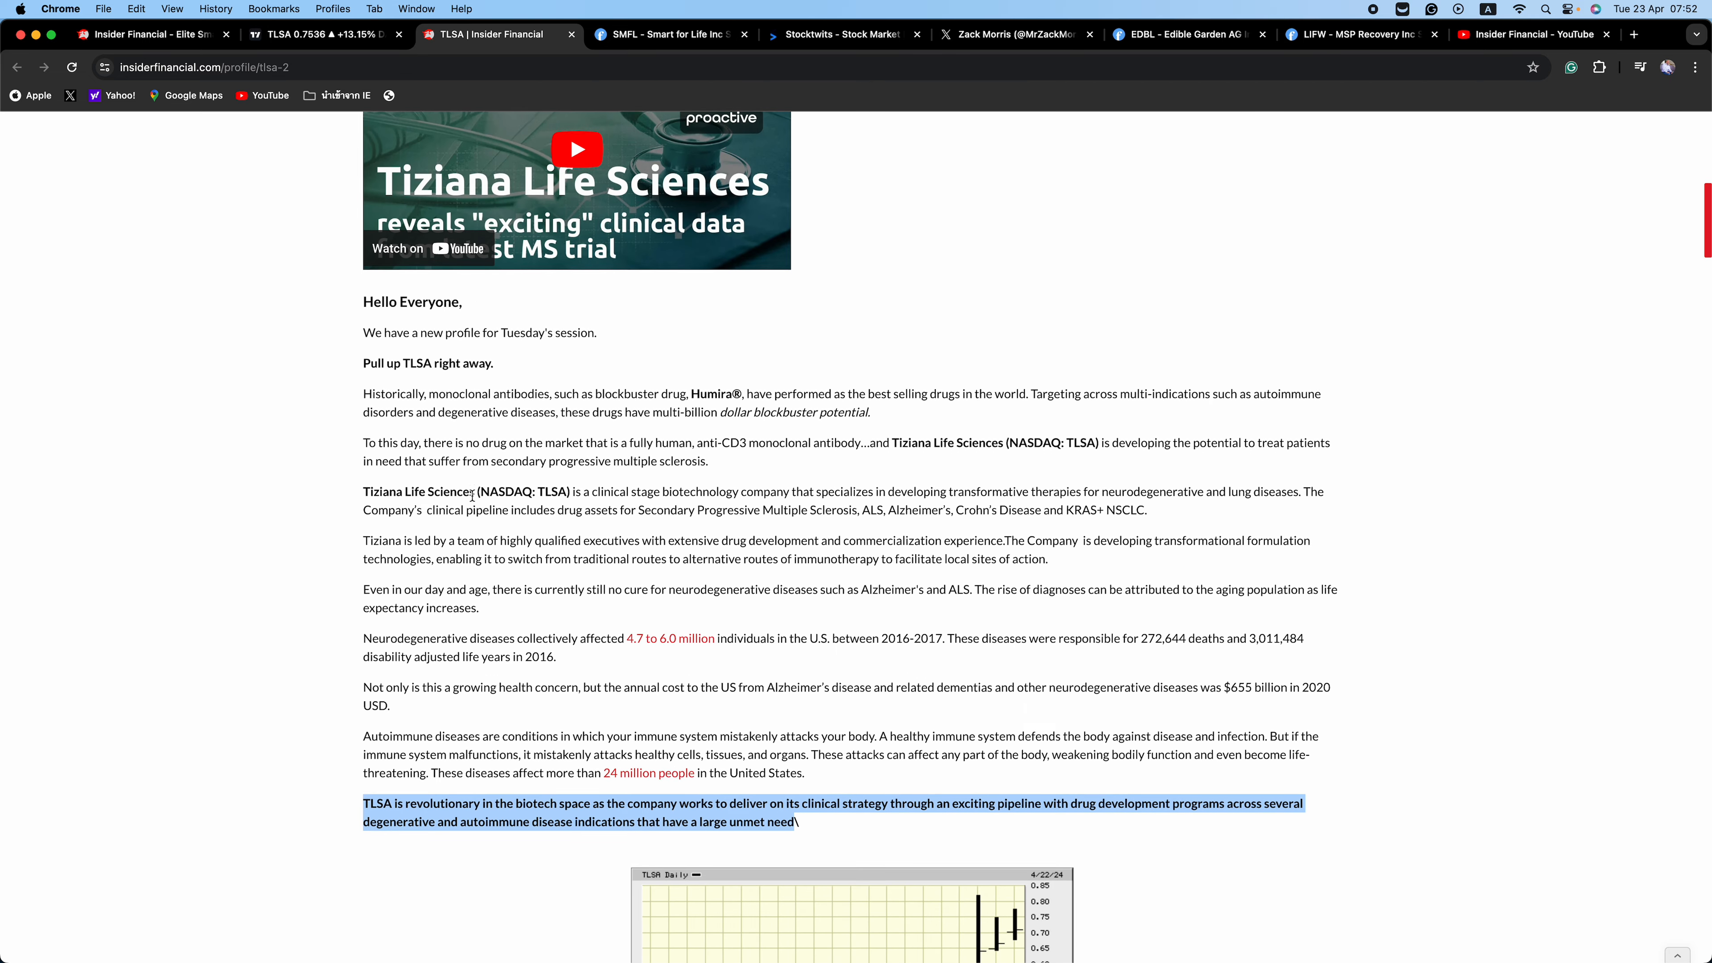
scroll("down", 3)
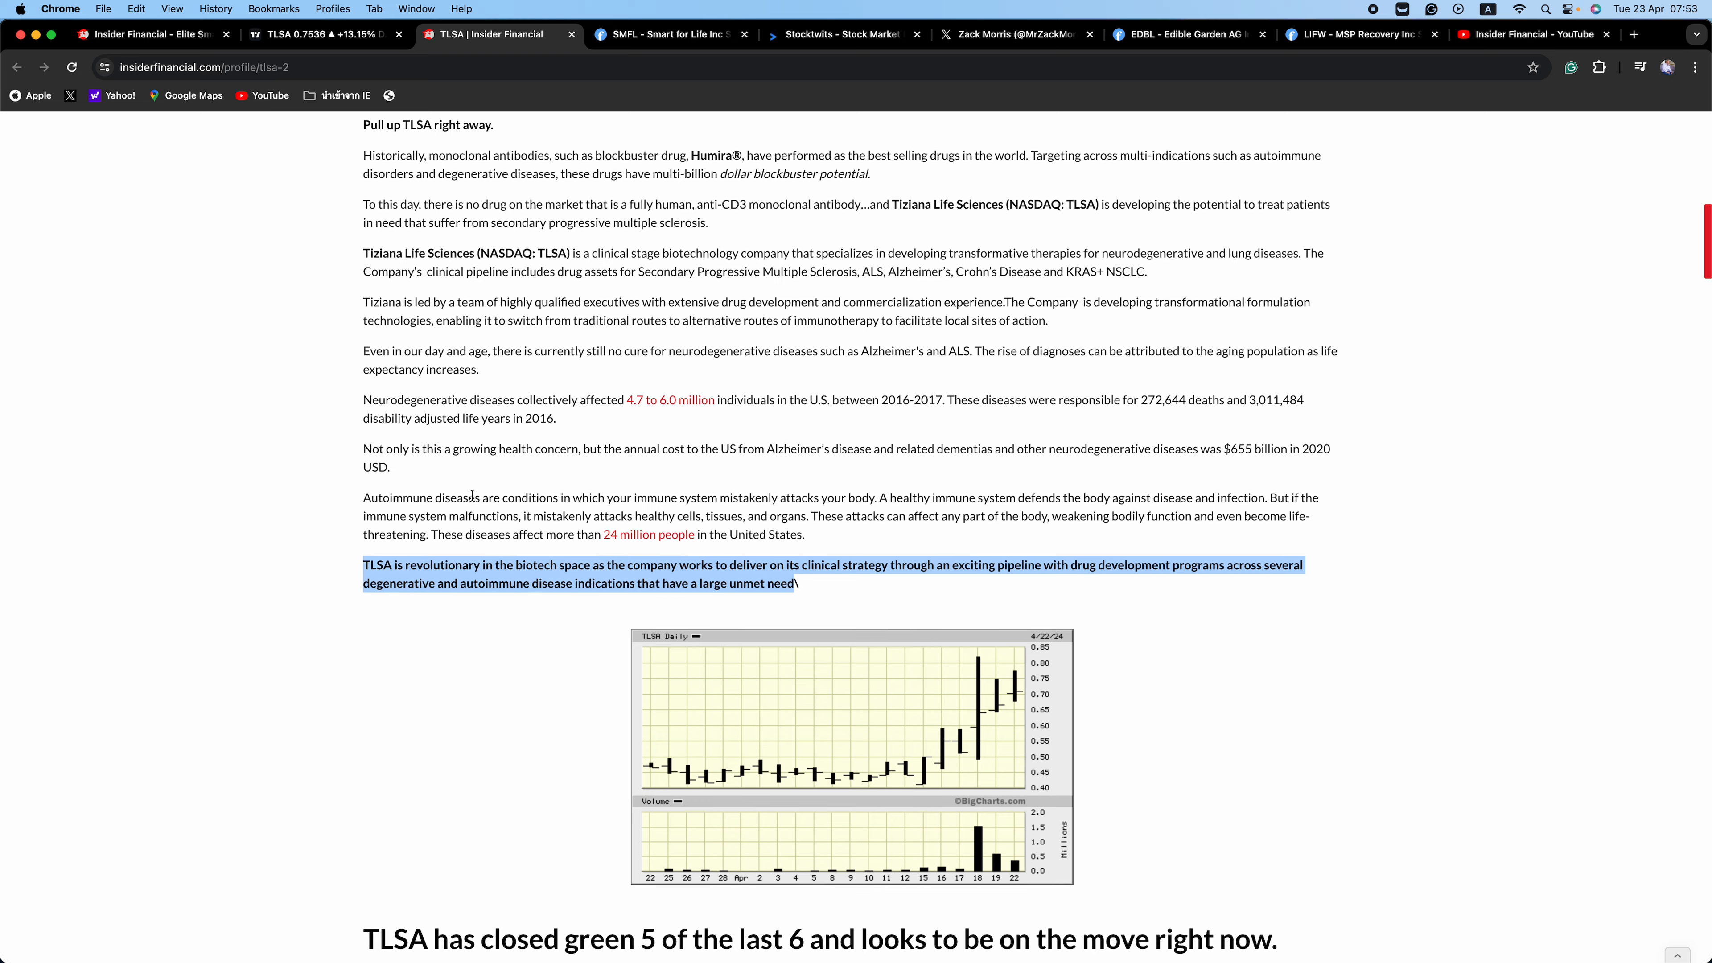
scroll("down", 3)
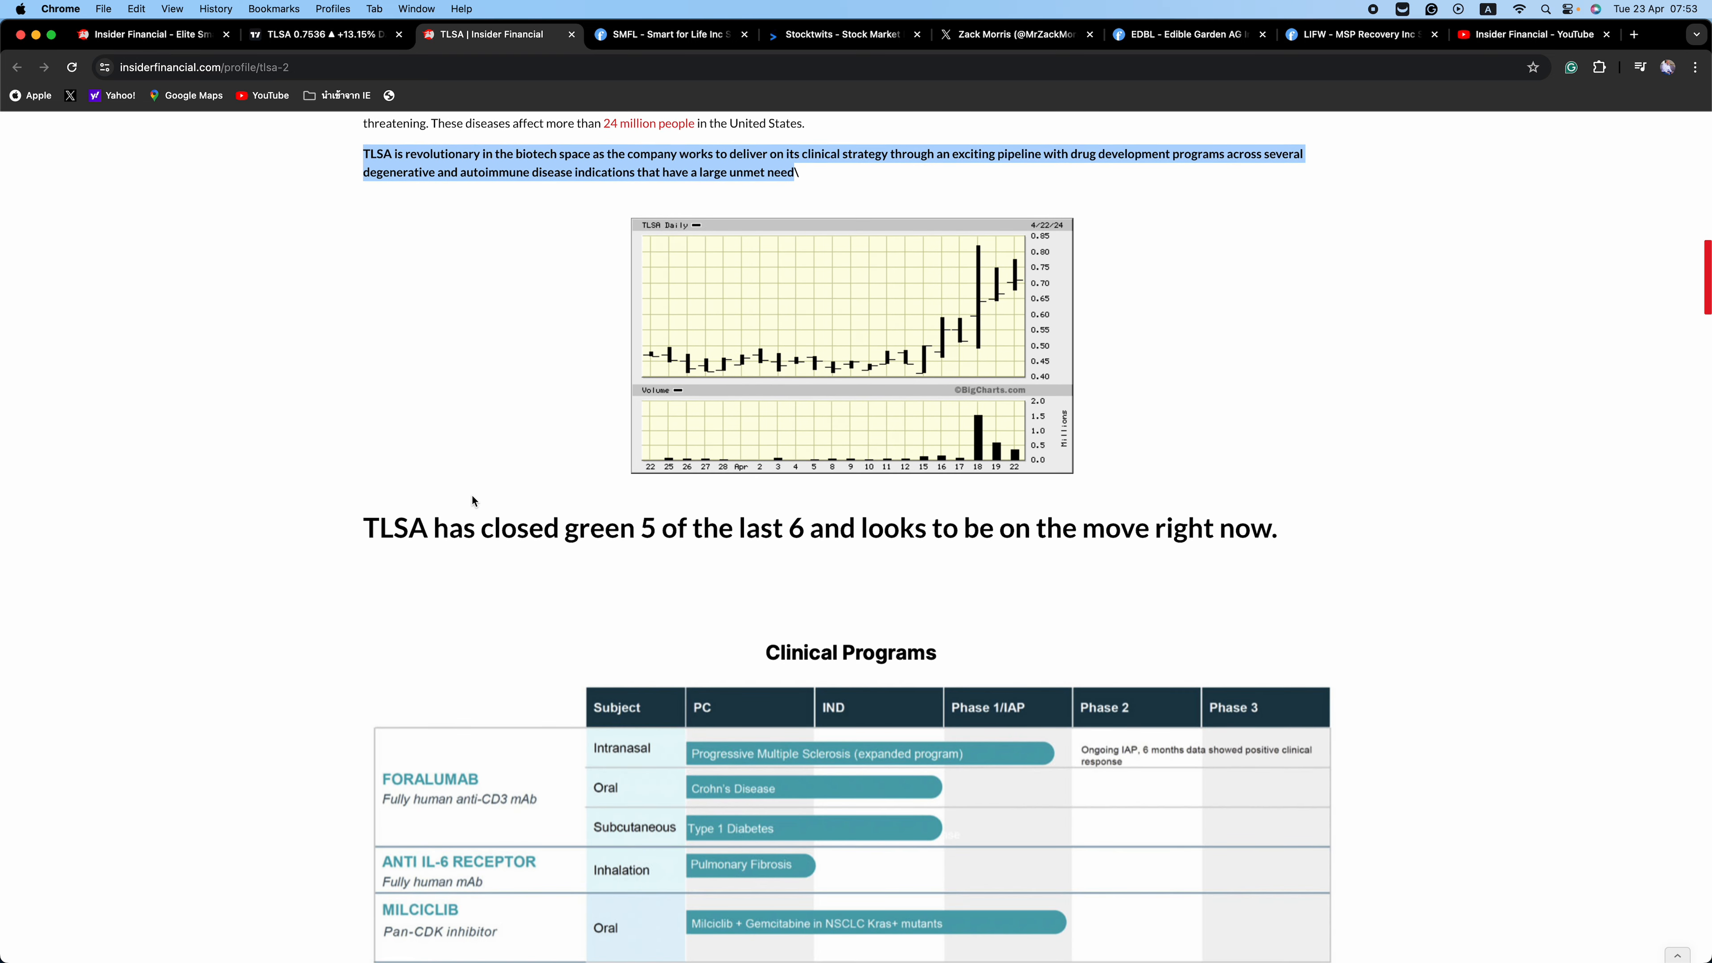
scroll("down", 3)
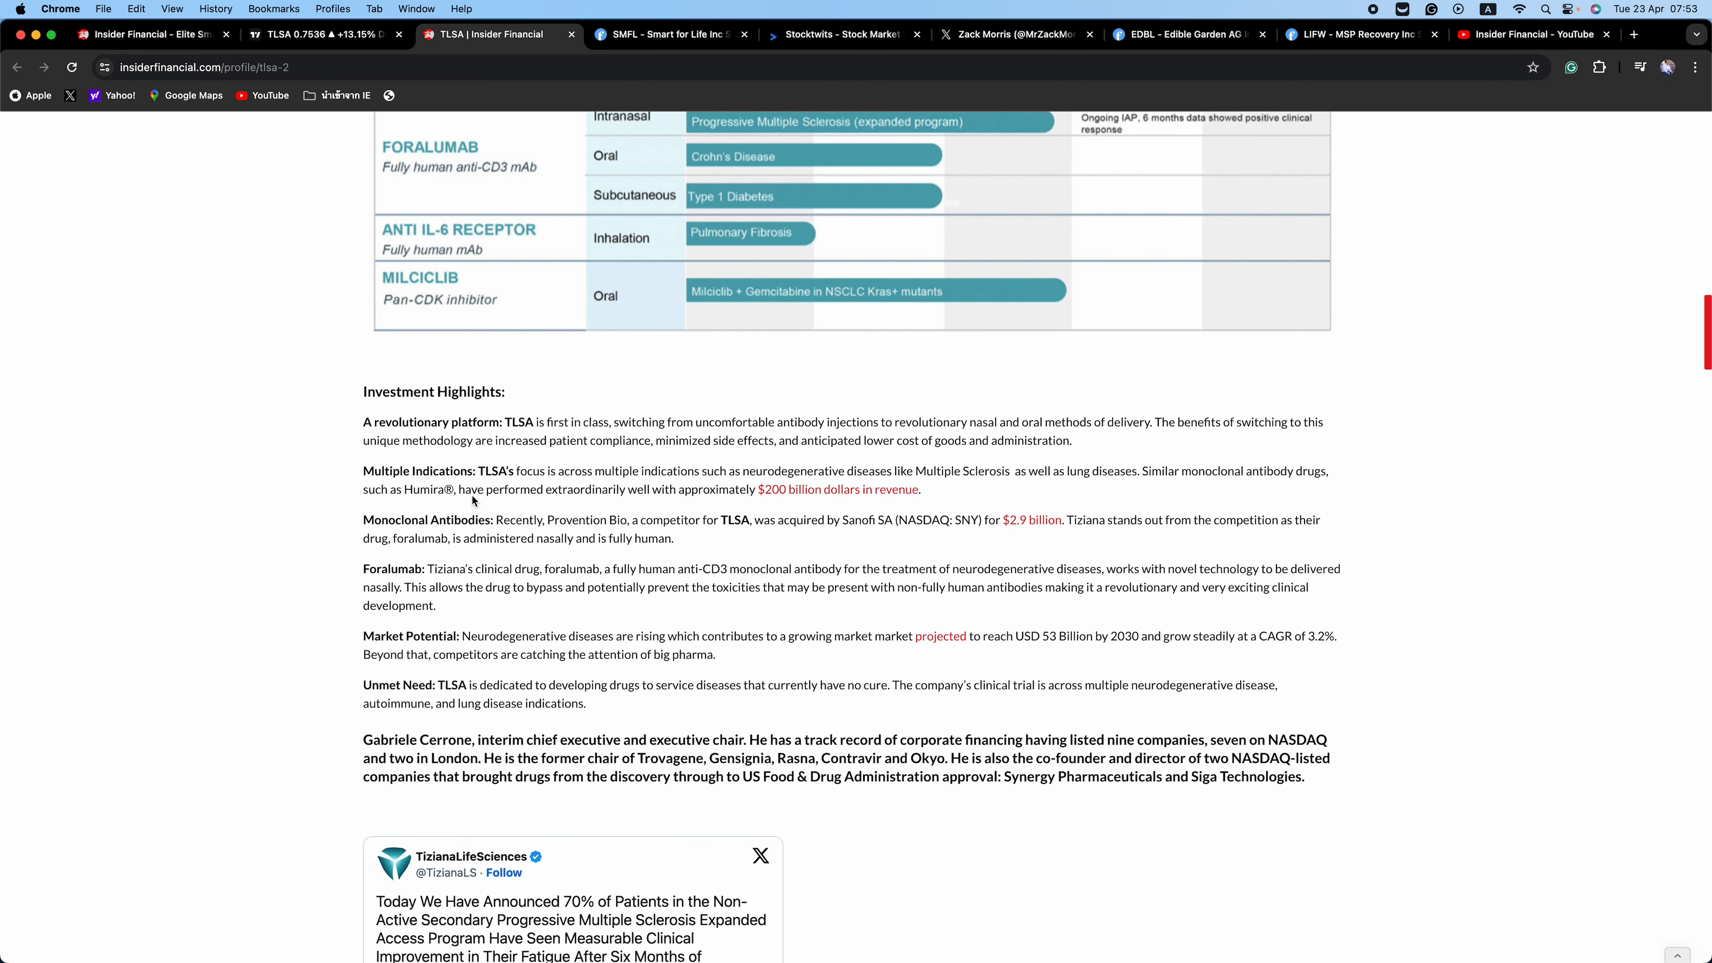
scroll("down", 3)
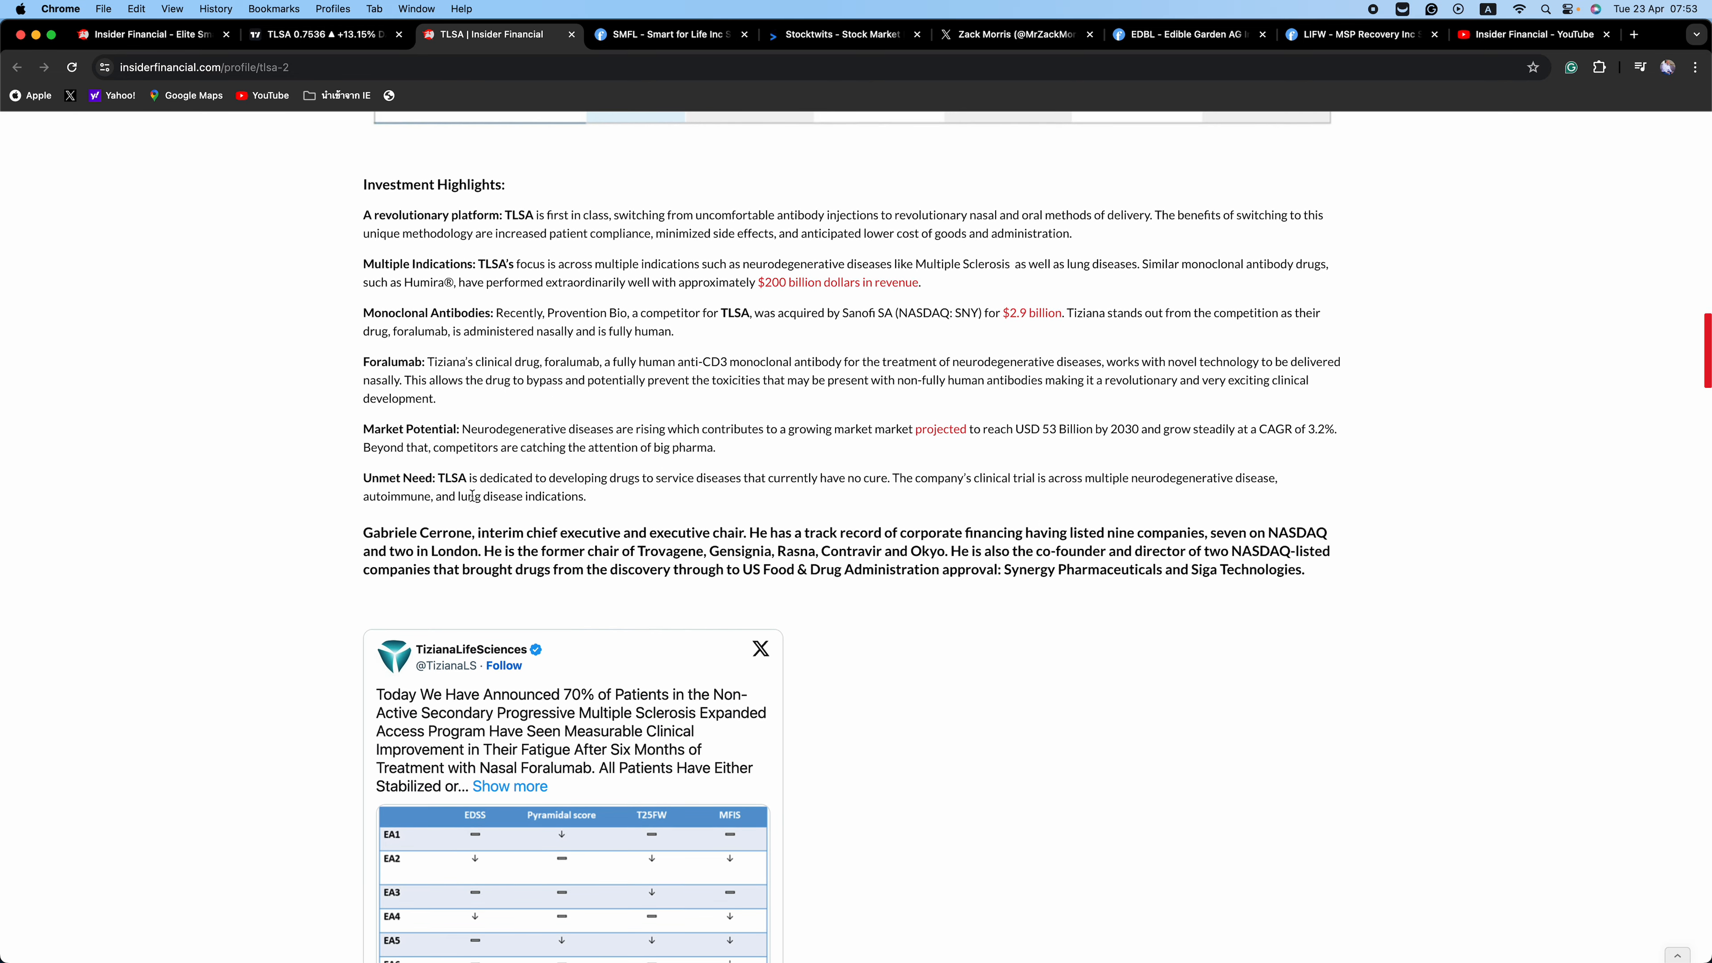
scroll("down", 3)
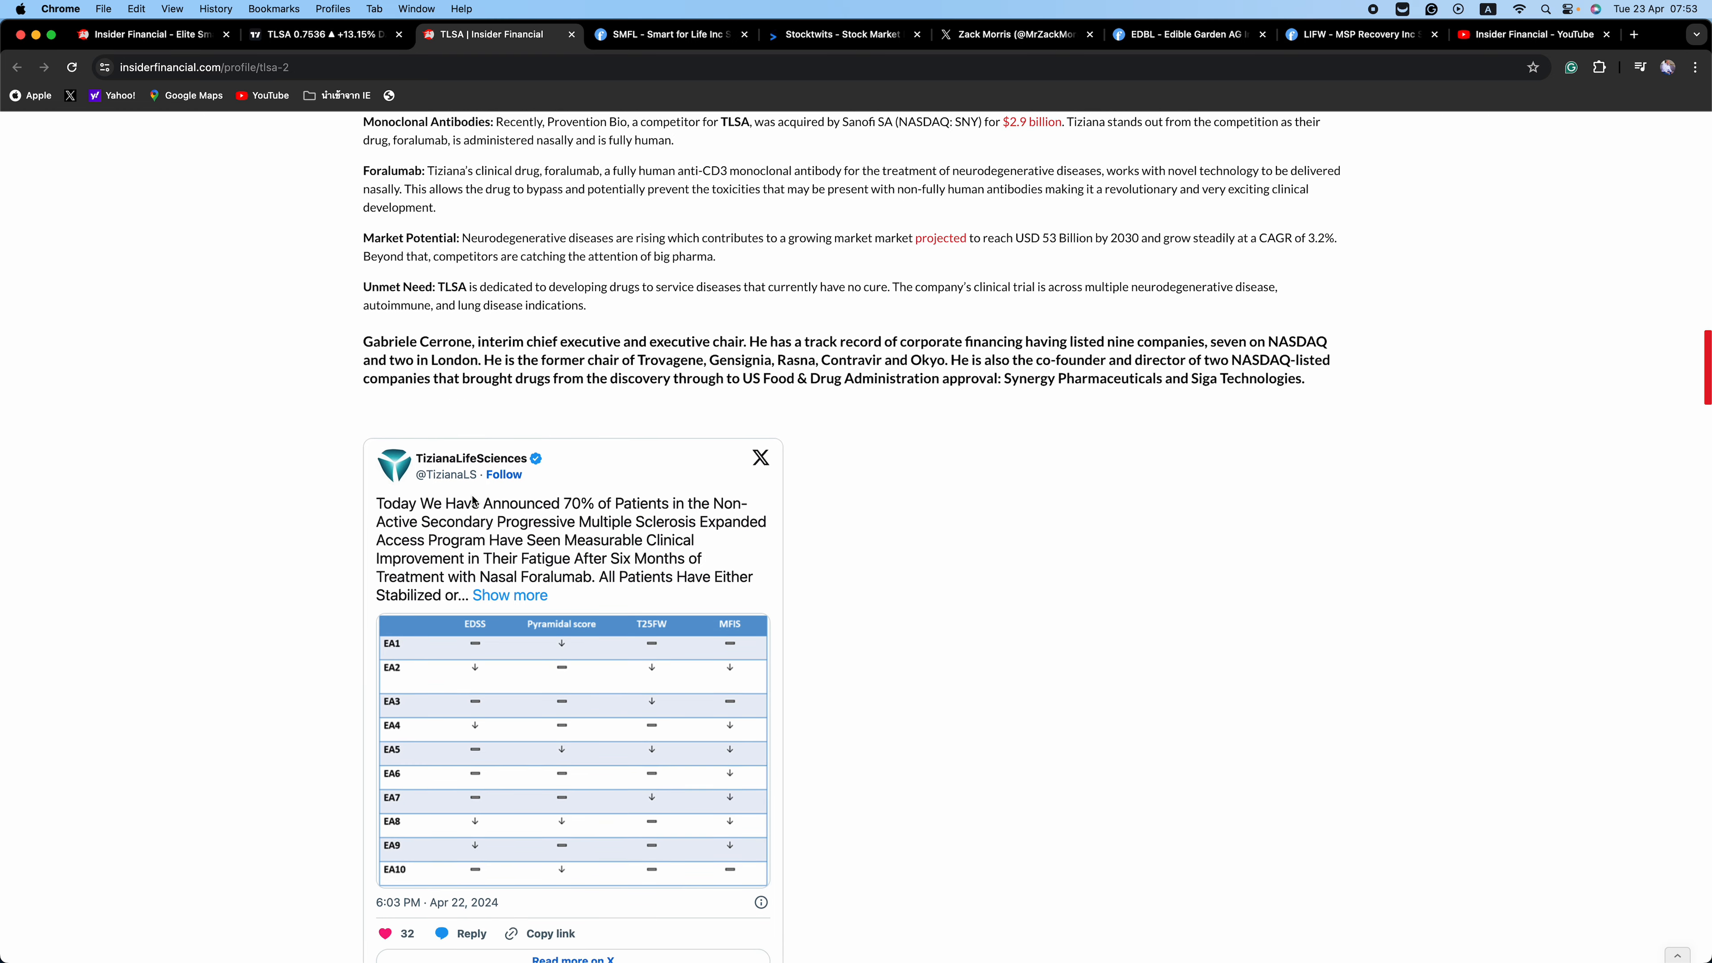
scroll("down", 3)
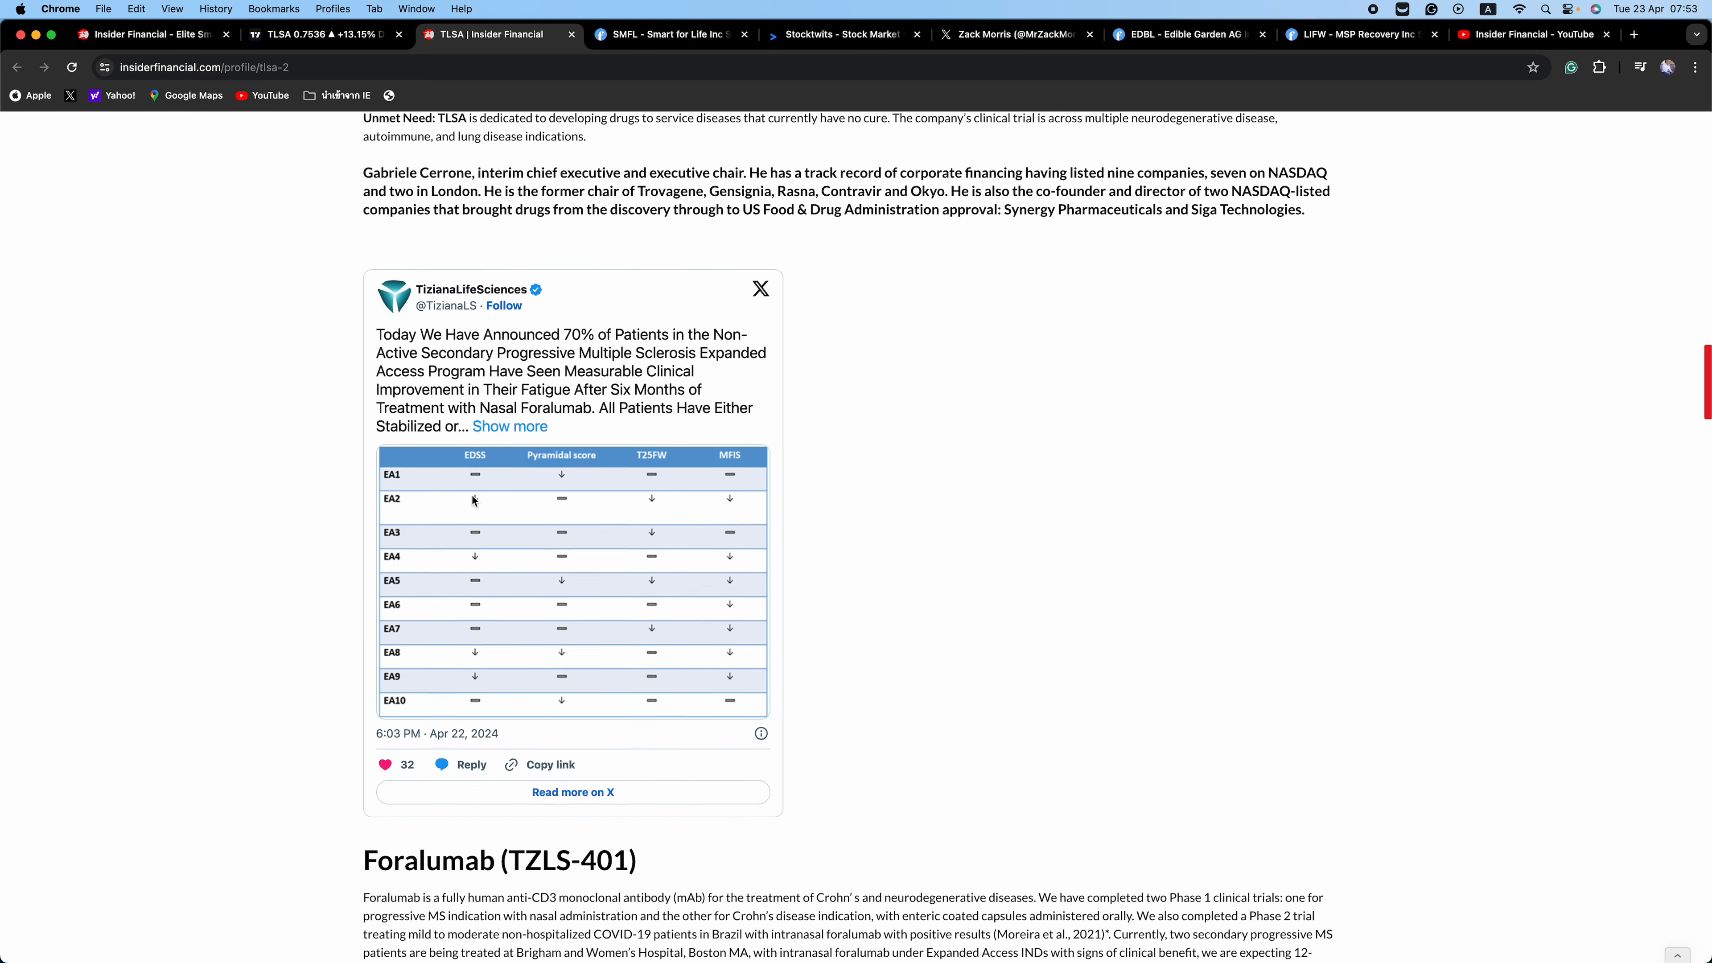
scroll("down", 3)
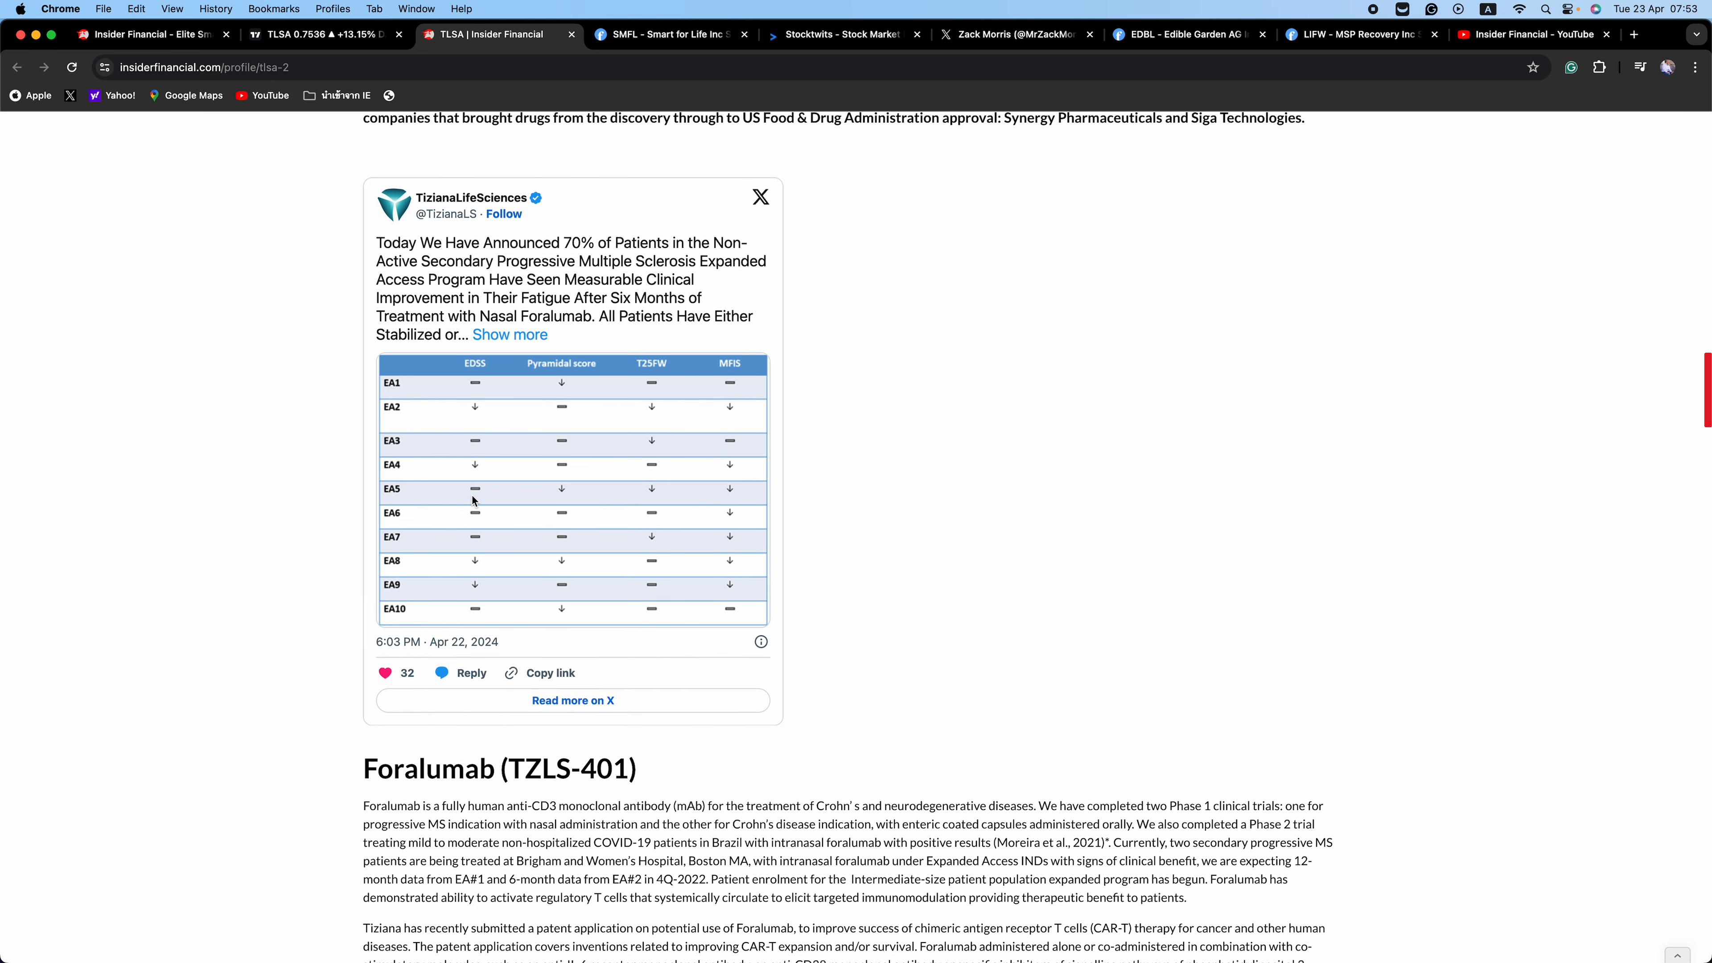
Step: Continue down past the Tiziana news headlines to the management team section
scroll("down", 3)
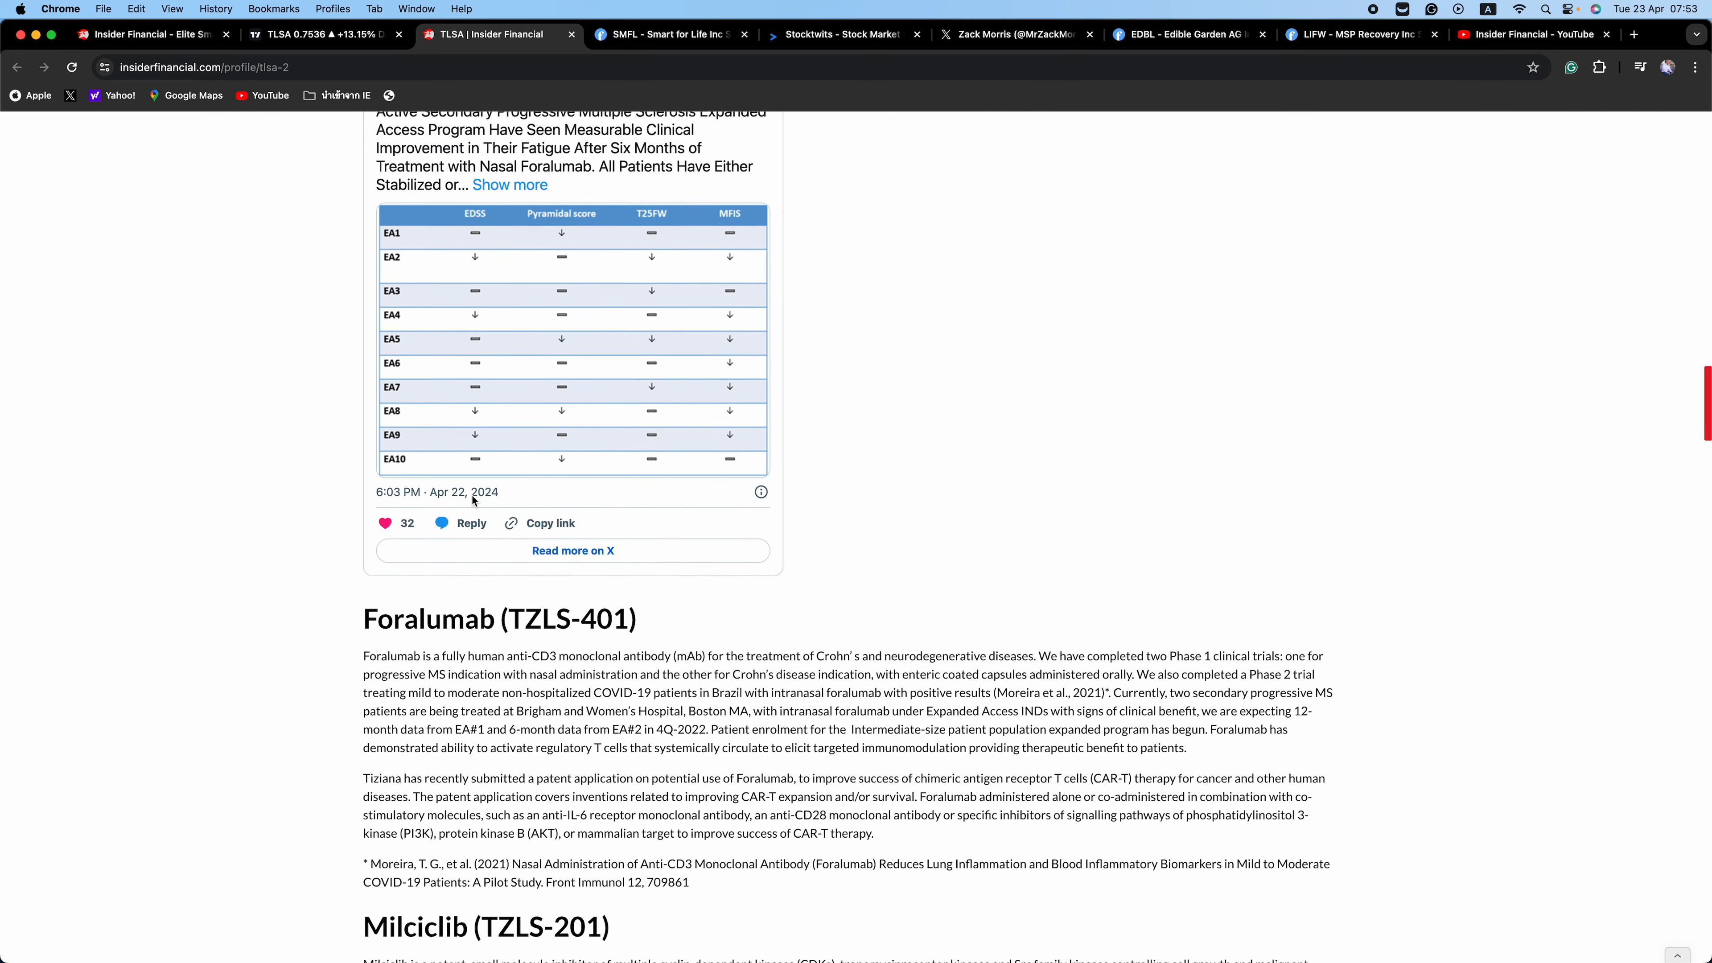
scroll("down", 3)
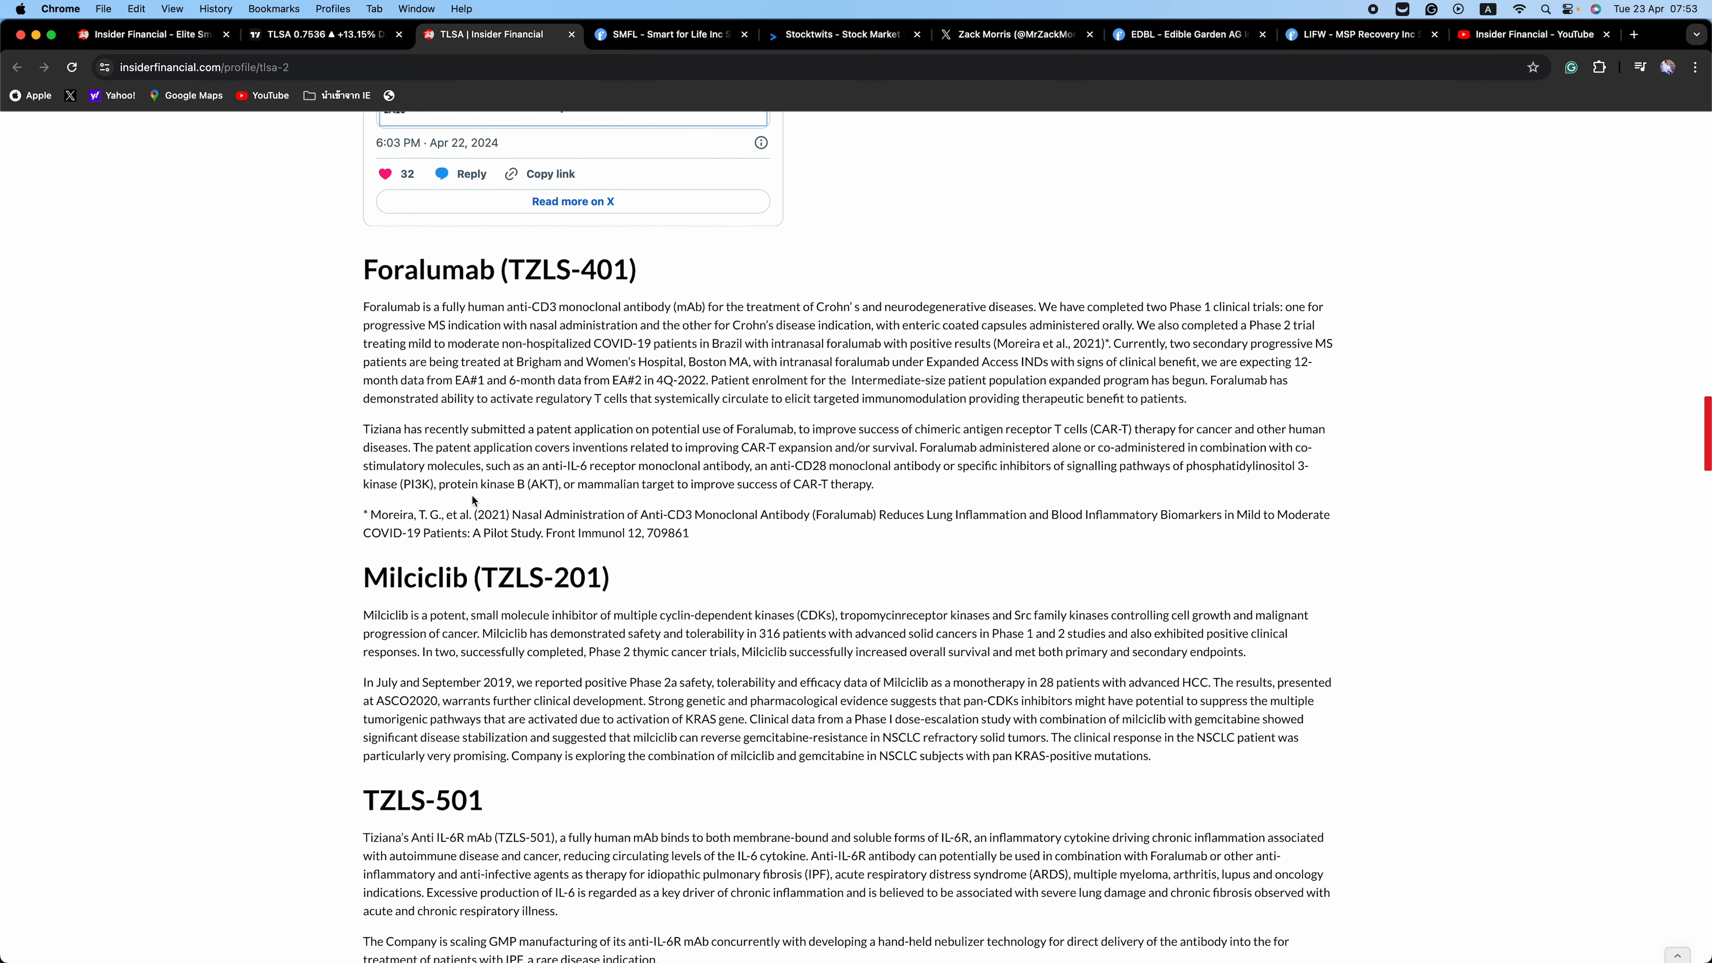
scroll("down", 3)
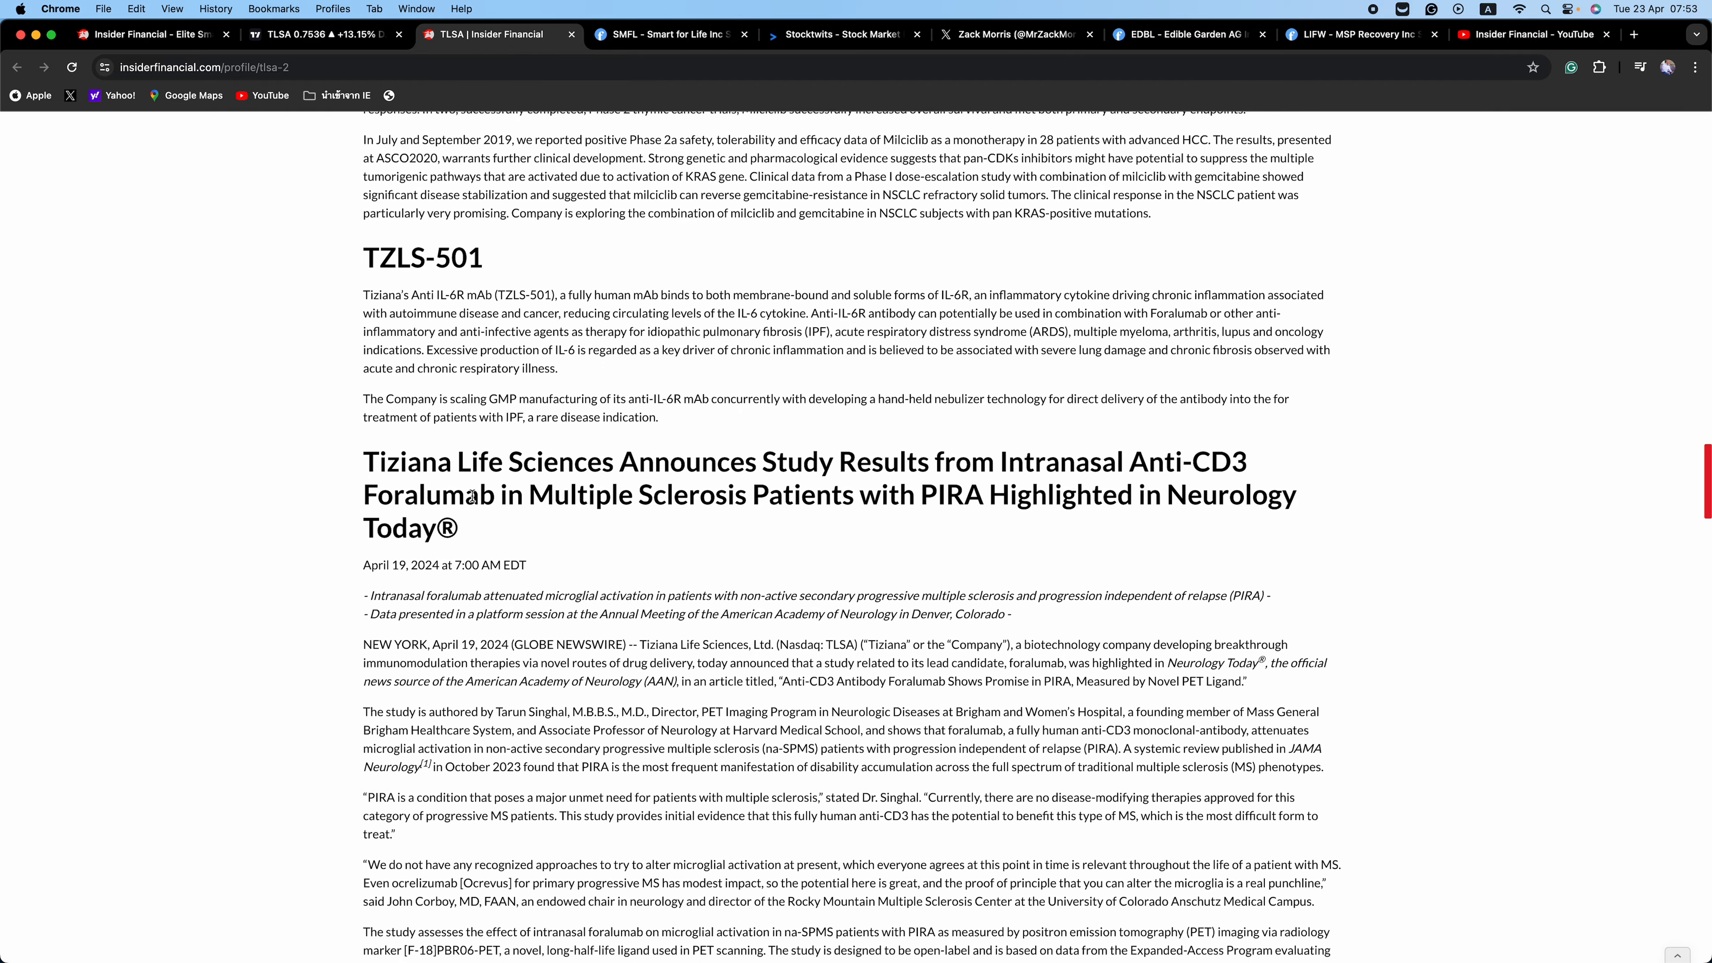
scroll("down", 3)
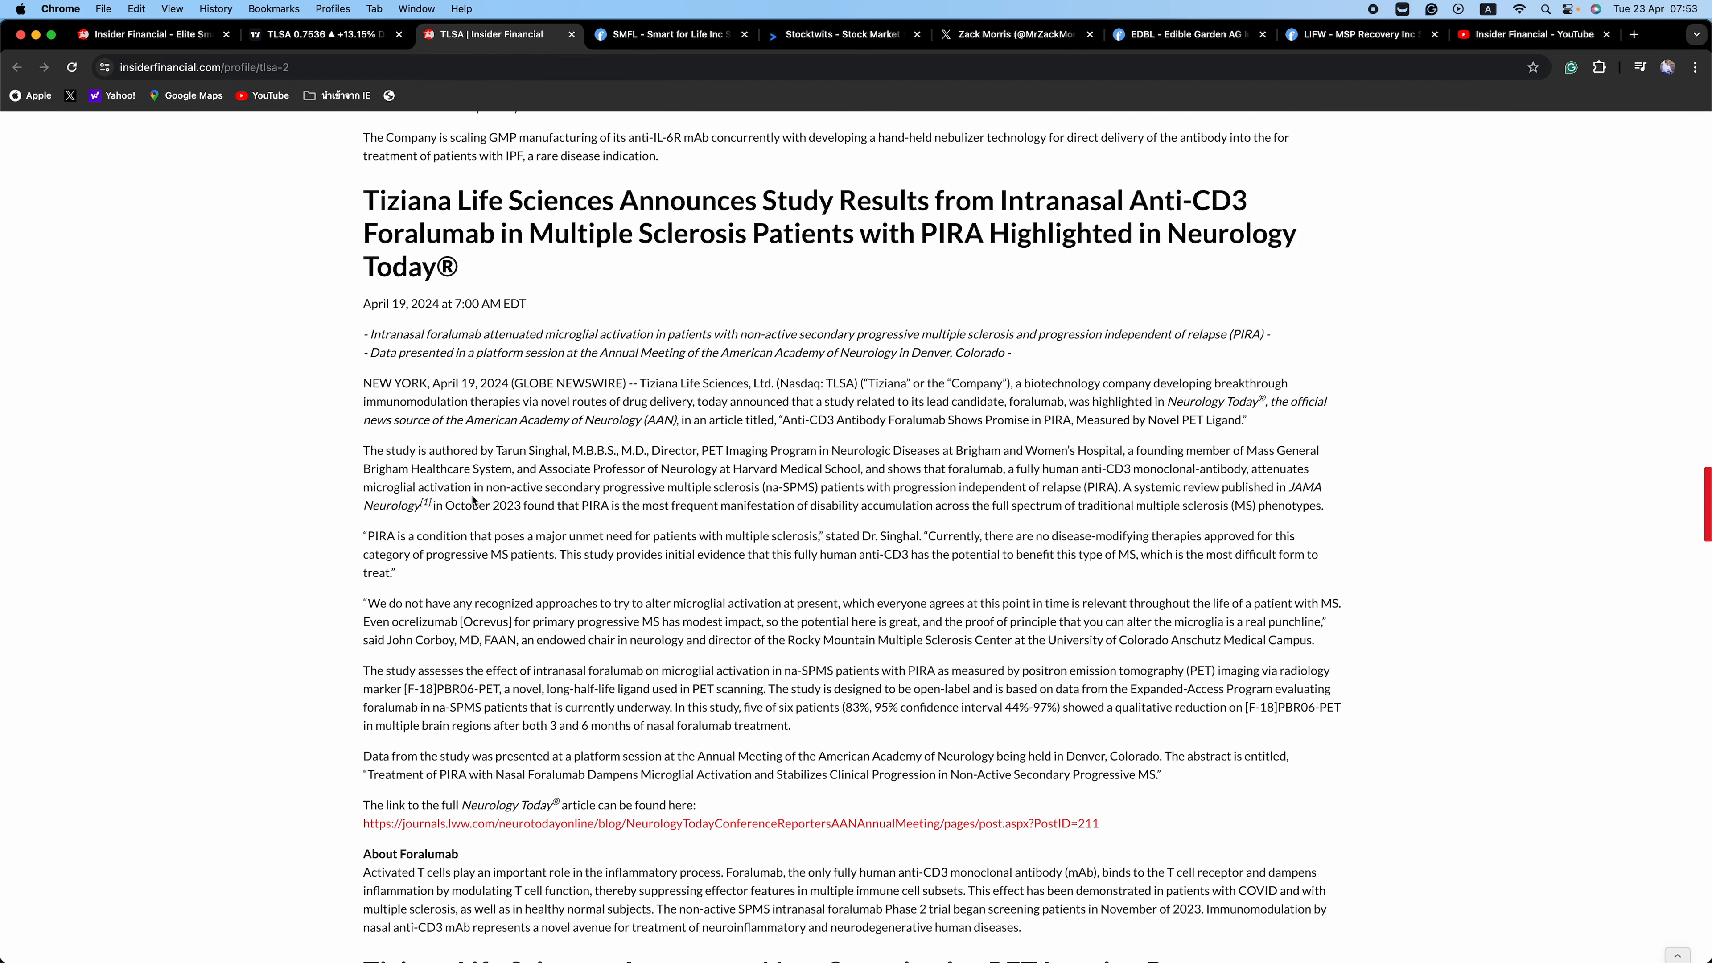
scroll("down", 3)
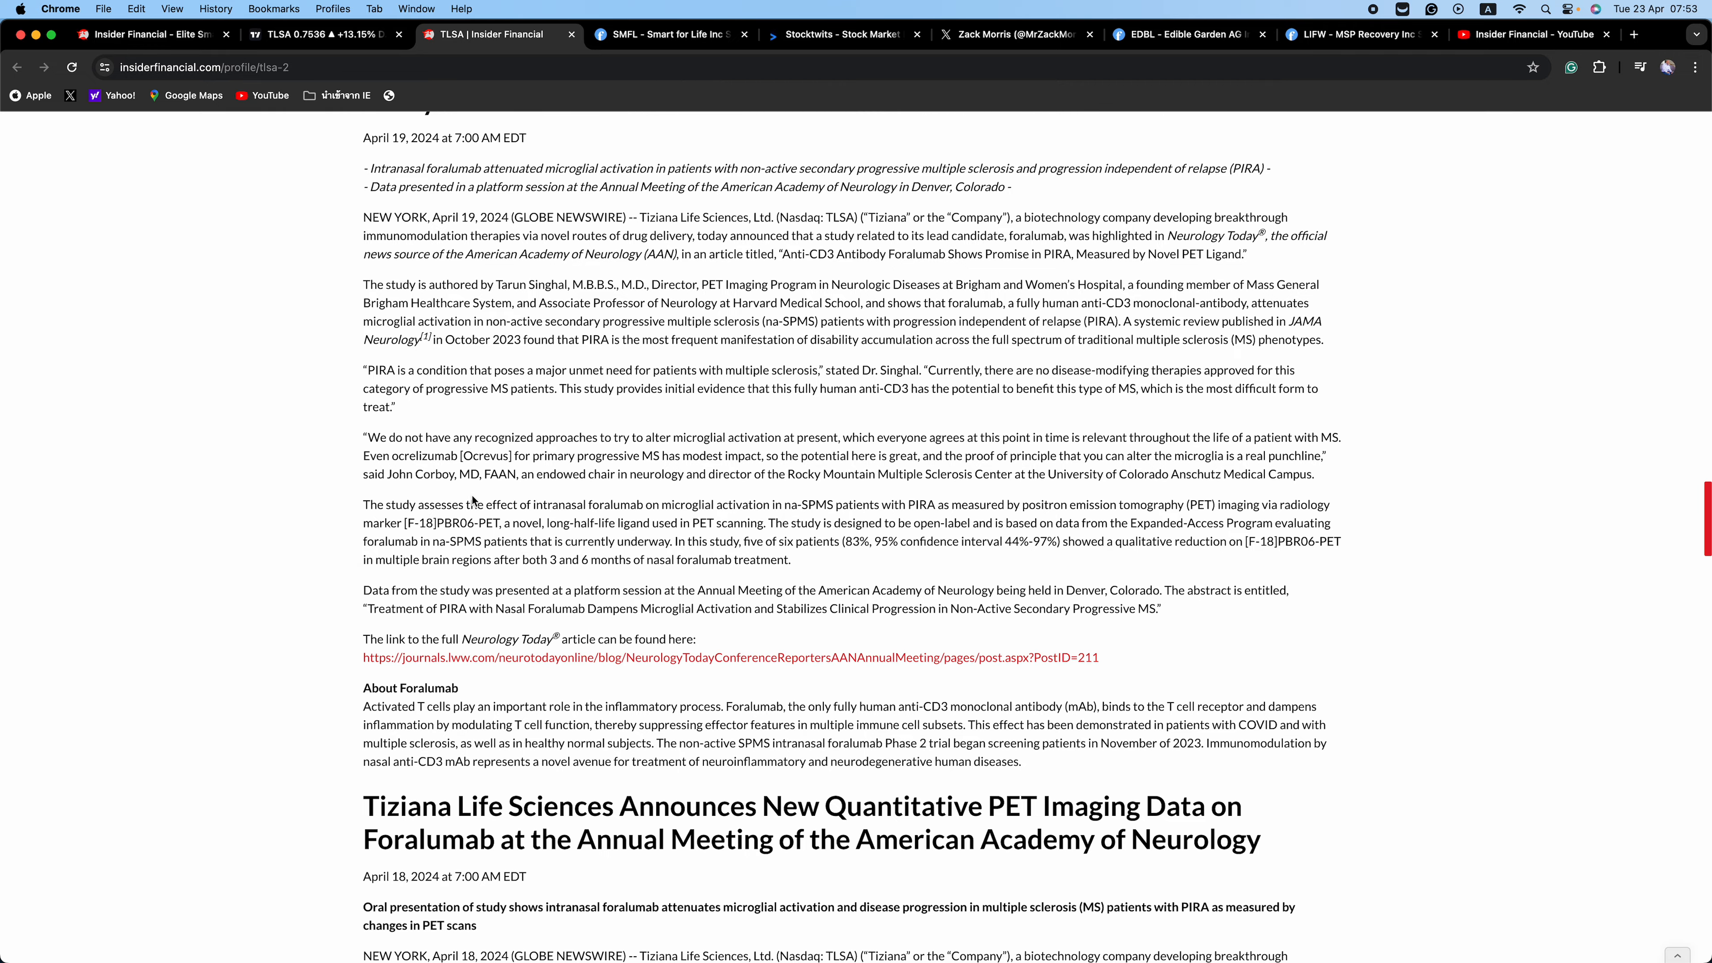
scroll("down", 3)
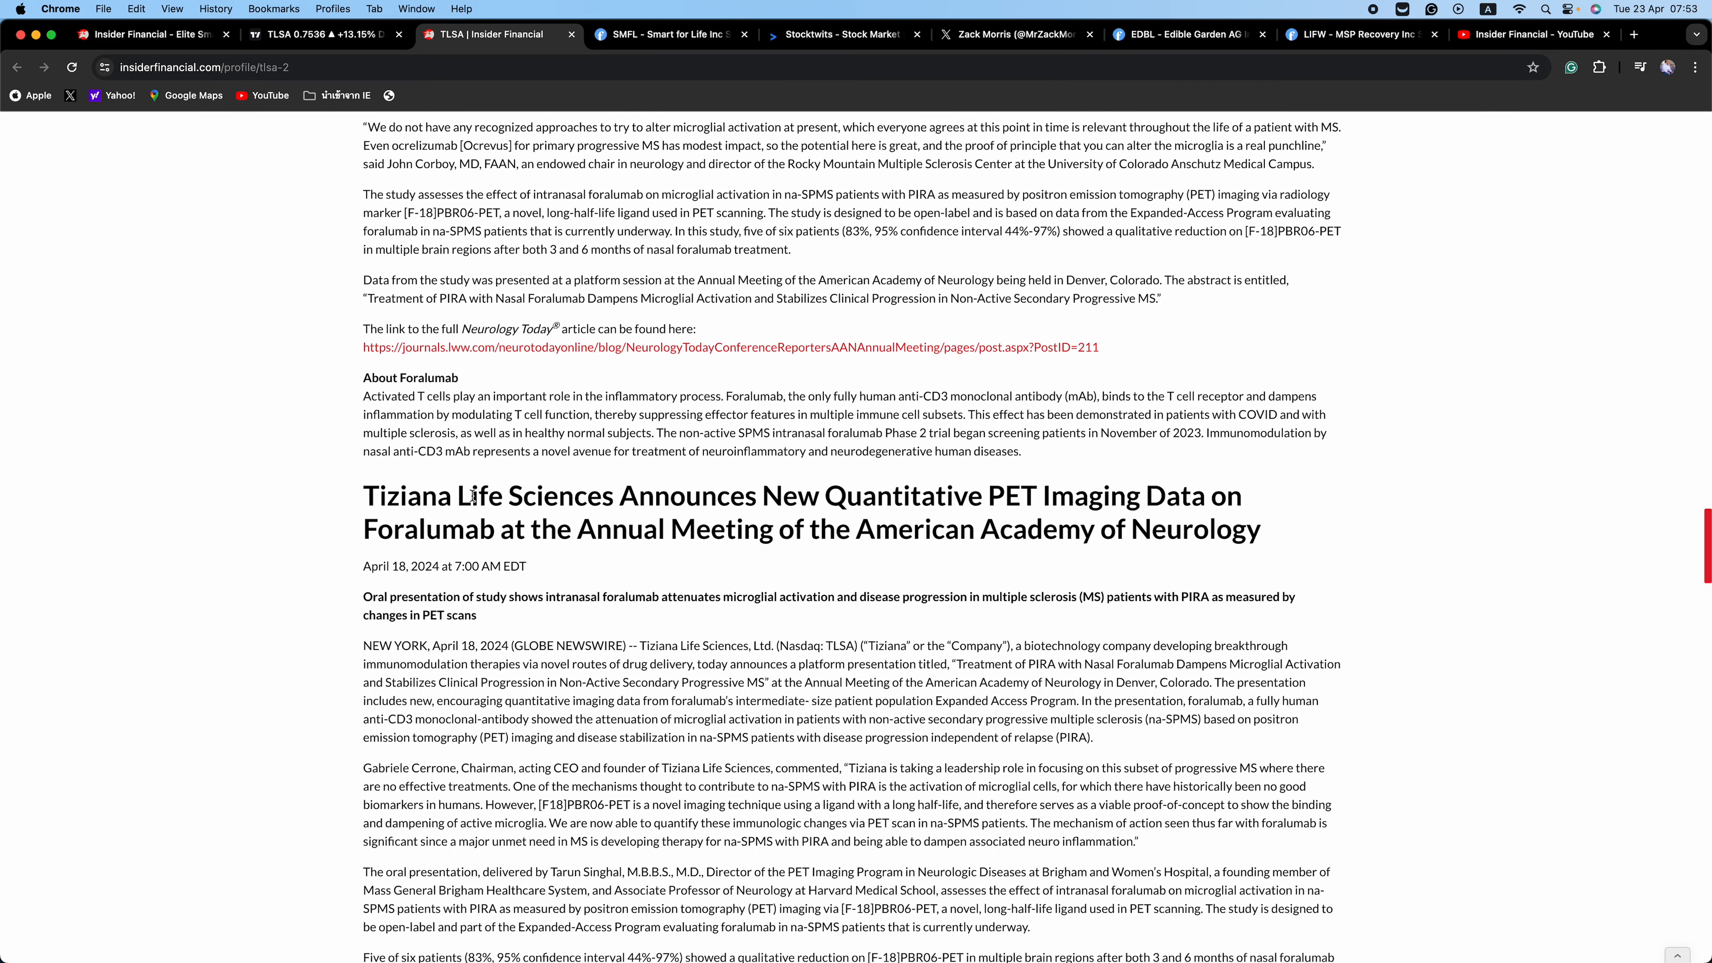
scroll("down", 3)
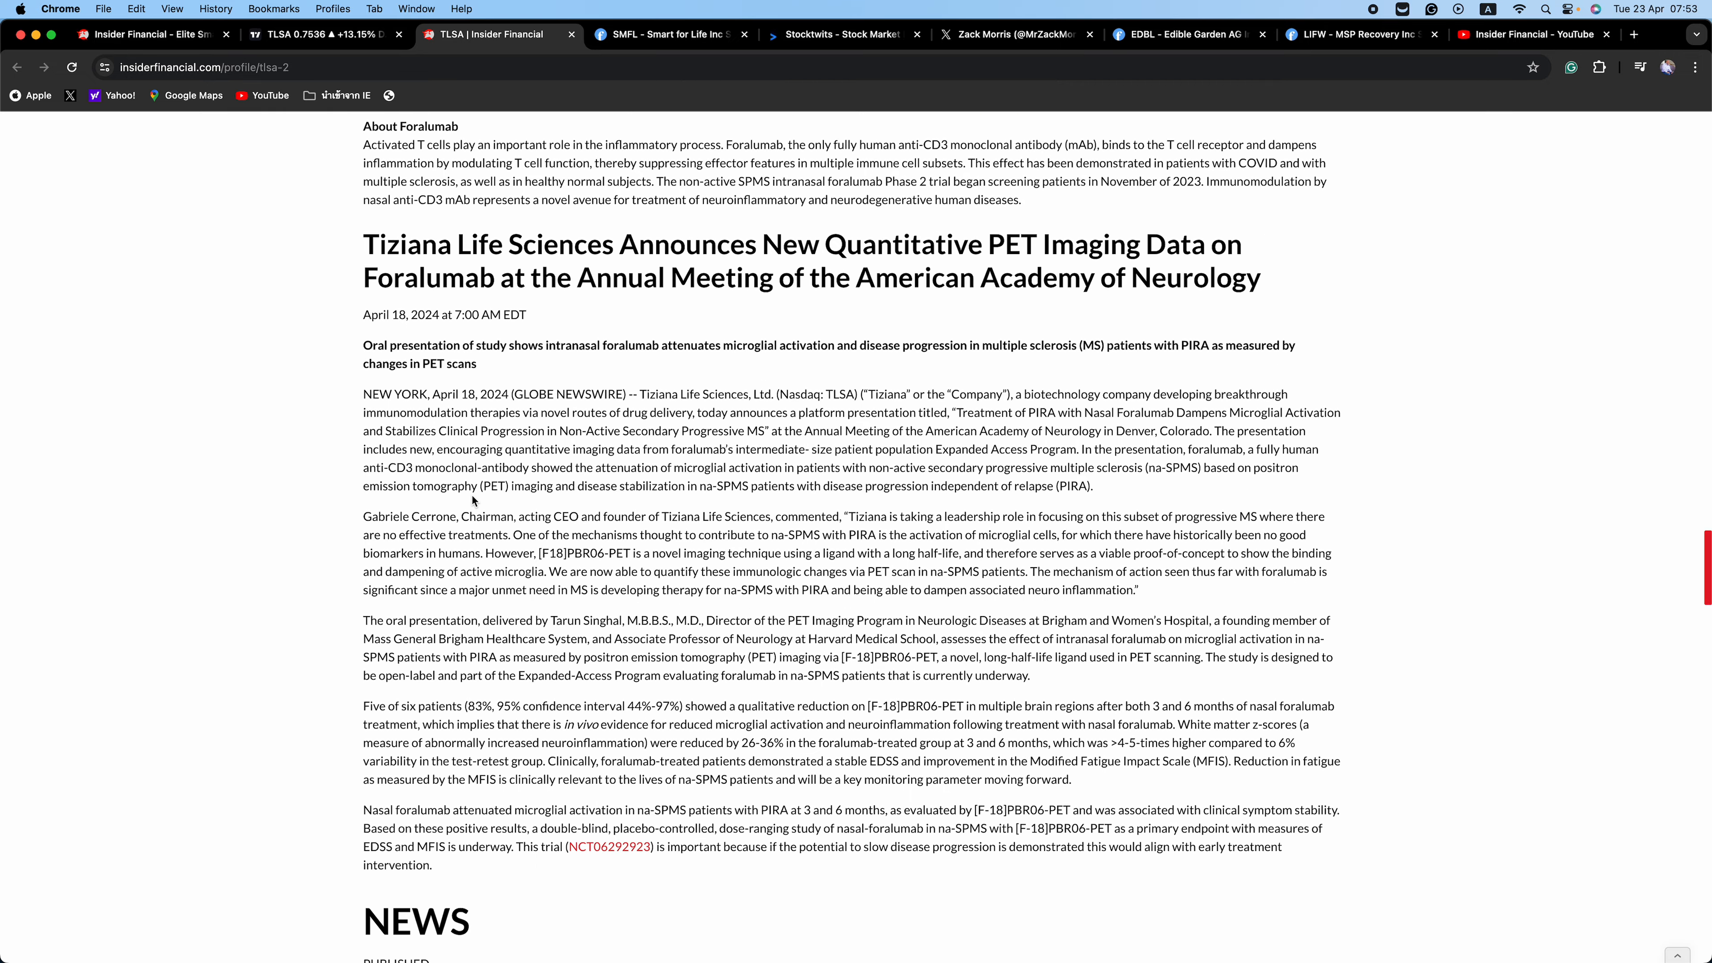
scroll("down", 3)
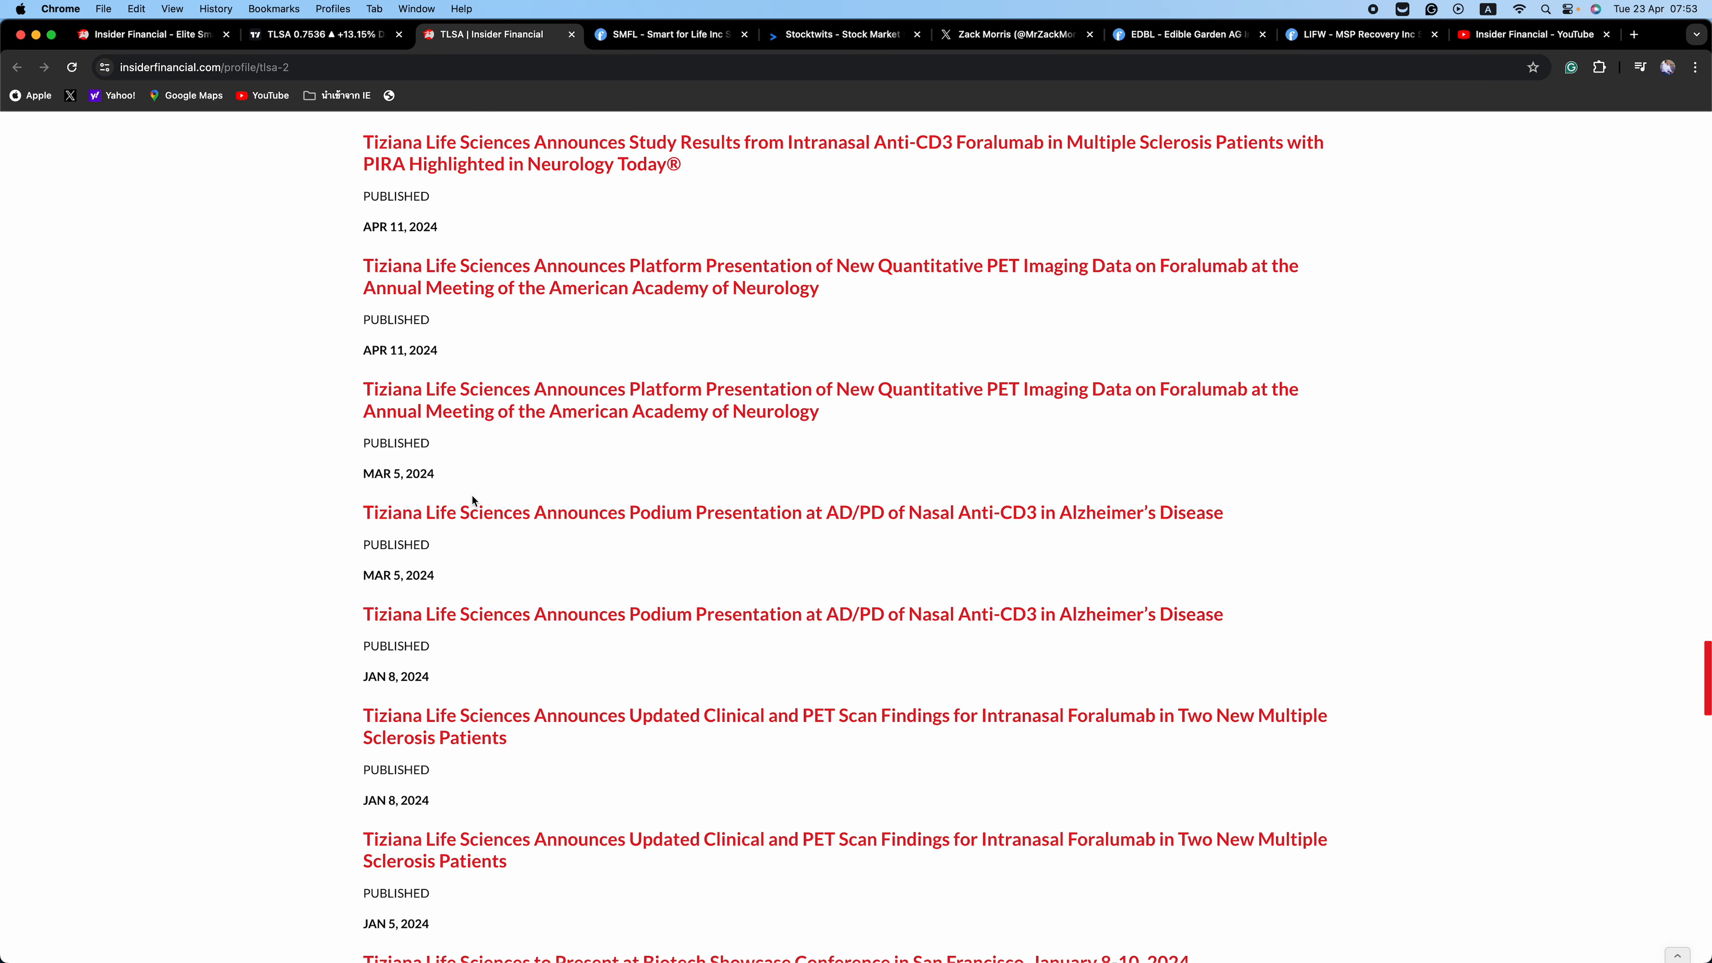
scroll("down", 3)
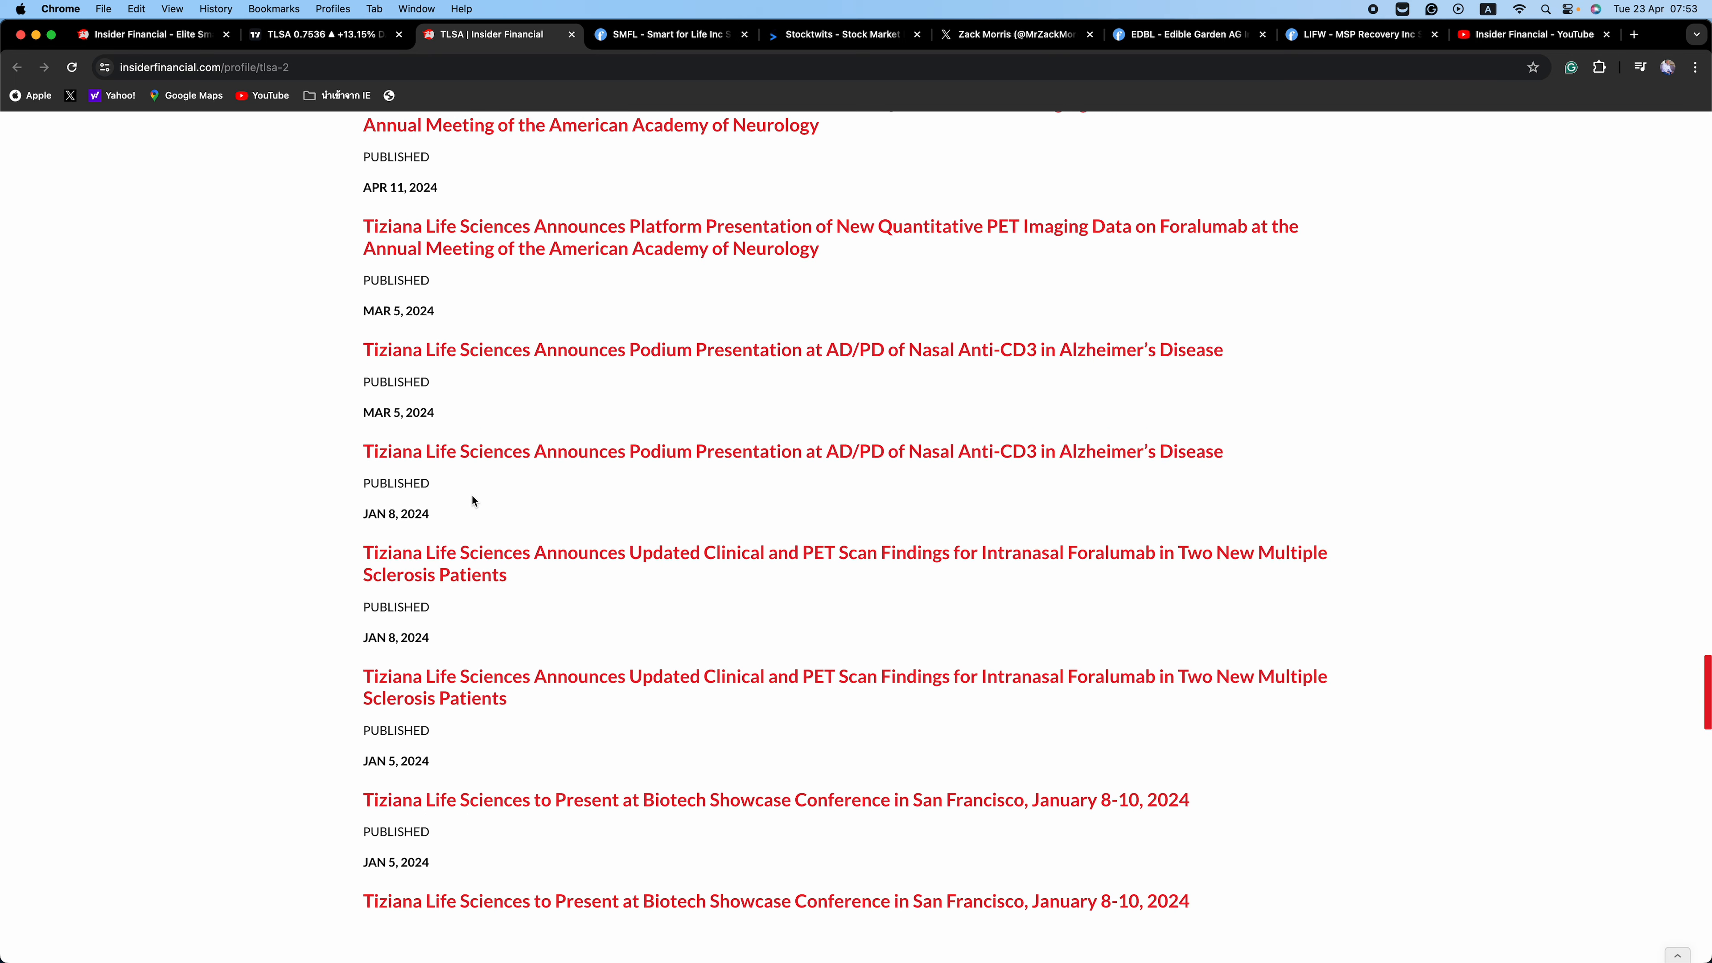
scroll("down", 3)
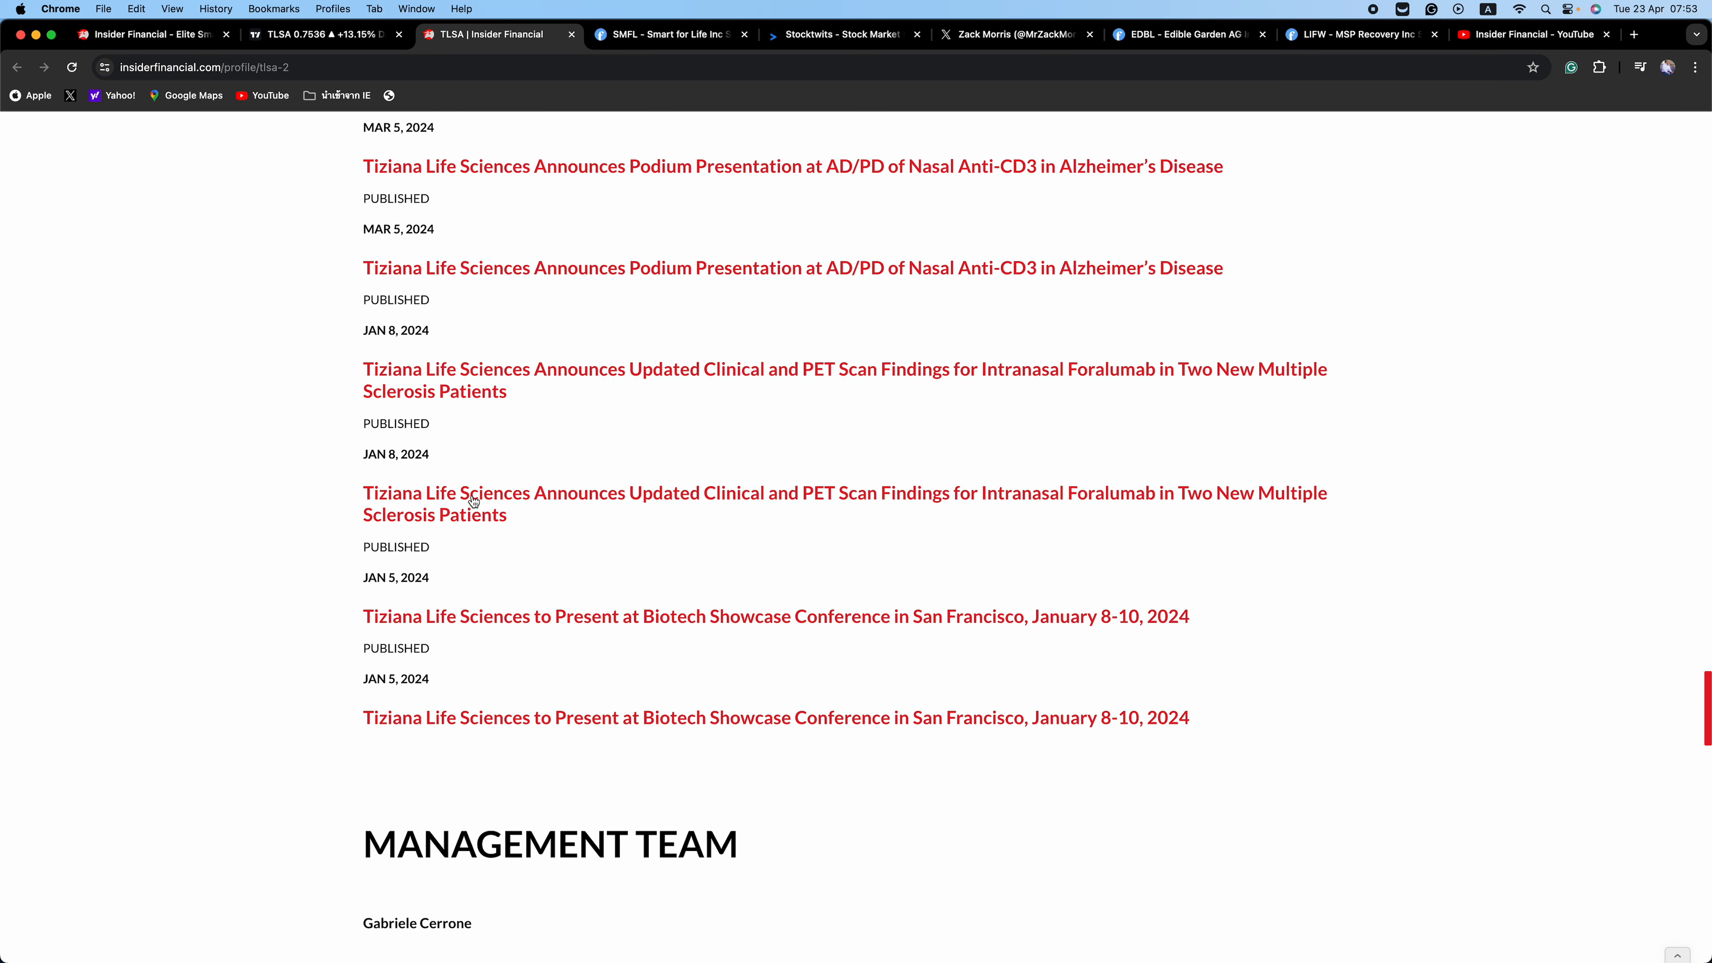
scroll("down", 3)
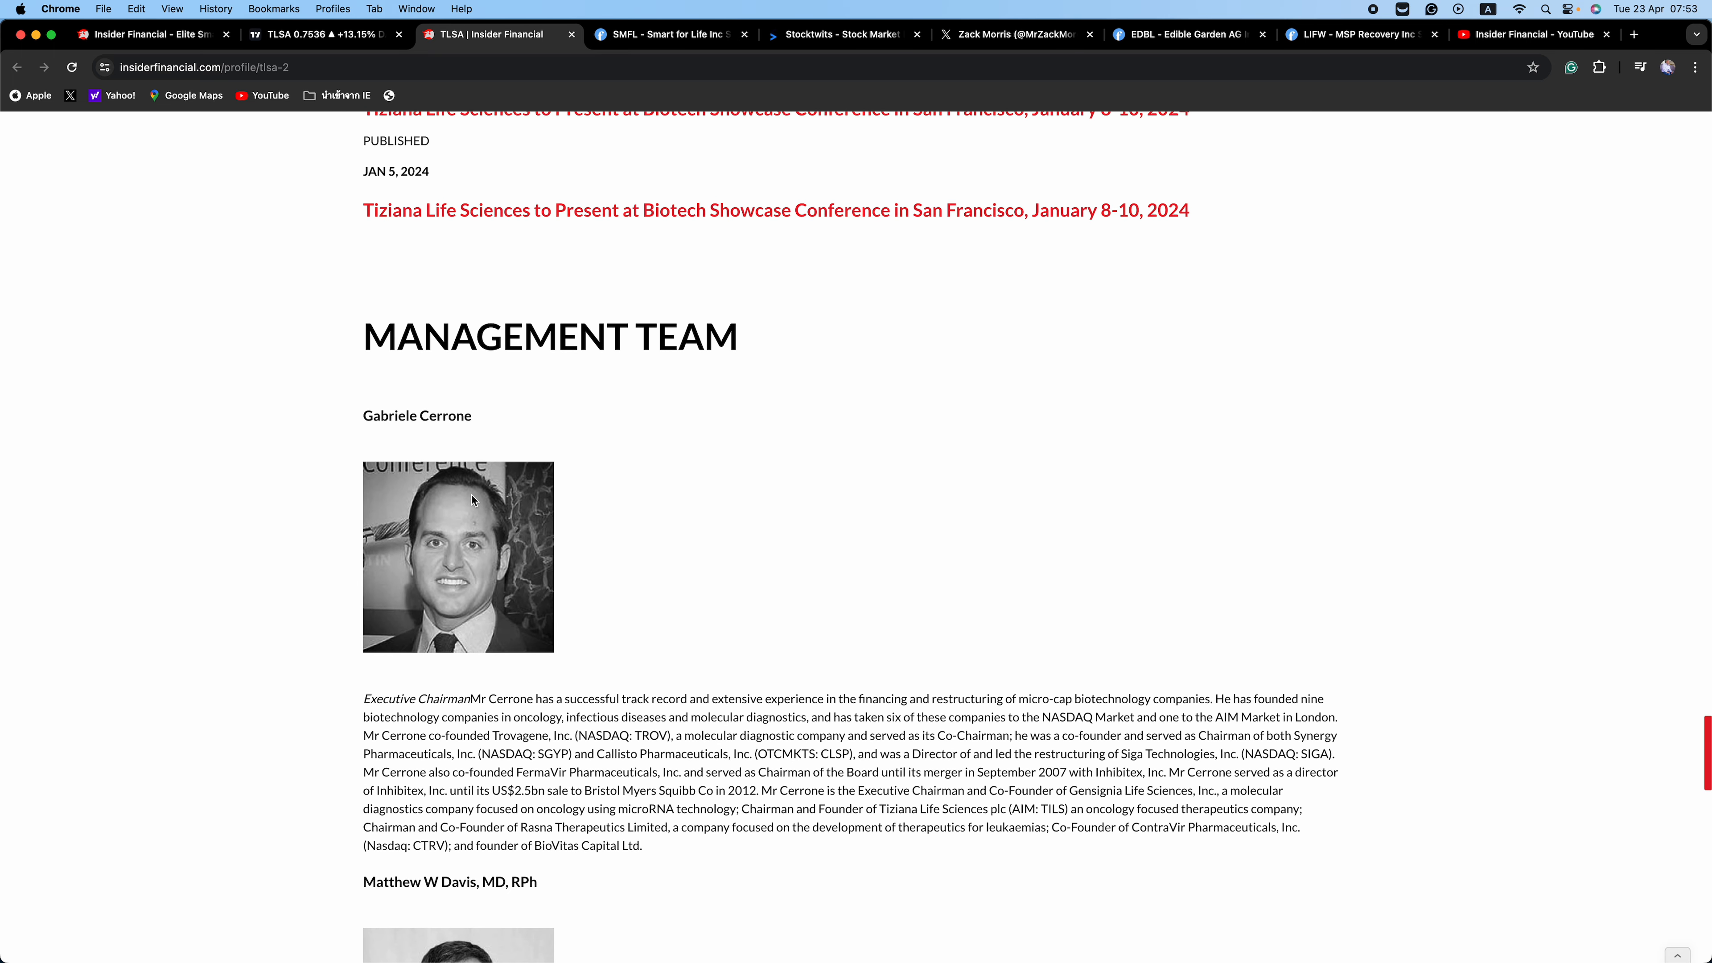
scroll("down", 3)
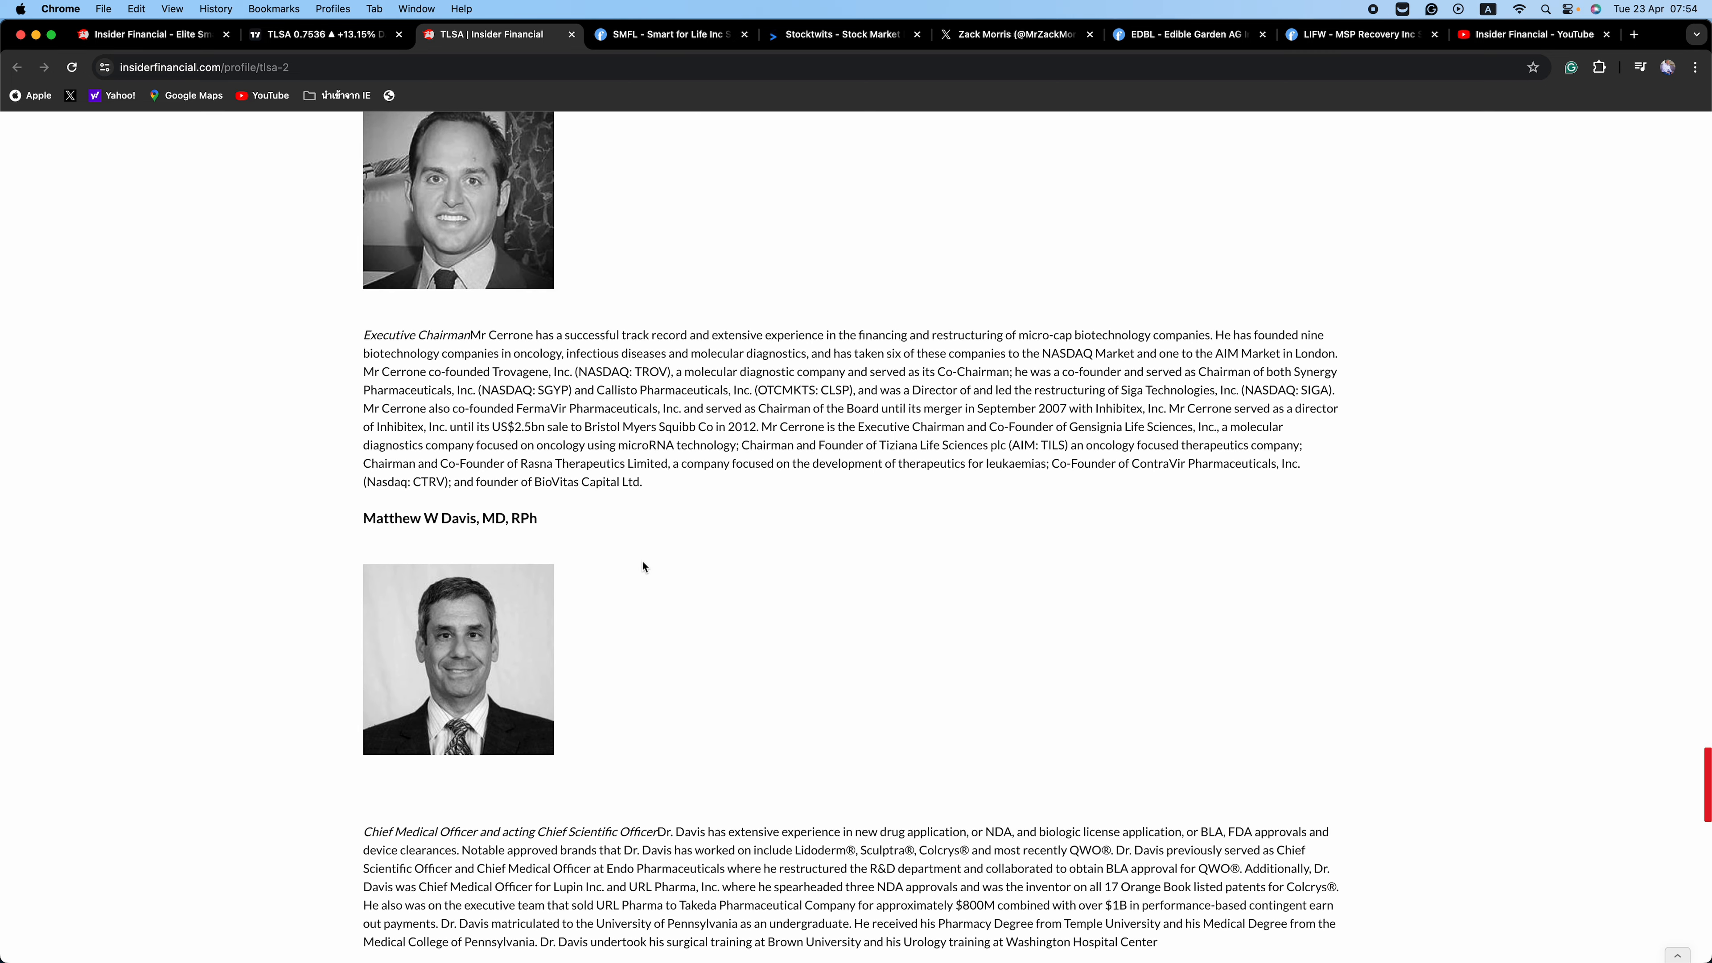
scroll("down", 3)
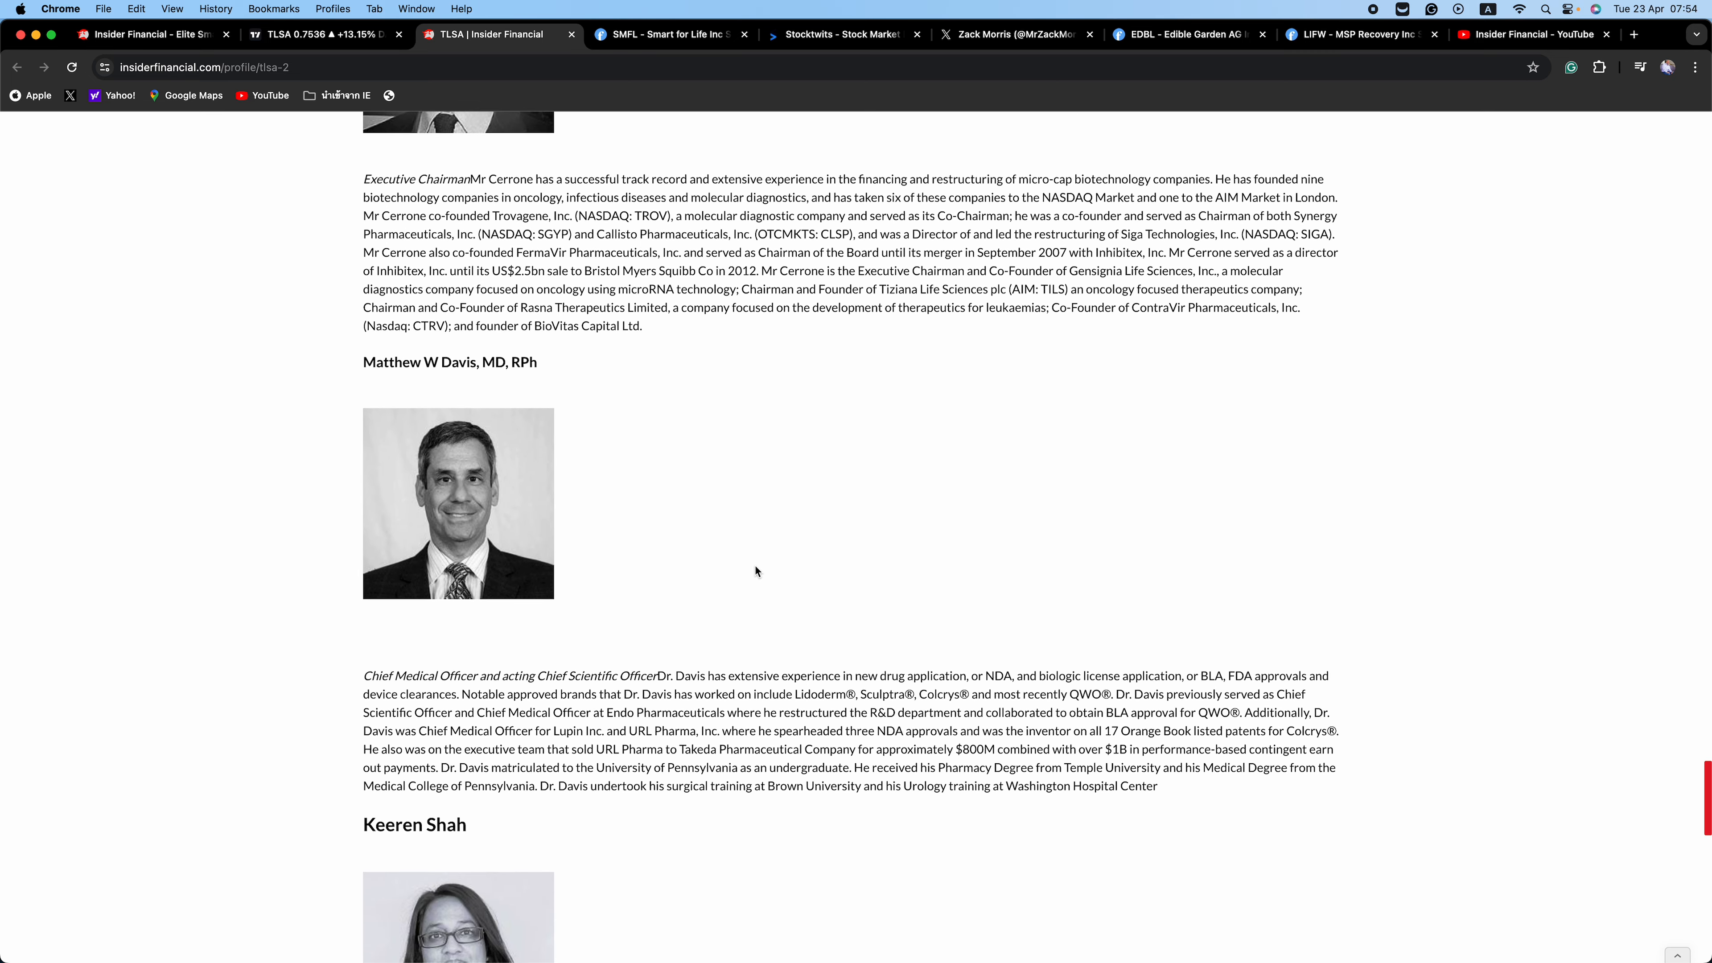
scroll("down", 3)
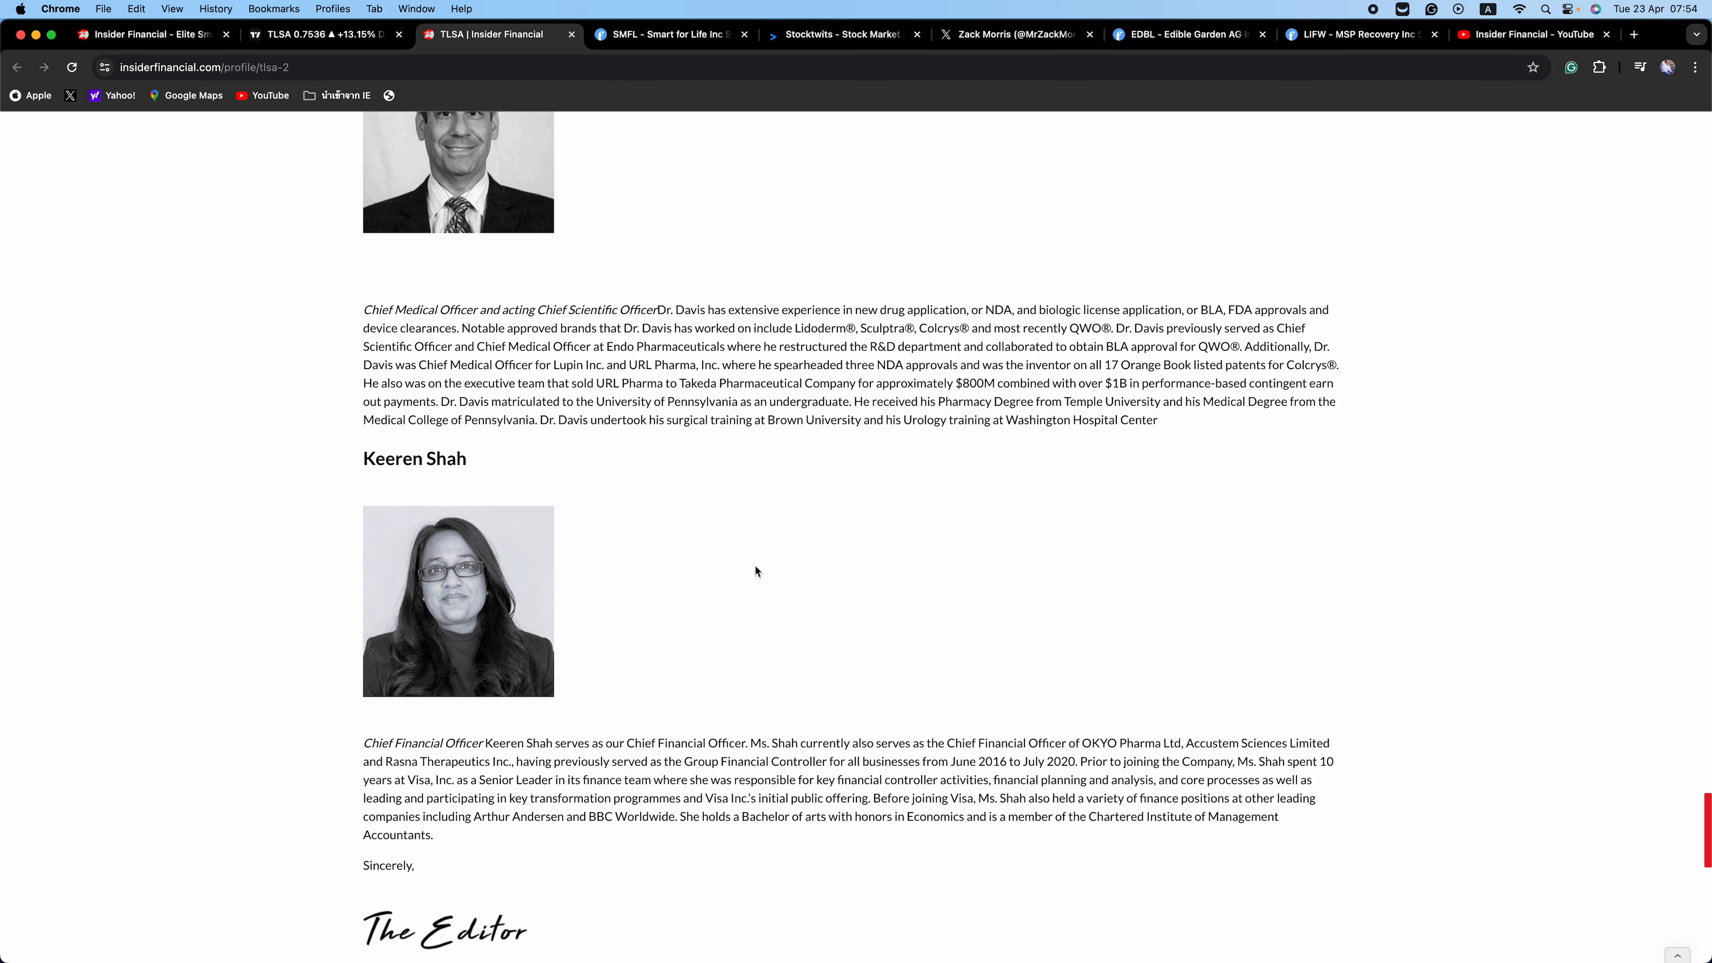
scroll("down", 3)
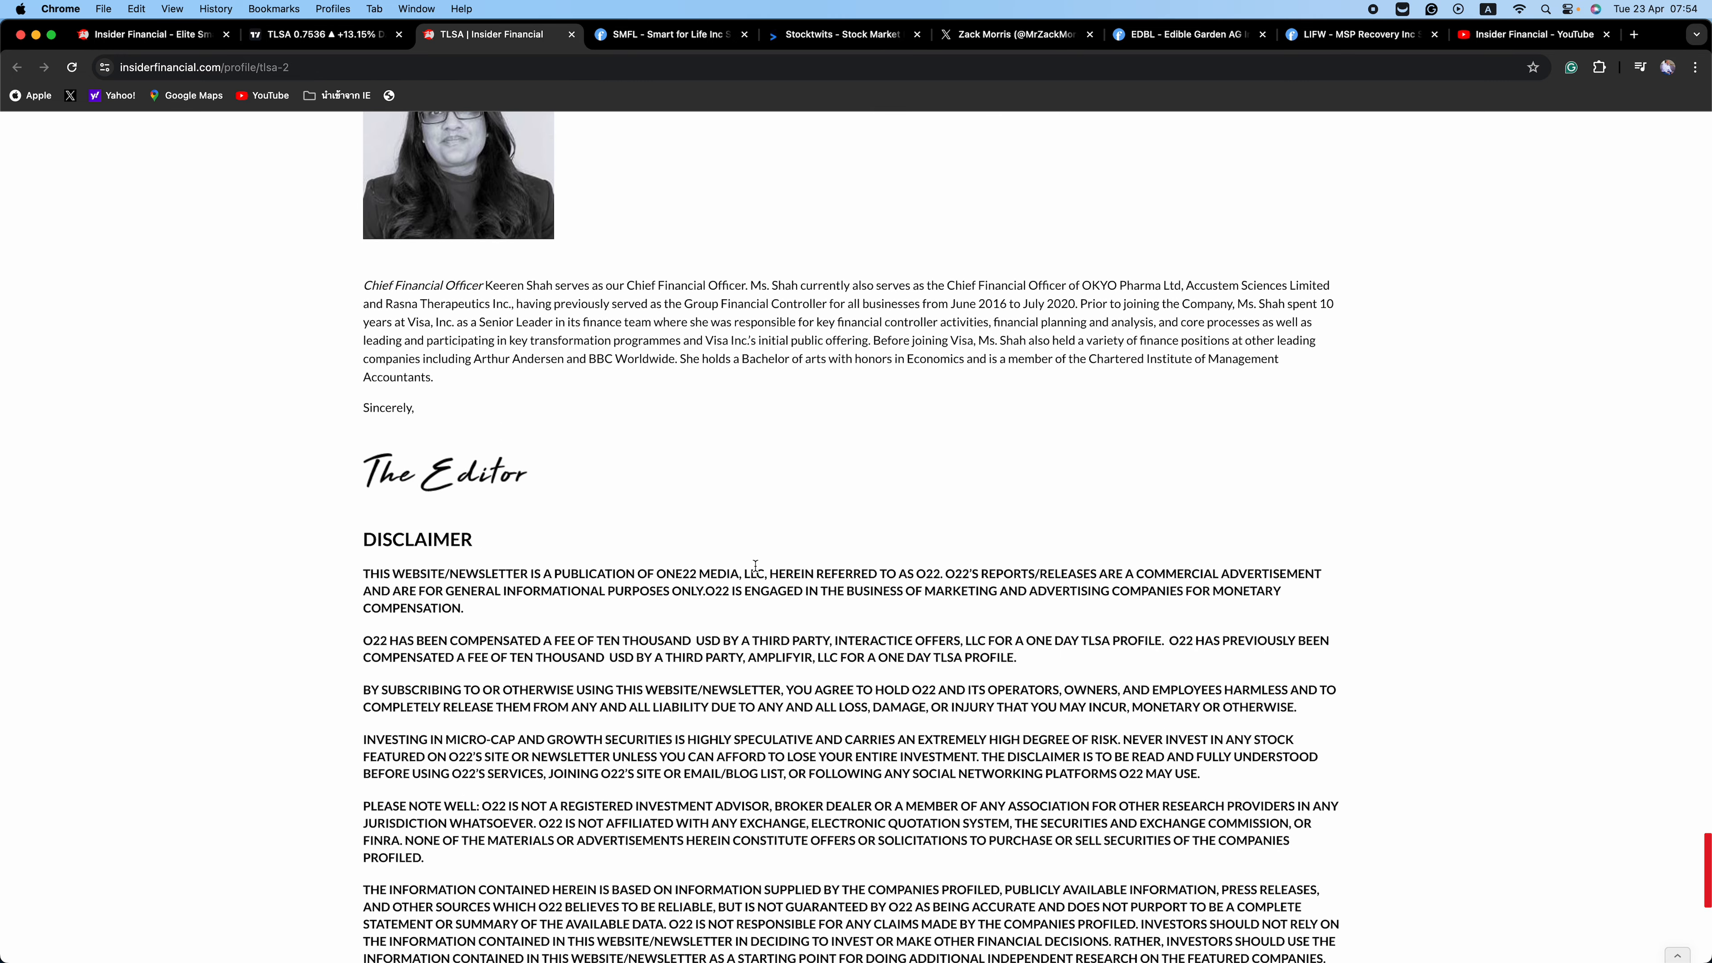
scroll("up", 3)
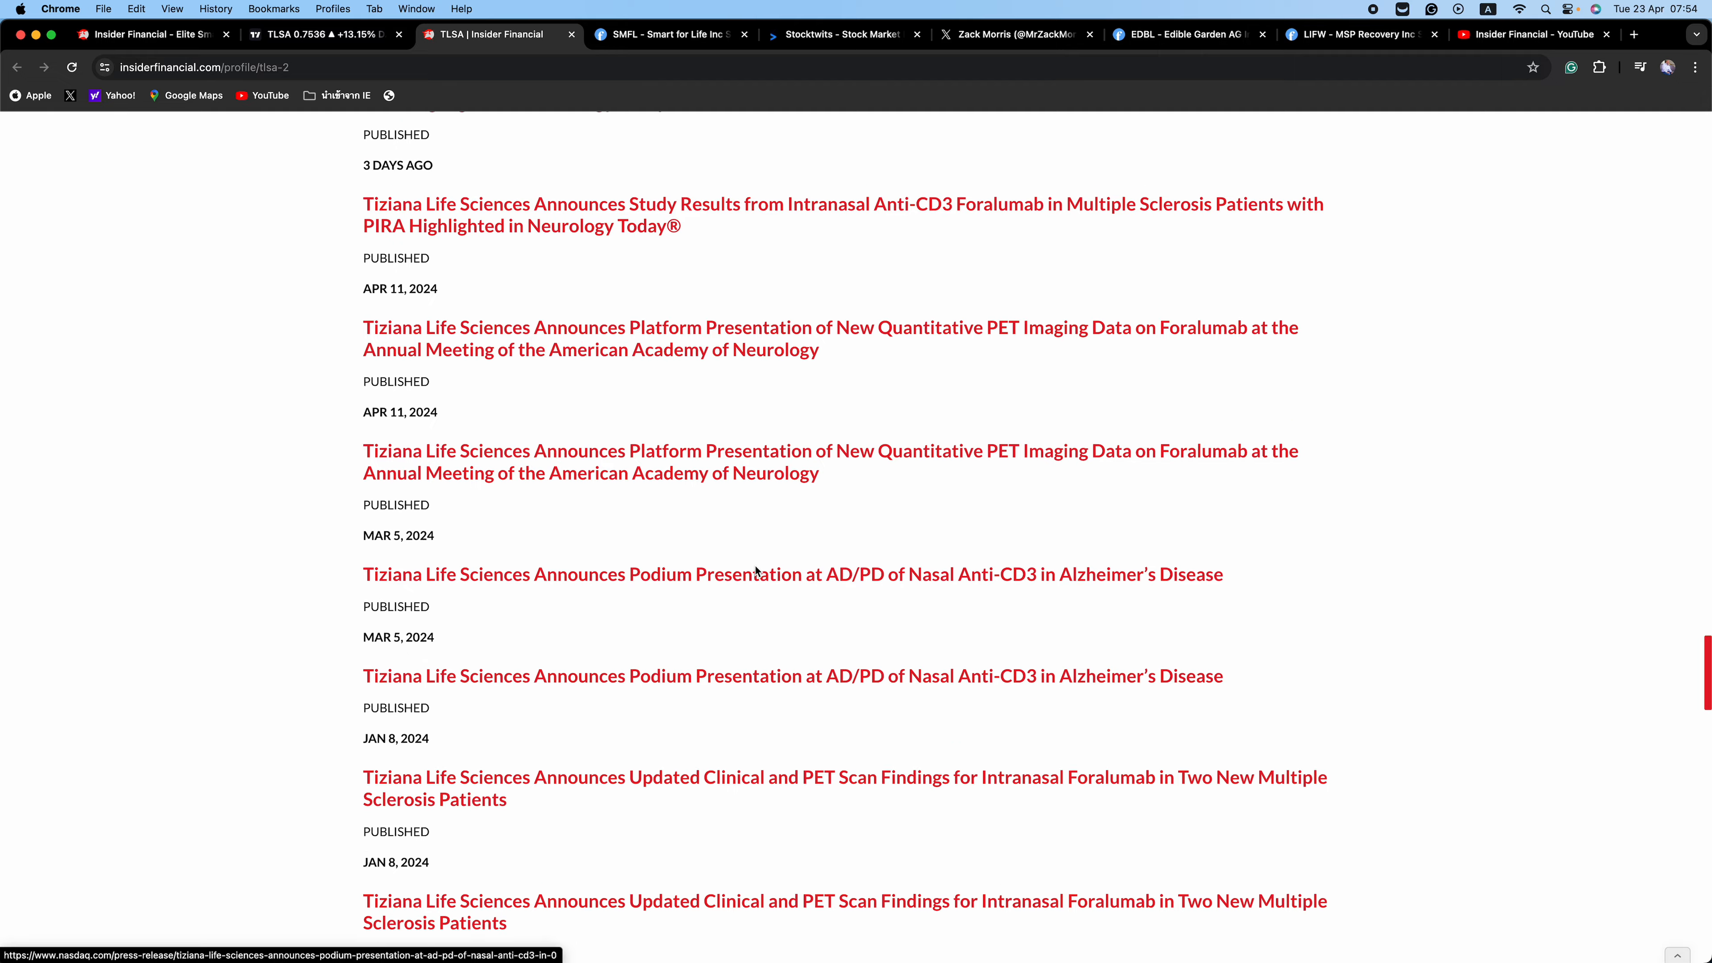
scroll("up", 3)
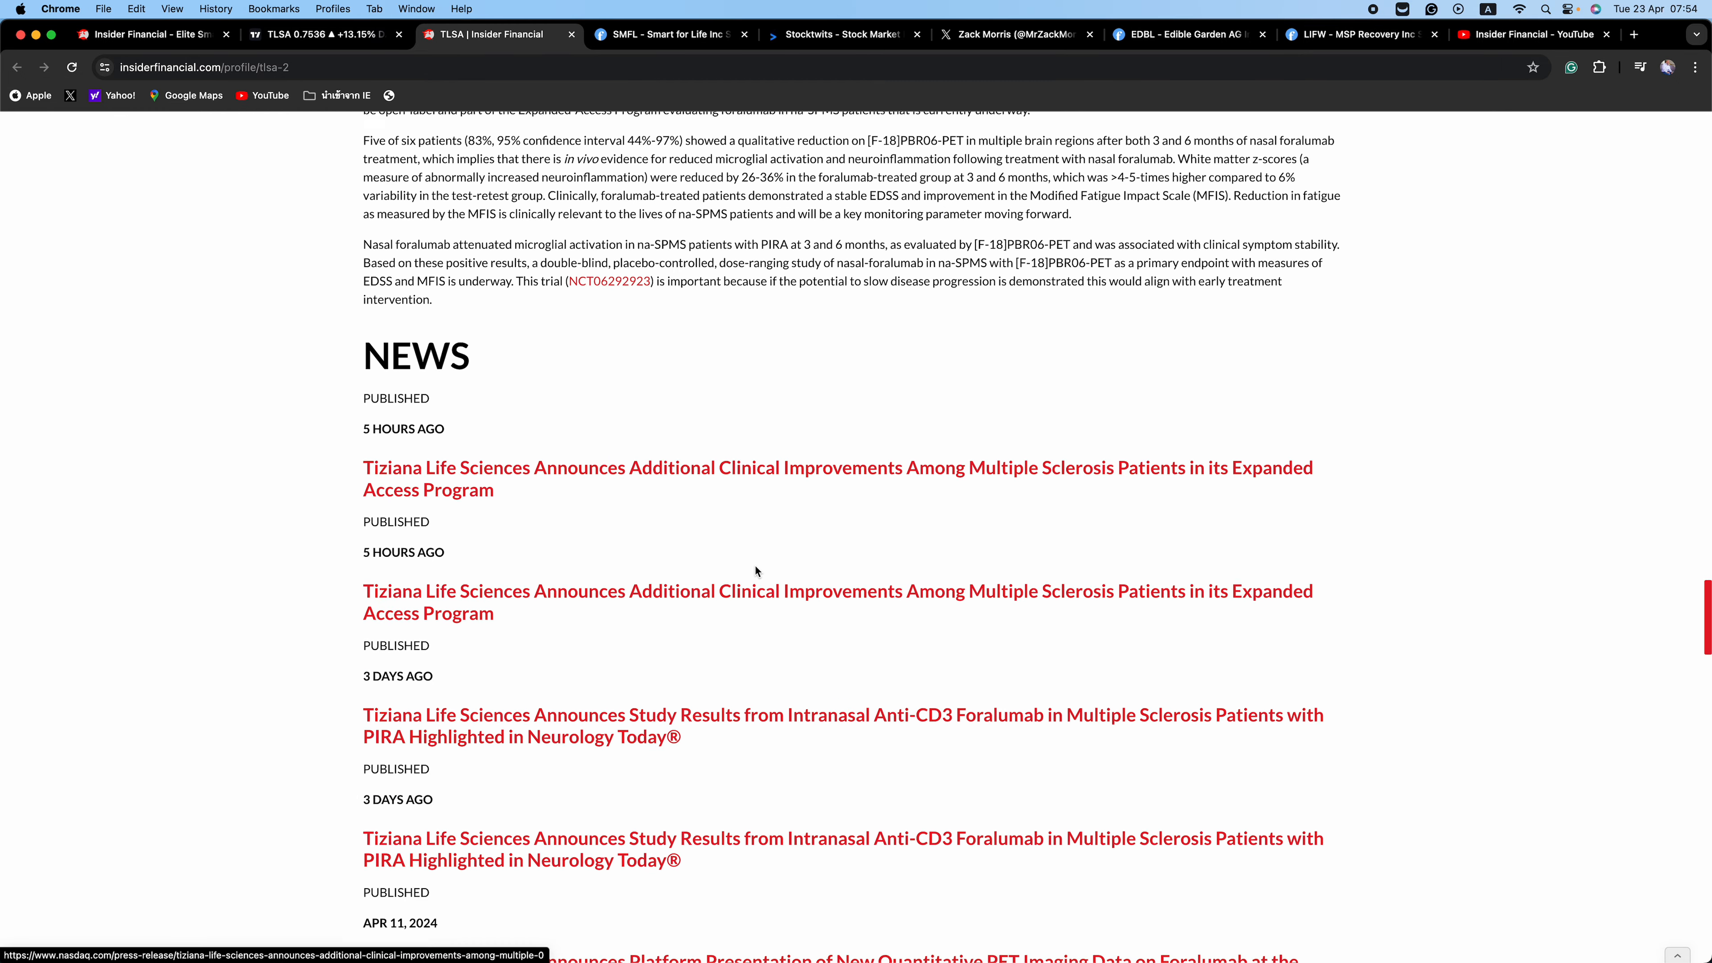
scroll("up", 3)
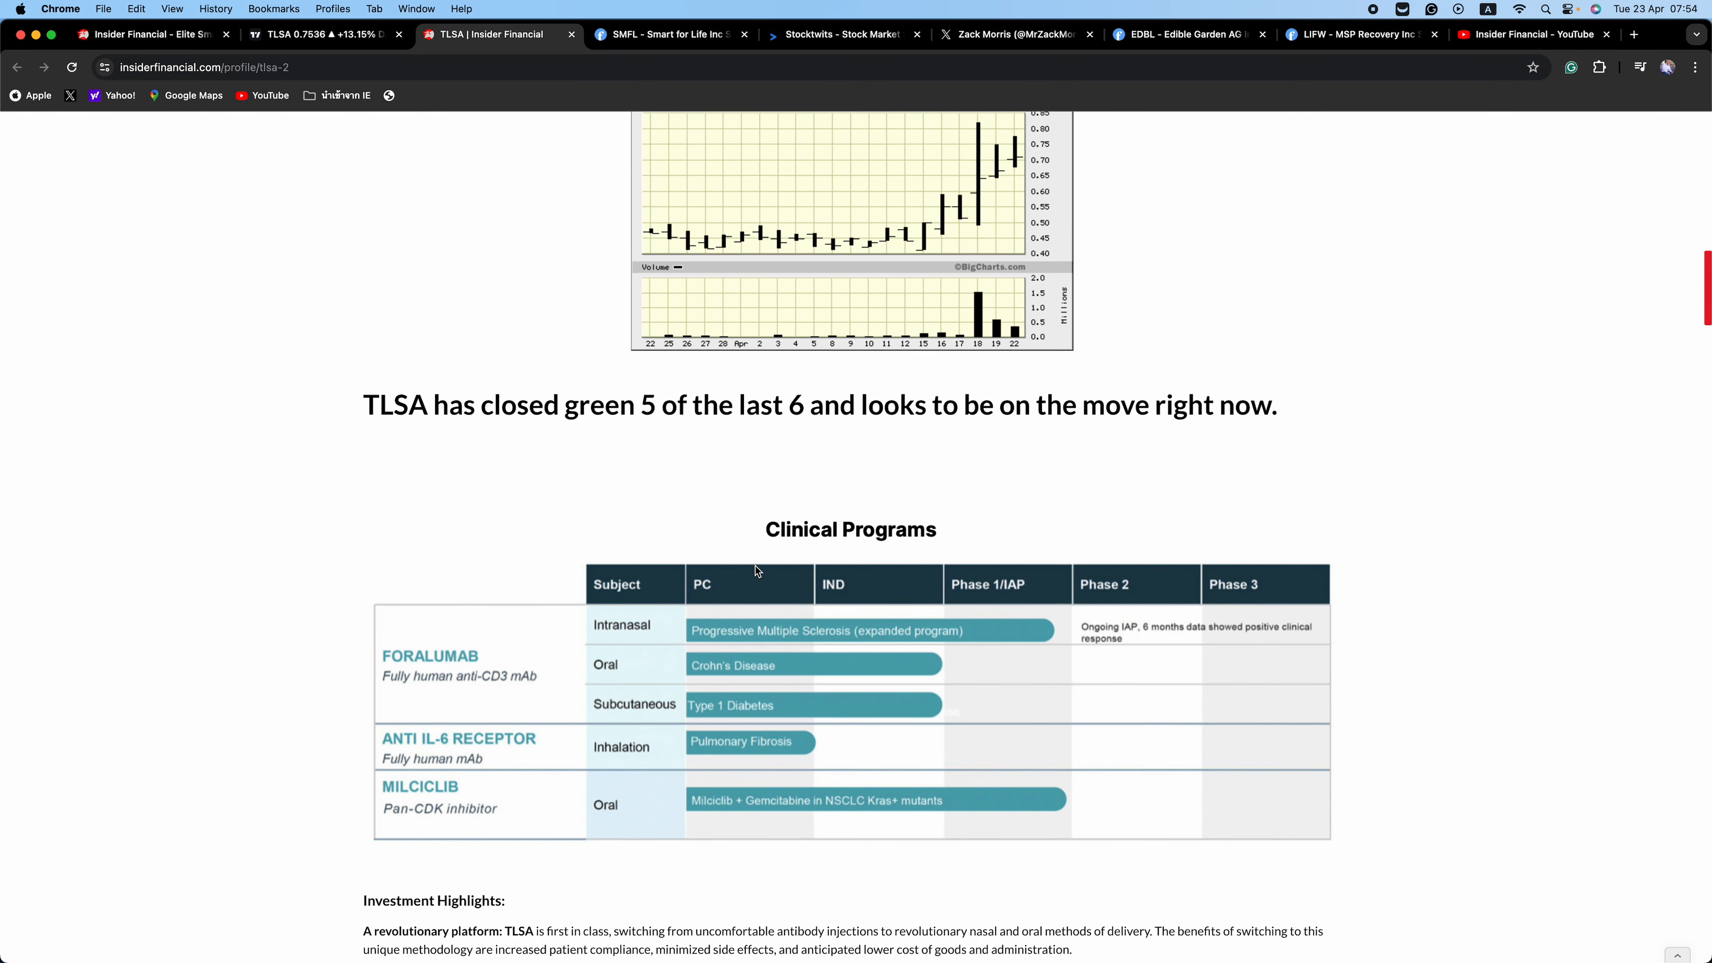
scroll("up", 3)
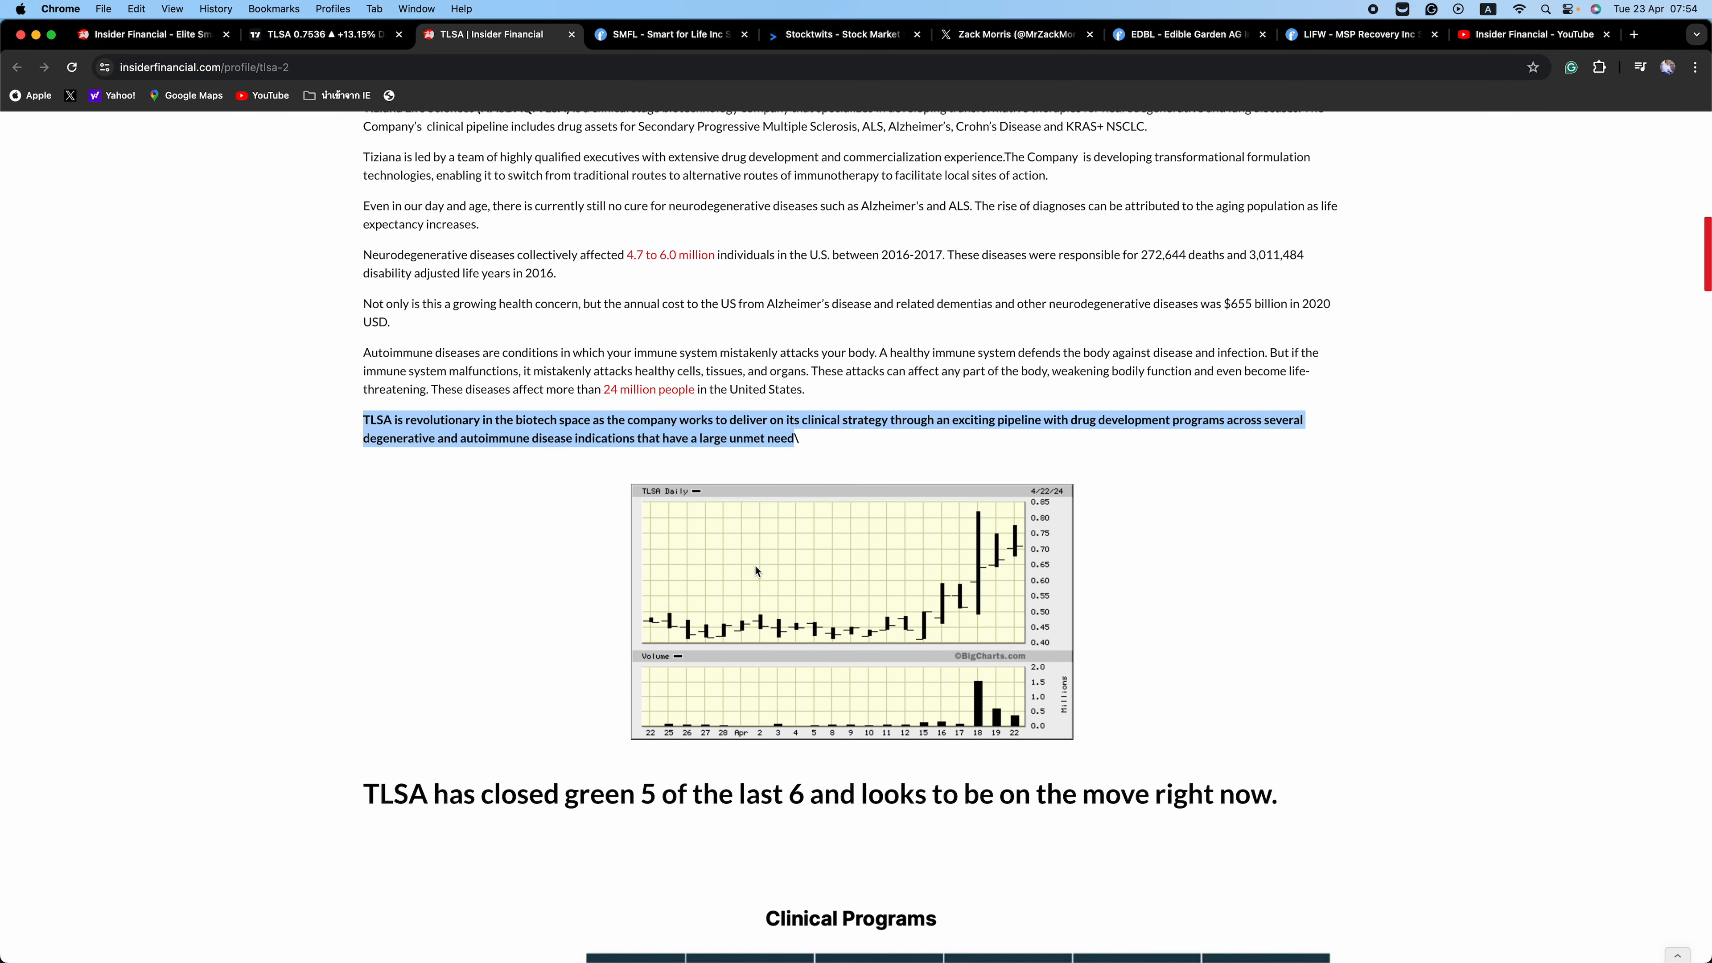
scroll("up", 3)
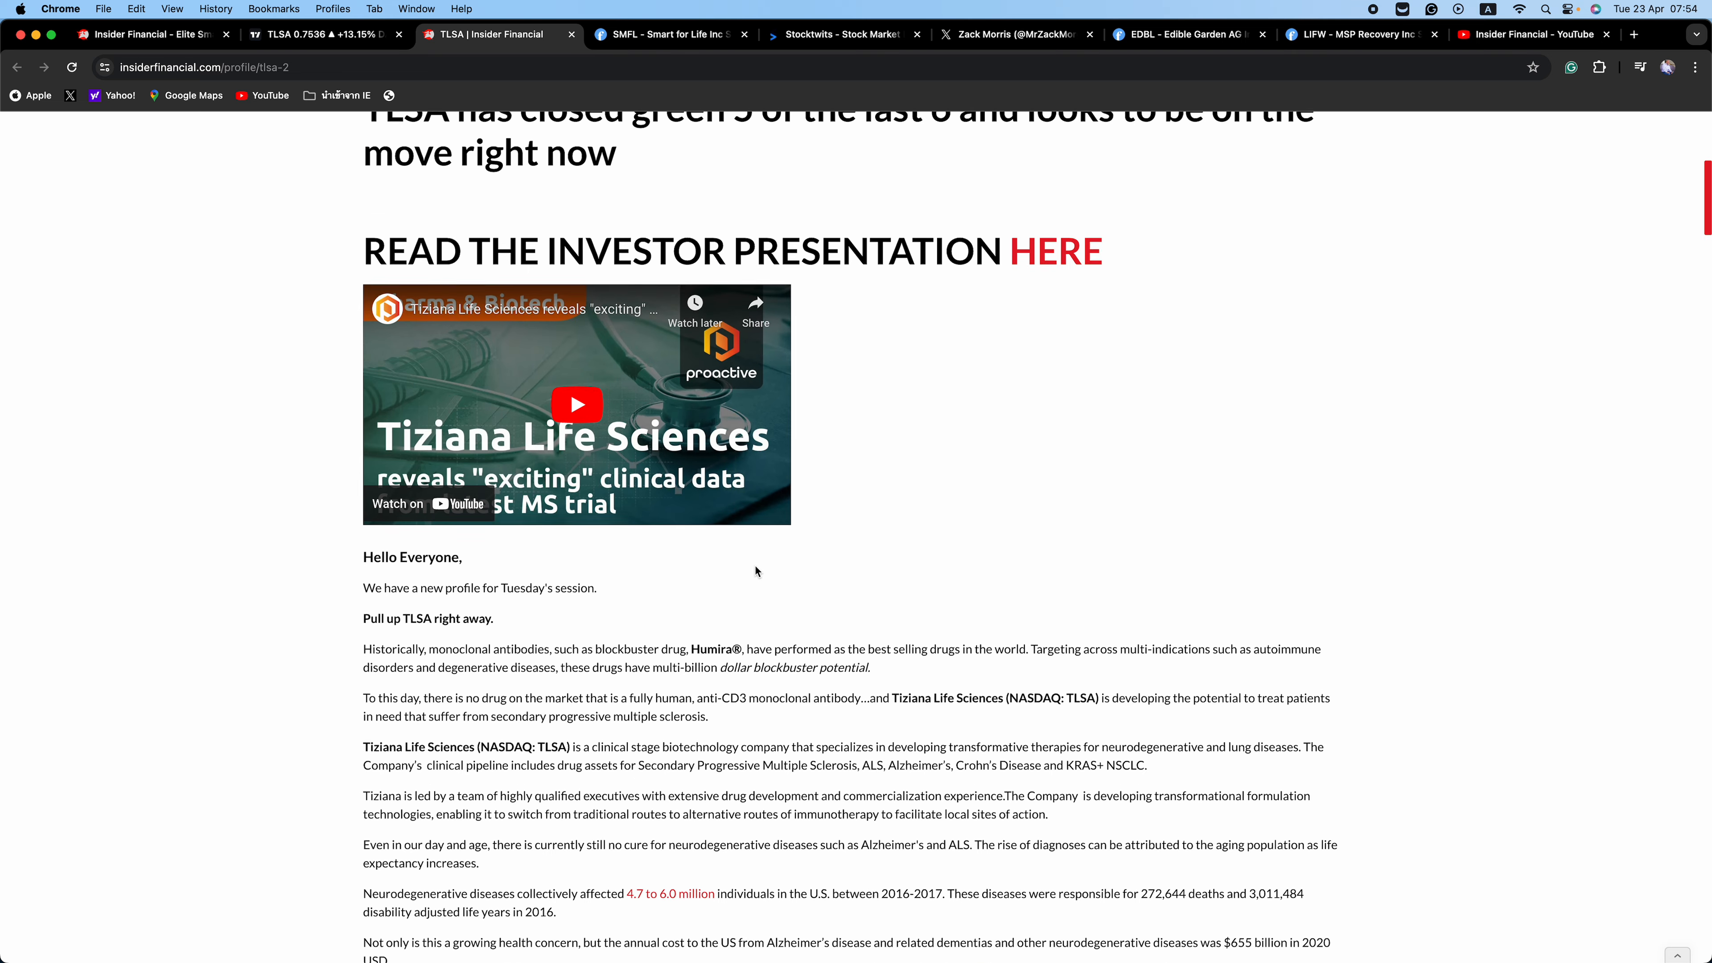
scroll("up", 3)
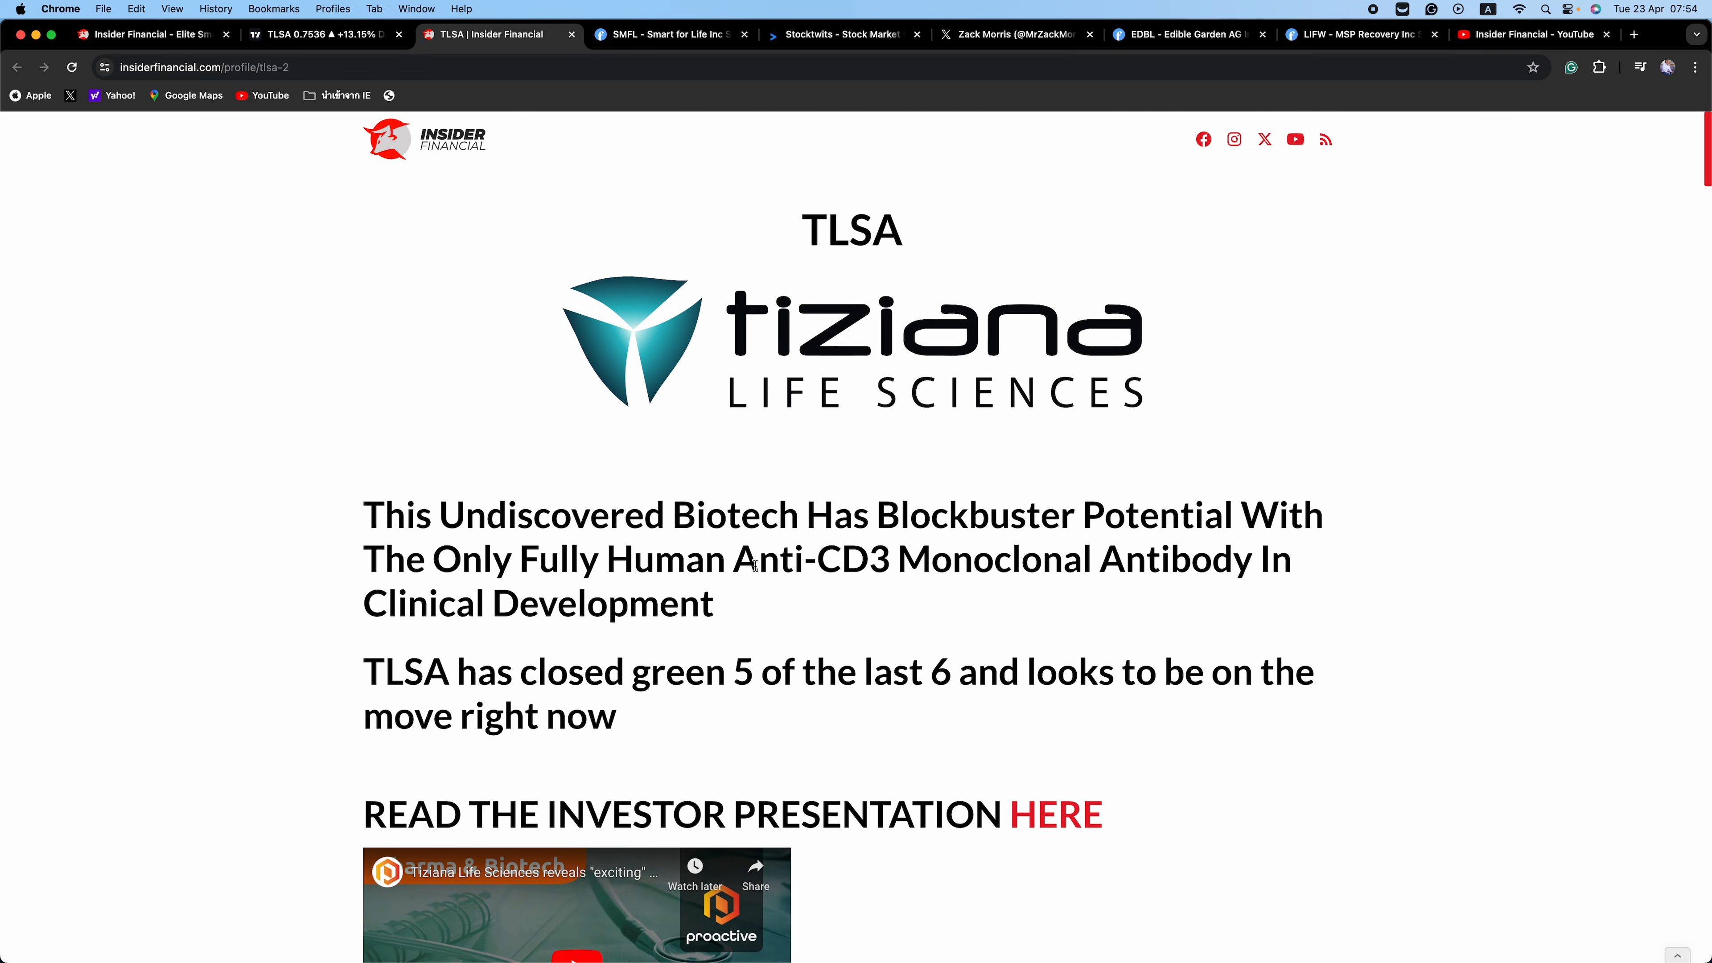
scroll("down", 3)
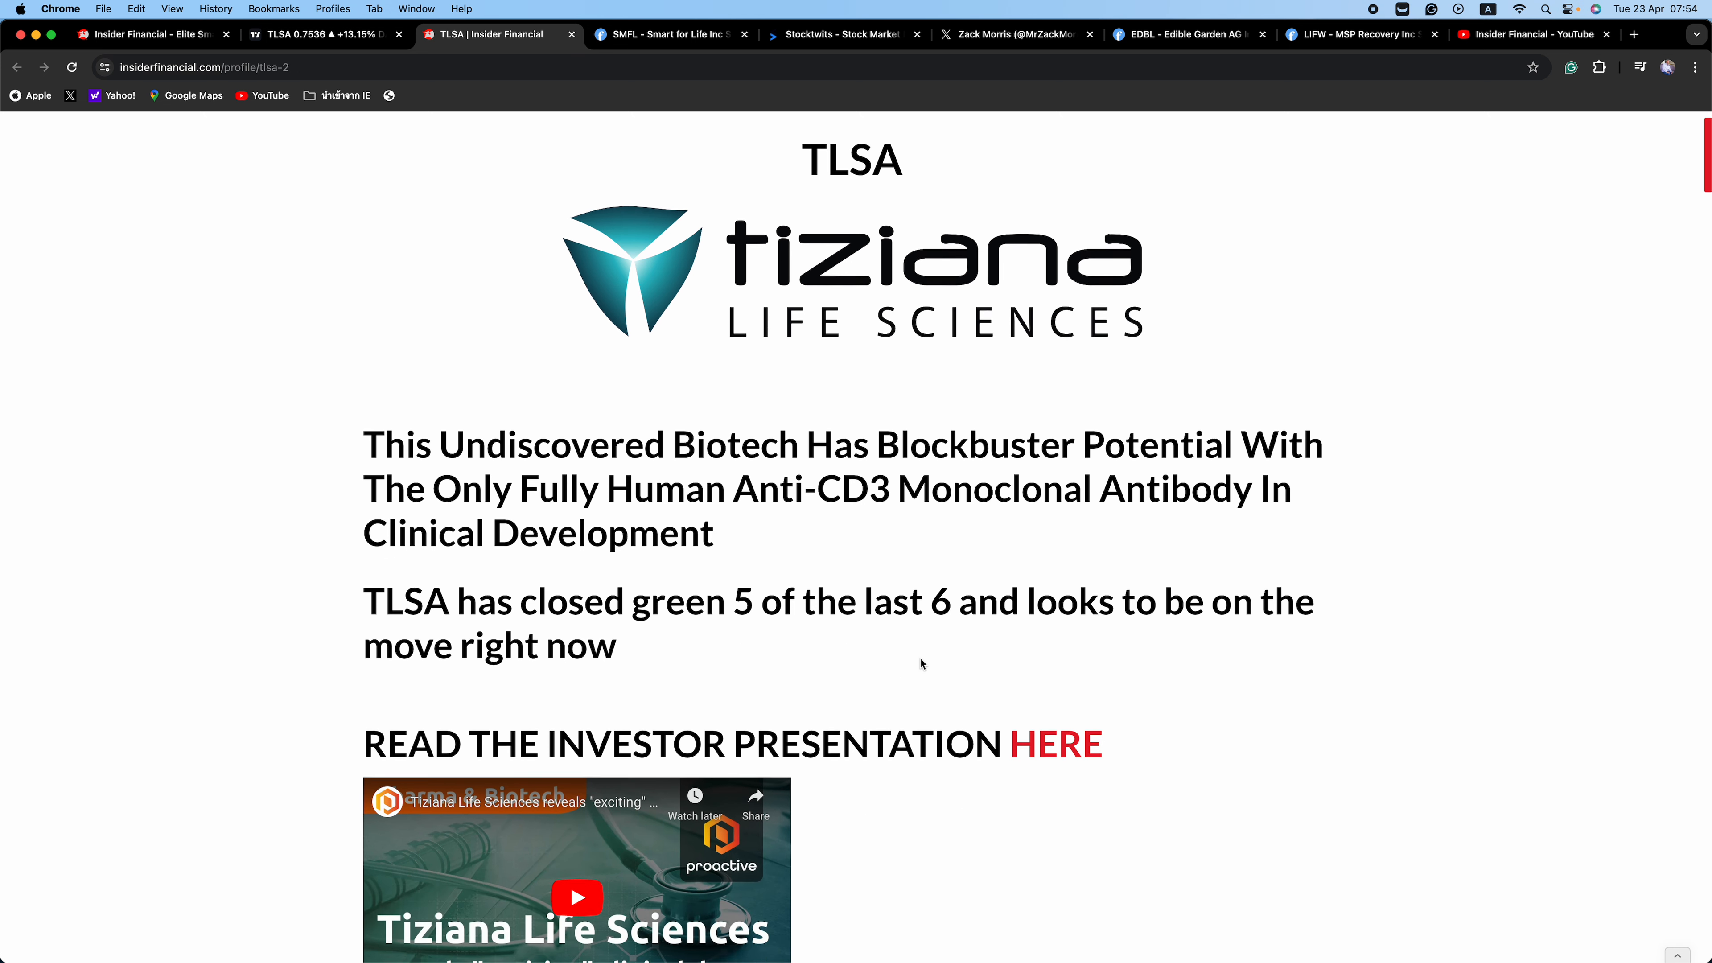
scroll("down", 3)
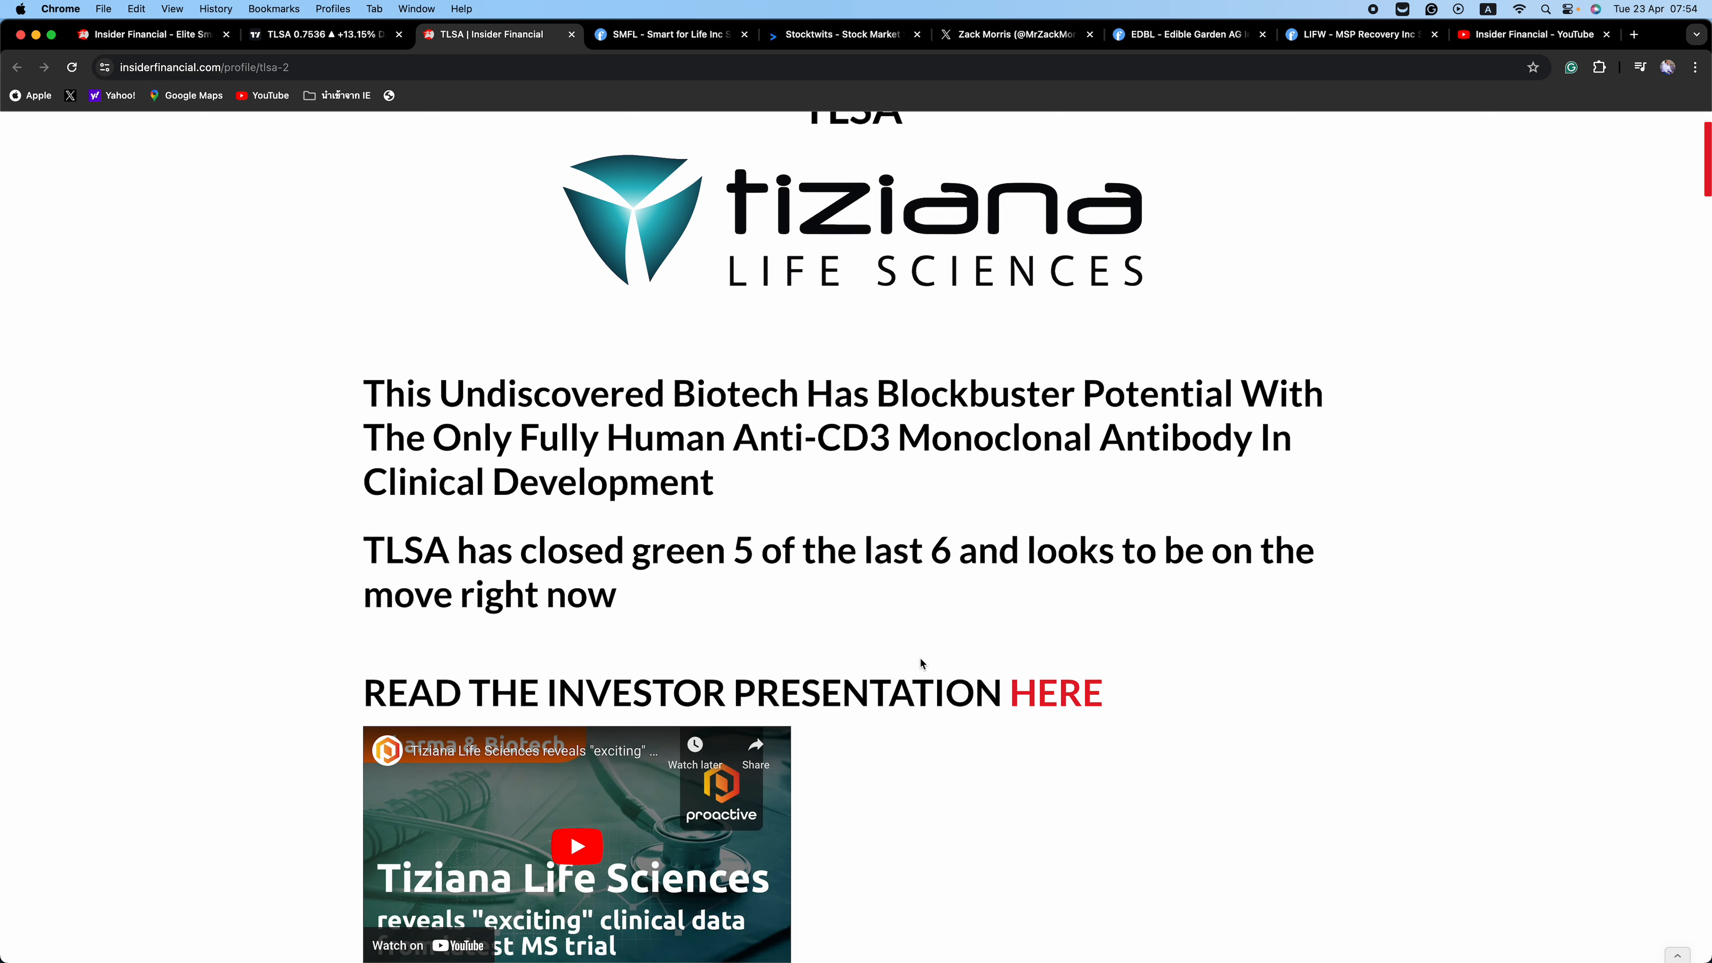
mouse_move(908, 641)
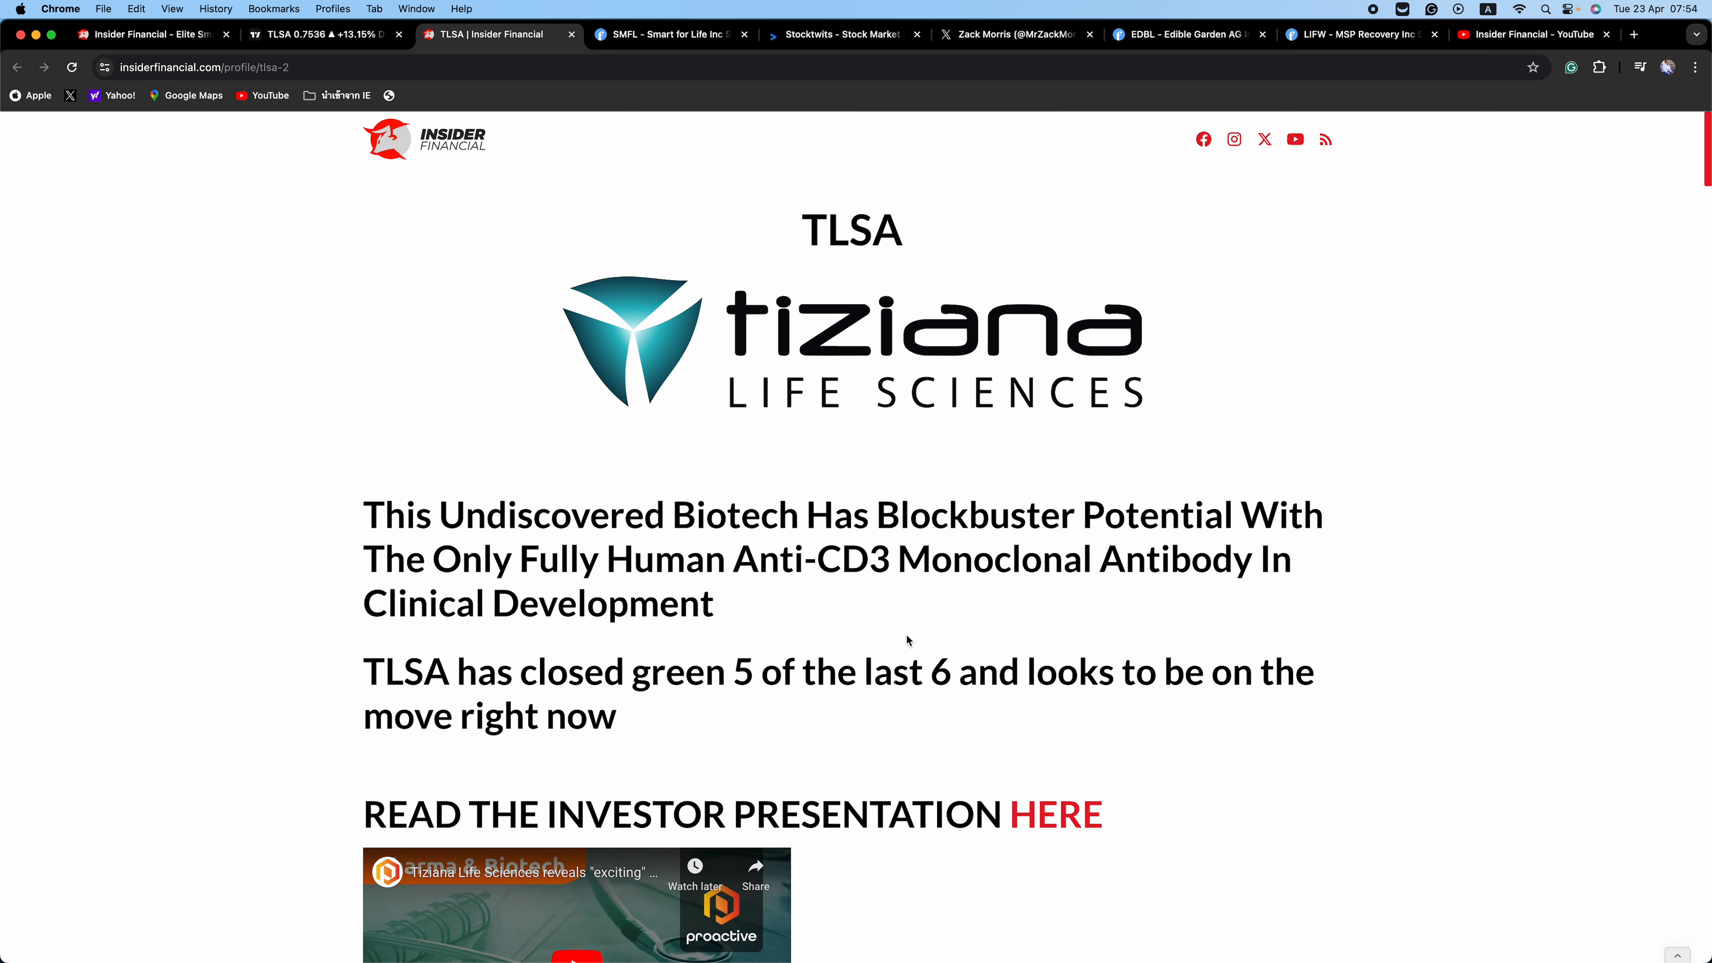
mouse_move(797, 160)
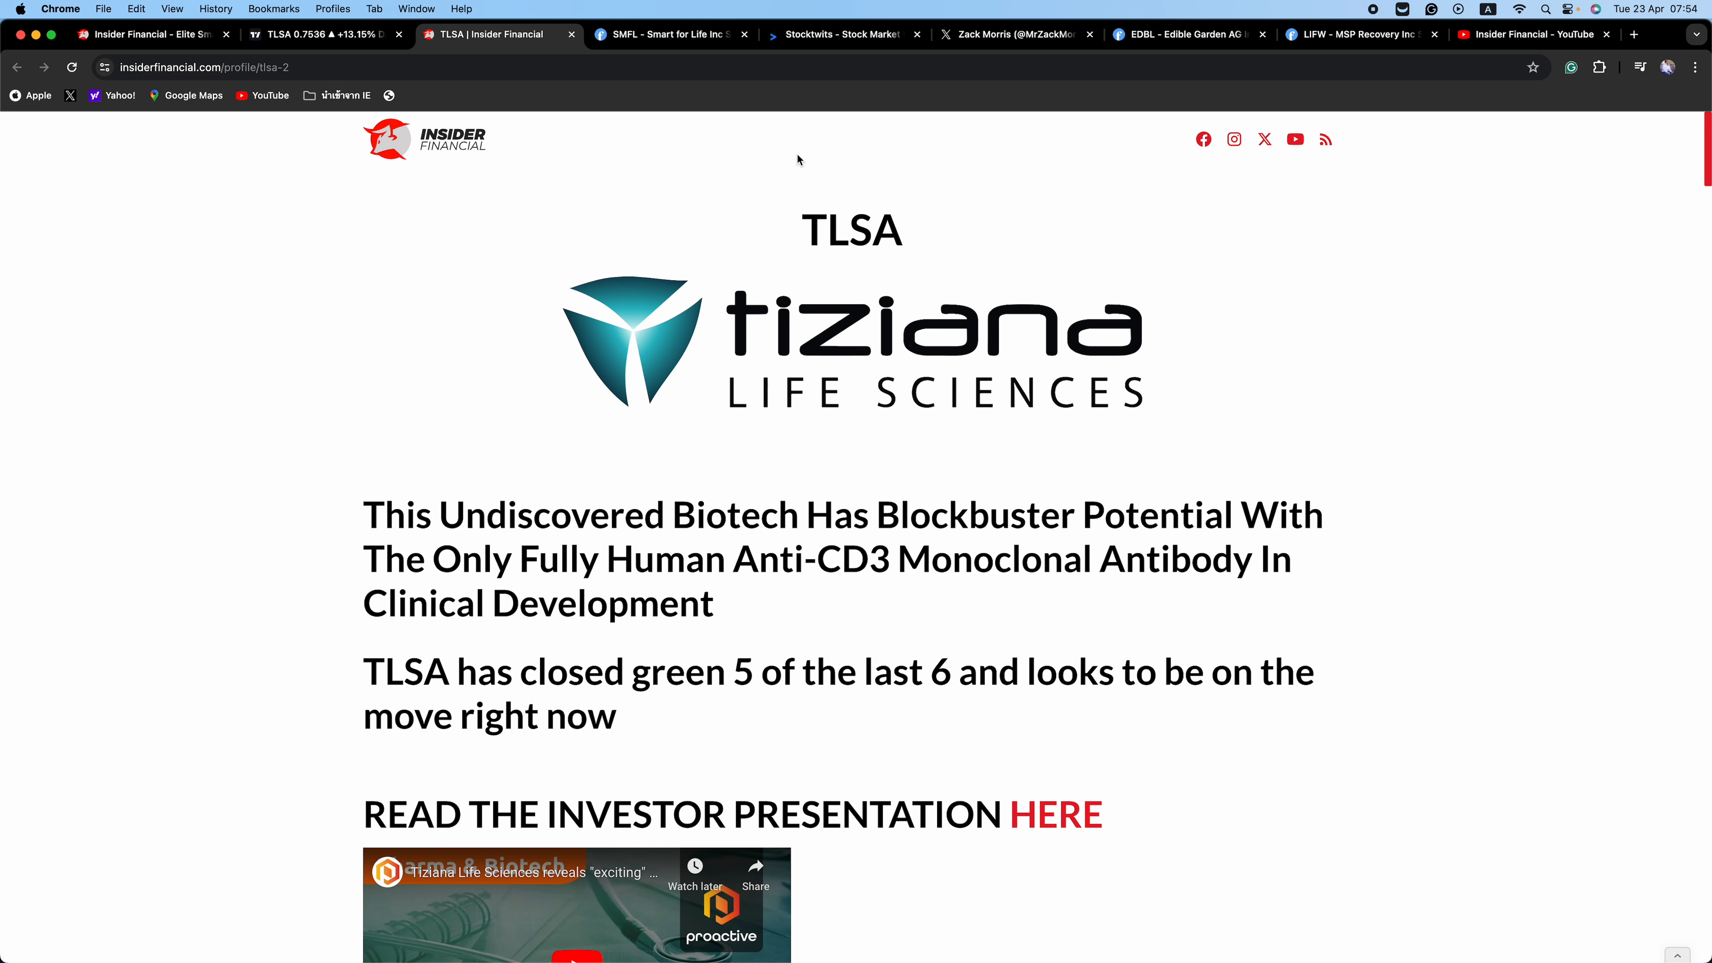
left_click(317, 34)
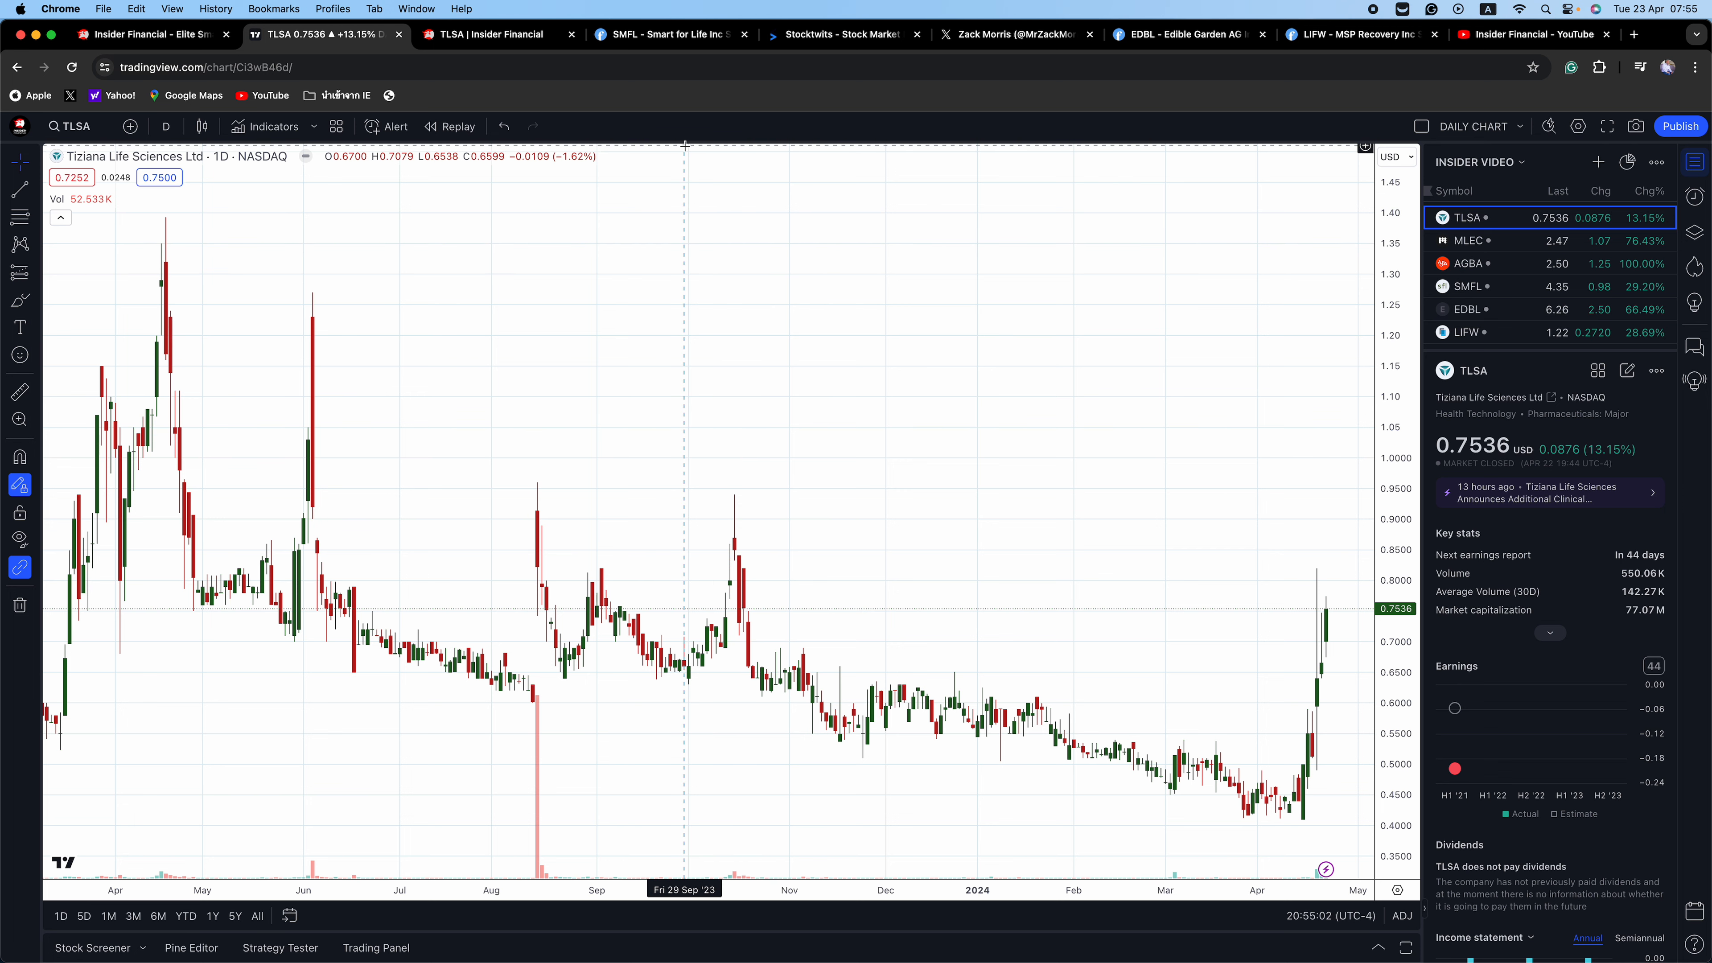
left_click(491, 34)
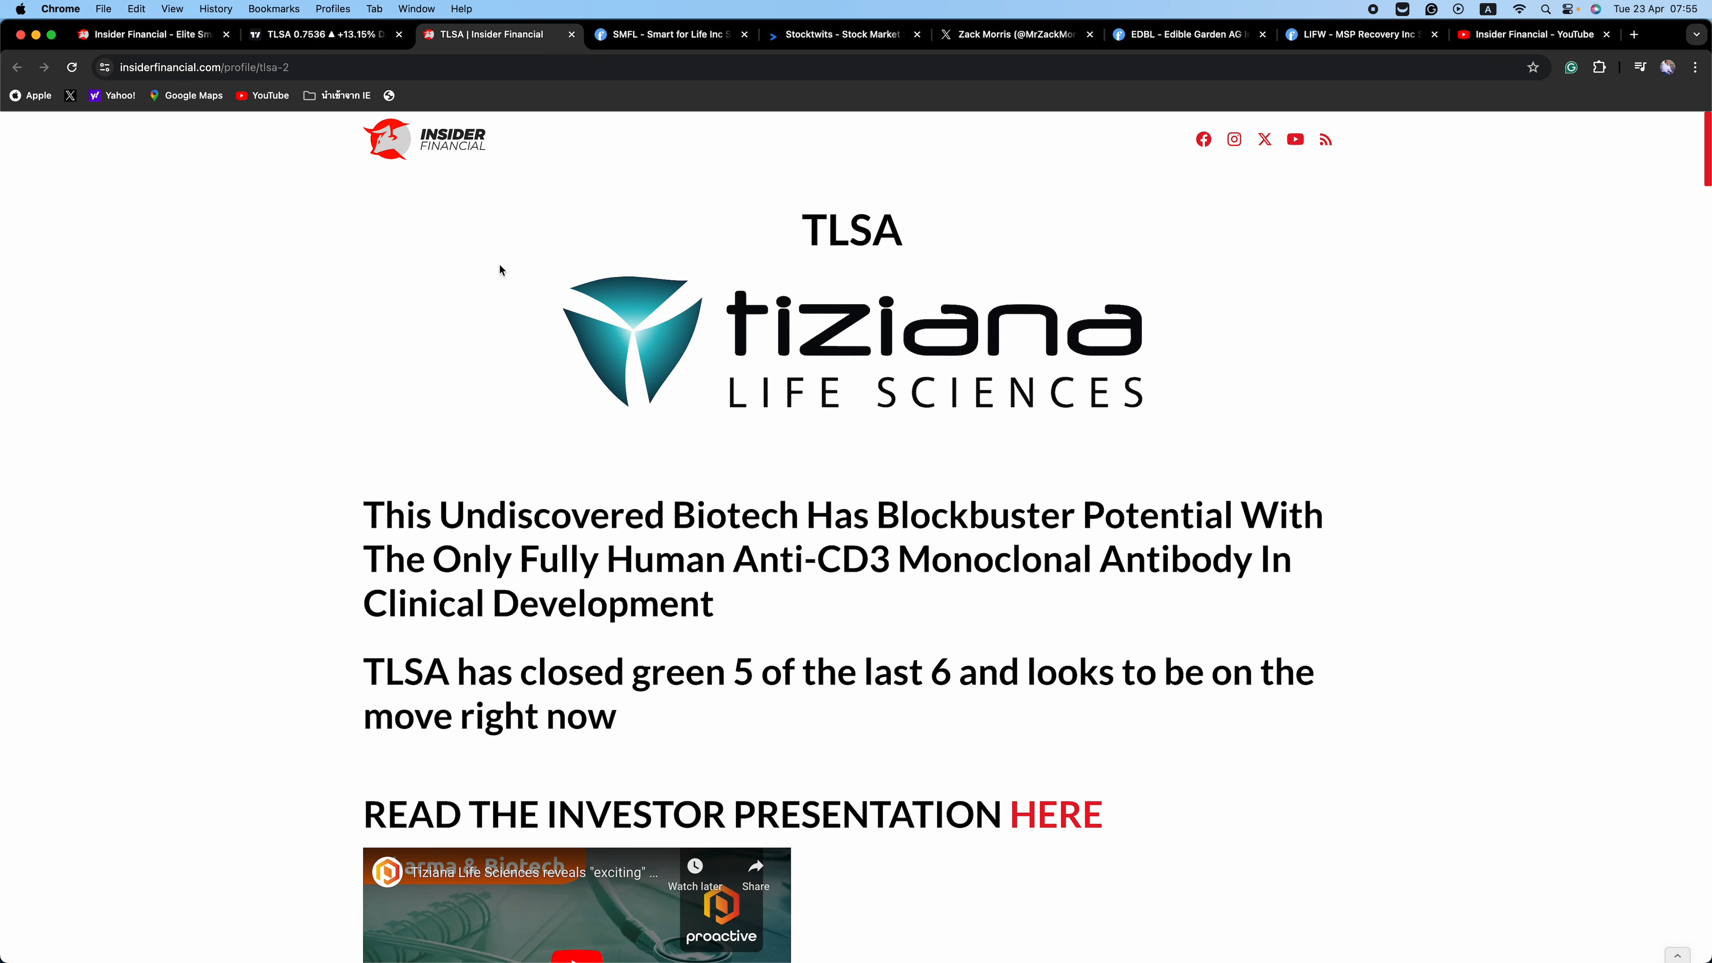
mouse_move(478, 393)
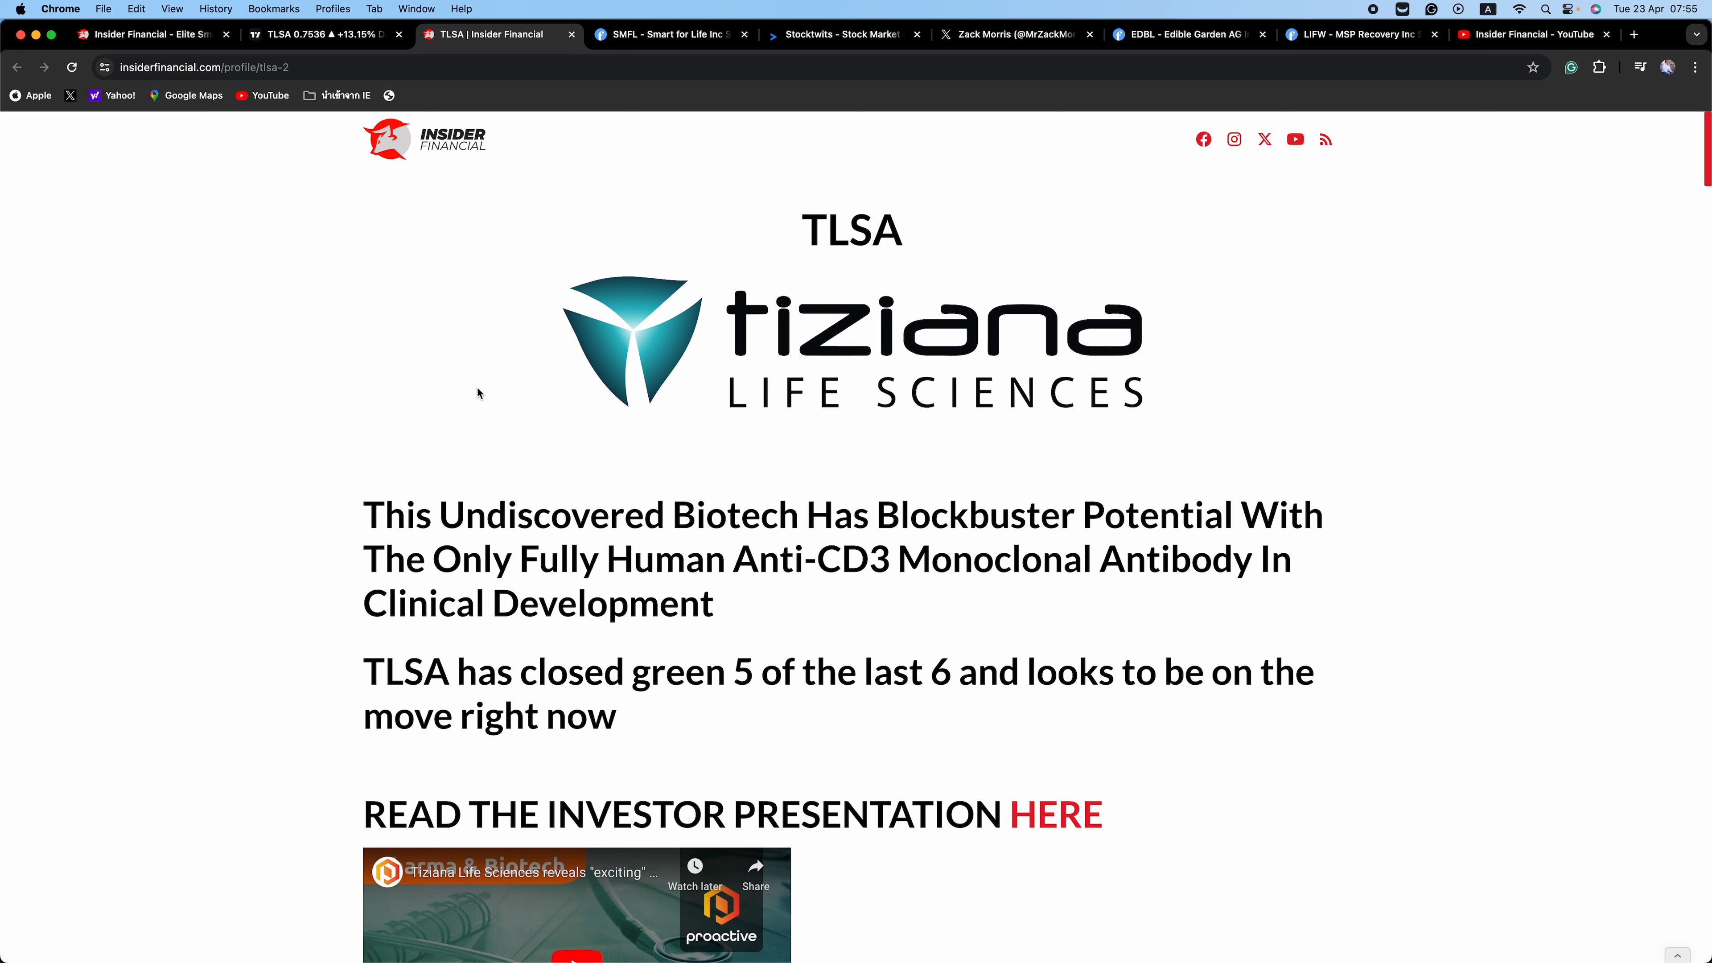
mouse_move(503, 461)
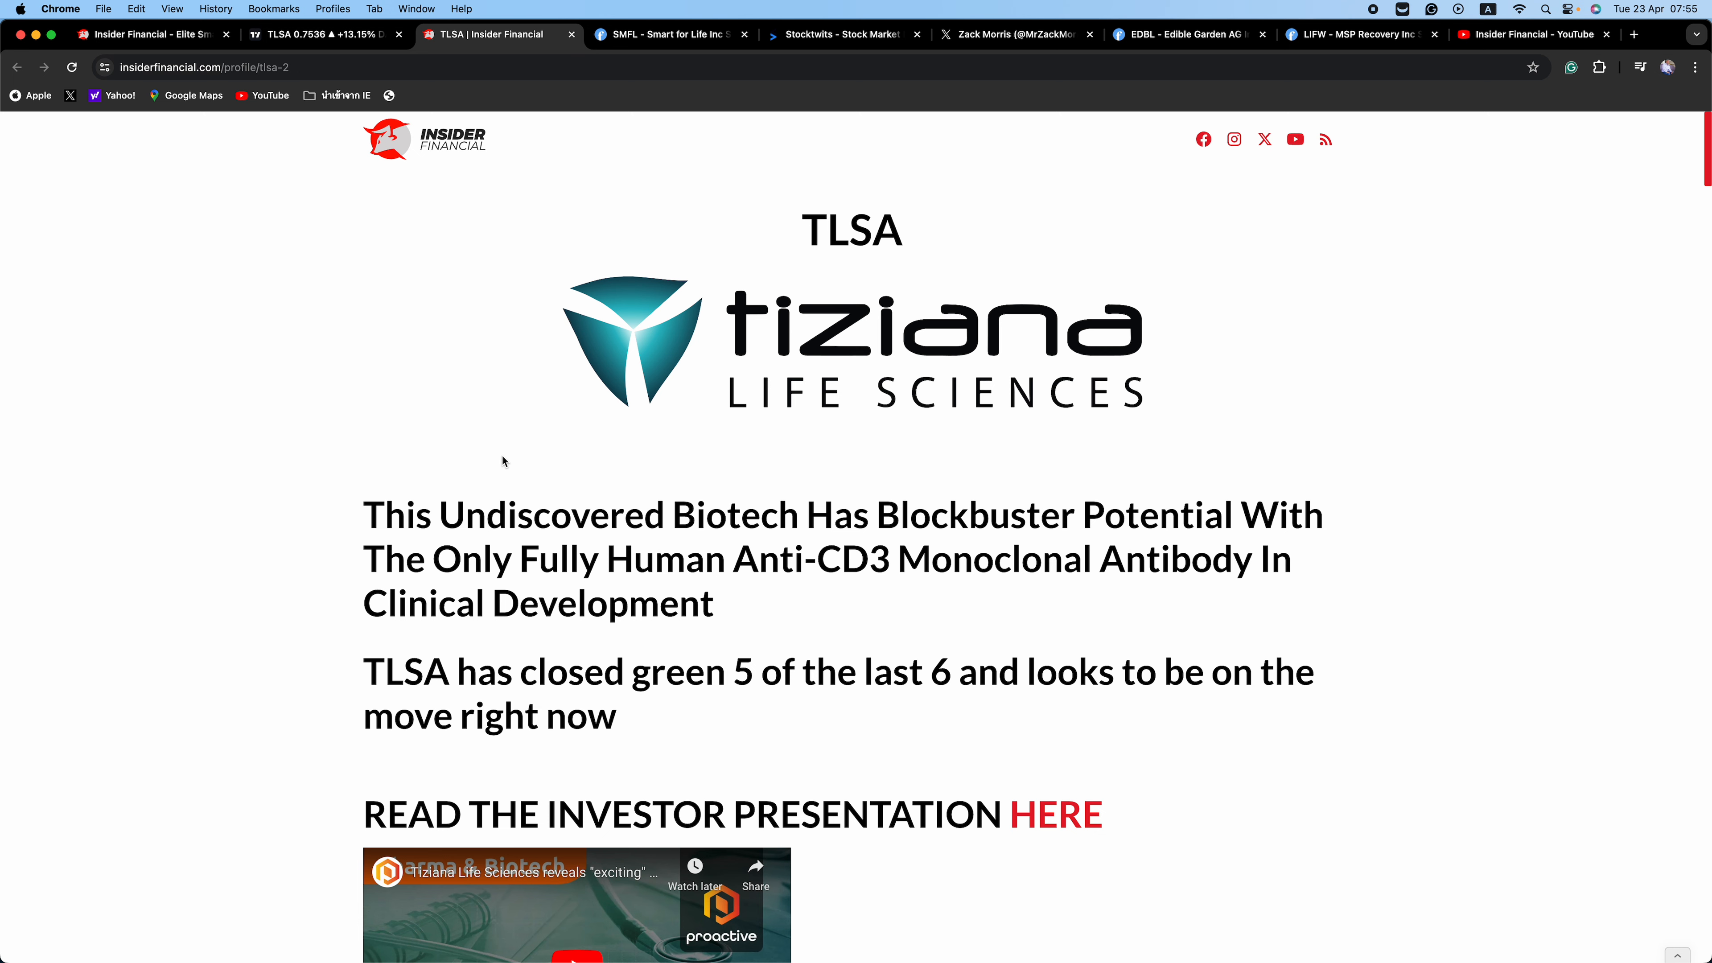
scroll("down", 3)
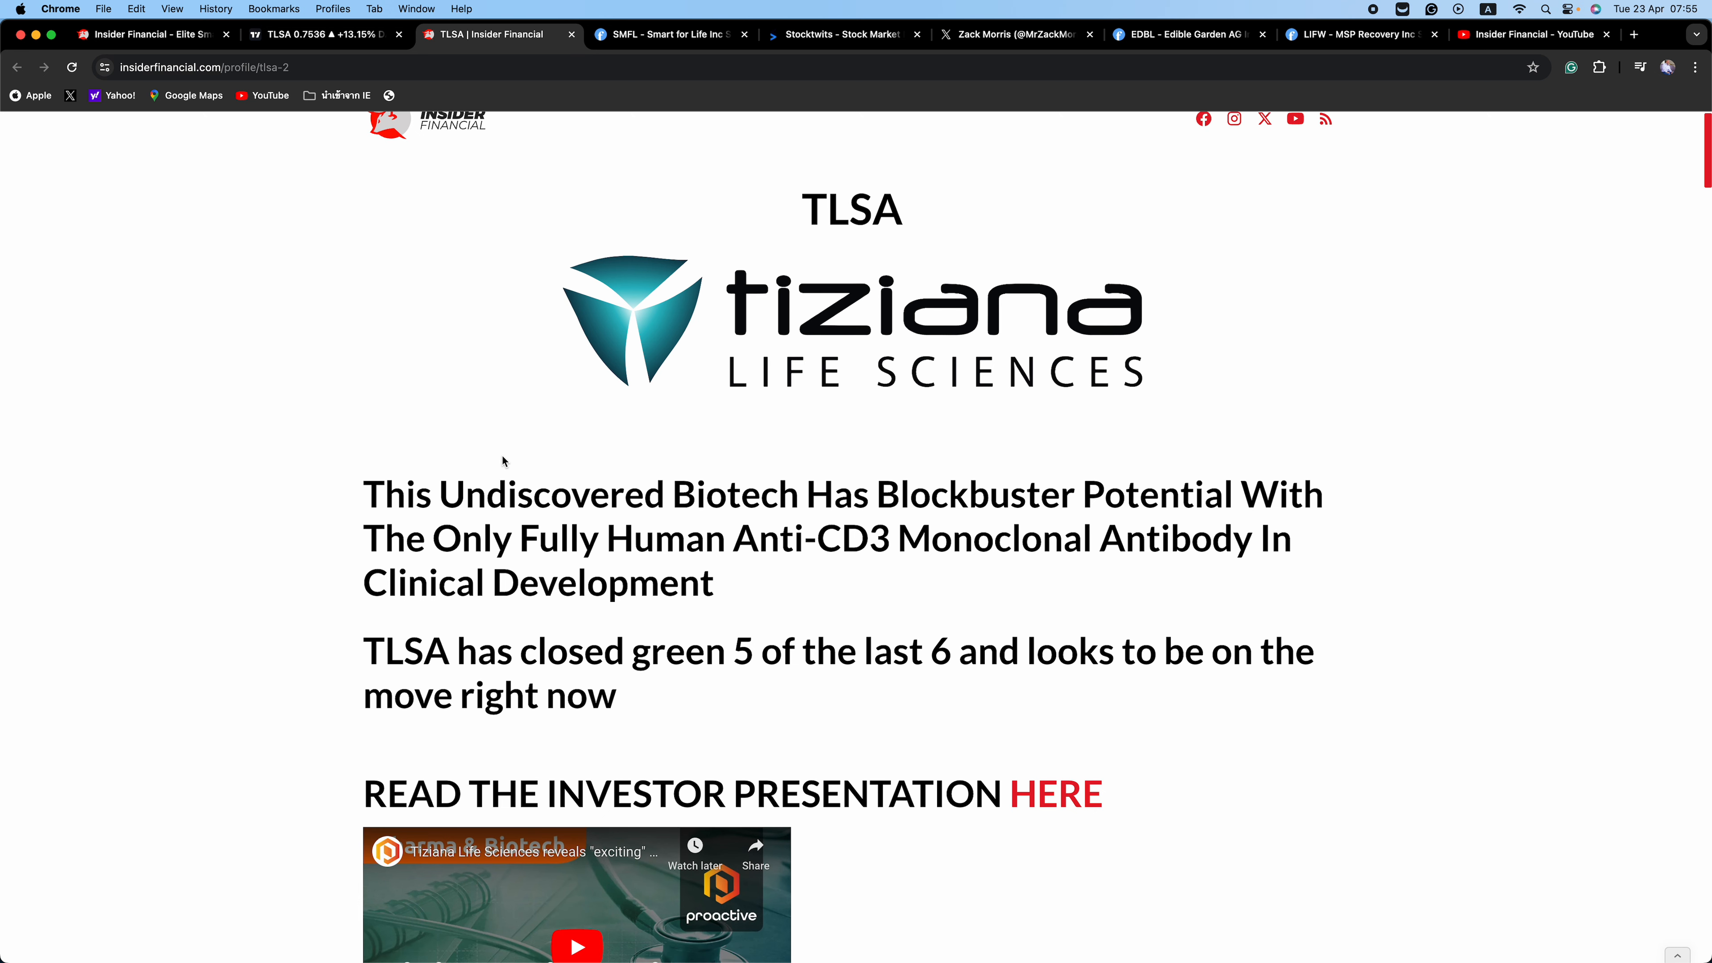
scroll("down", 3)
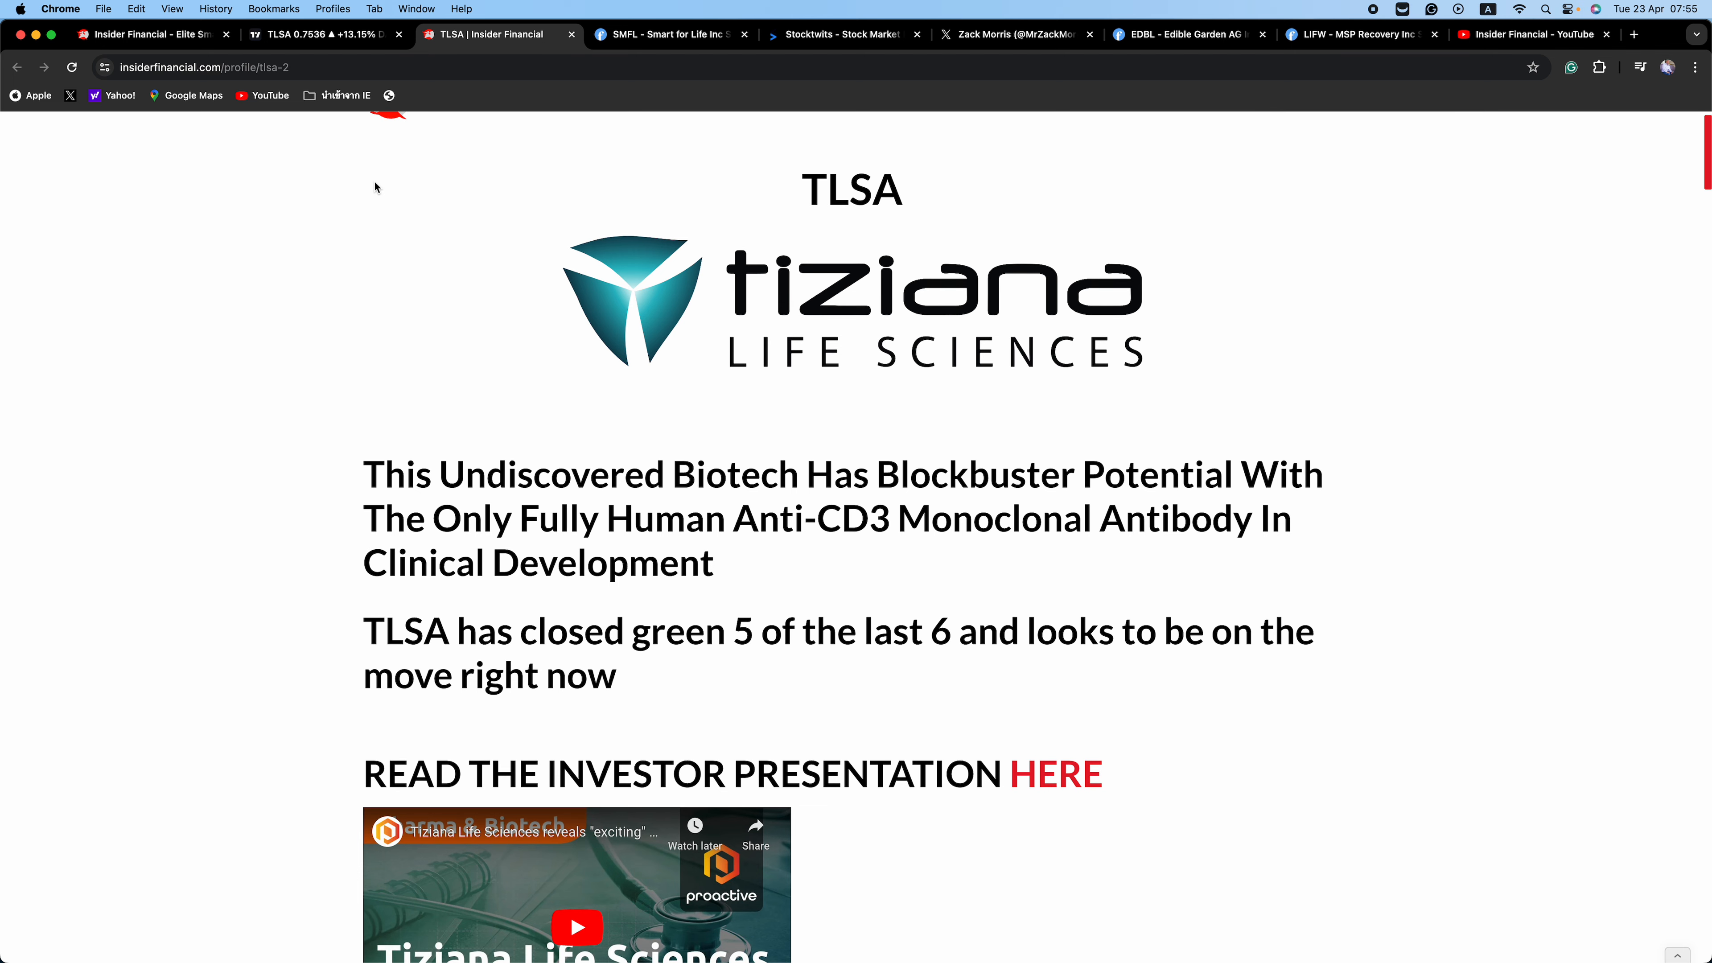
mouse_move(320, 289)
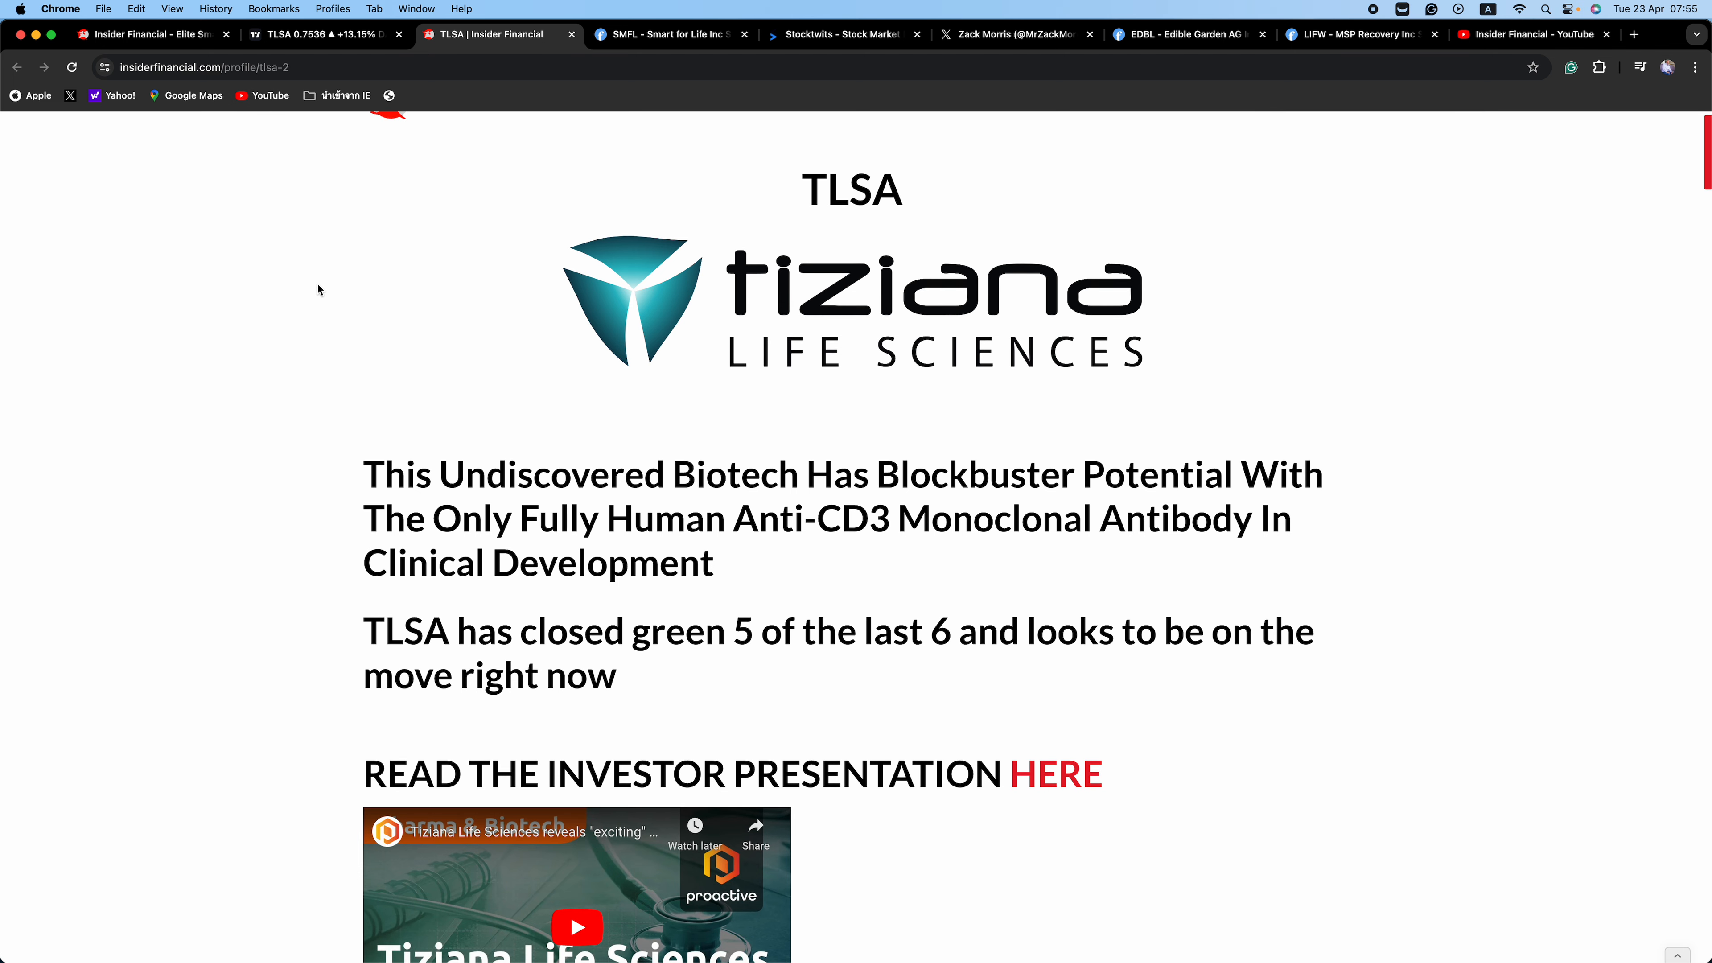
mouse_move(457, 409)
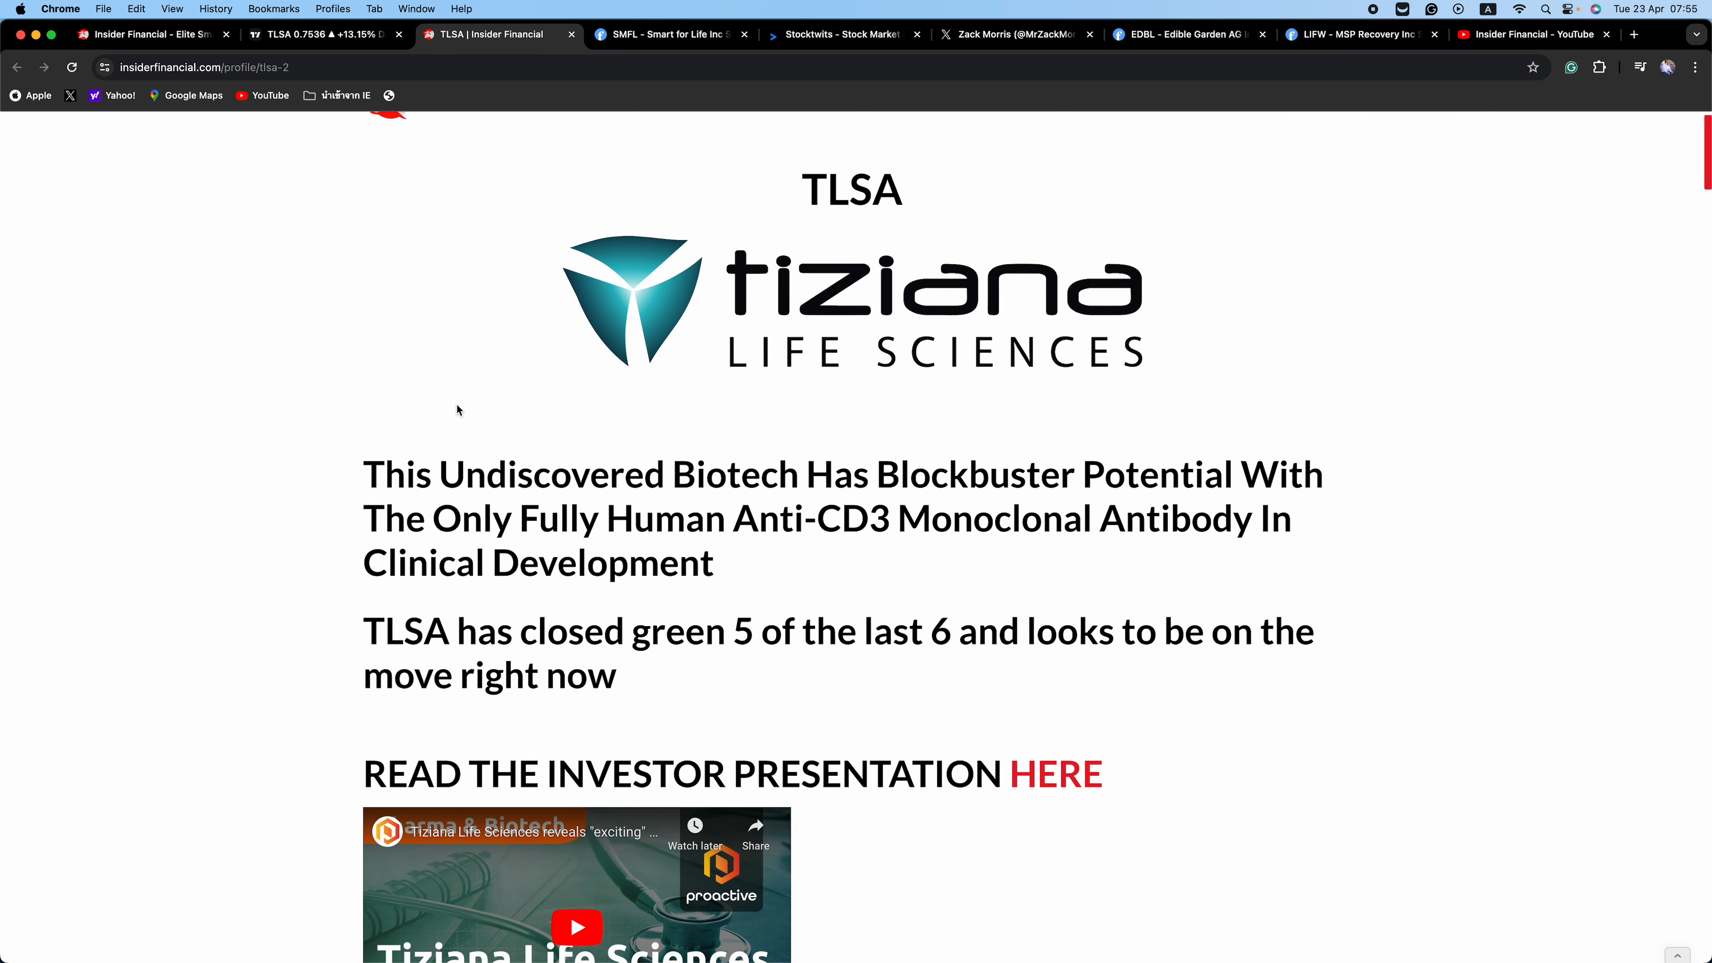
mouse_move(493, 481)
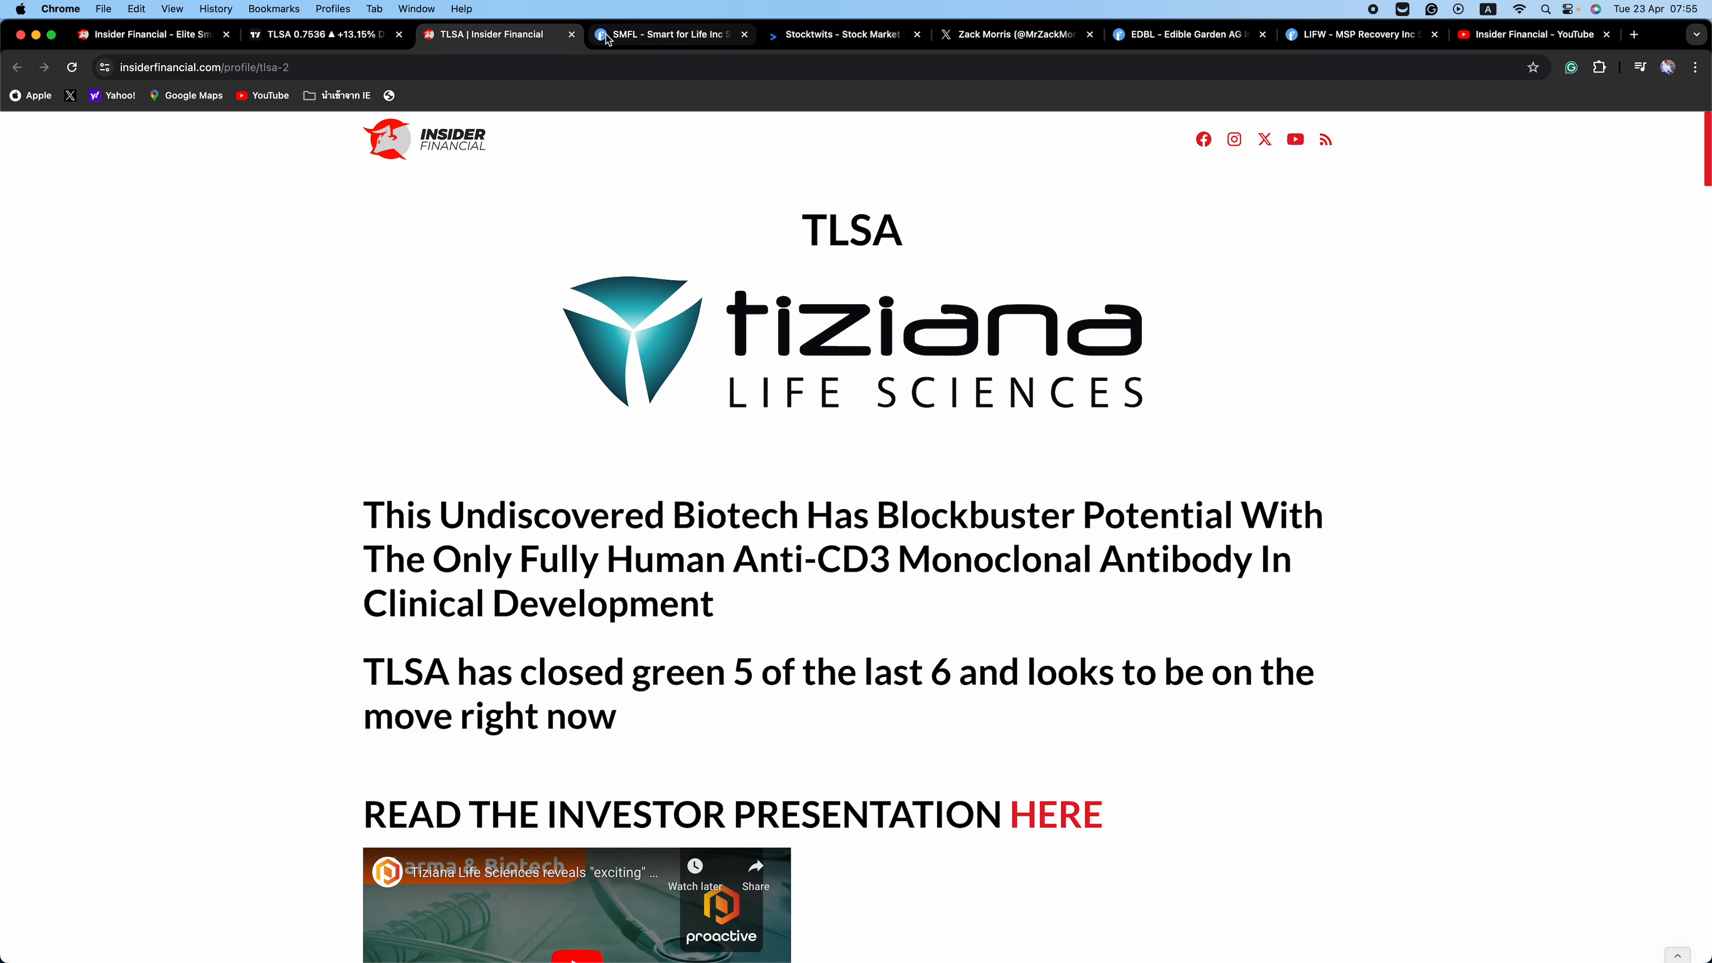
Step: Return to TradingView and load the MLEC (Moolec Science) daily chart from the watchlist
left_click(317, 34)
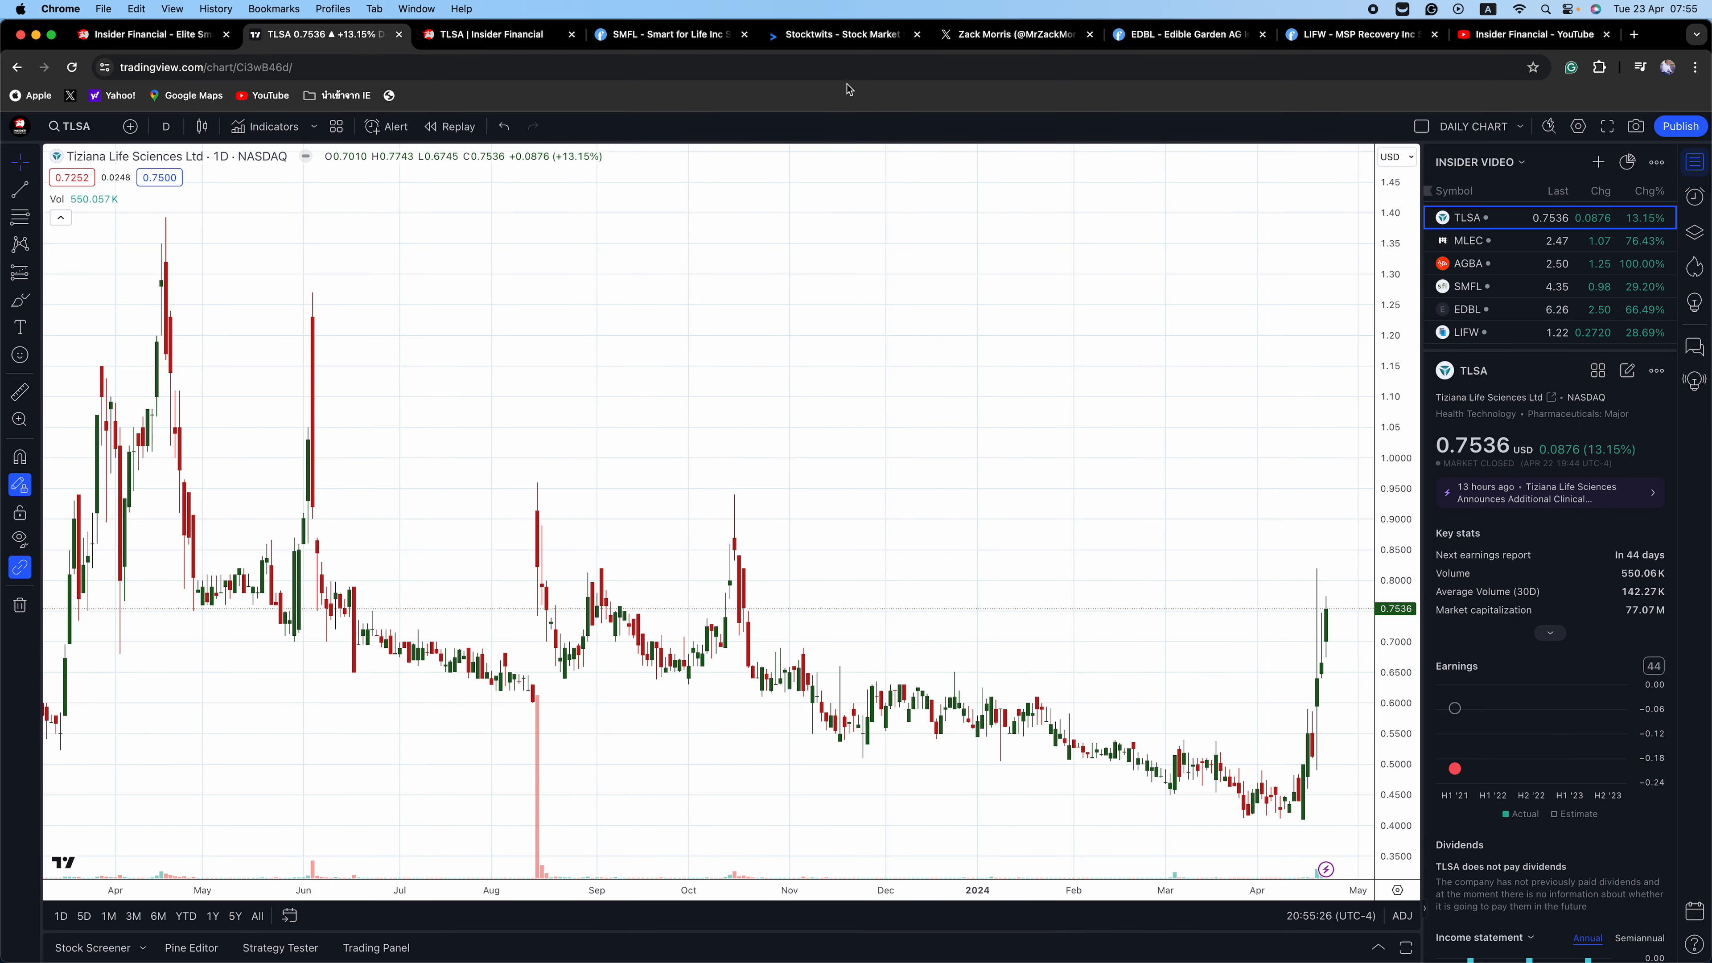
left_click(1468, 239)
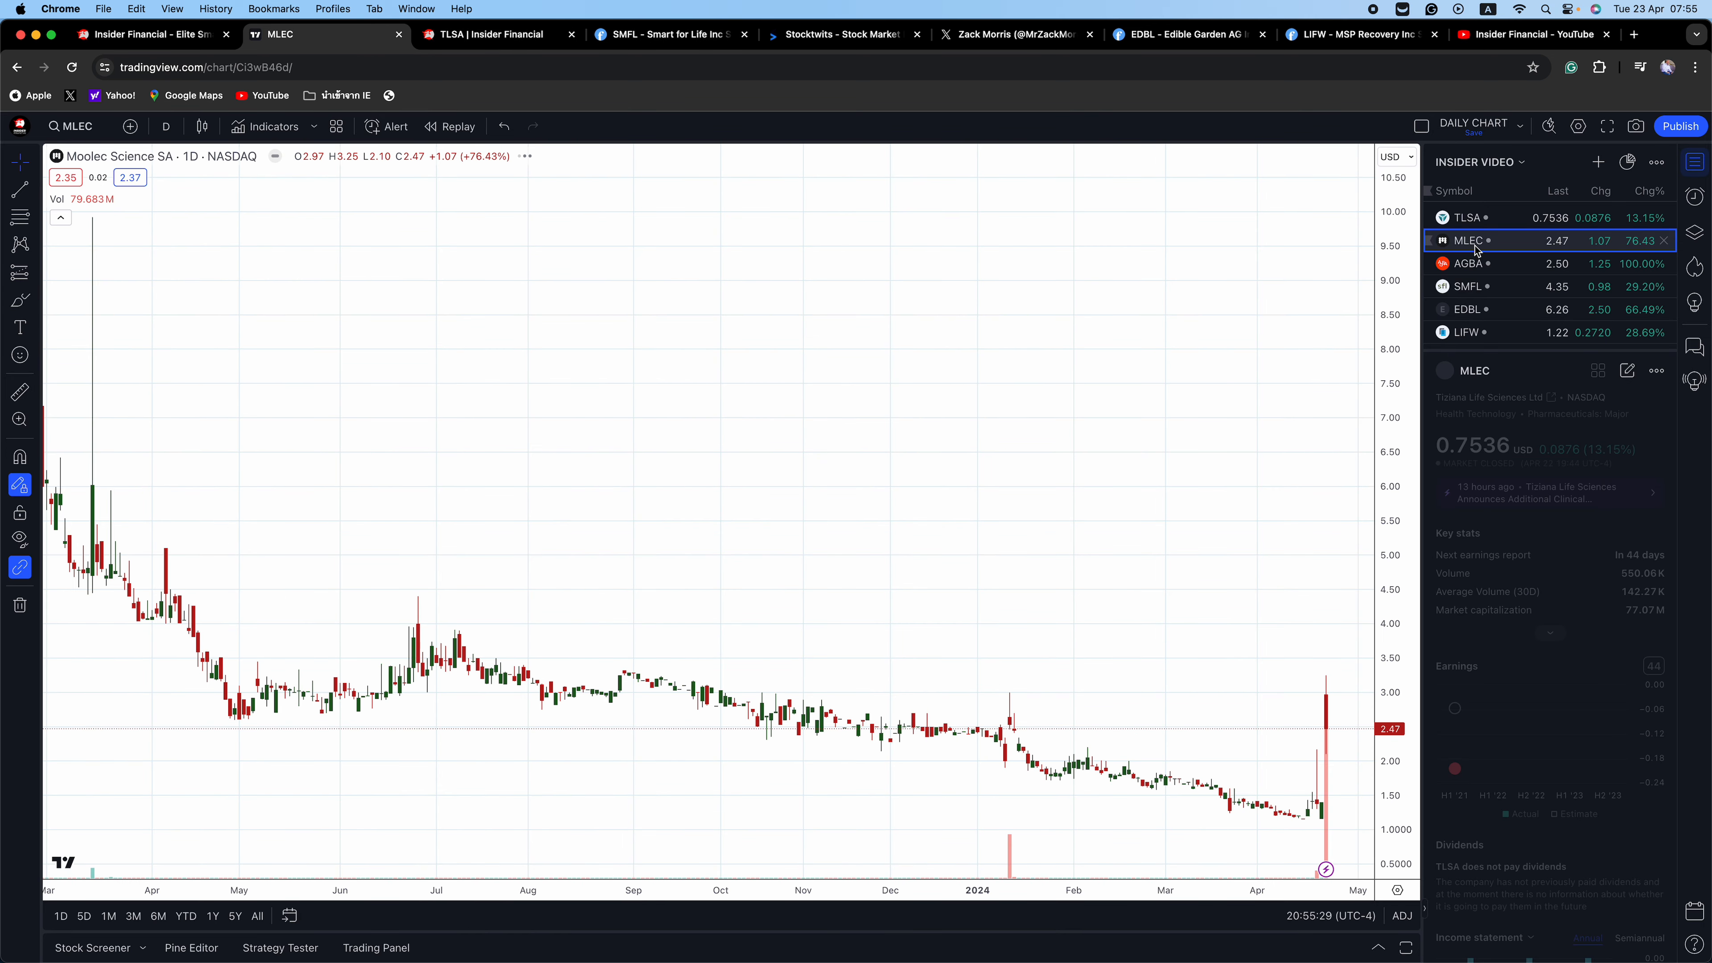
left_click(1469, 240)
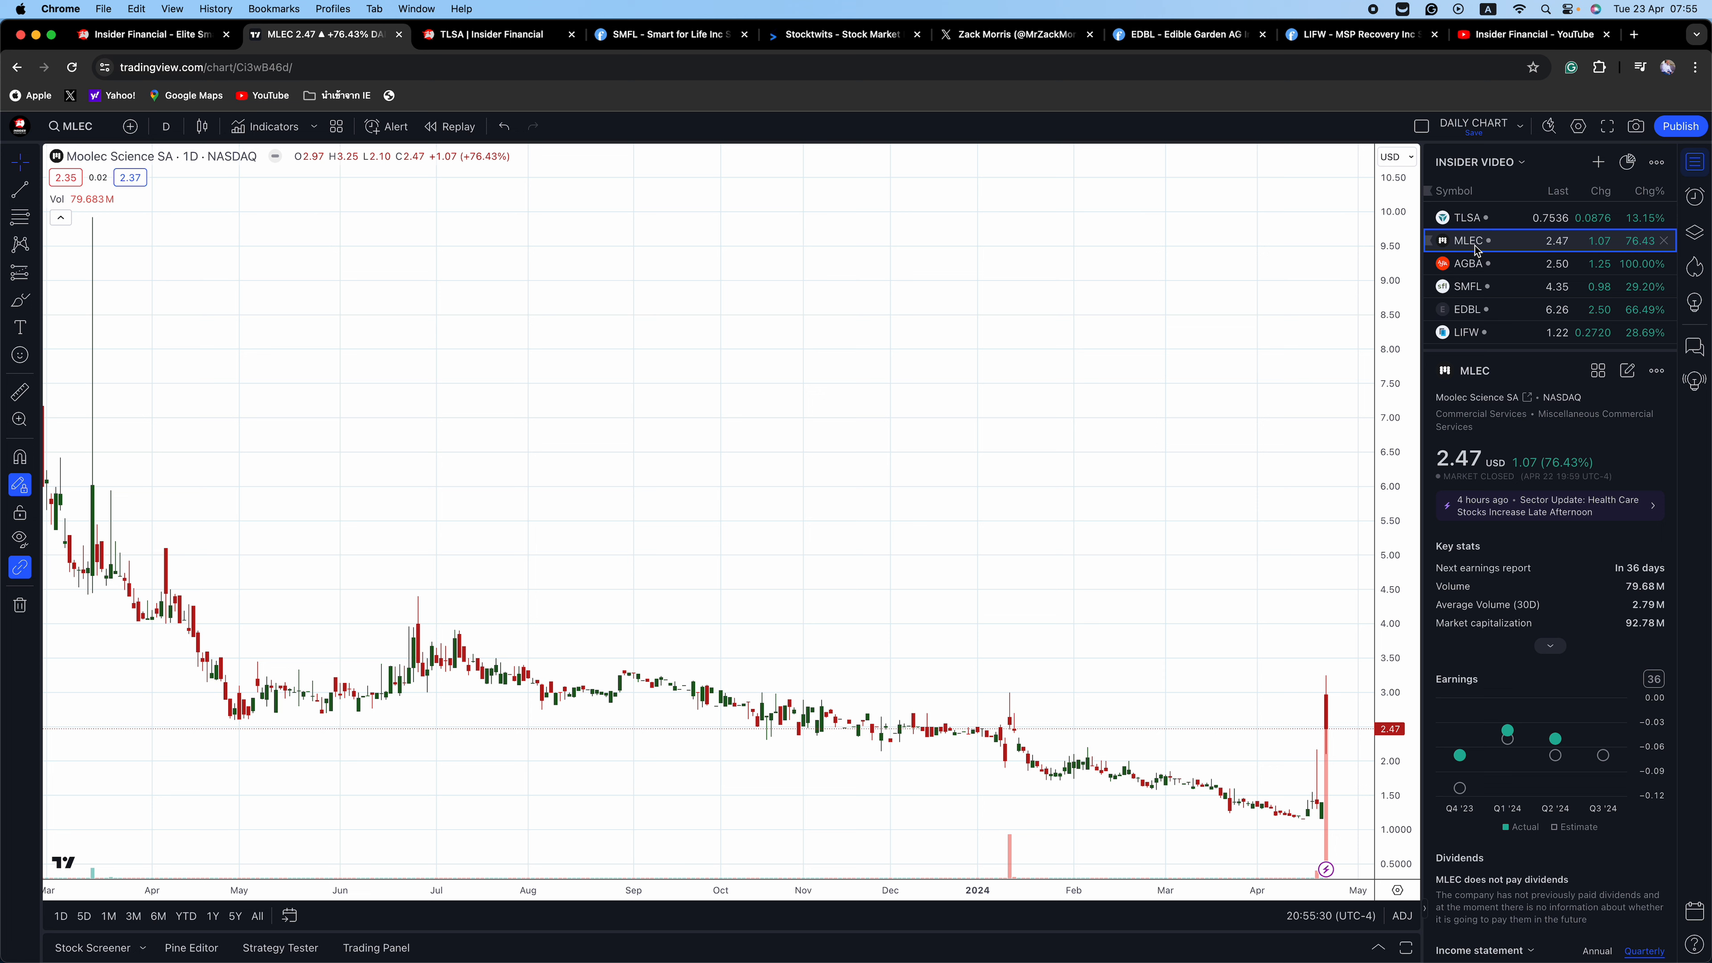
mouse_move(1474, 248)
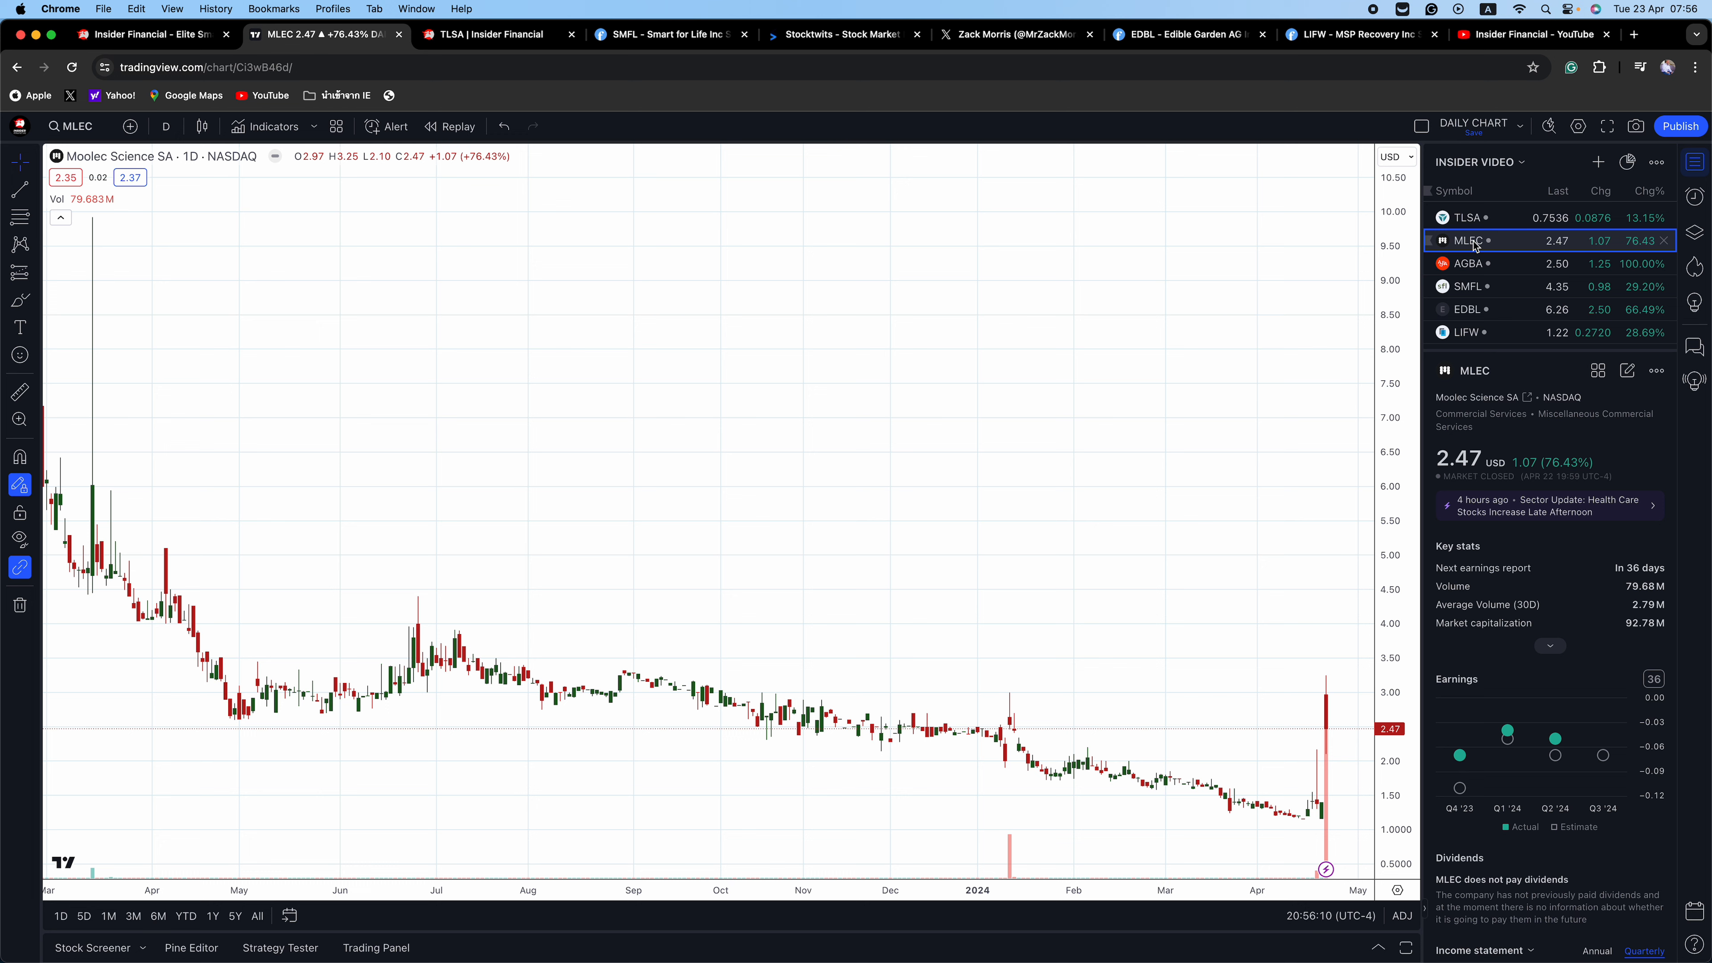
mouse_move(1562, 263)
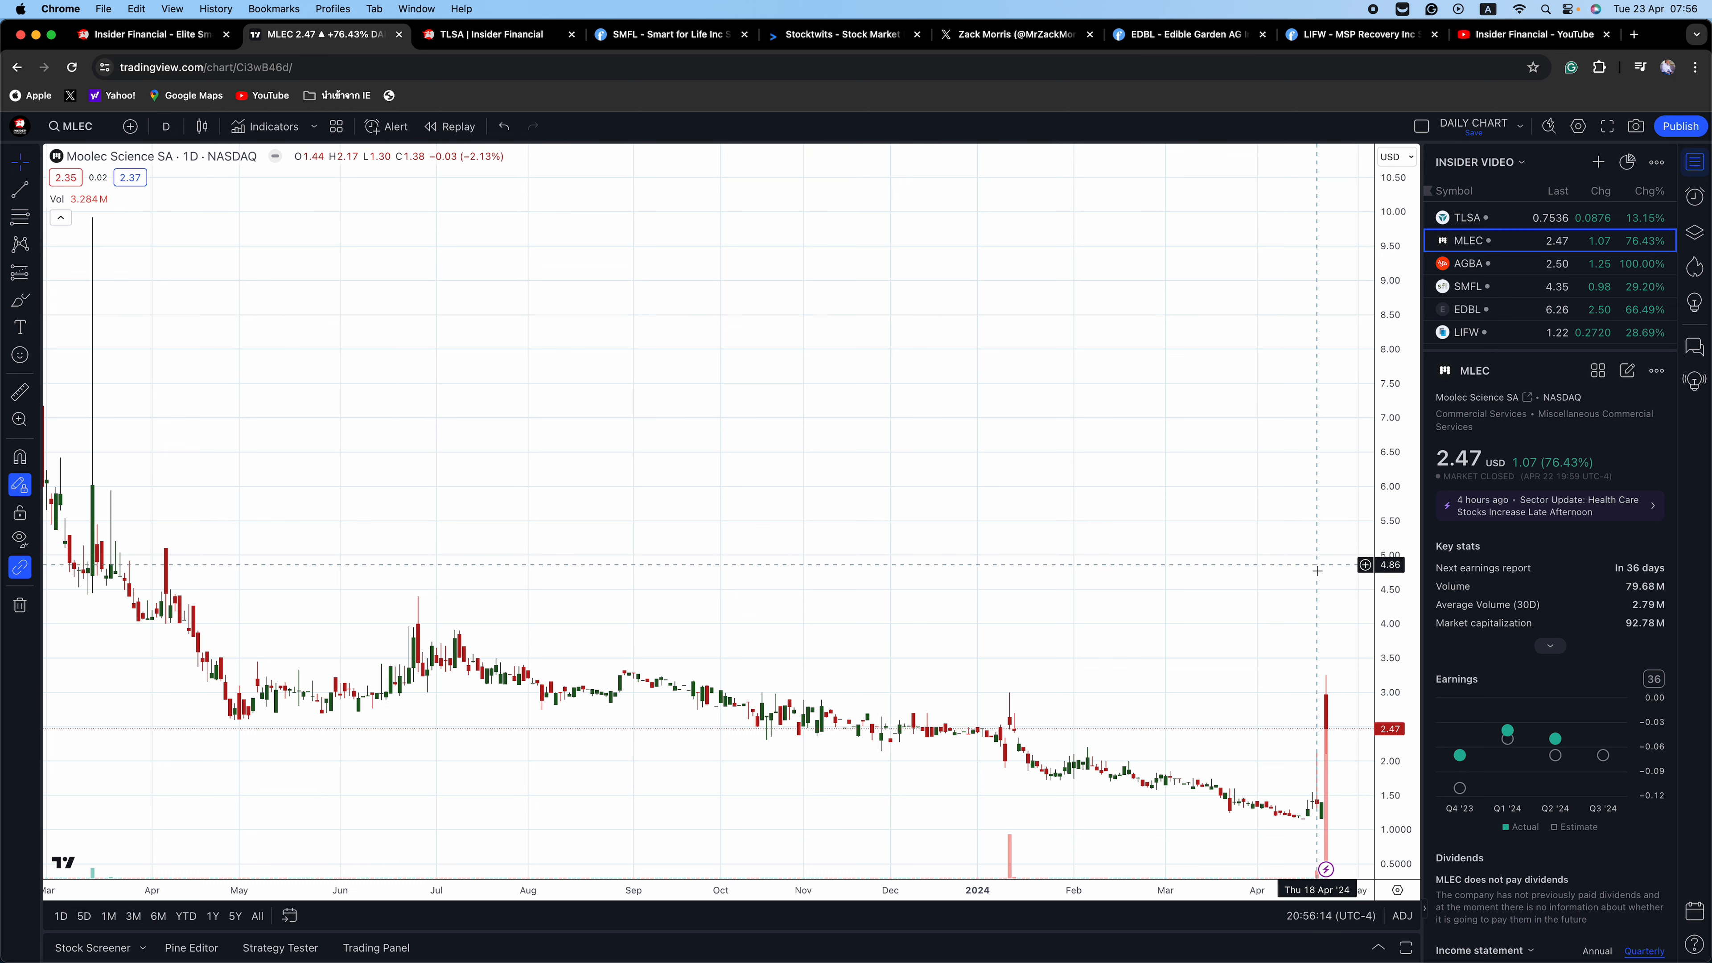
mouse_move(1321, 707)
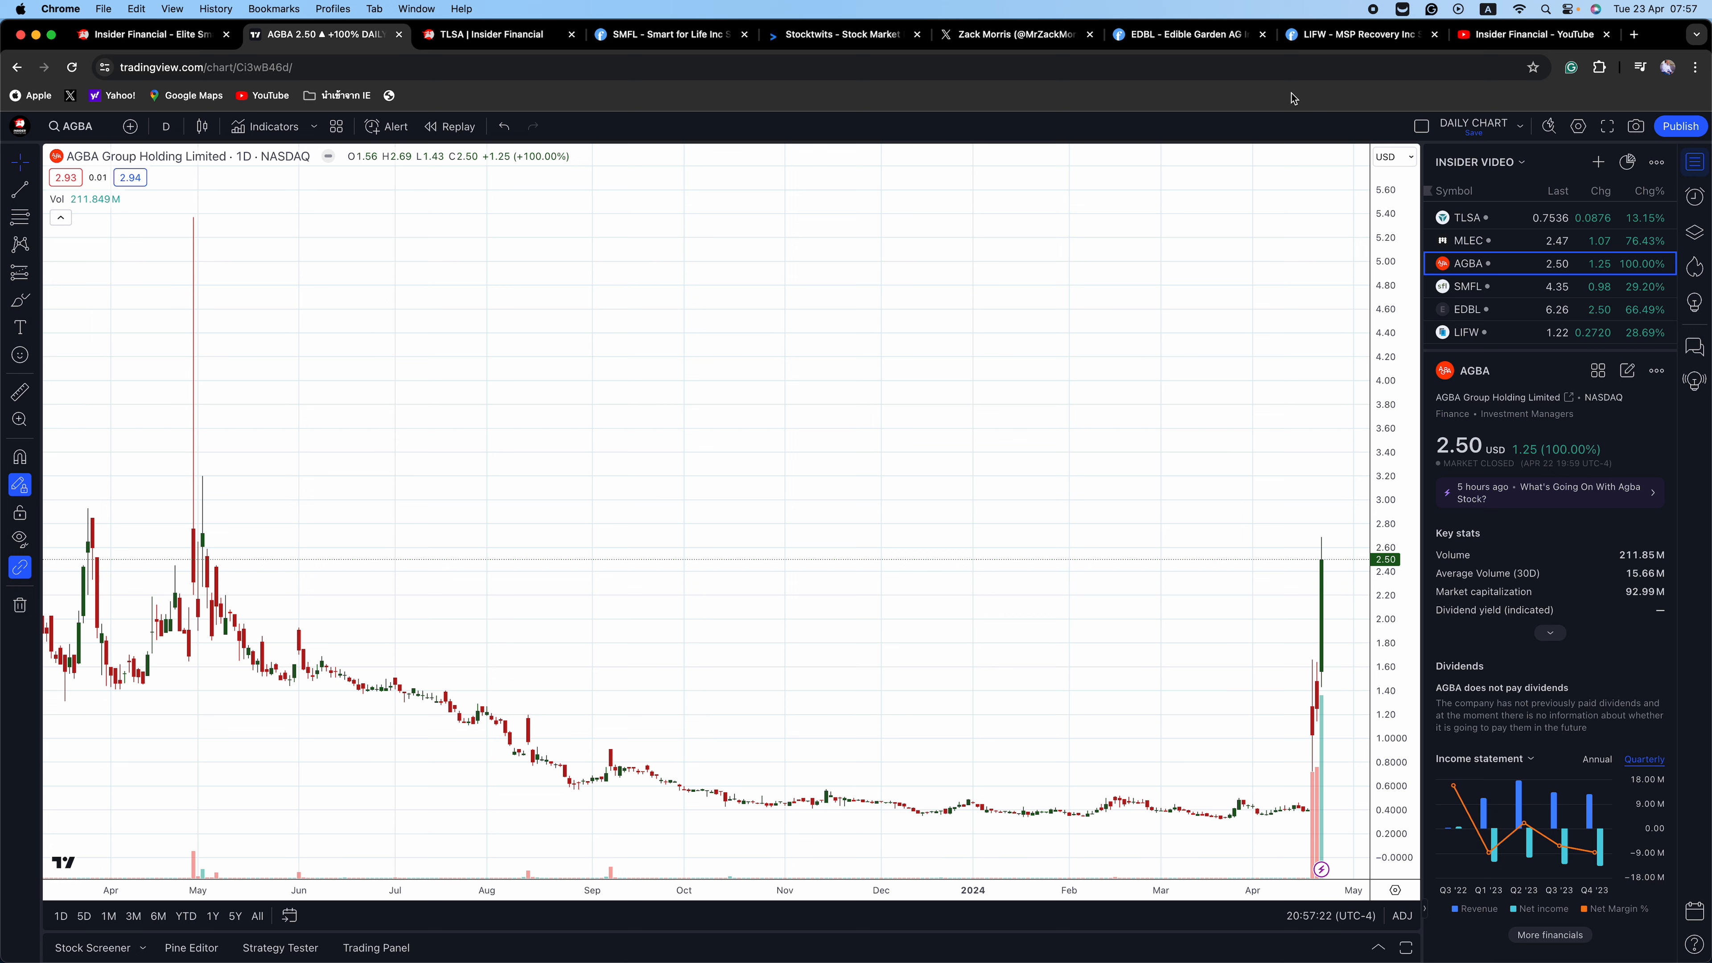
mouse_move(1469, 263)
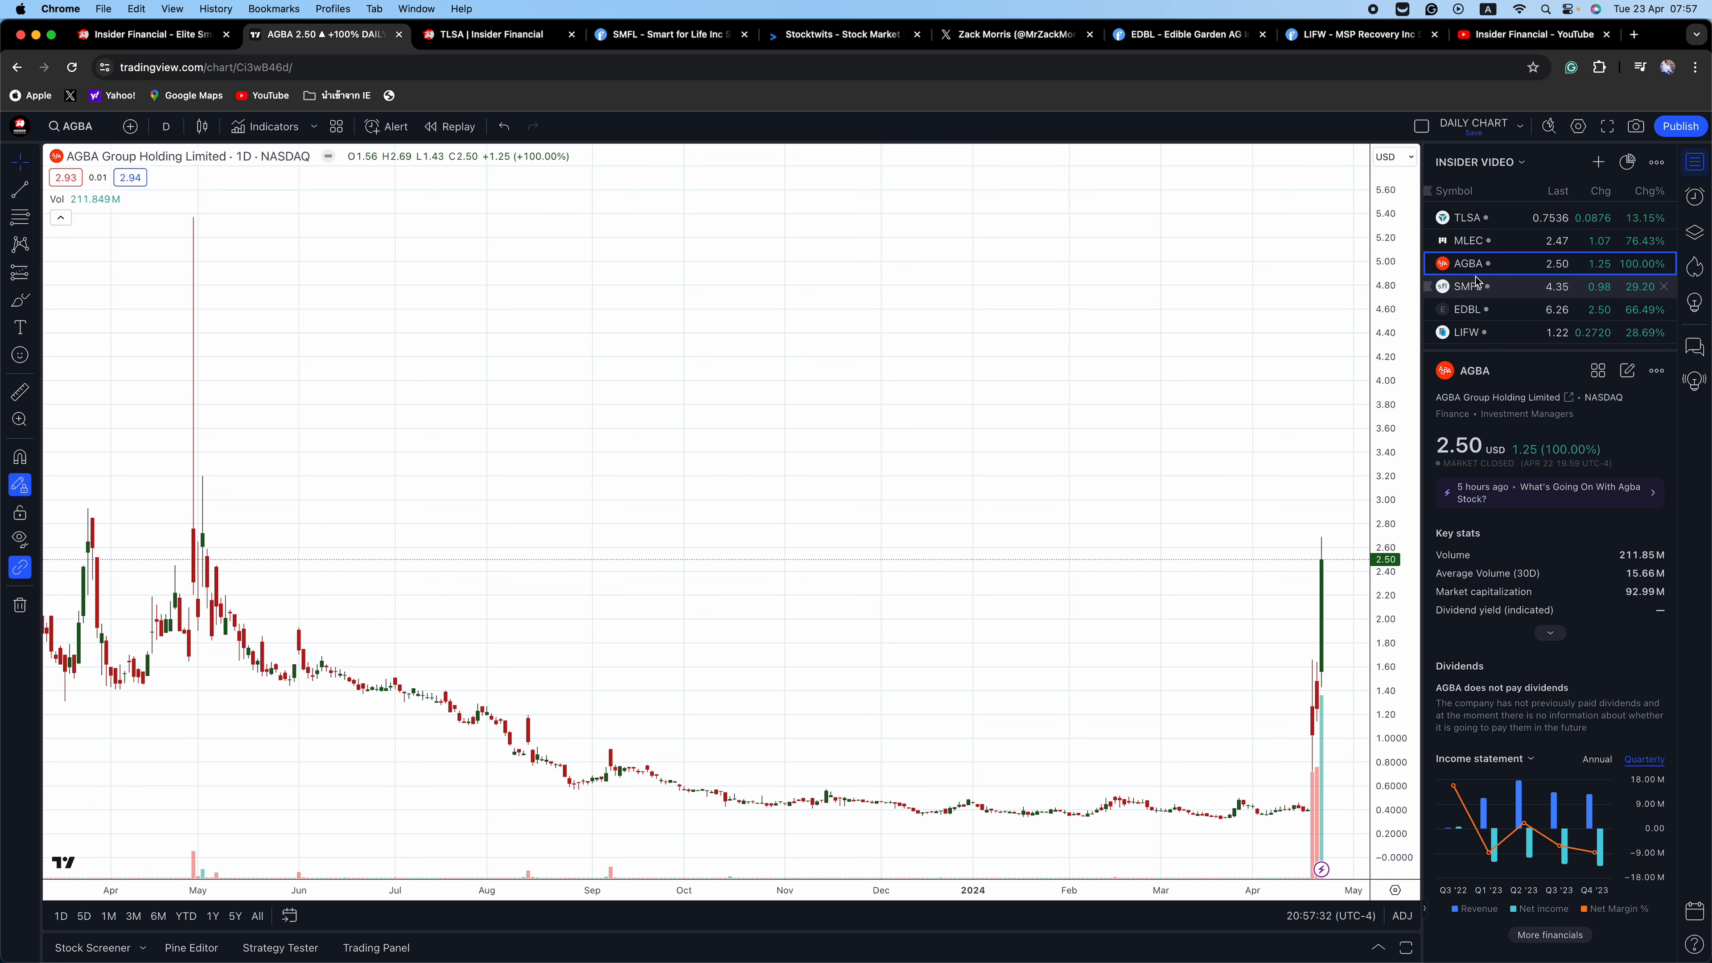
mouse_move(1469, 286)
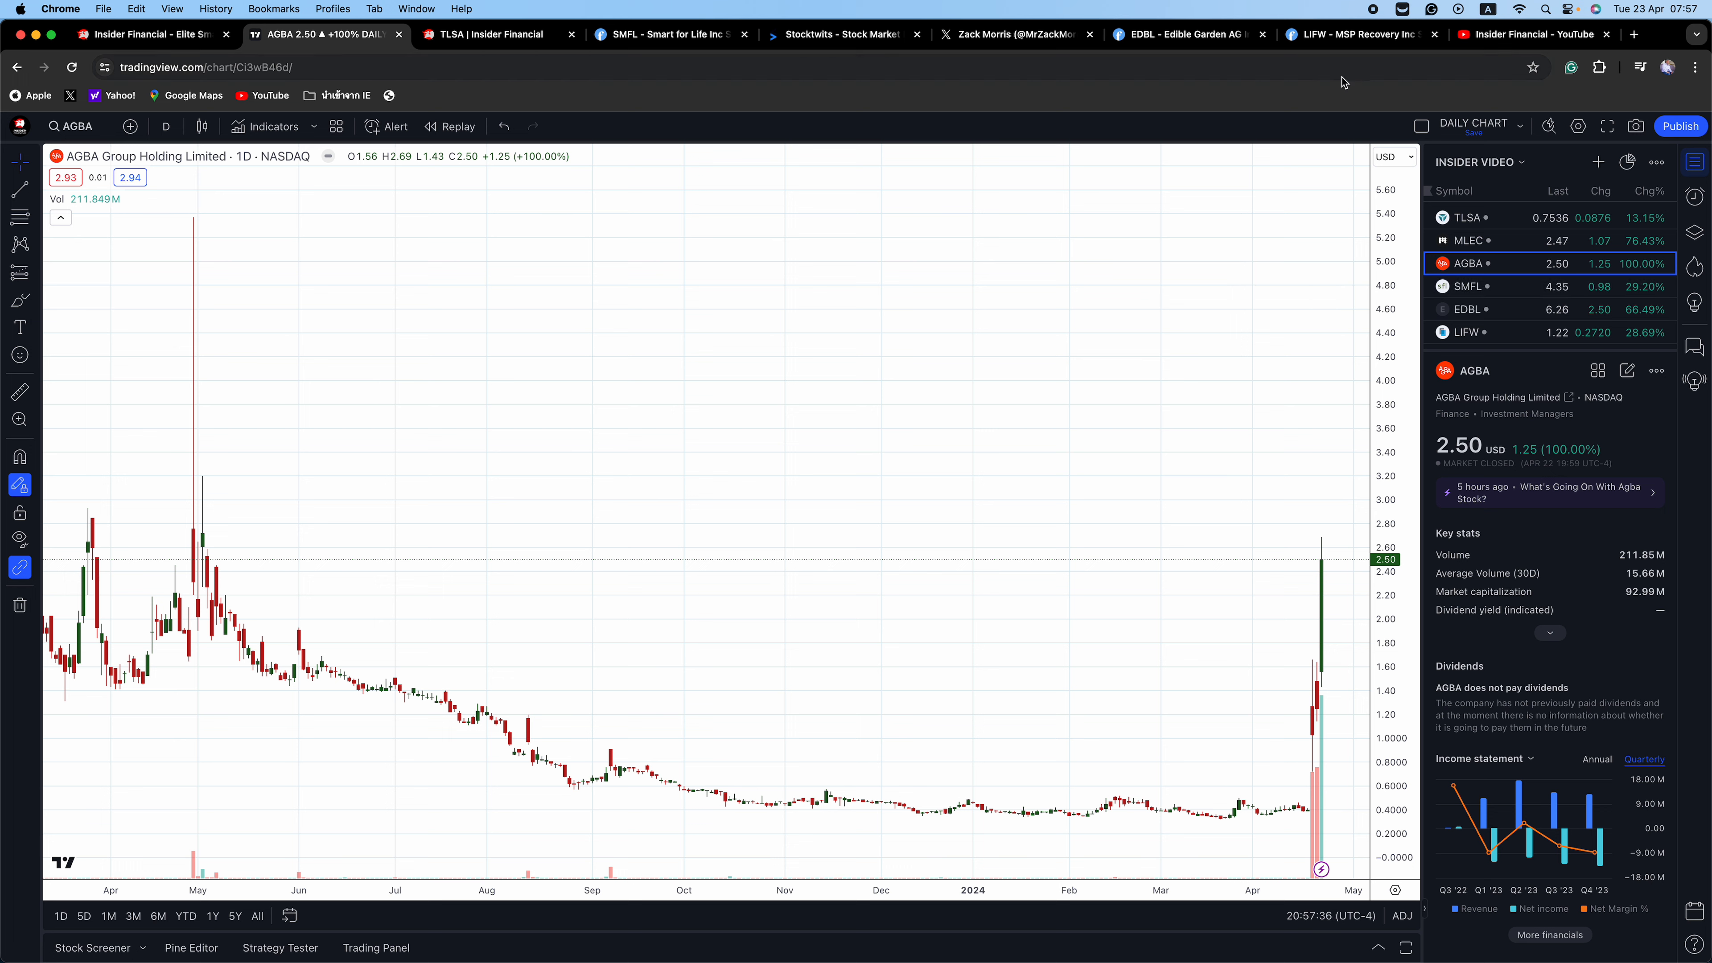
mouse_move(1298, 503)
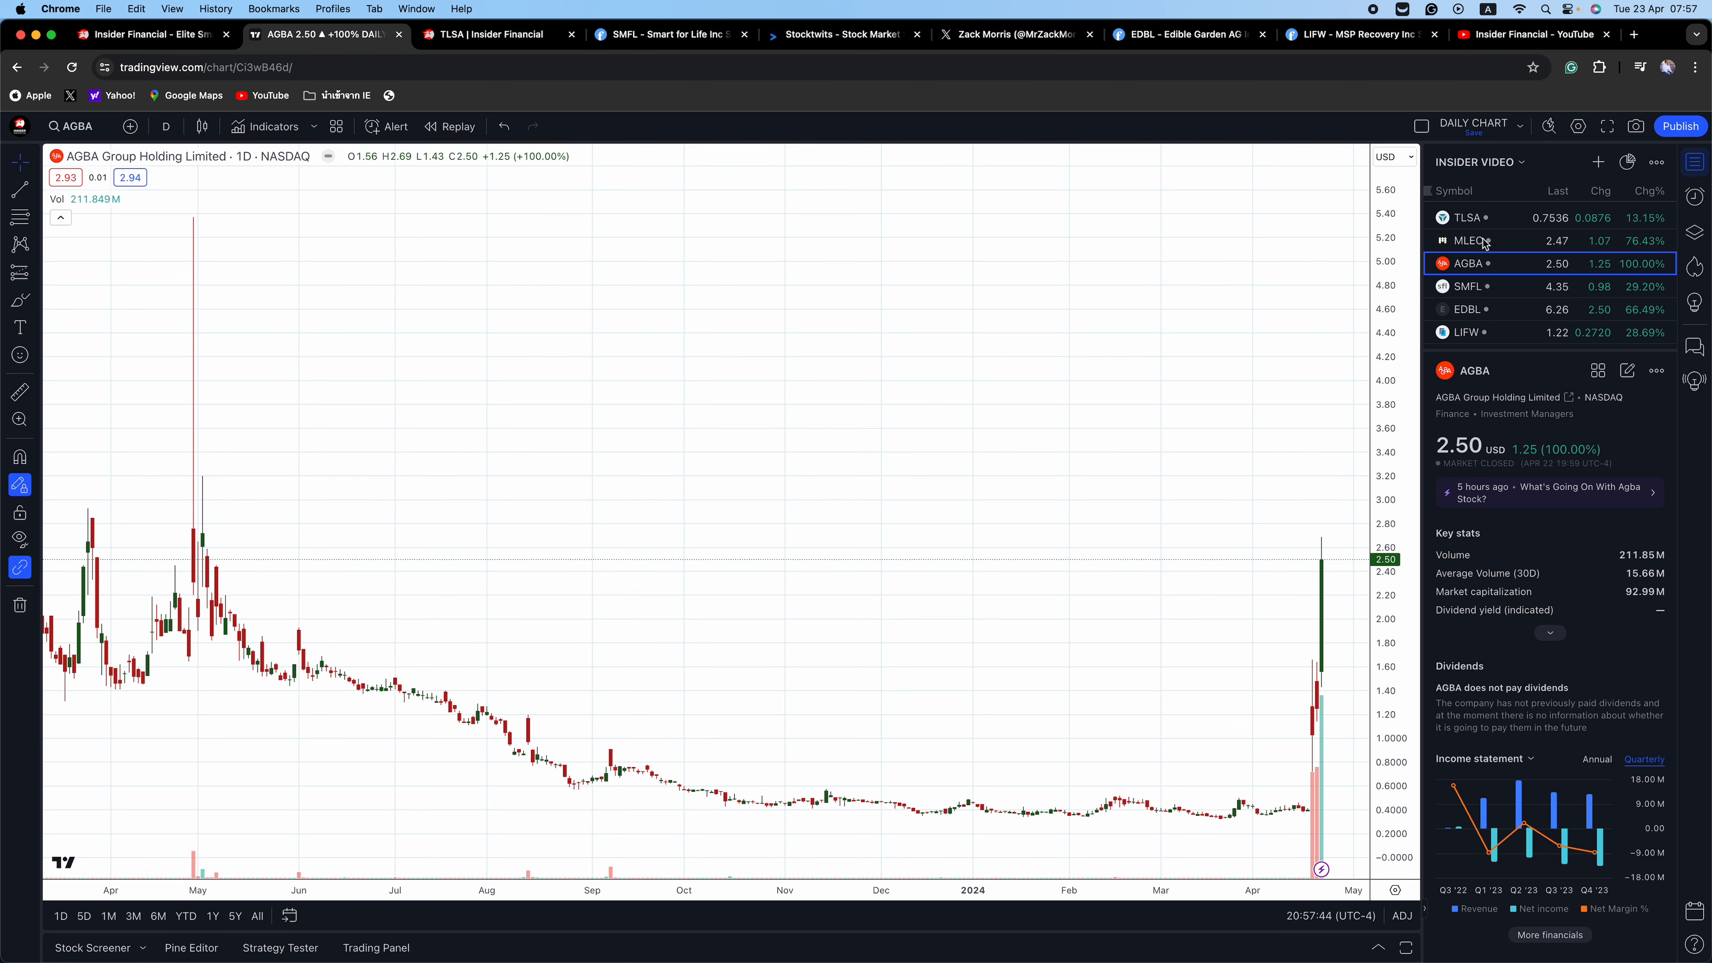
Step: Show SMFL's chart, its Finviz quote page, then the Stocktwits $SMFL feed
left_click(1469, 287)
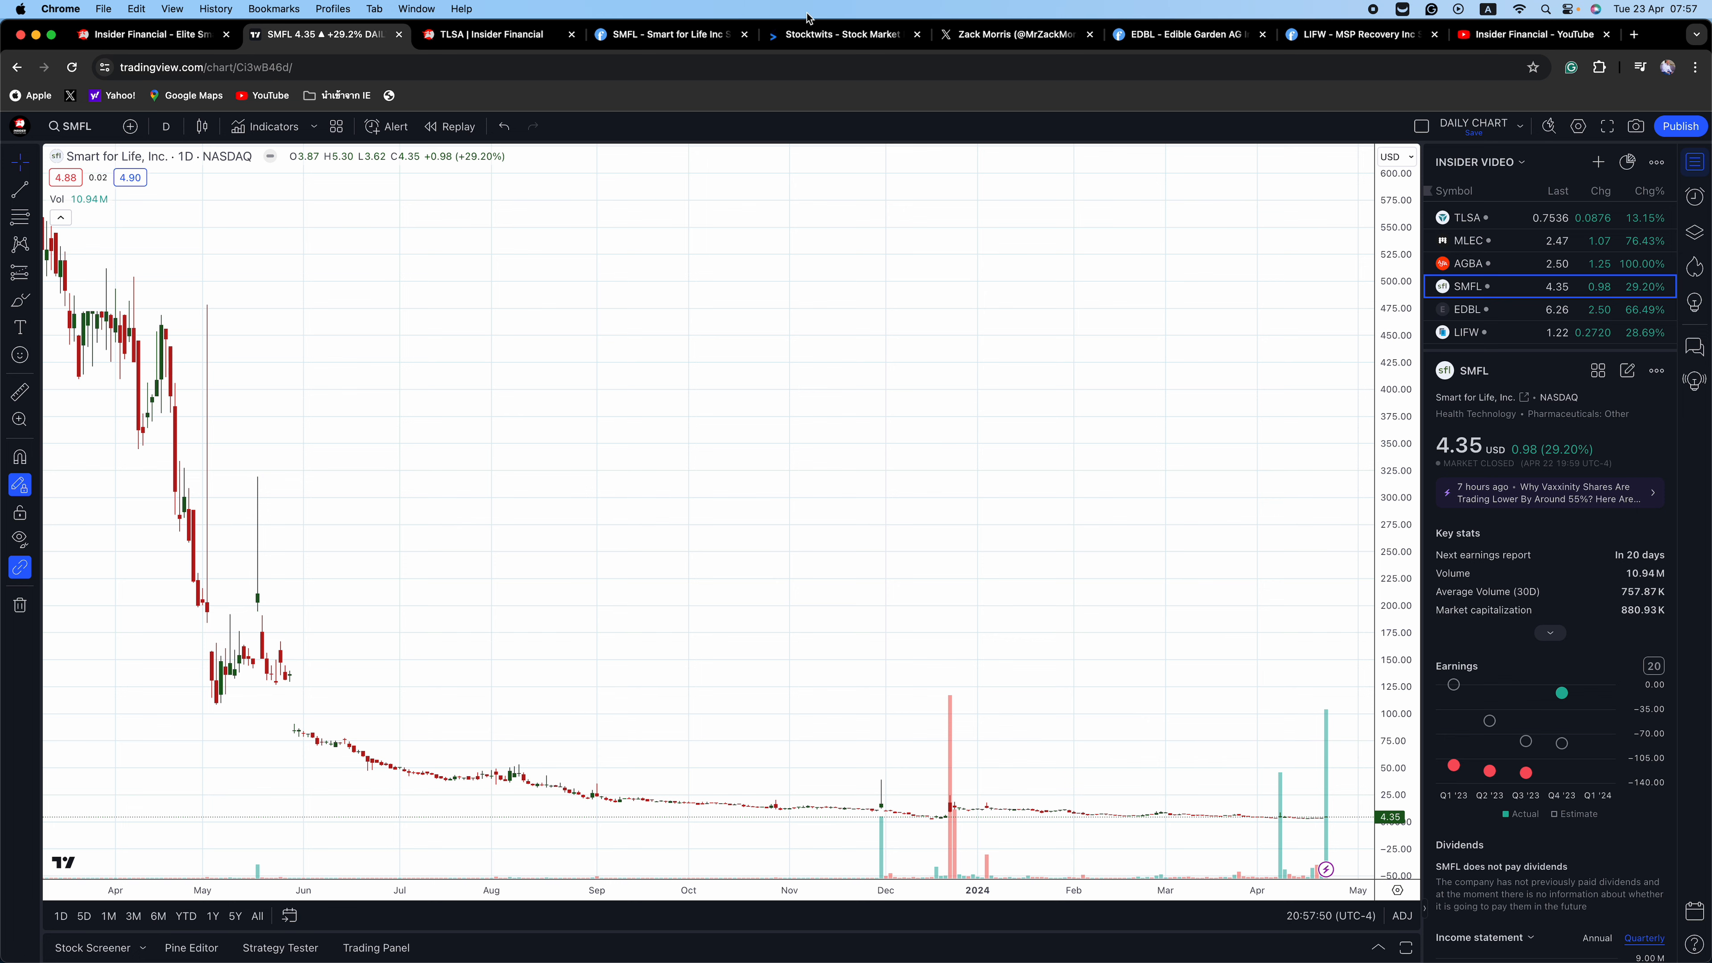
left_click(666, 34)
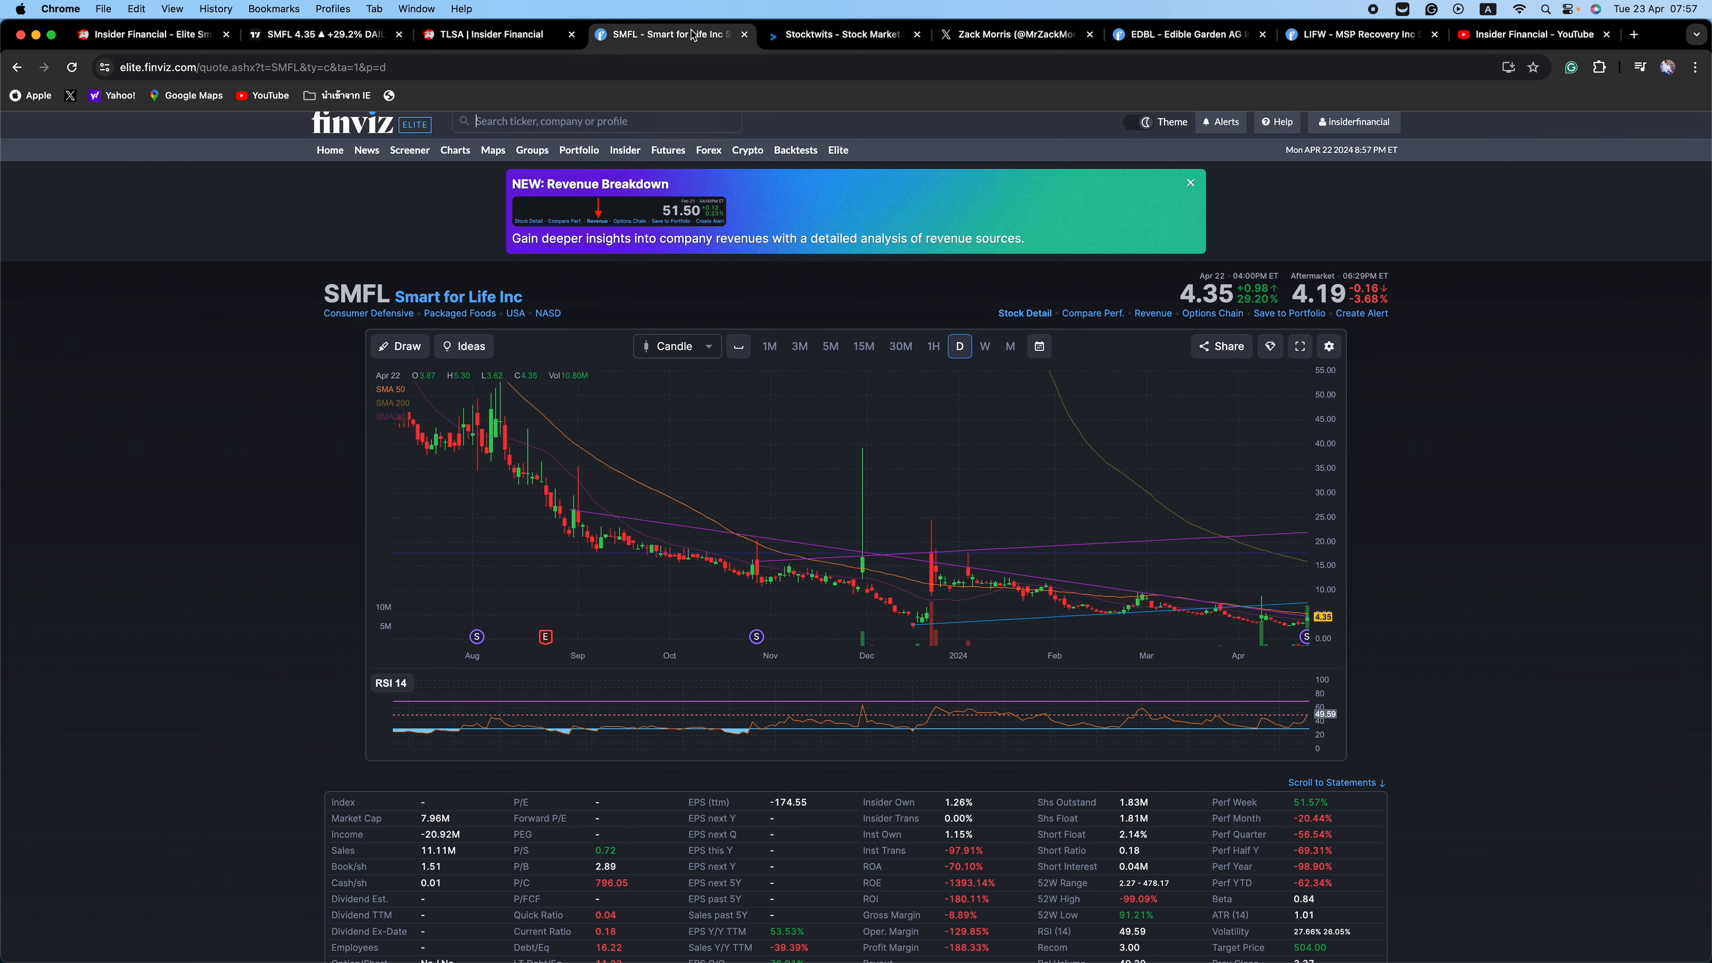
left_click(845, 34)
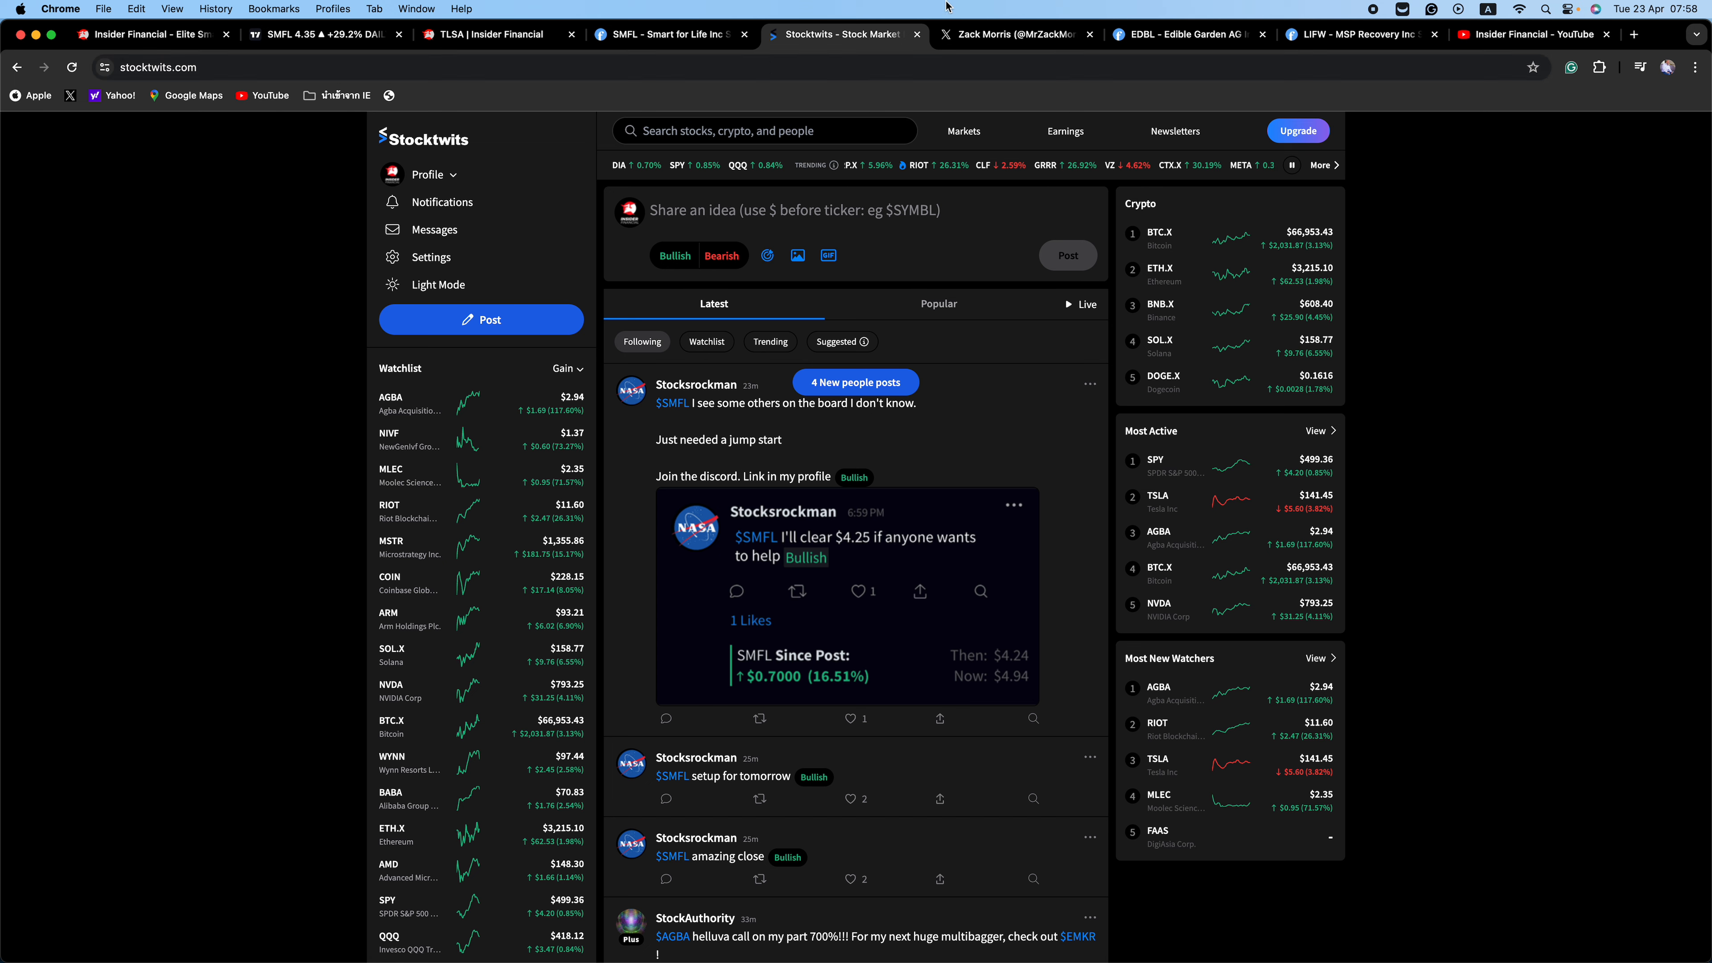
Step: Browse a trader's X profile through recent posts about SMFL's small float and growth claims
left_click(1010, 33)
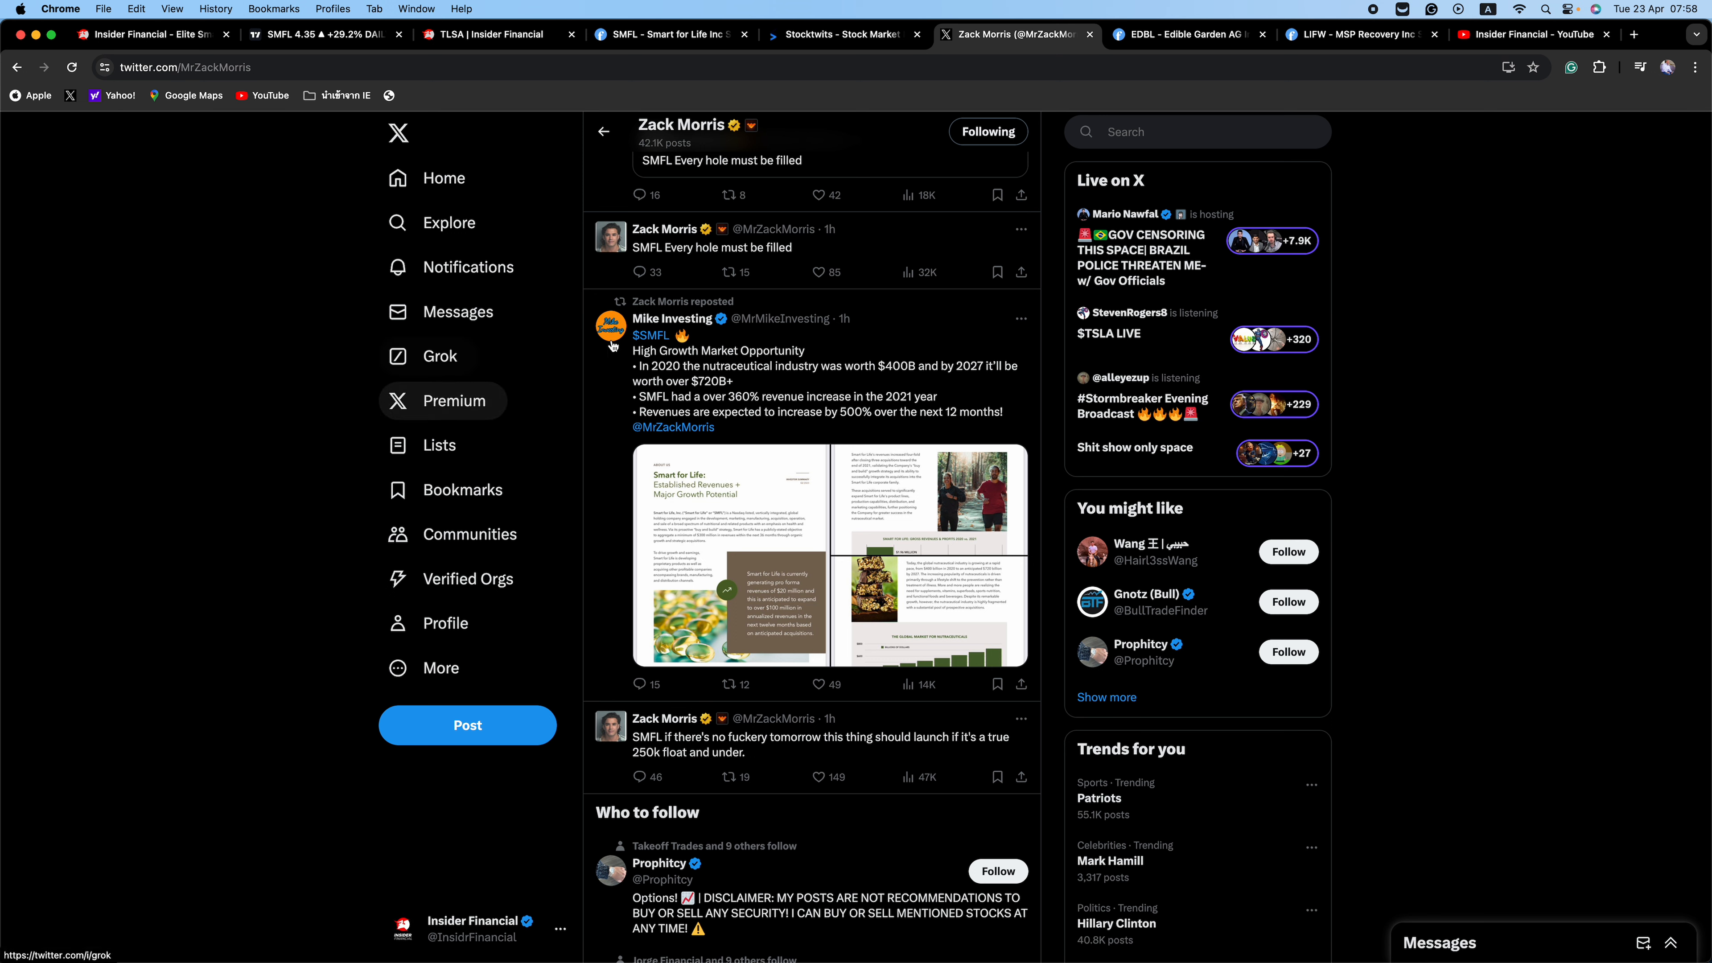
mouse_move(321, 434)
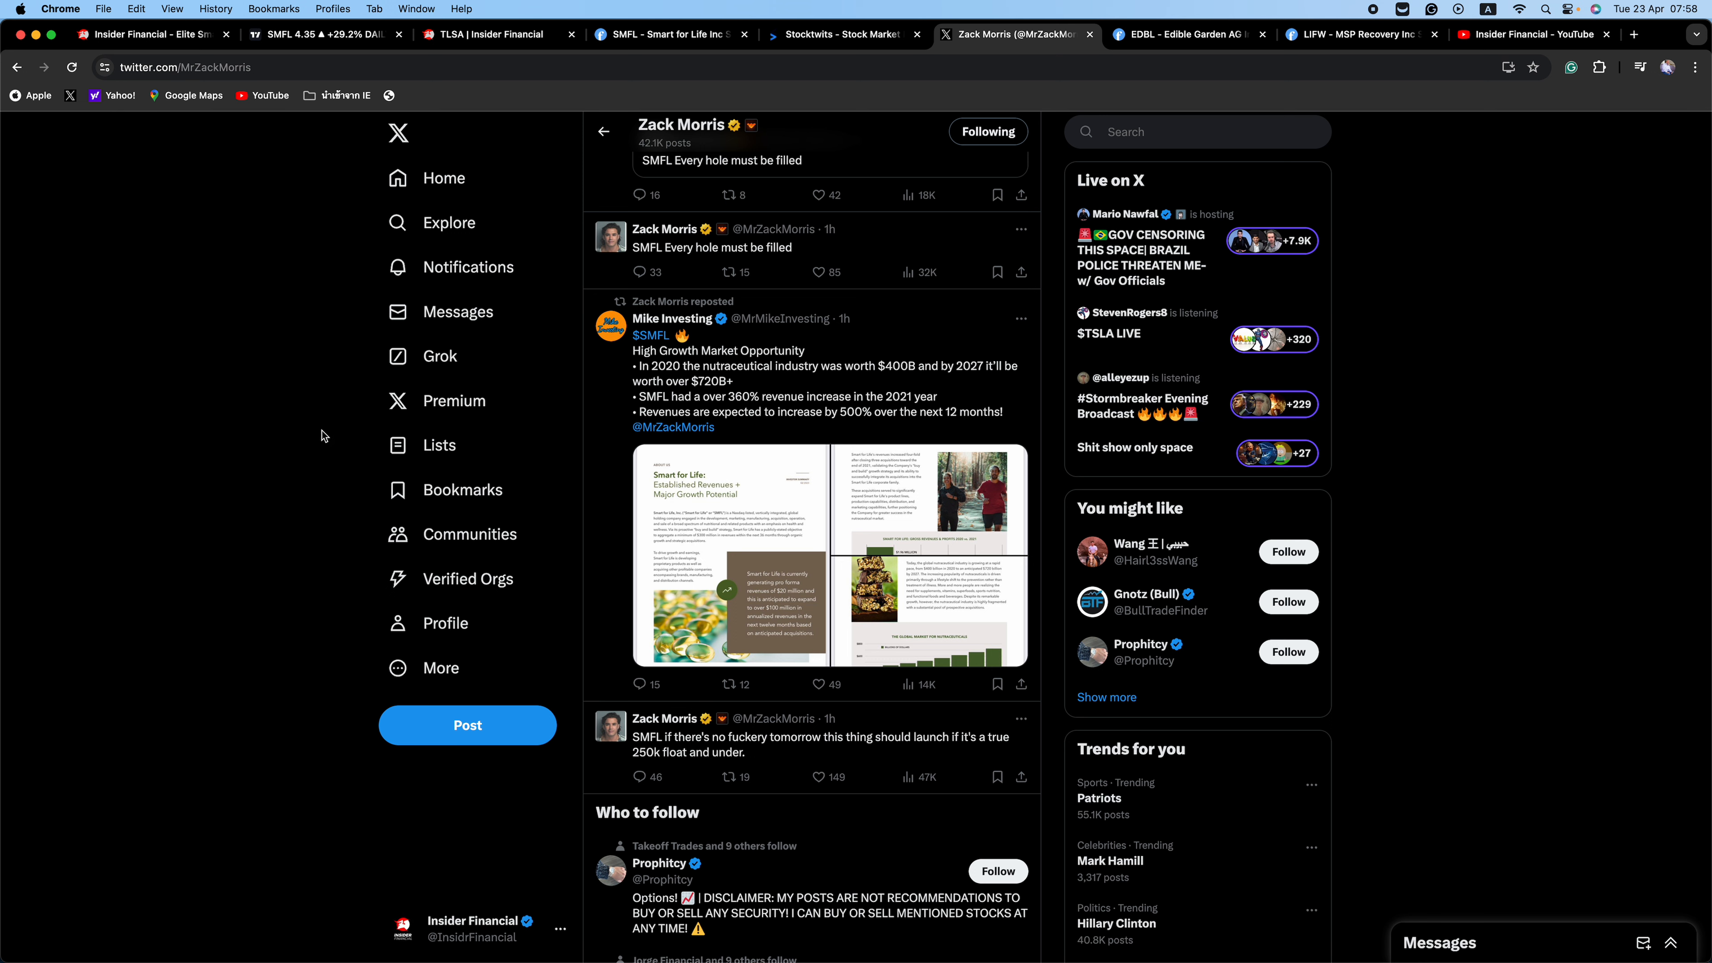
mouse_move(316, 485)
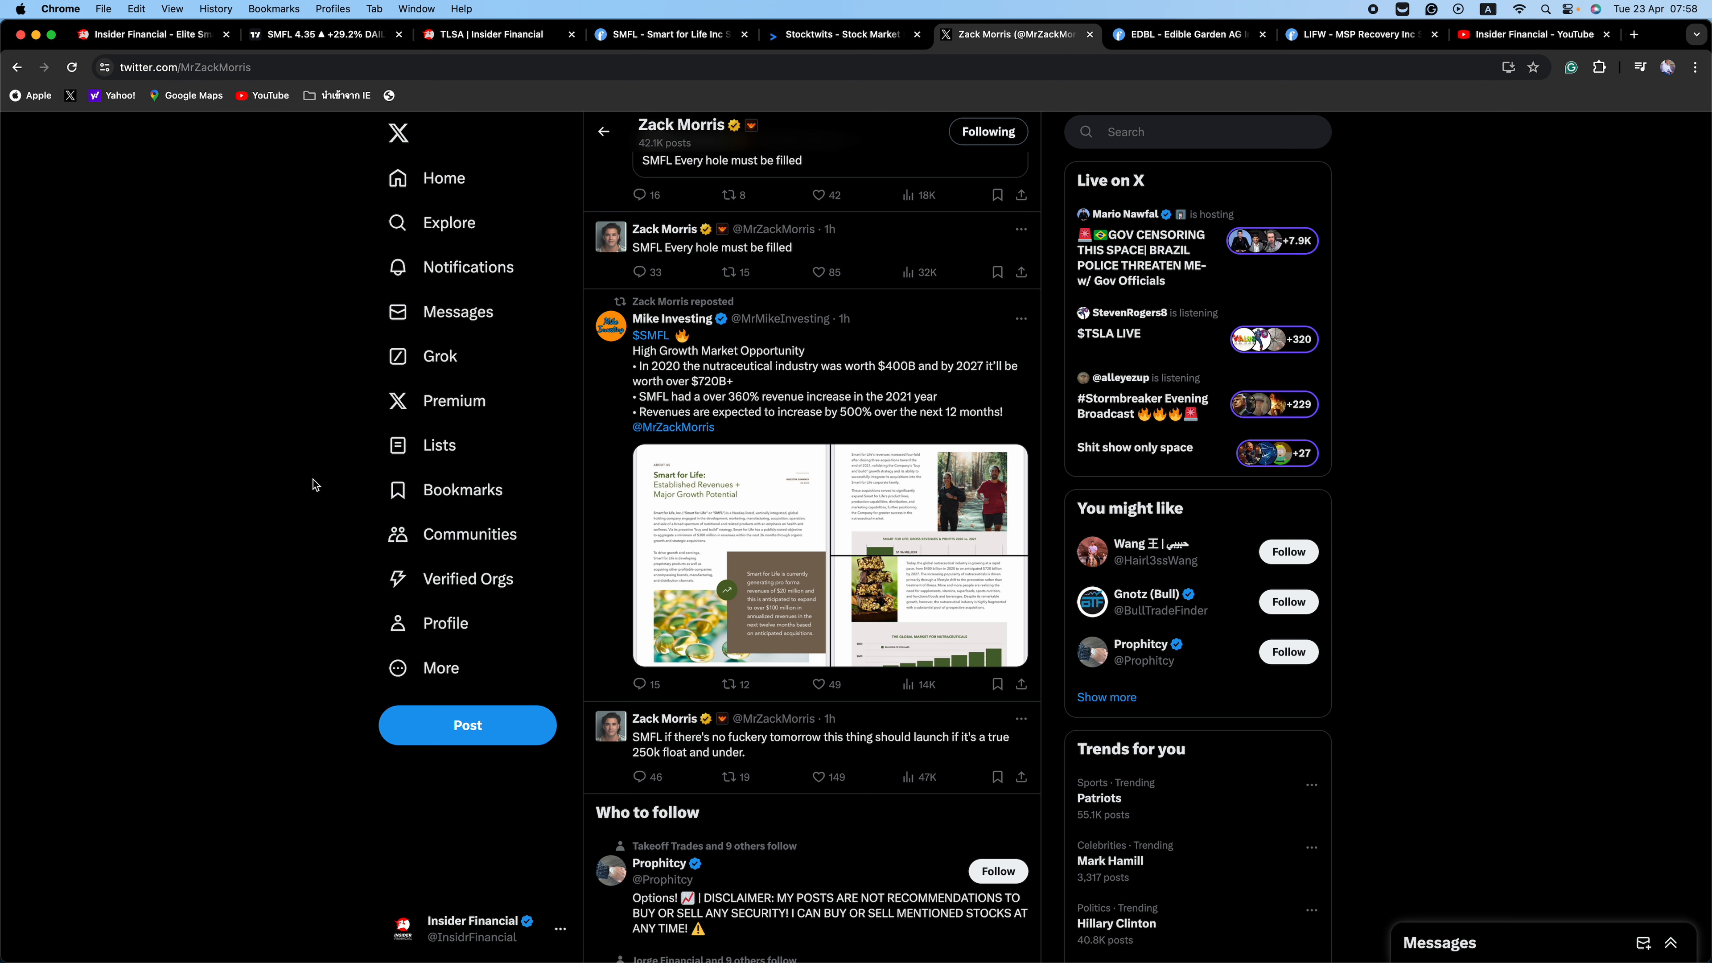
mouse_move(305, 522)
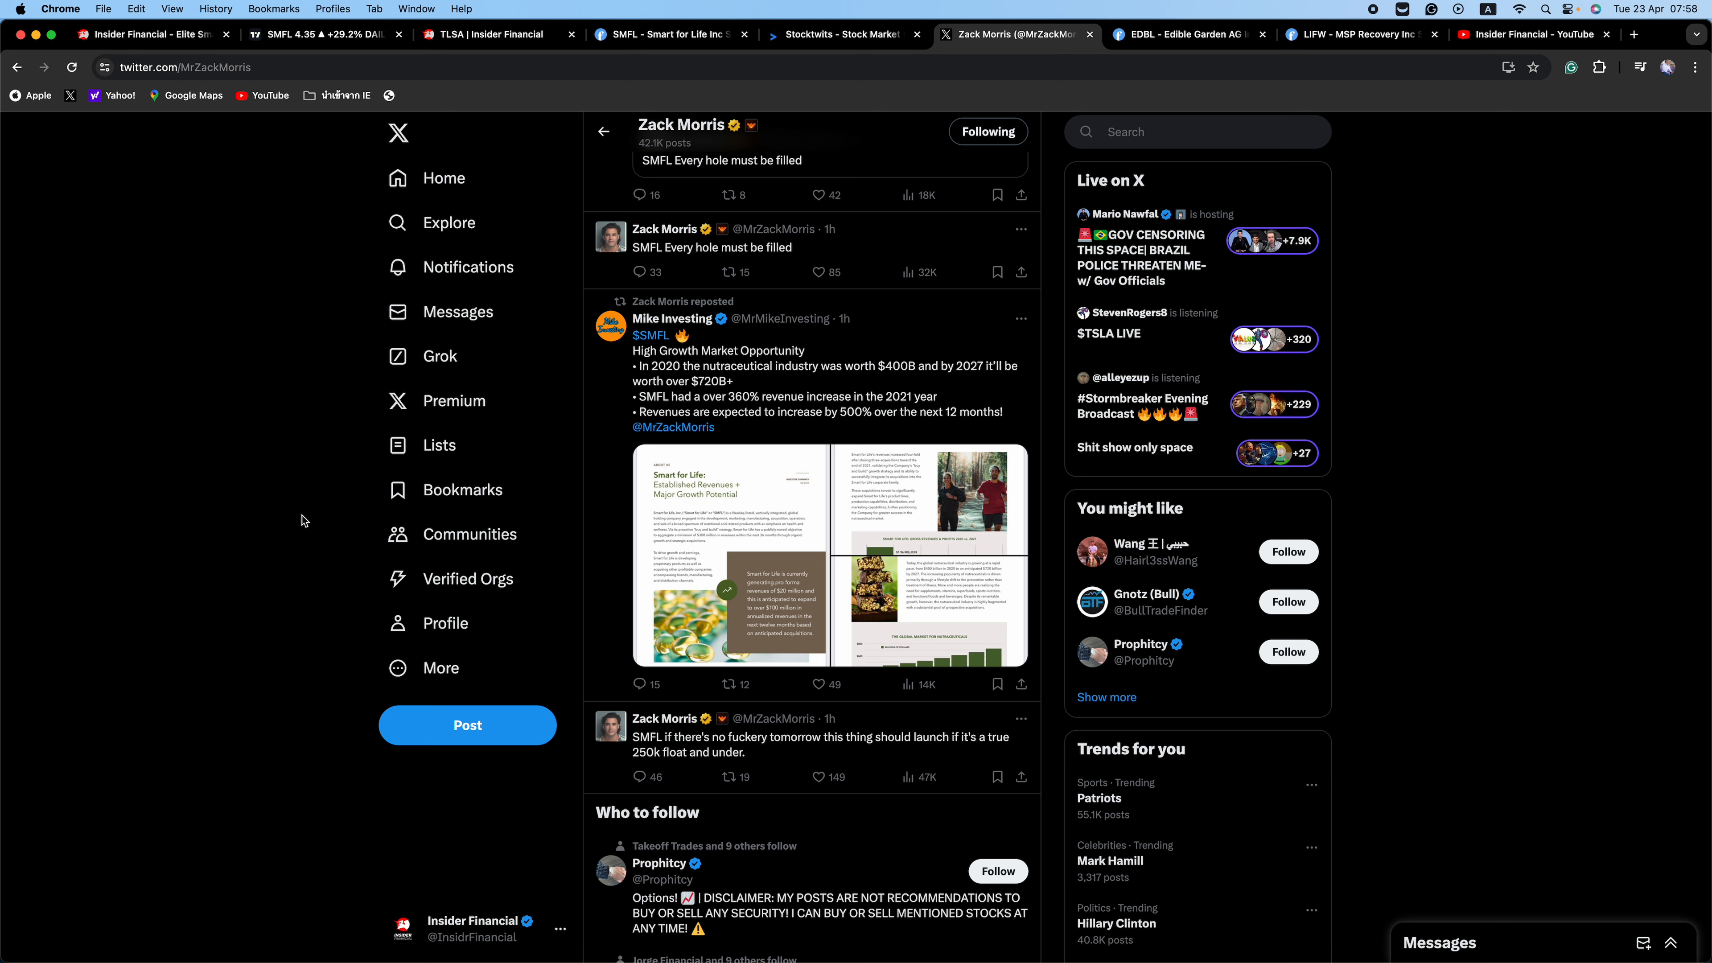
mouse_move(327, 519)
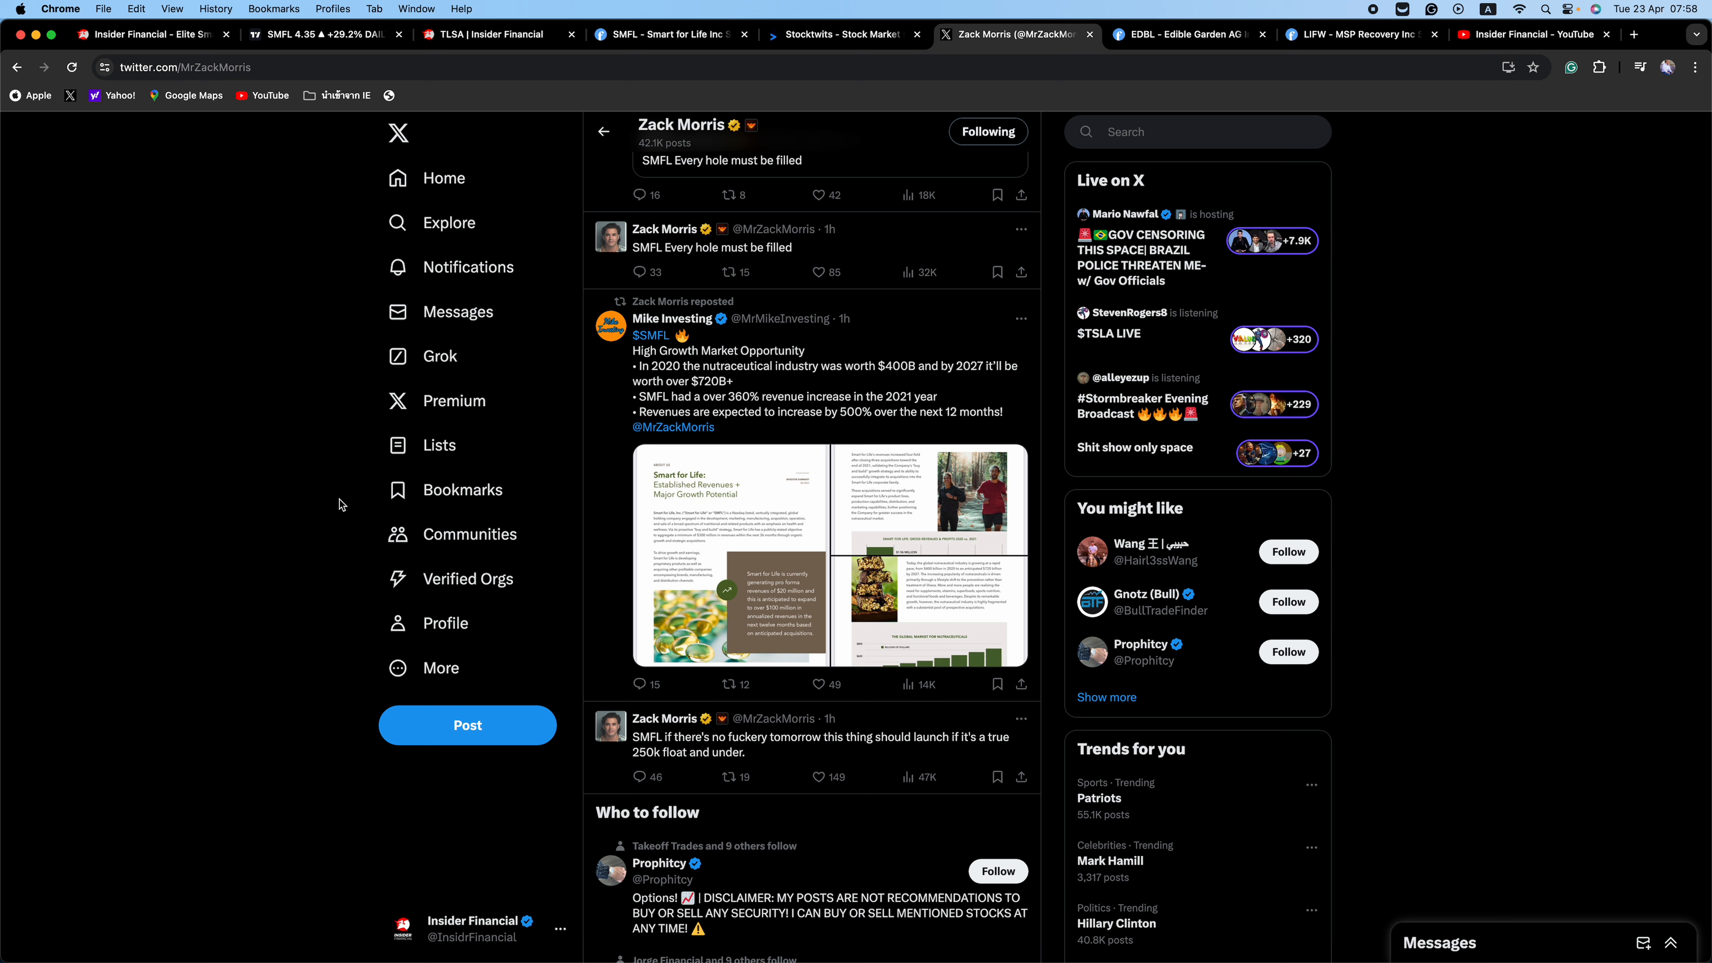
mouse_move(340, 511)
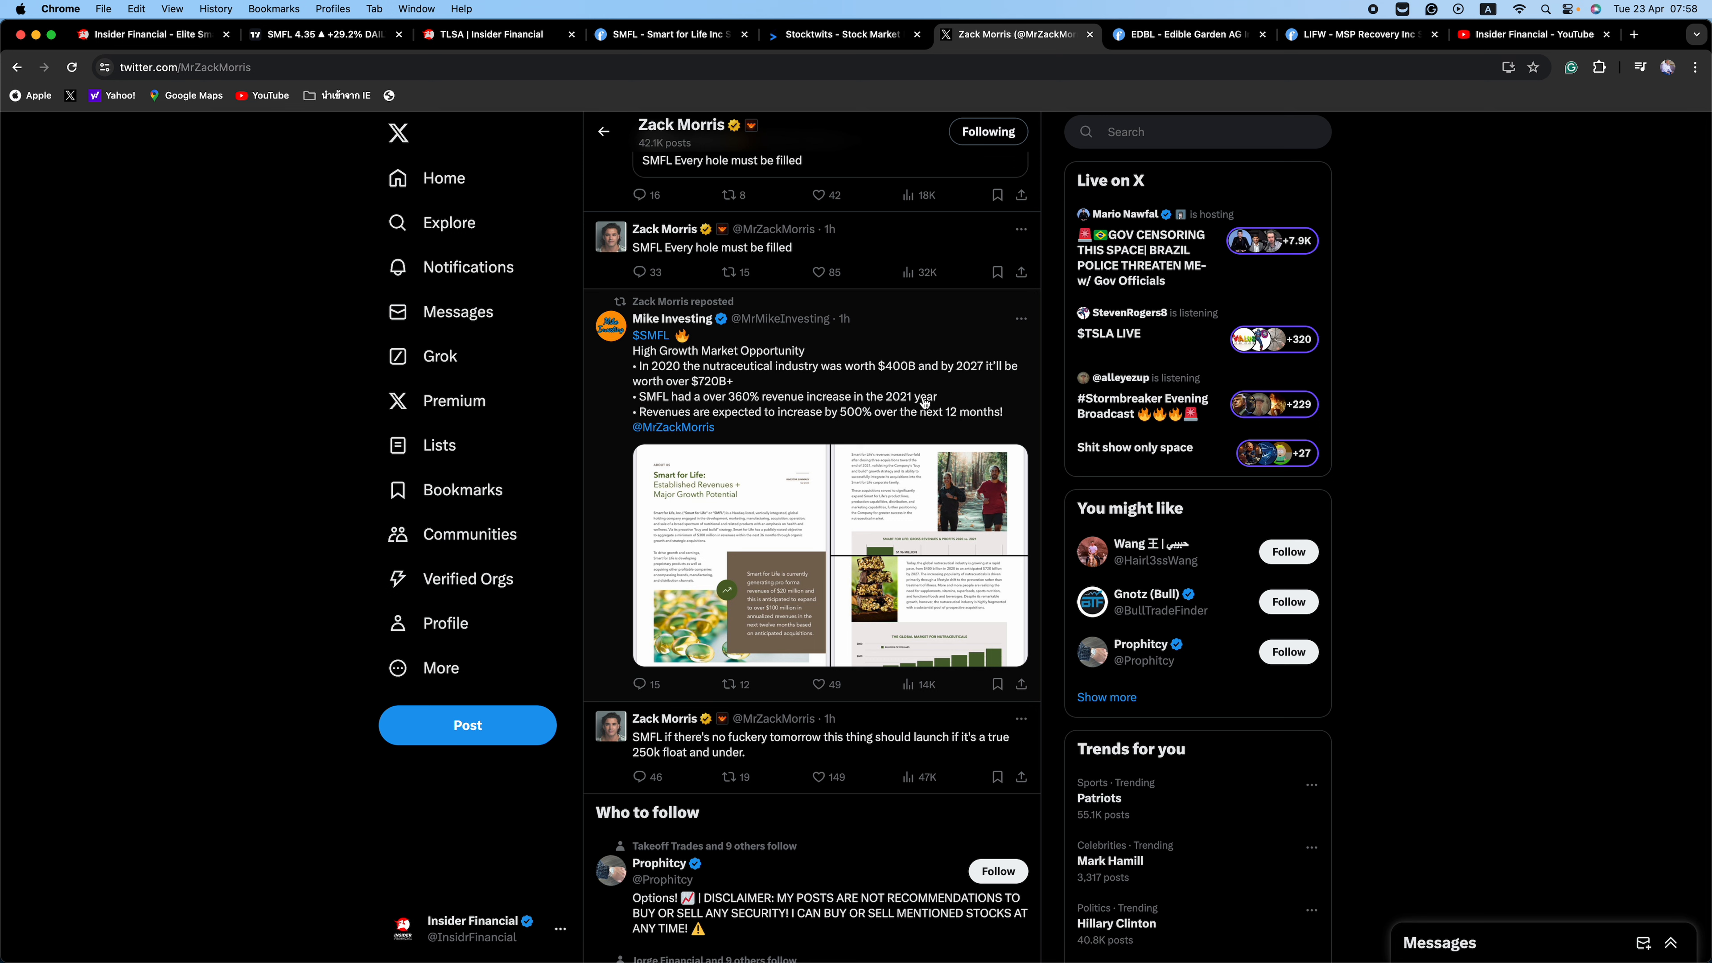
mouse_move(773, 426)
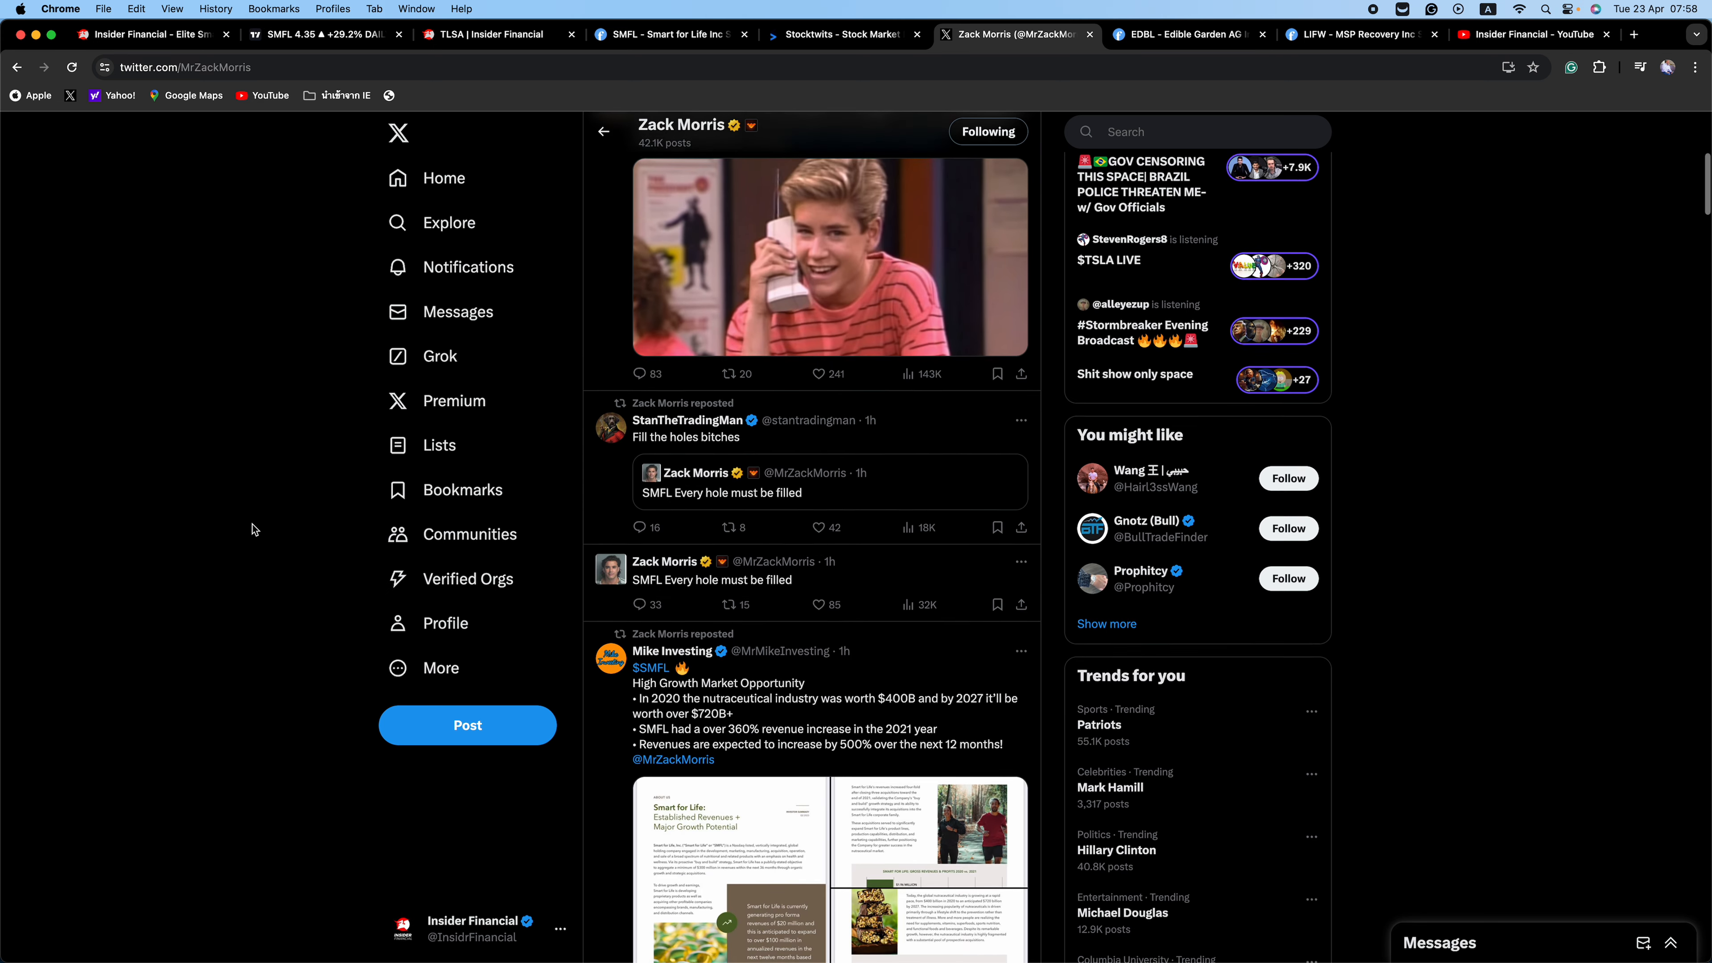
scroll("up", 3)
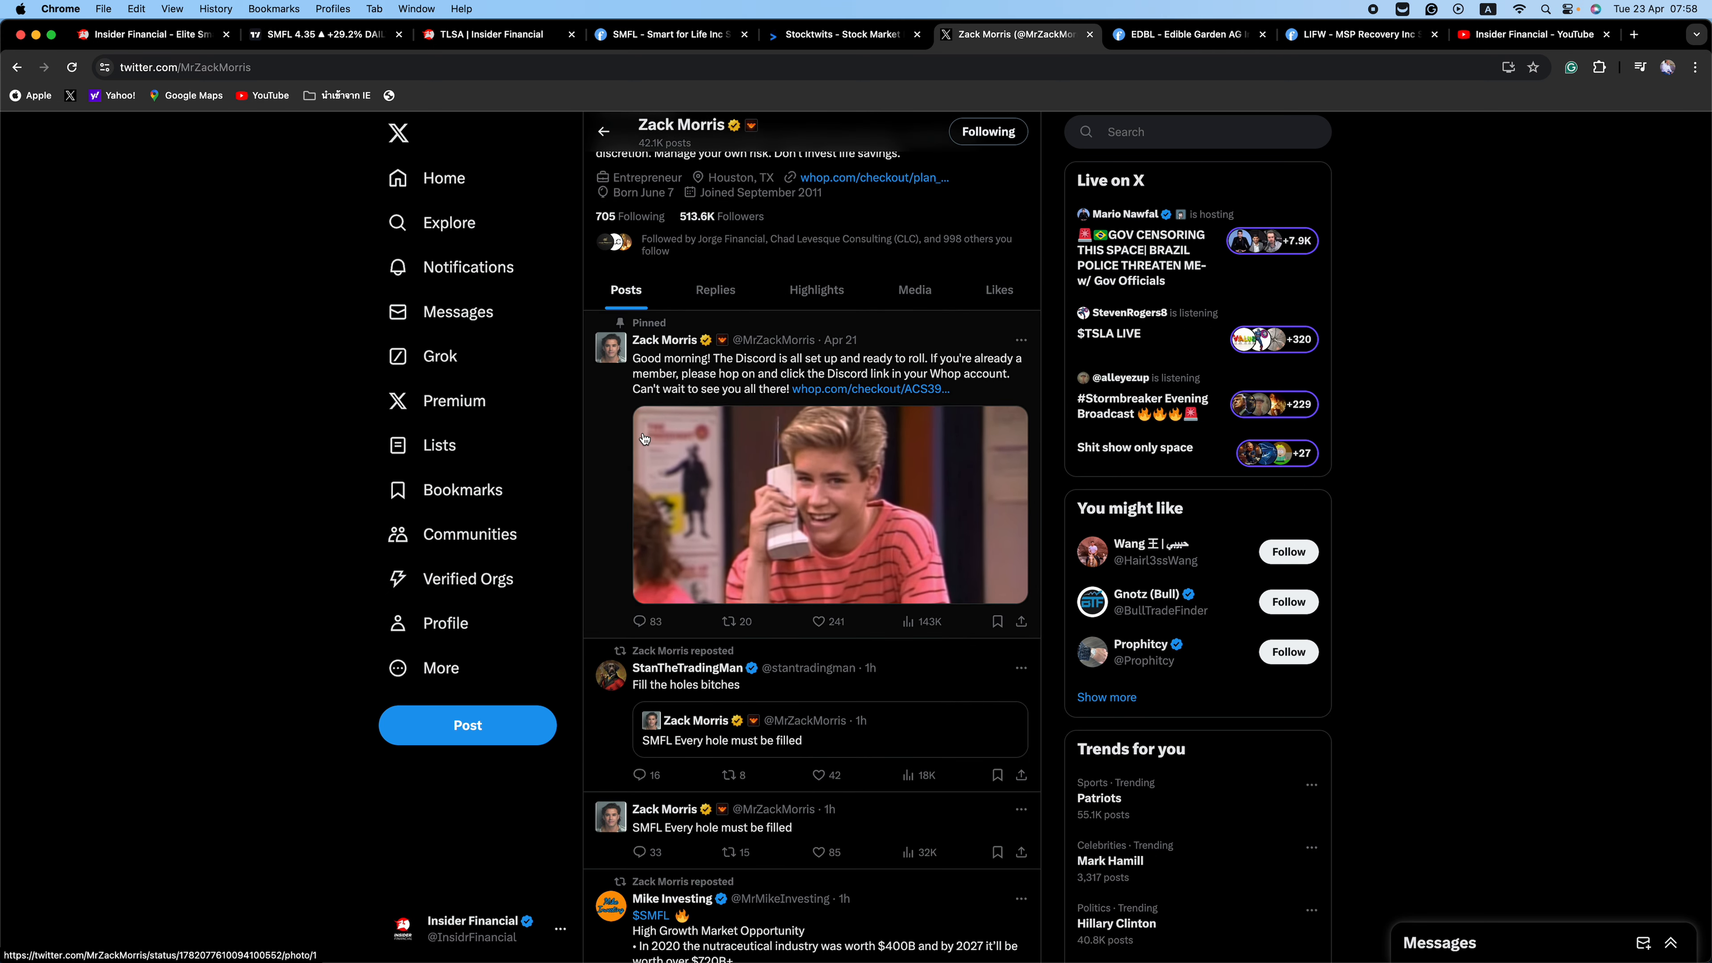
scroll("down", 3)
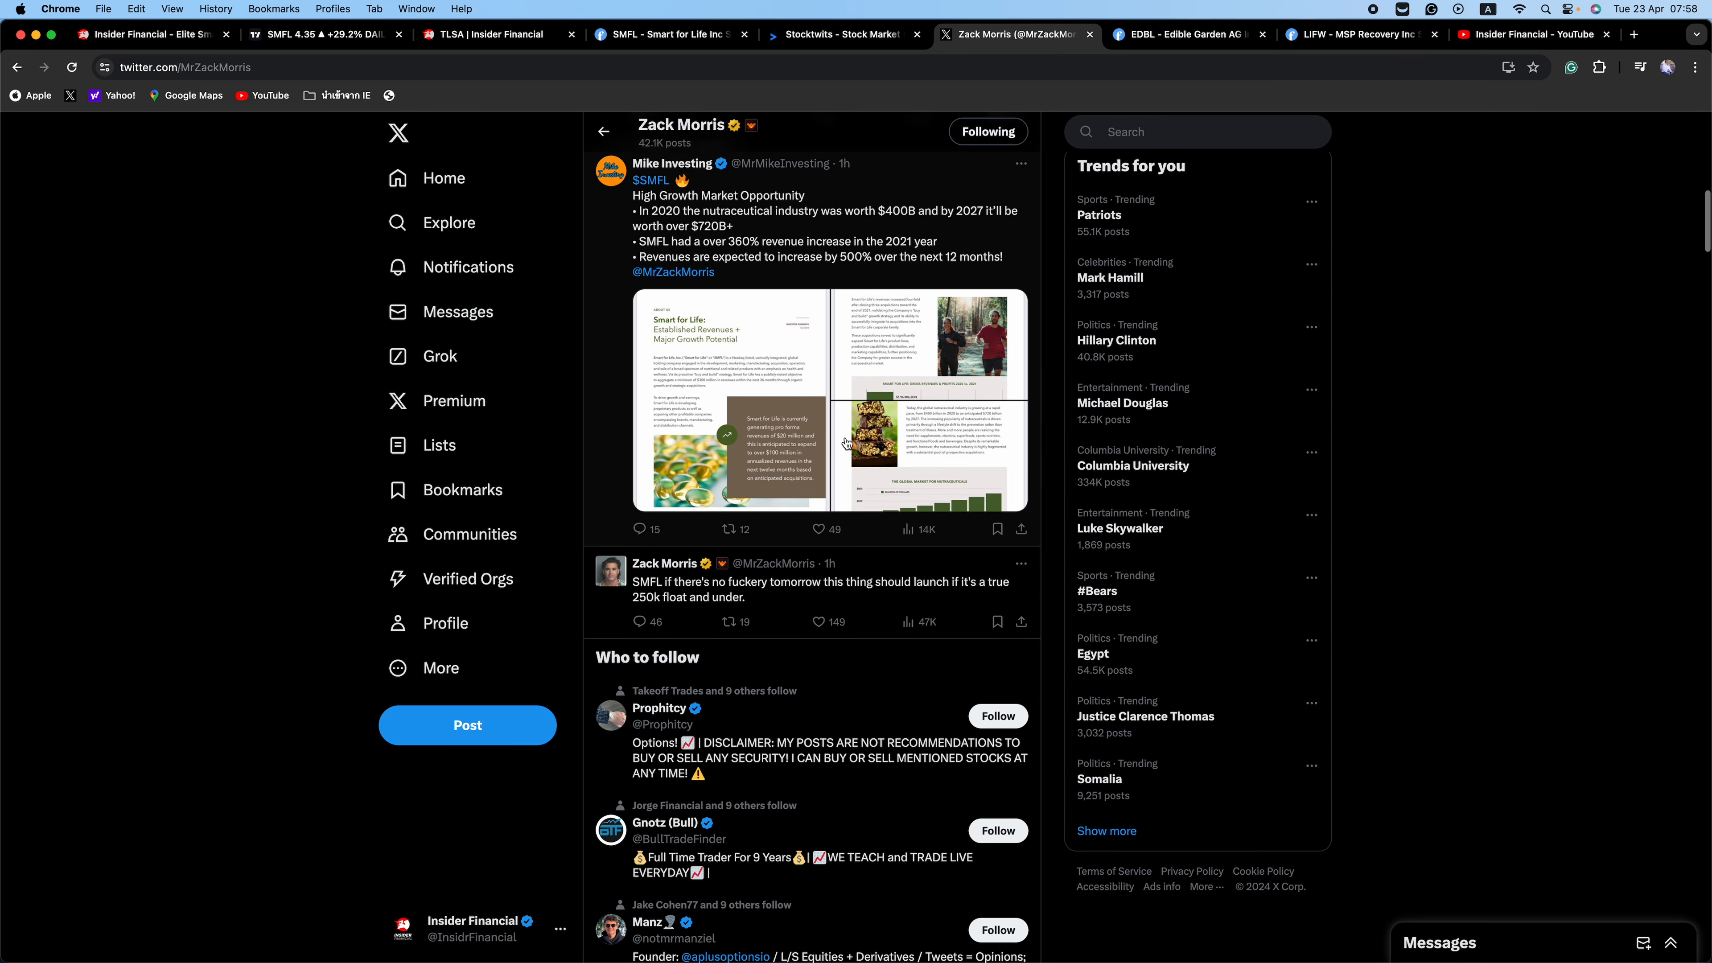
scroll("down", 3)
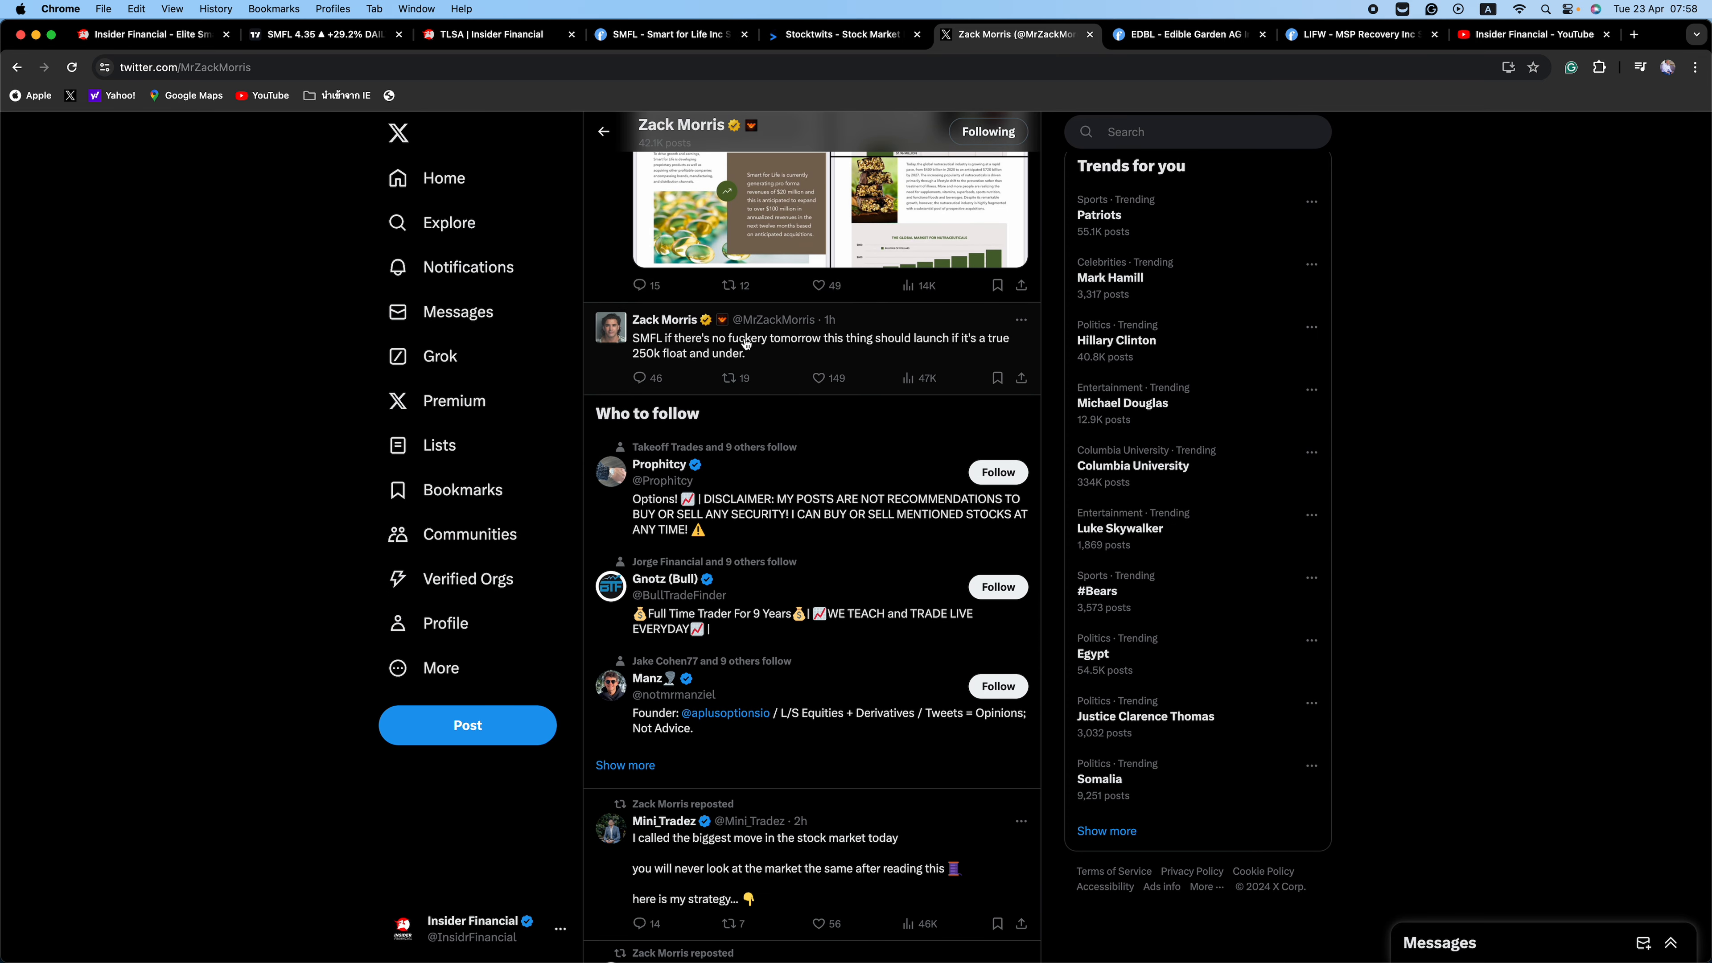
mouse_move(927, 344)
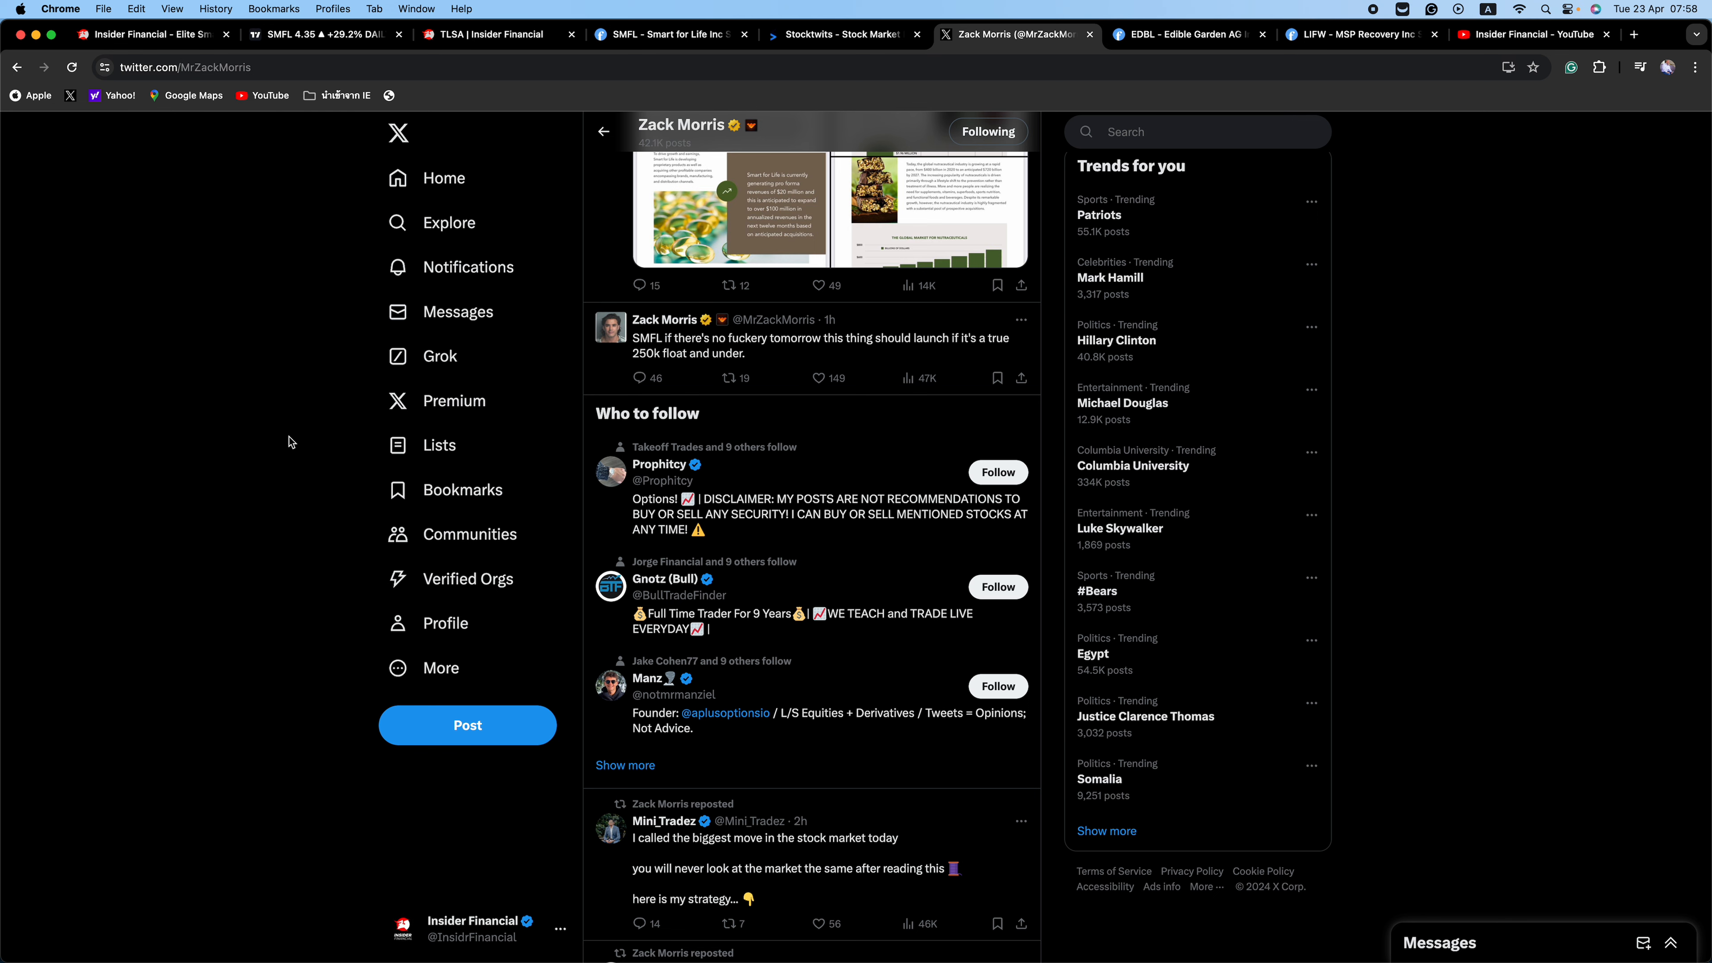
scroll("down", 3)
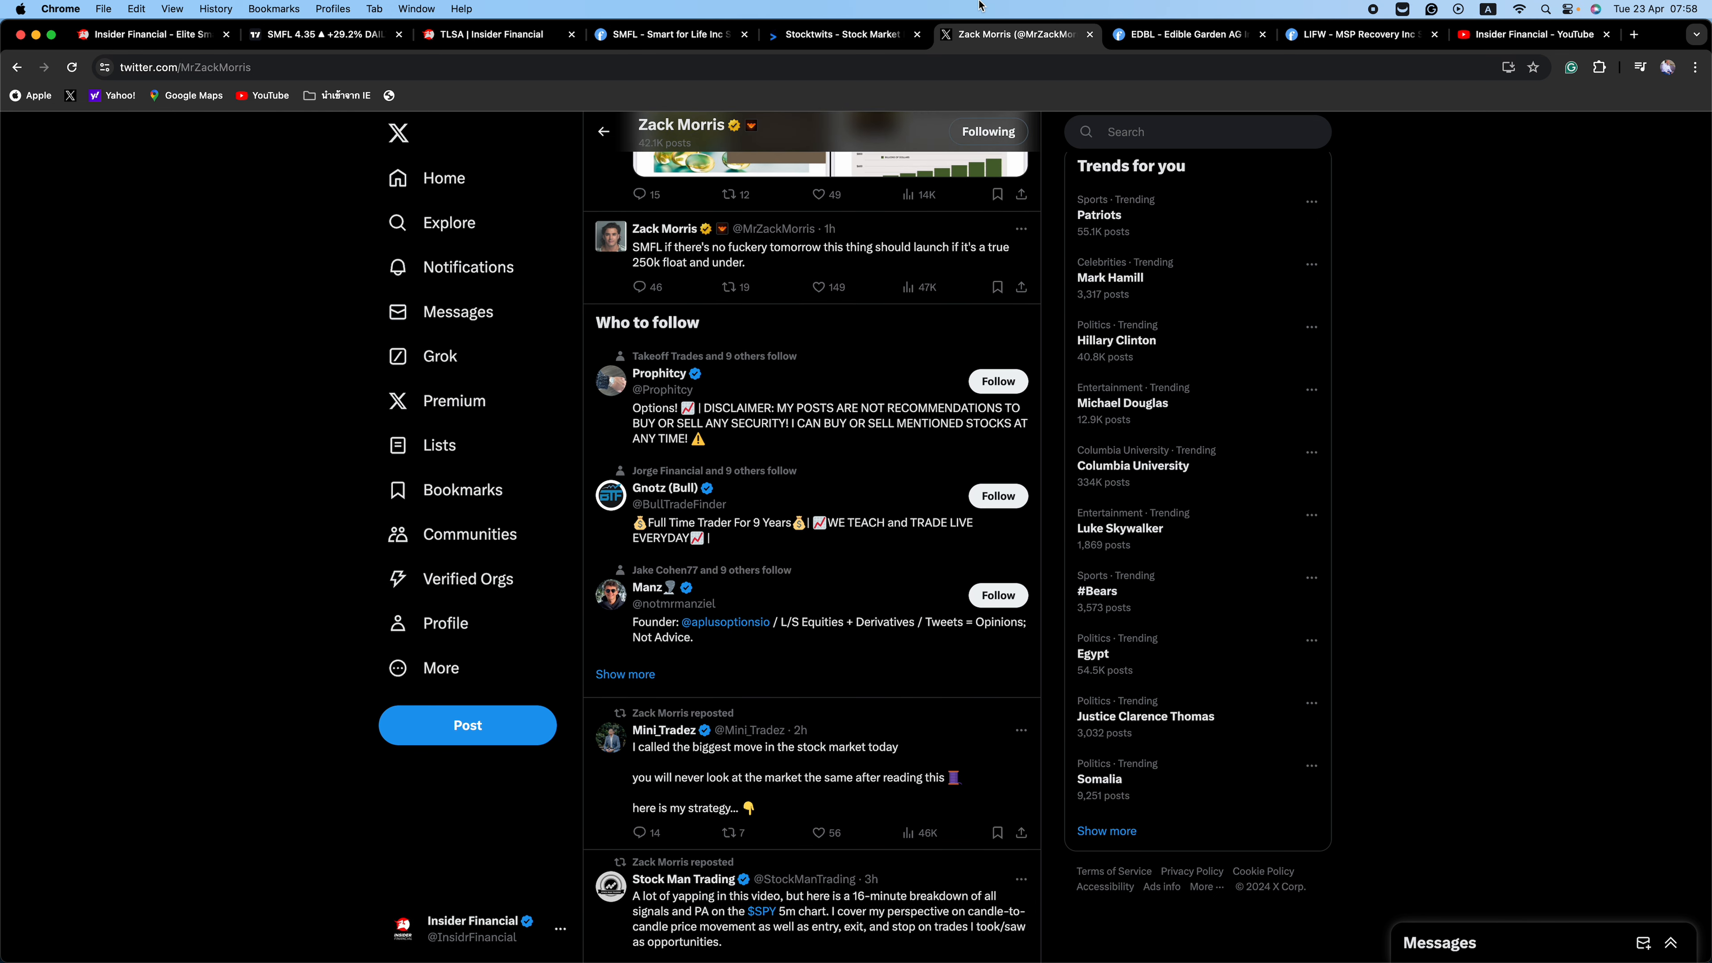
Step: Flip between the Finviz SMFL page, the X feed and Stocktwits stream, ending on Finviz
left_click(666, 34)
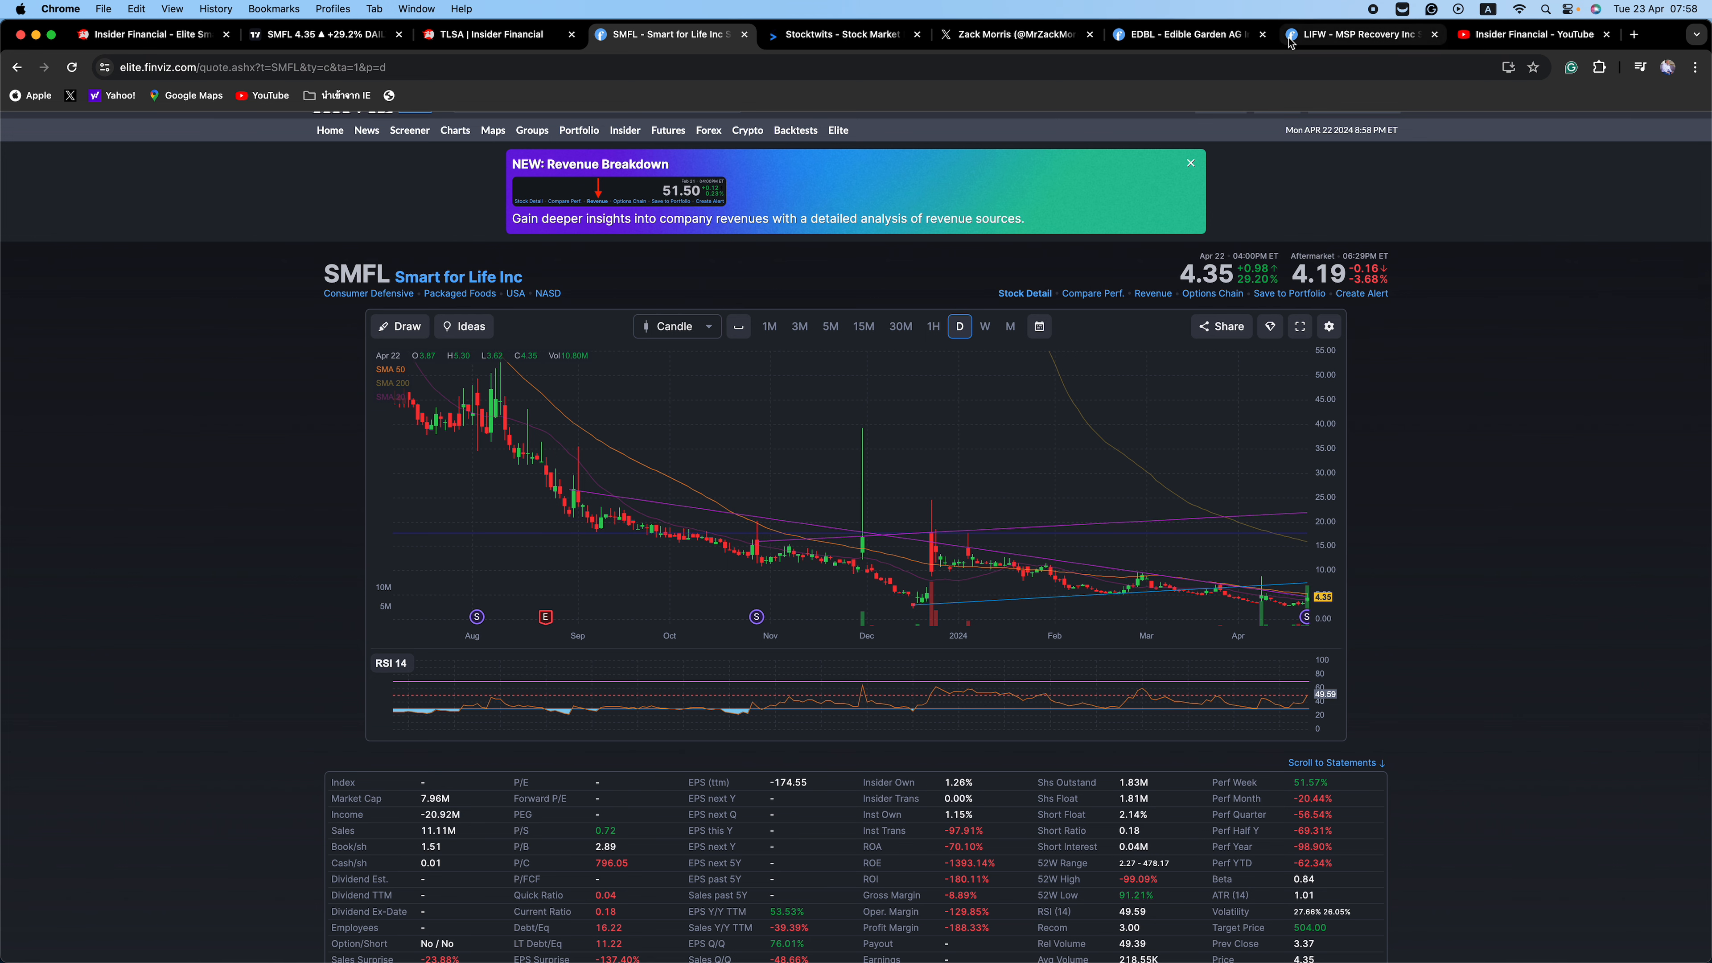
left_click(1015, 34)
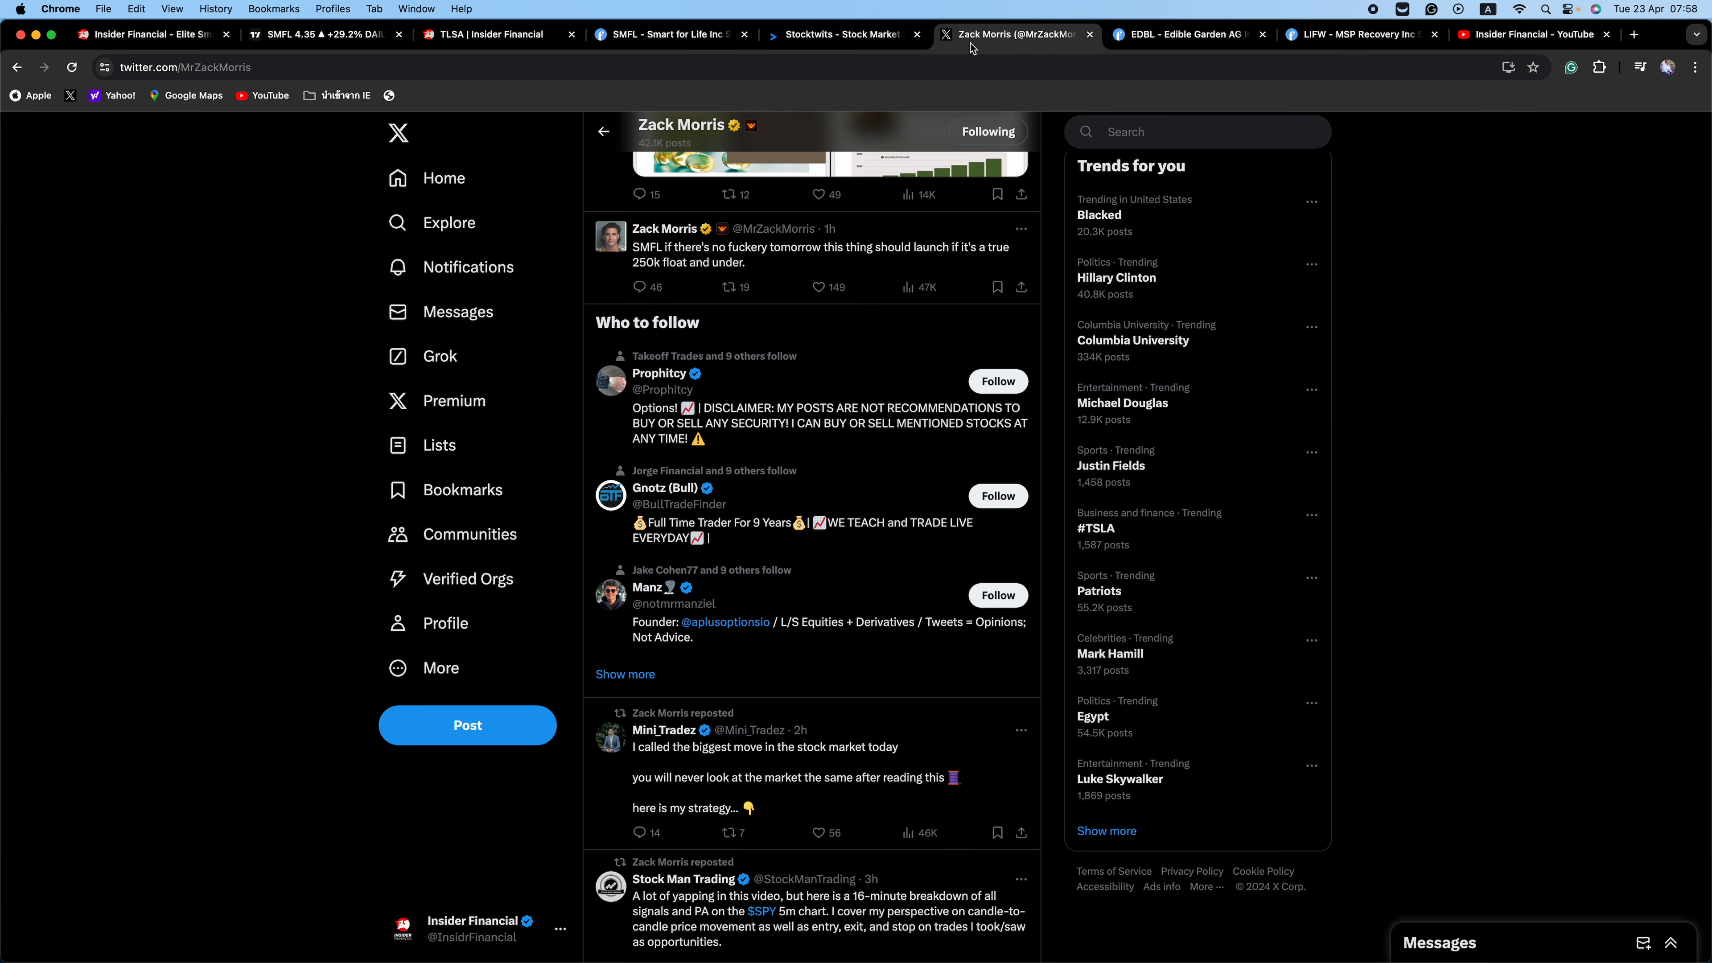
left_click(843, 34)
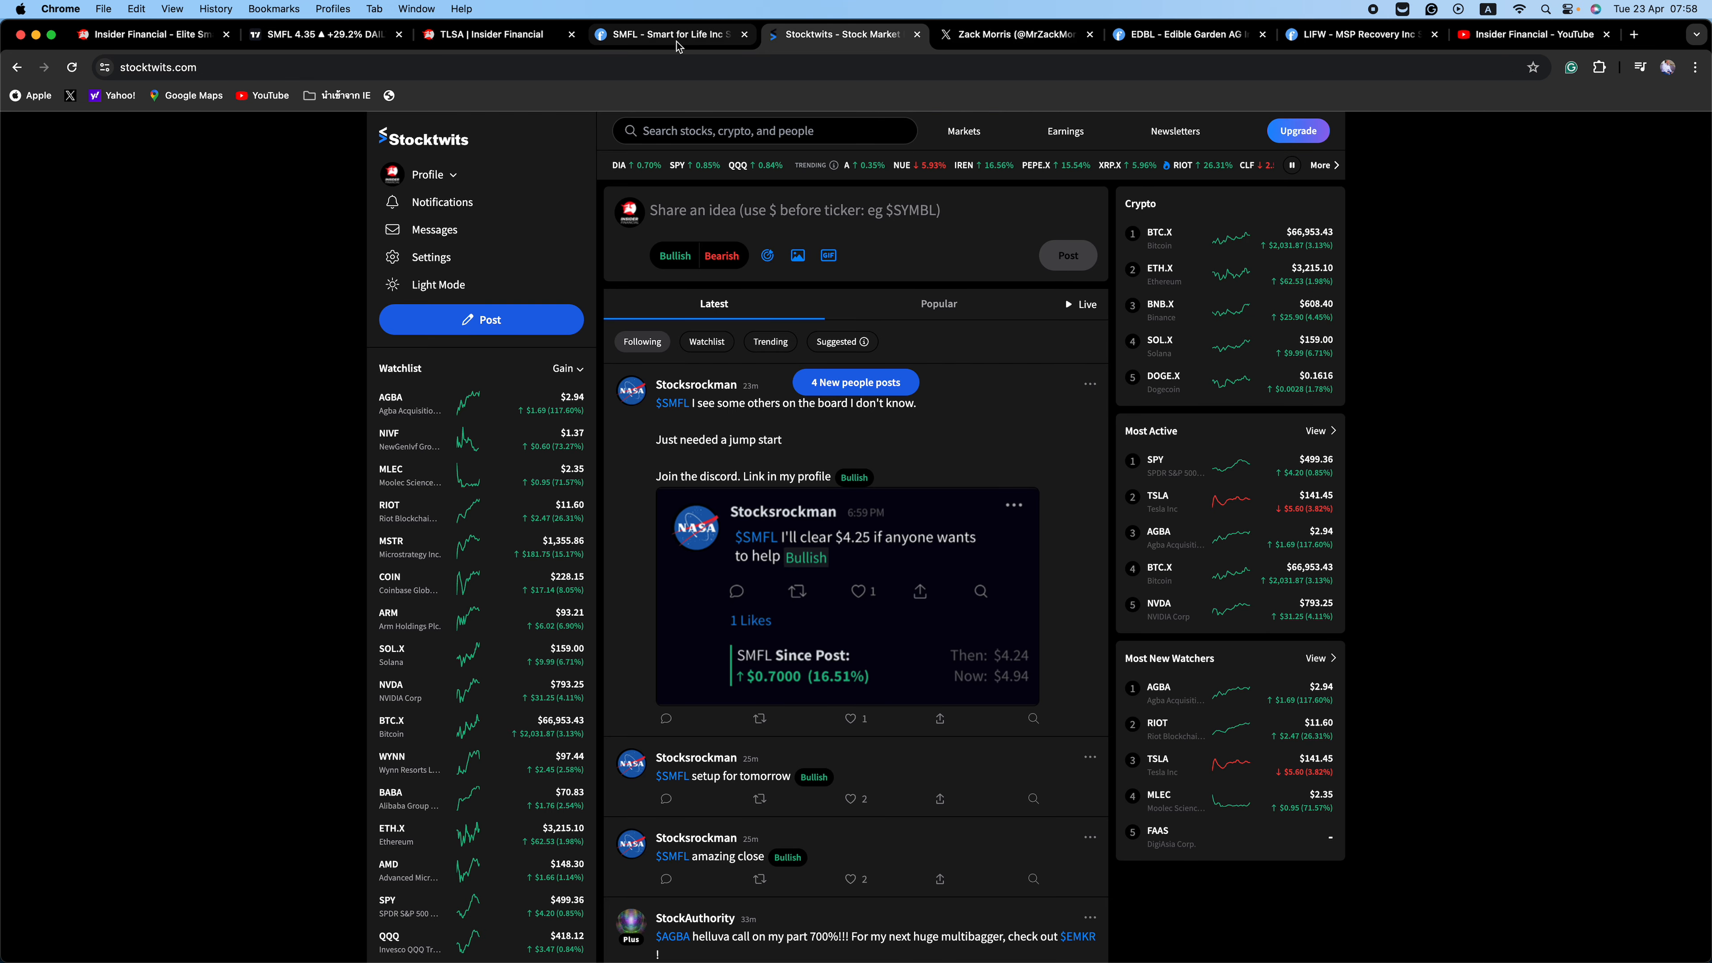
left_click(666, 34)
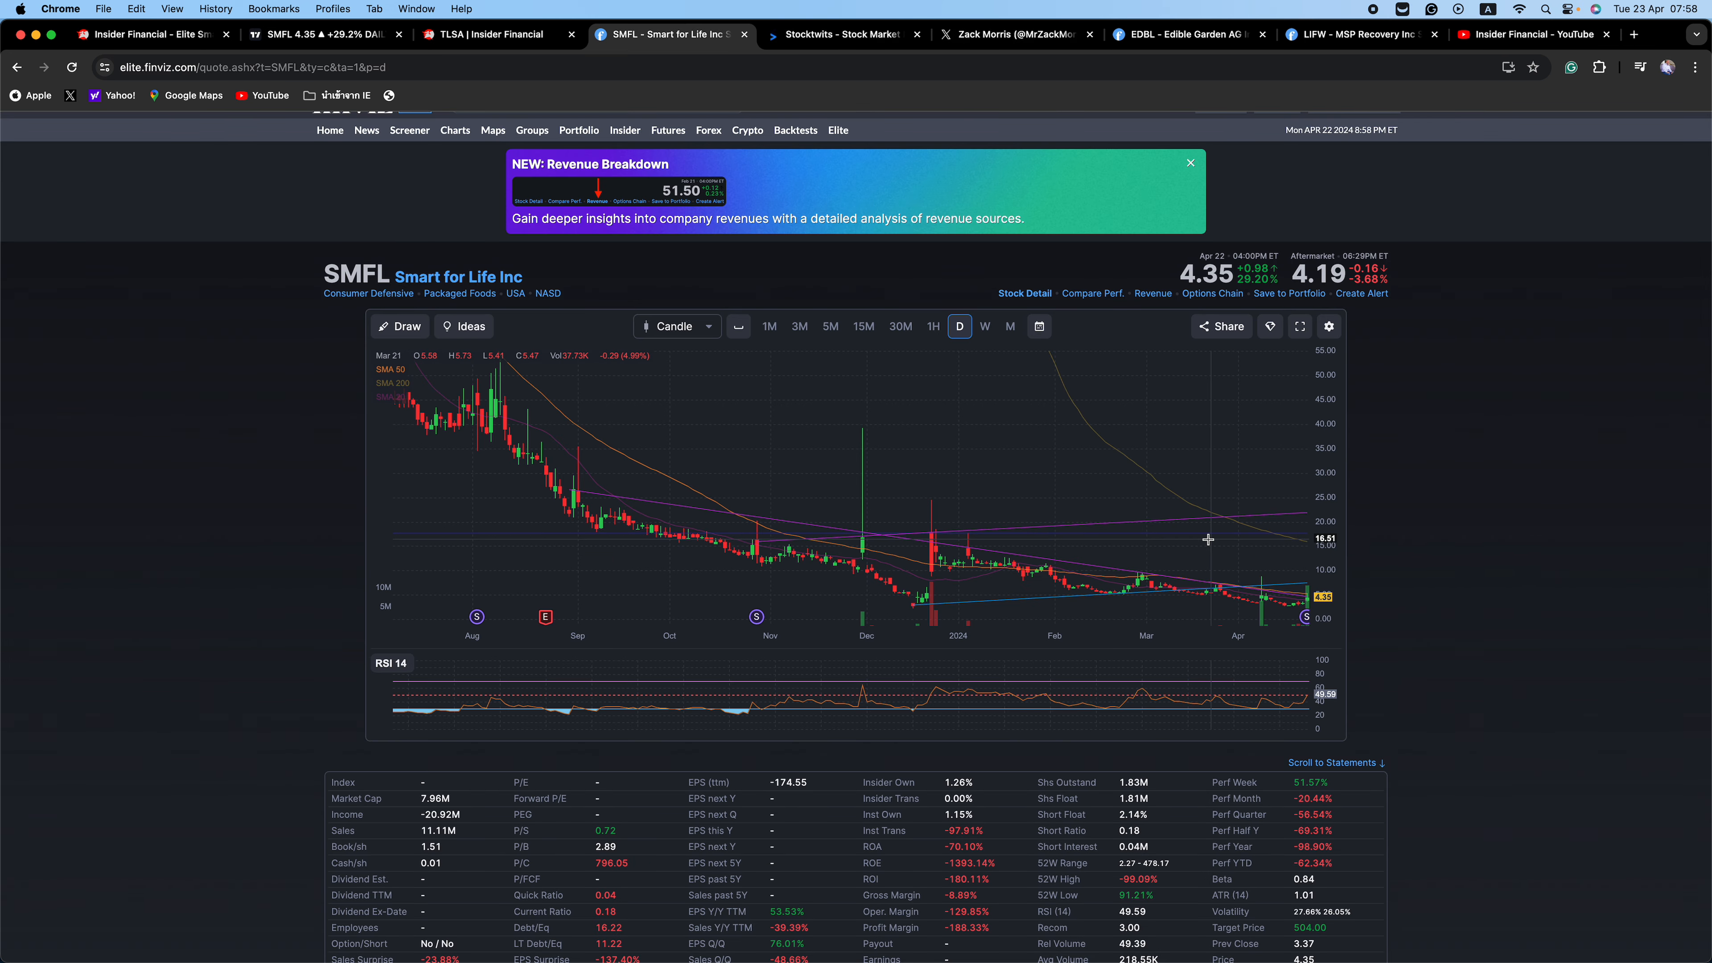
mouse_move(522, 381)
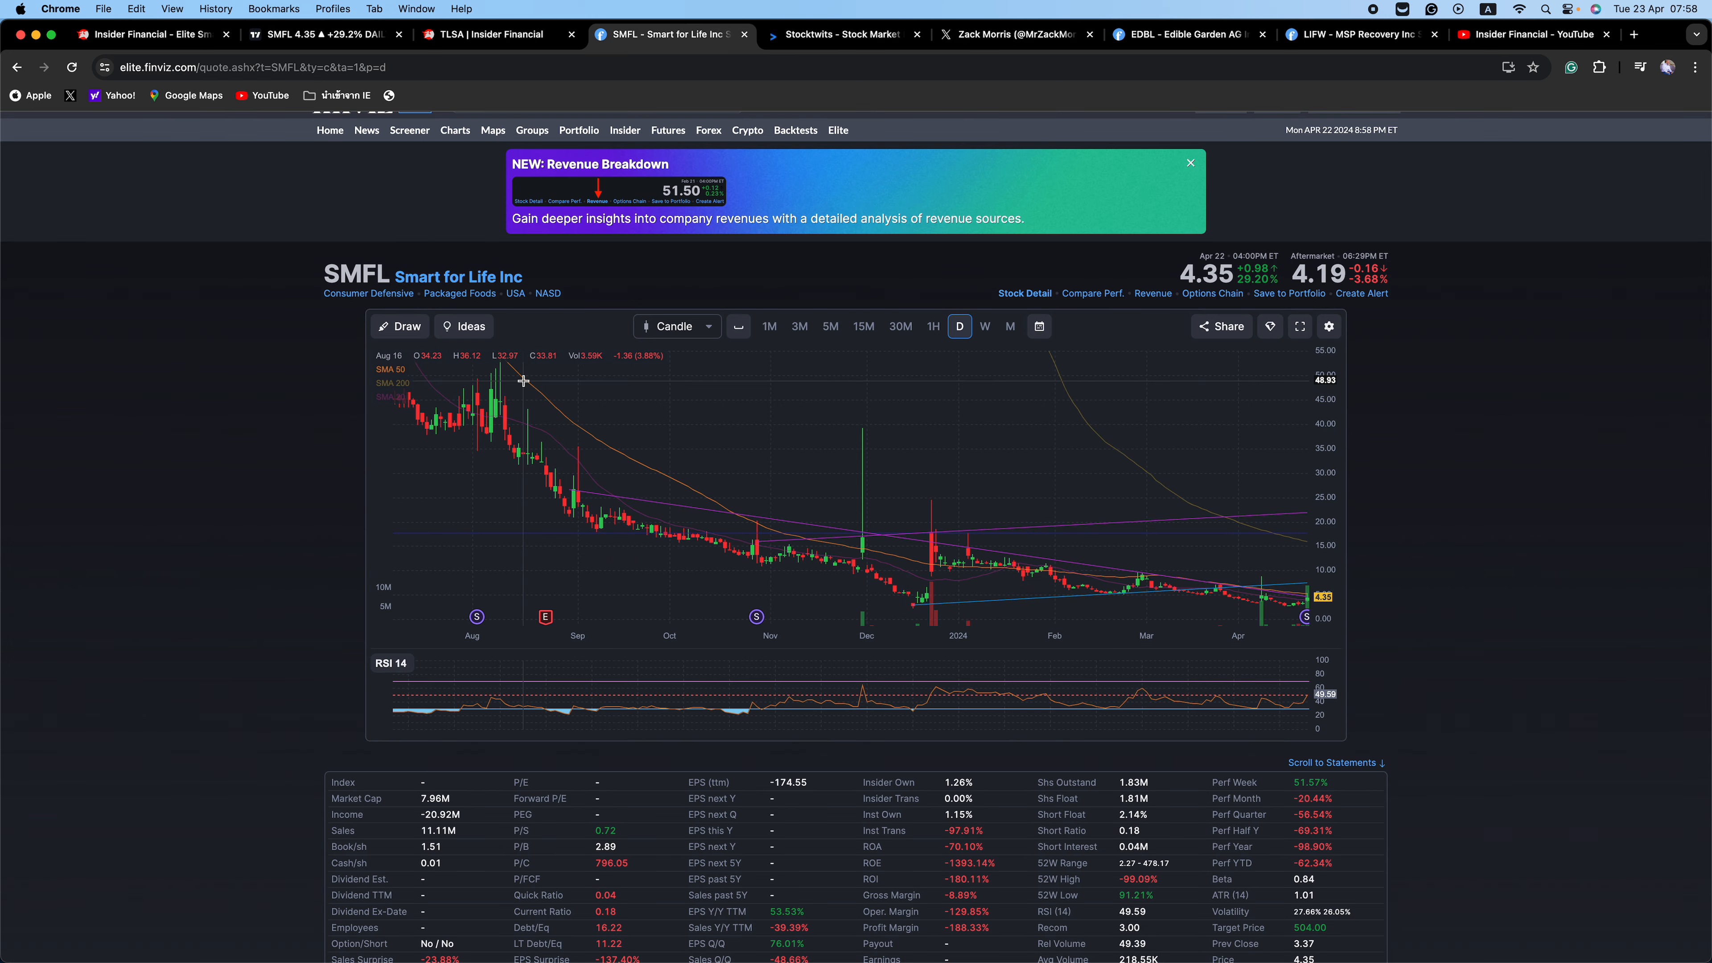
mouse_move(475, 380)
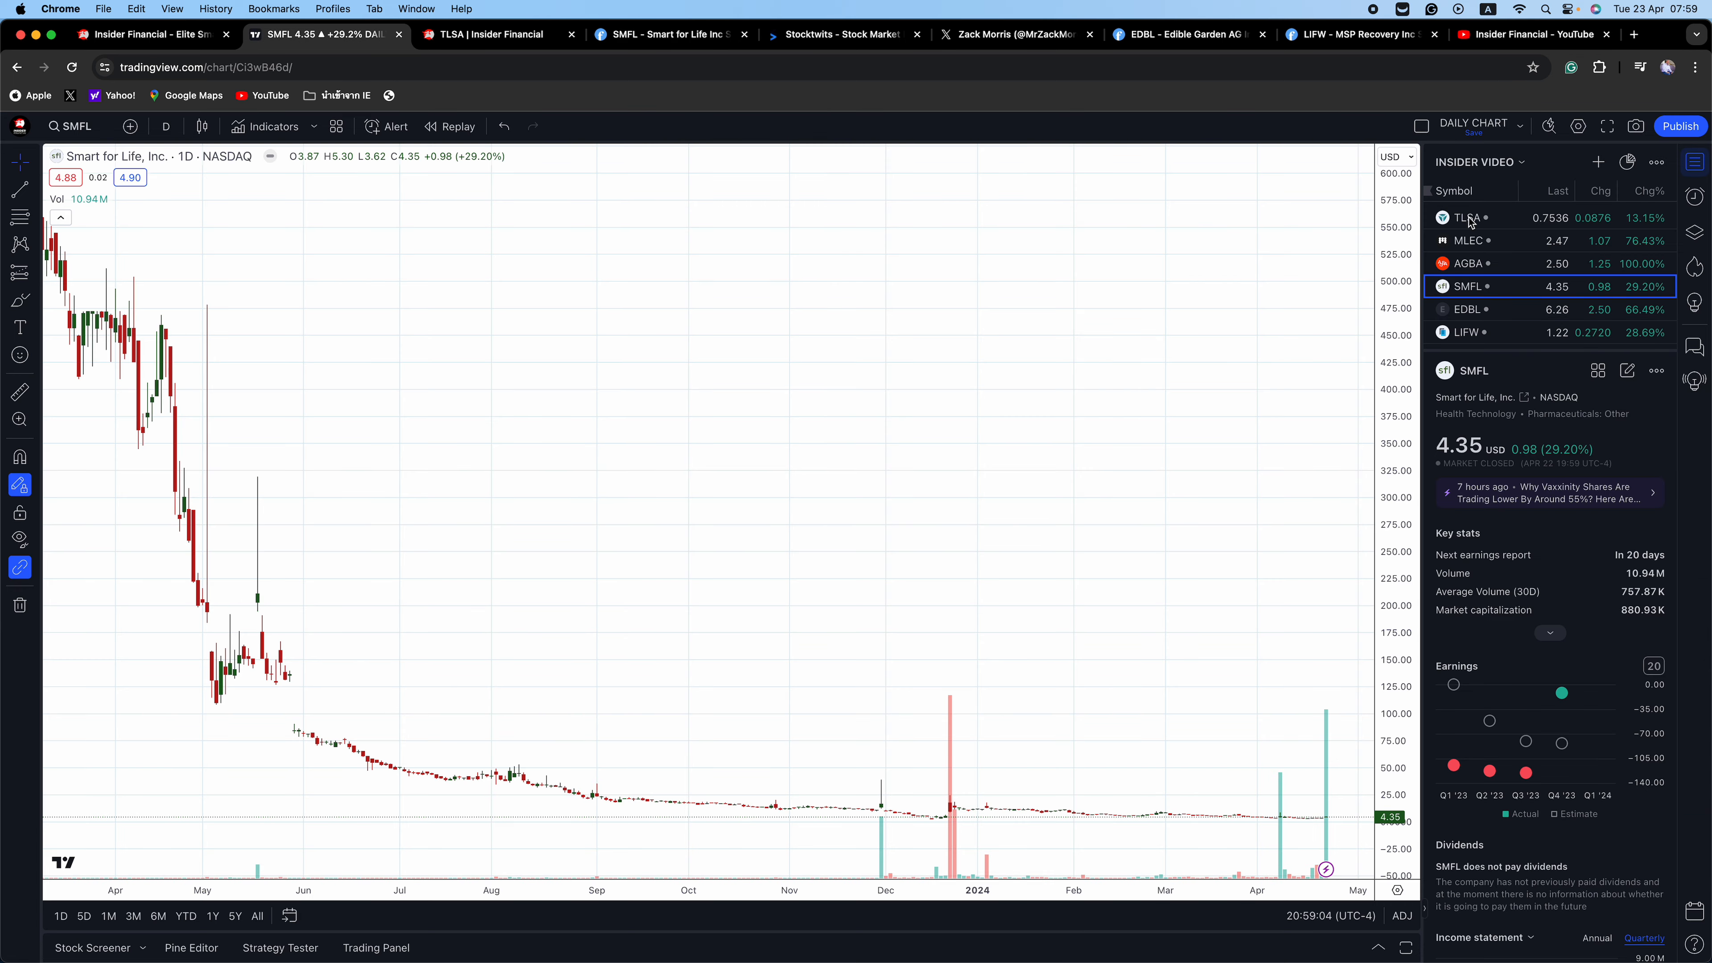
Step: View the EDBL and LIFW daily charts, then the LIFW (MSP Recovery) Finviz quote page
left_click(1468, 309)
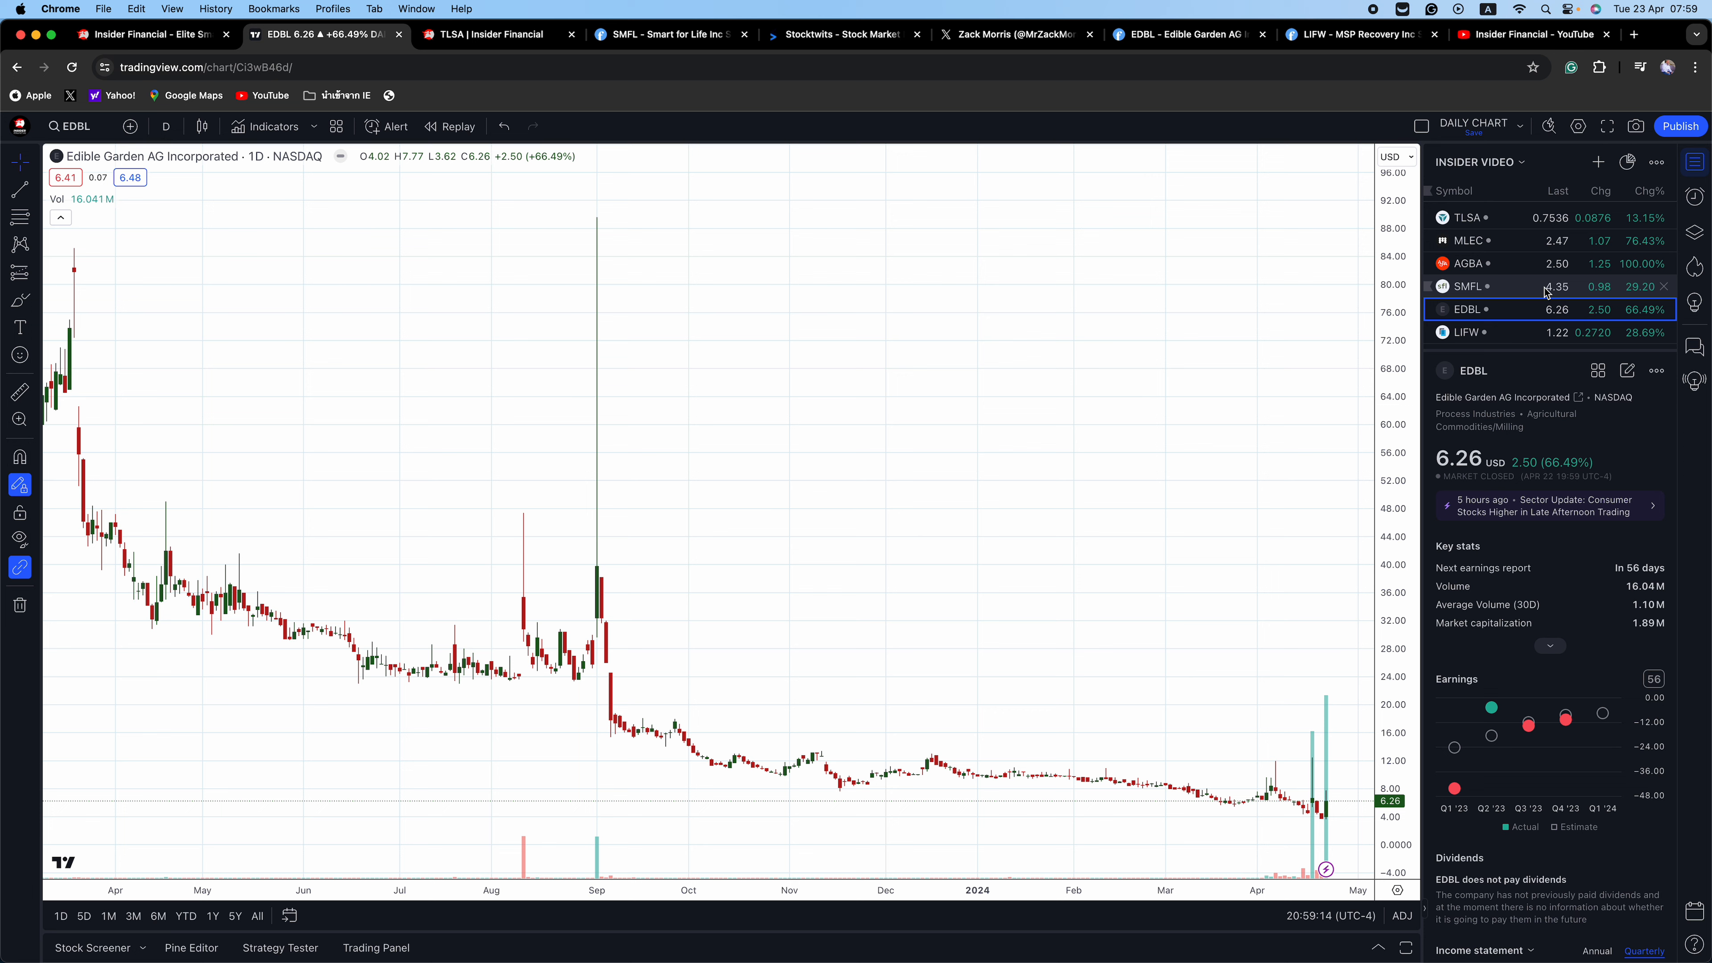
left_click(1466, 332)
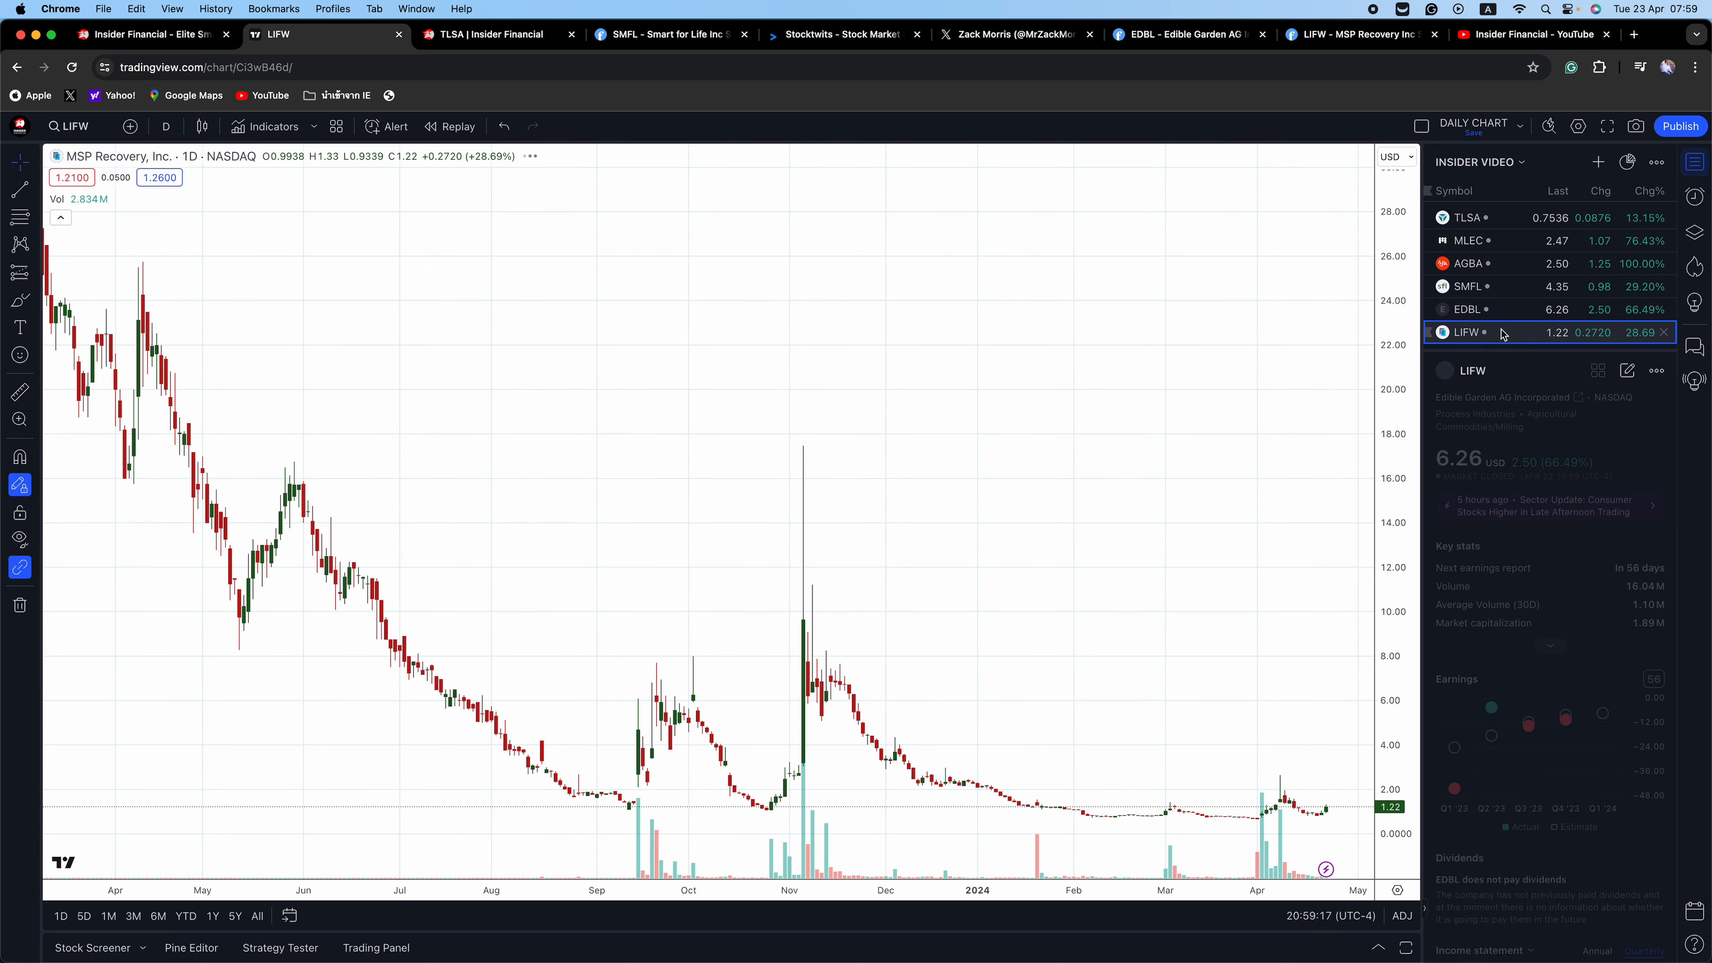
left_click(1466, 332)
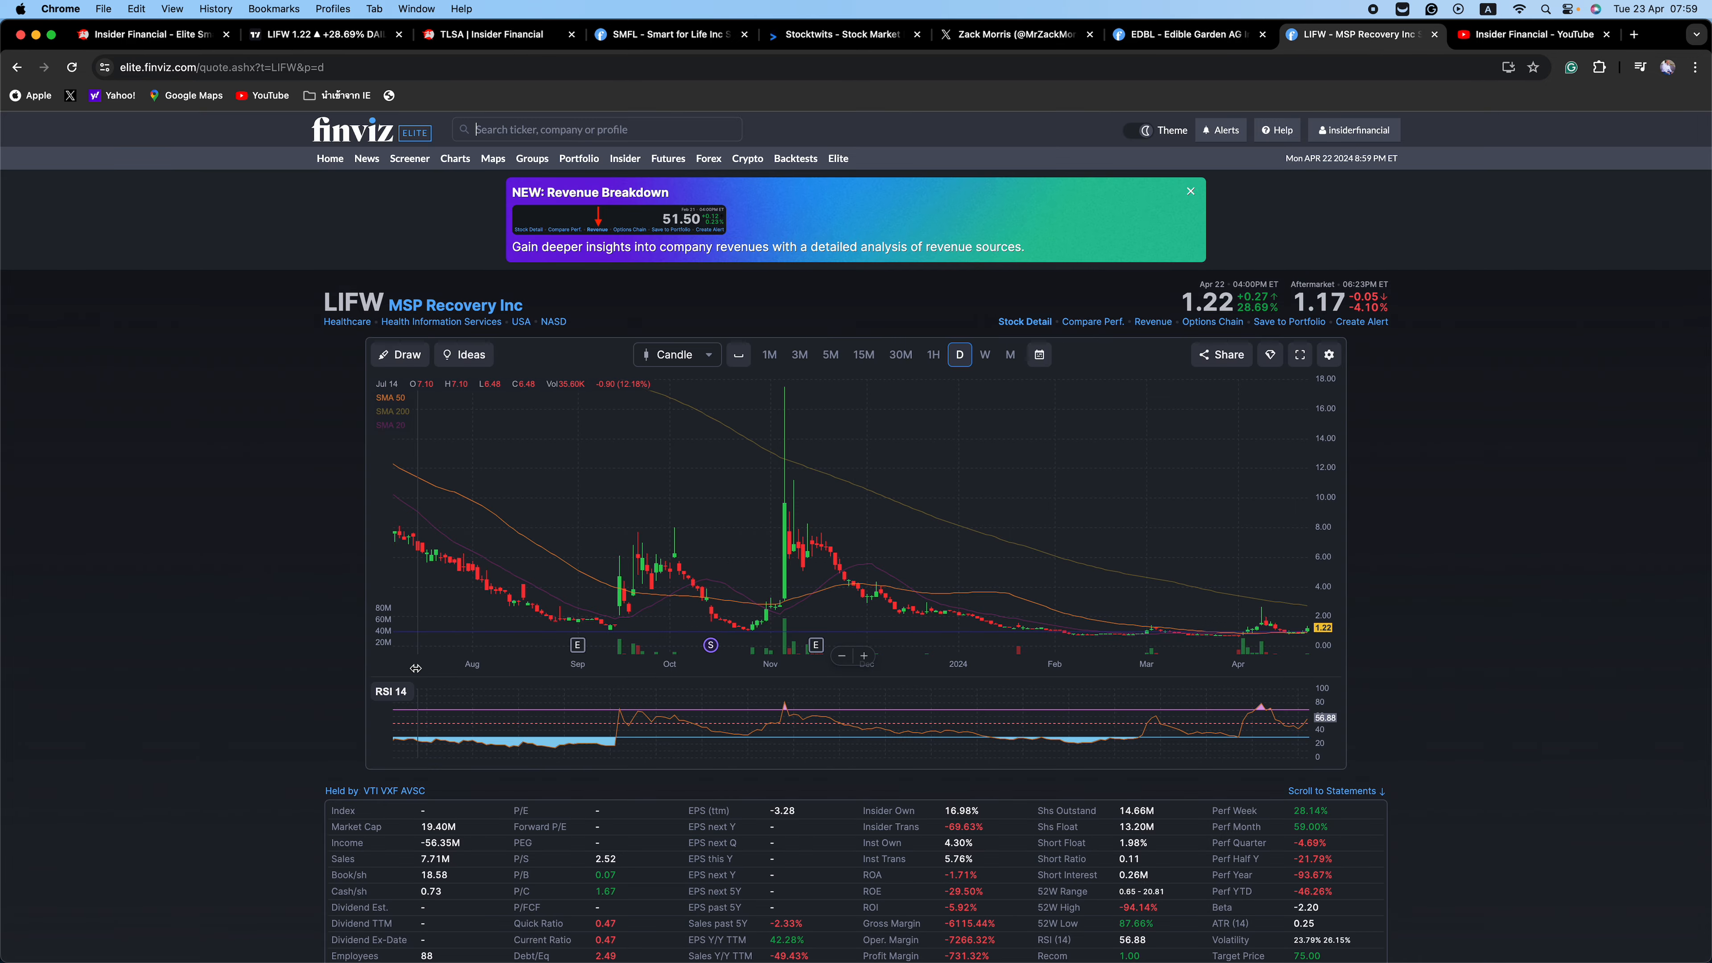
scroll("down", 3)
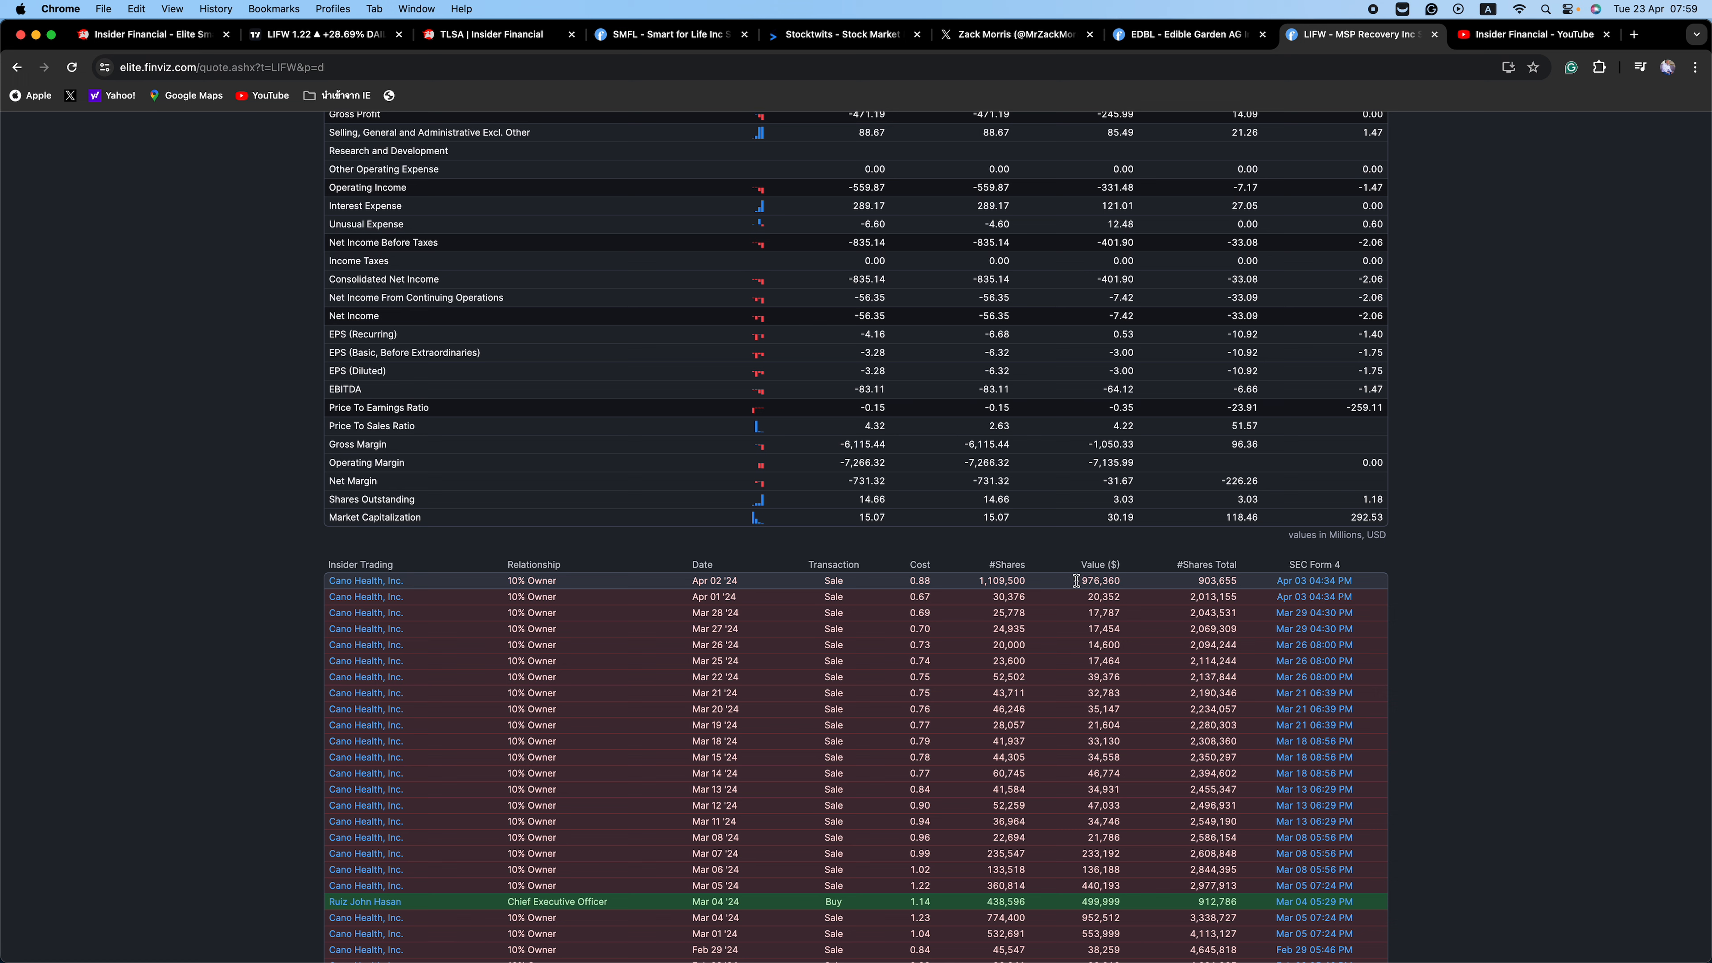
mouse_move(729, 560)
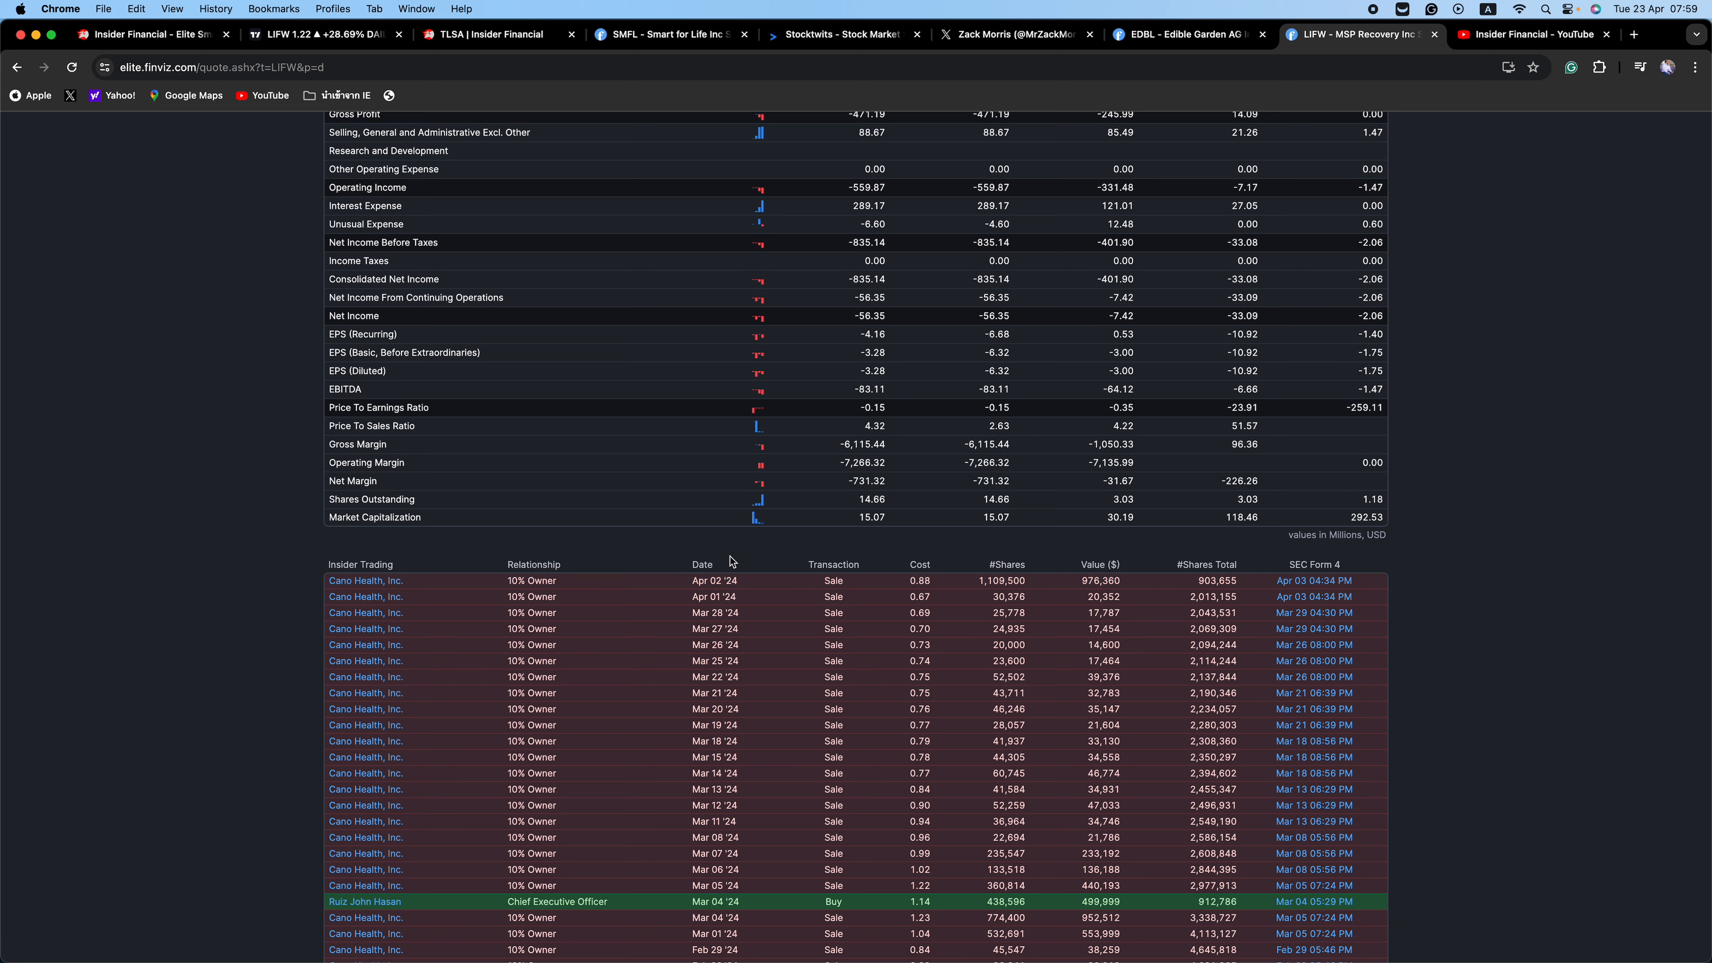
mouse_move(273, 694)
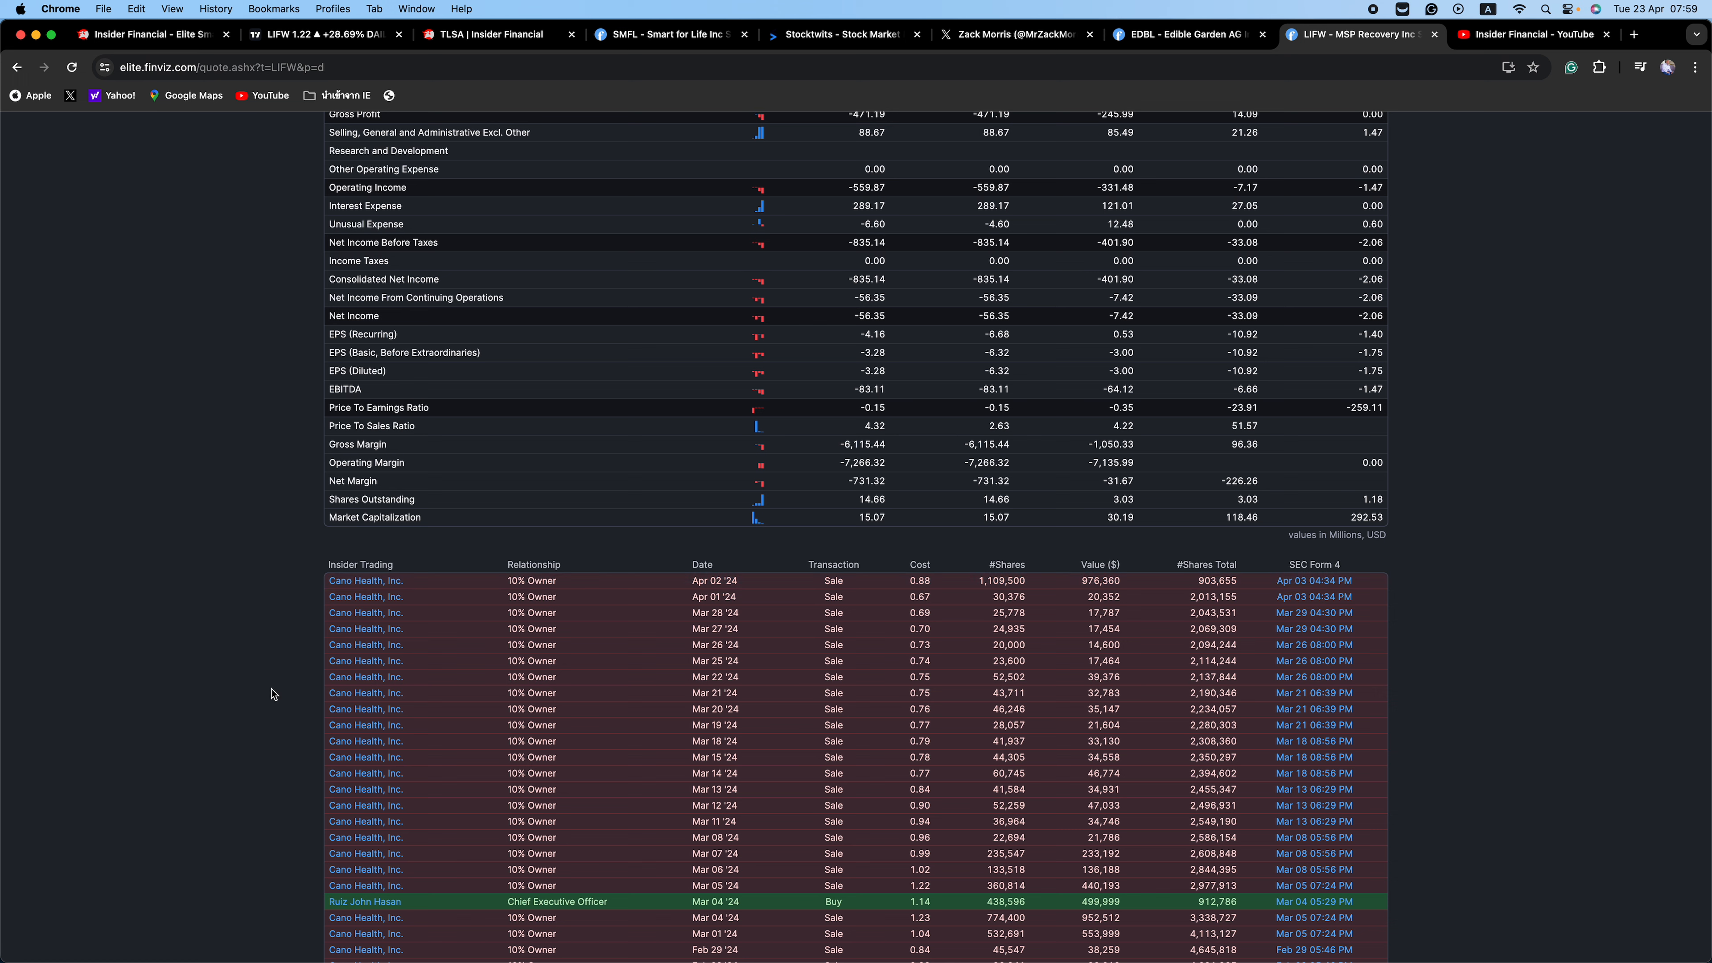
mouse_move(247, 628)
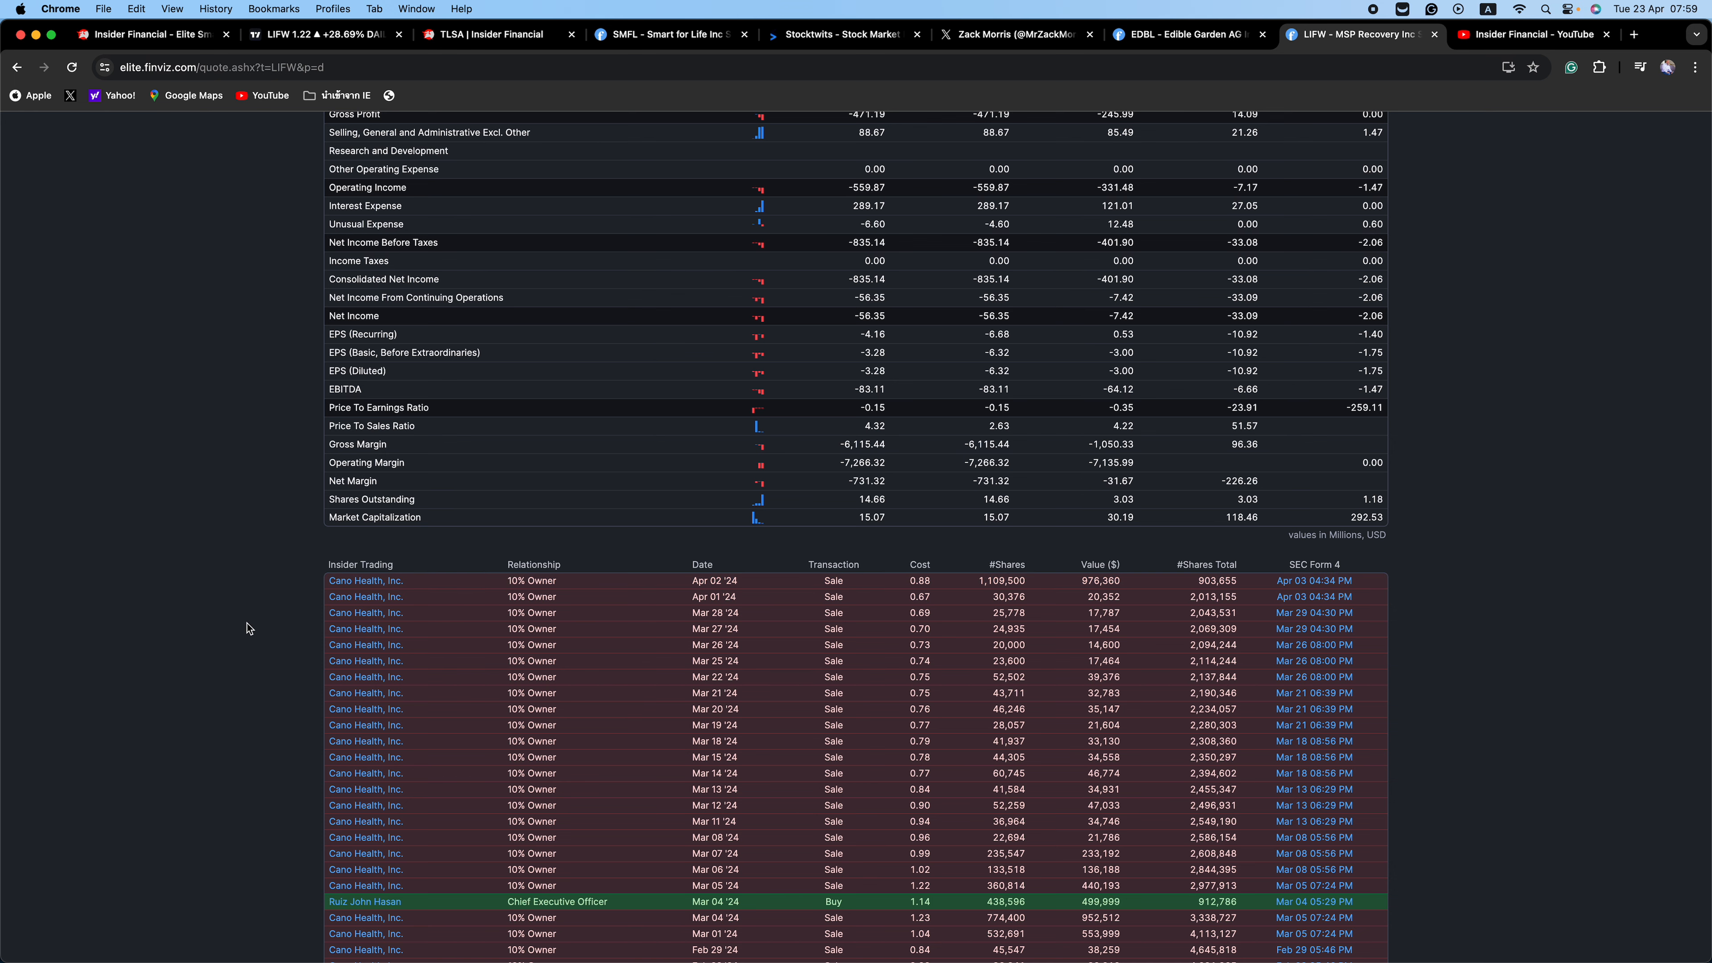
scroll("down", 3)
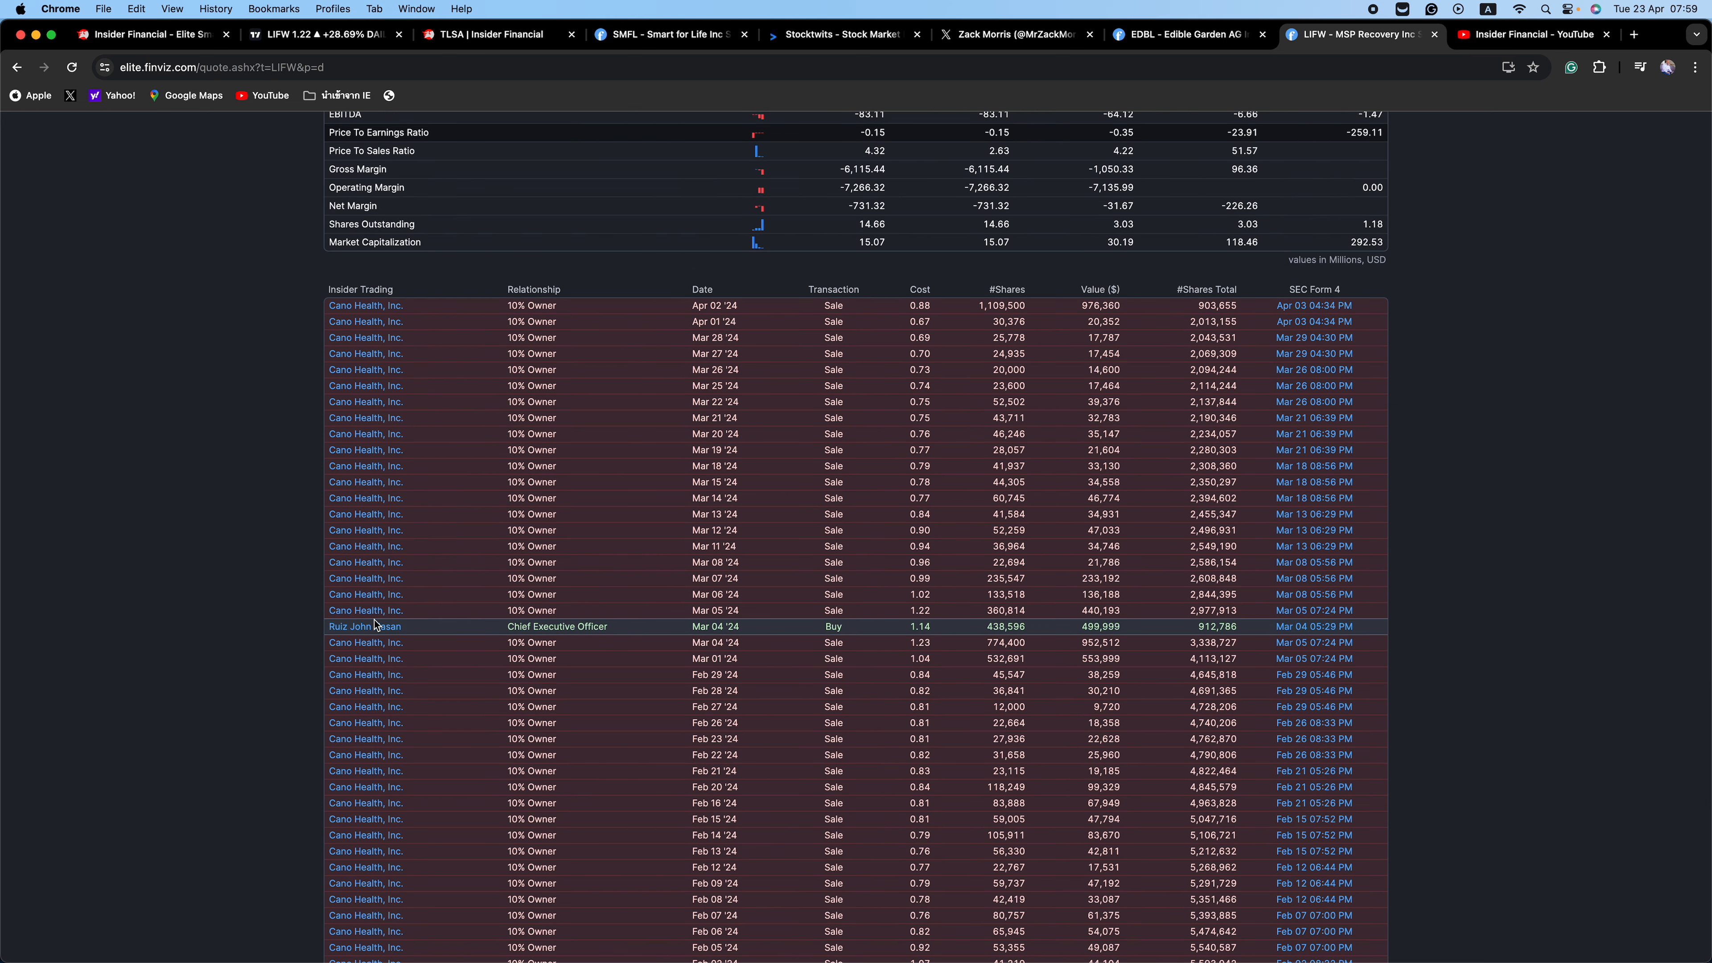
mouse_move(1034, 633)
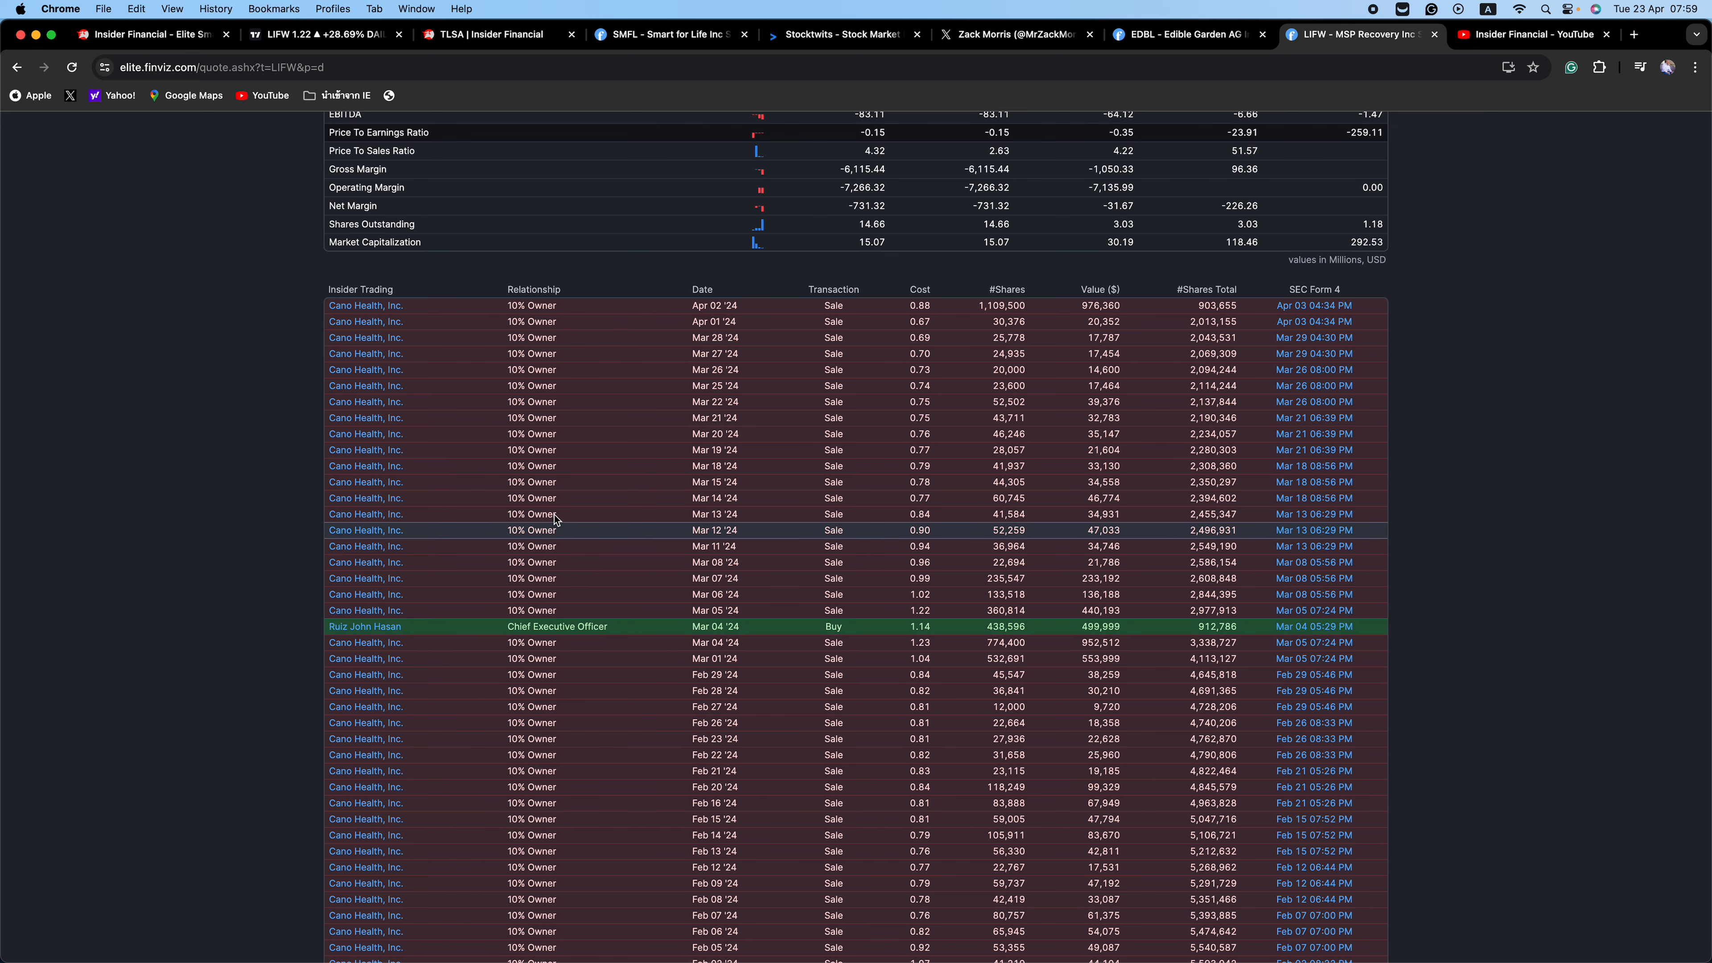
scroll("down", 3)
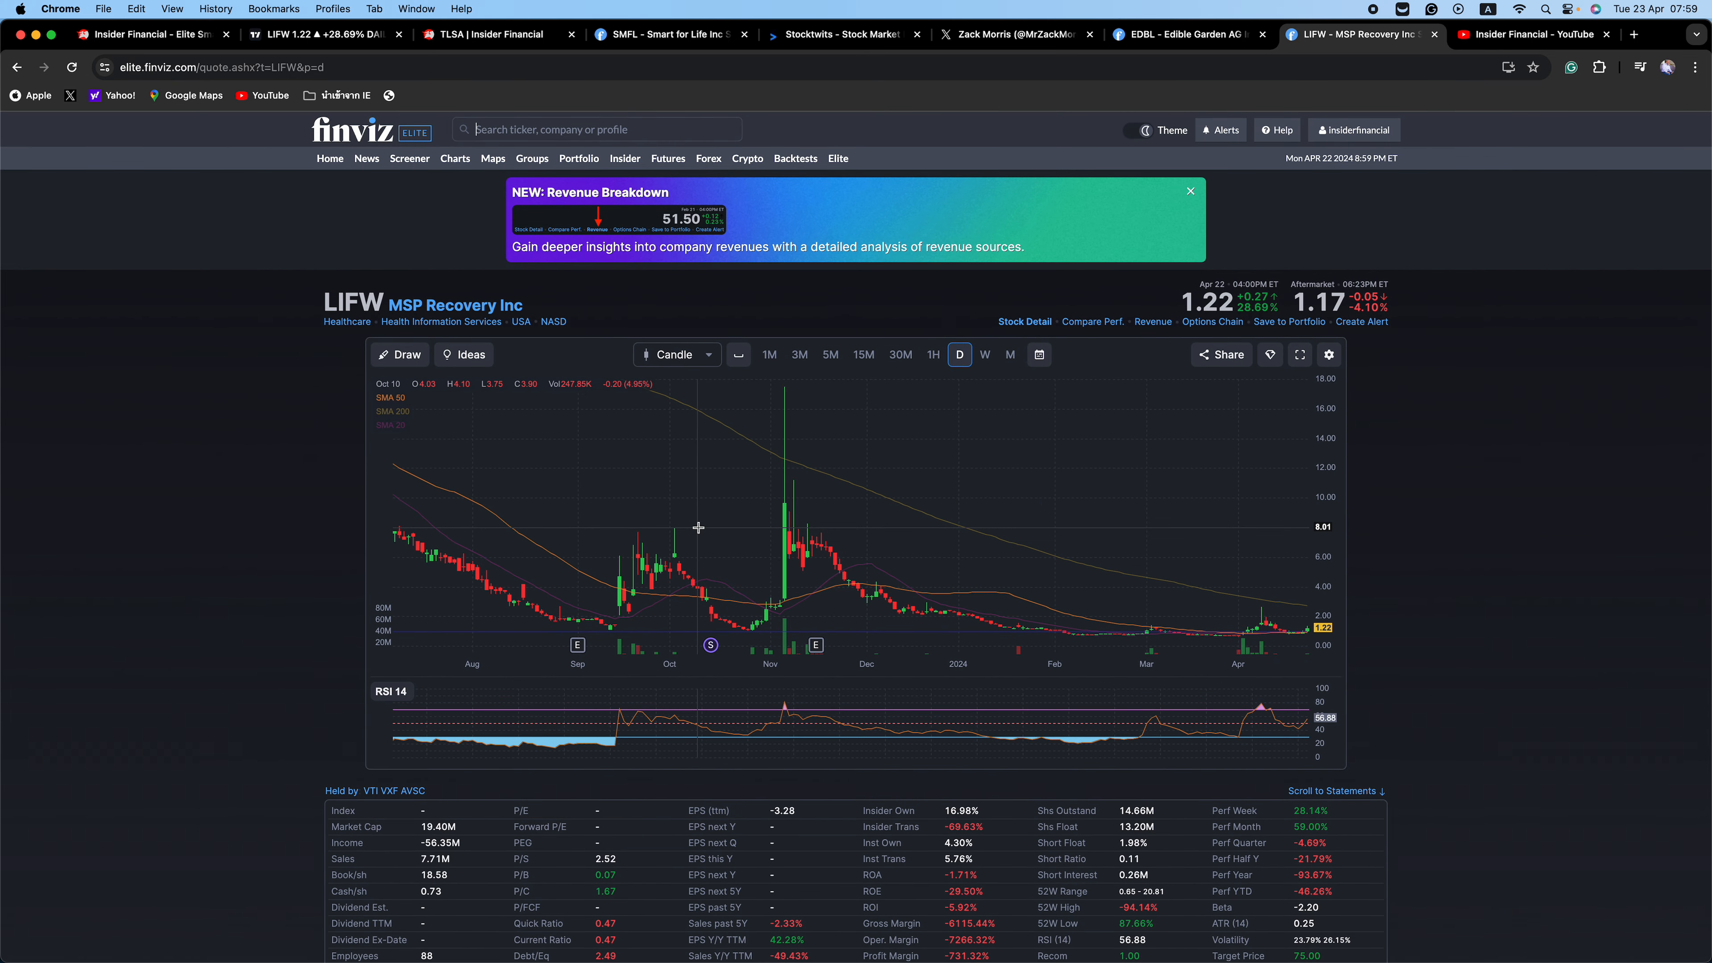
mouse_move(769, 493)
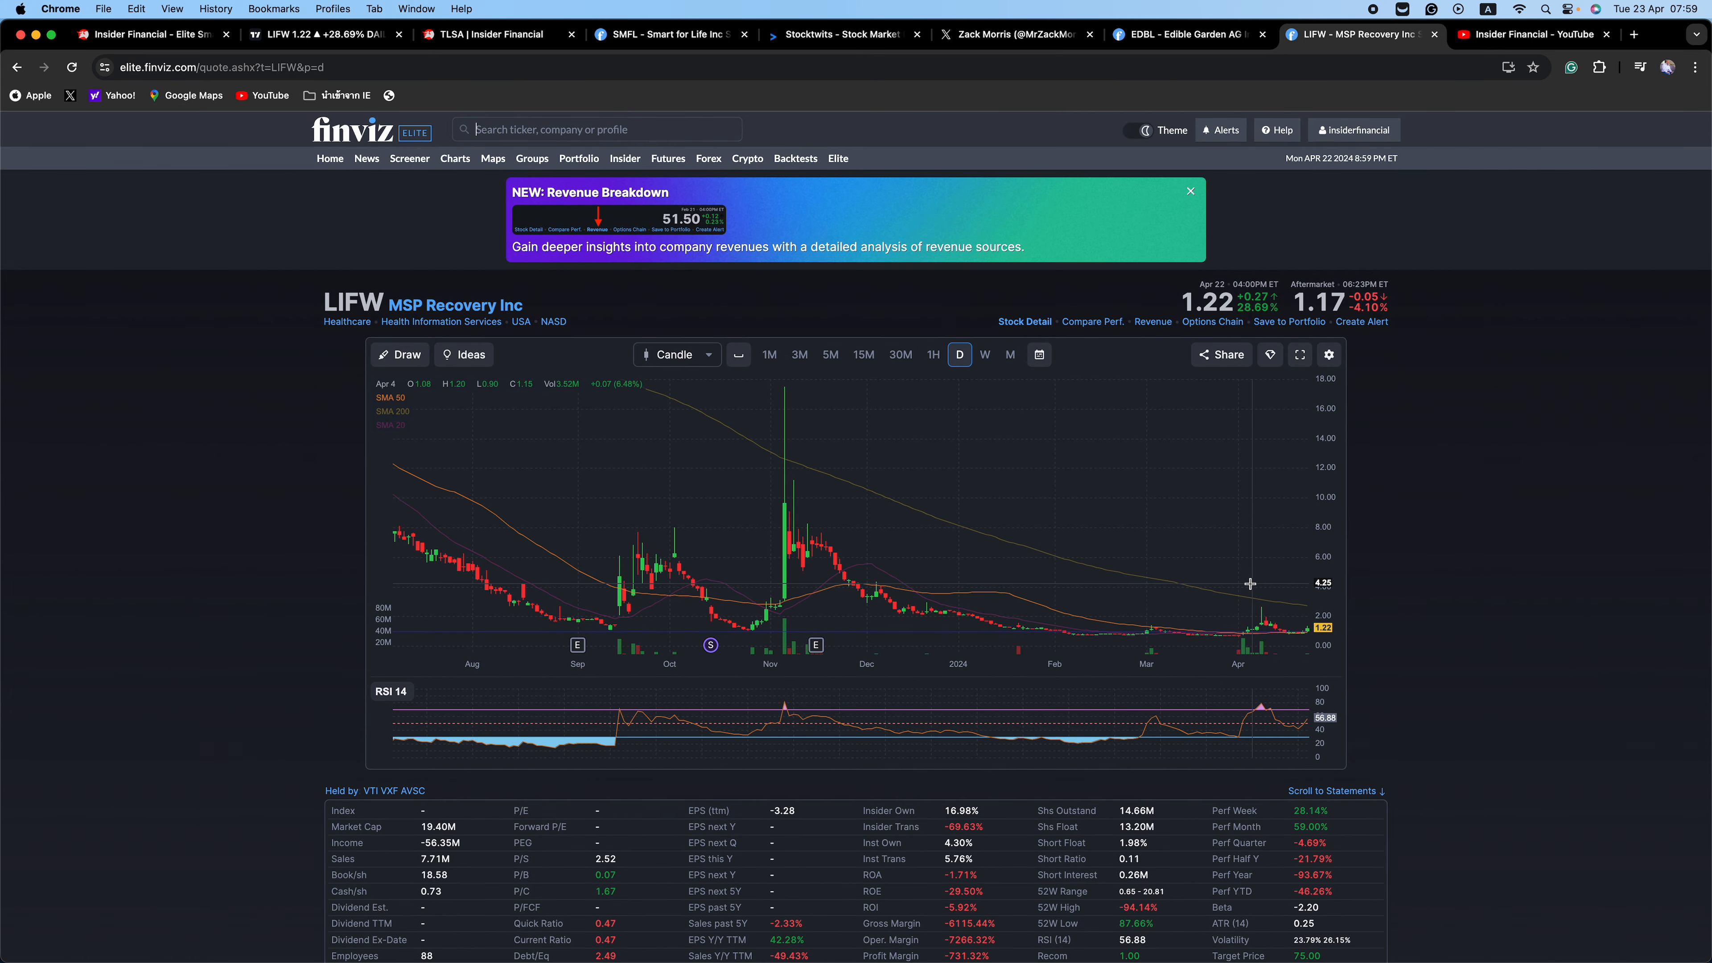
mouse_move(1245, 583)
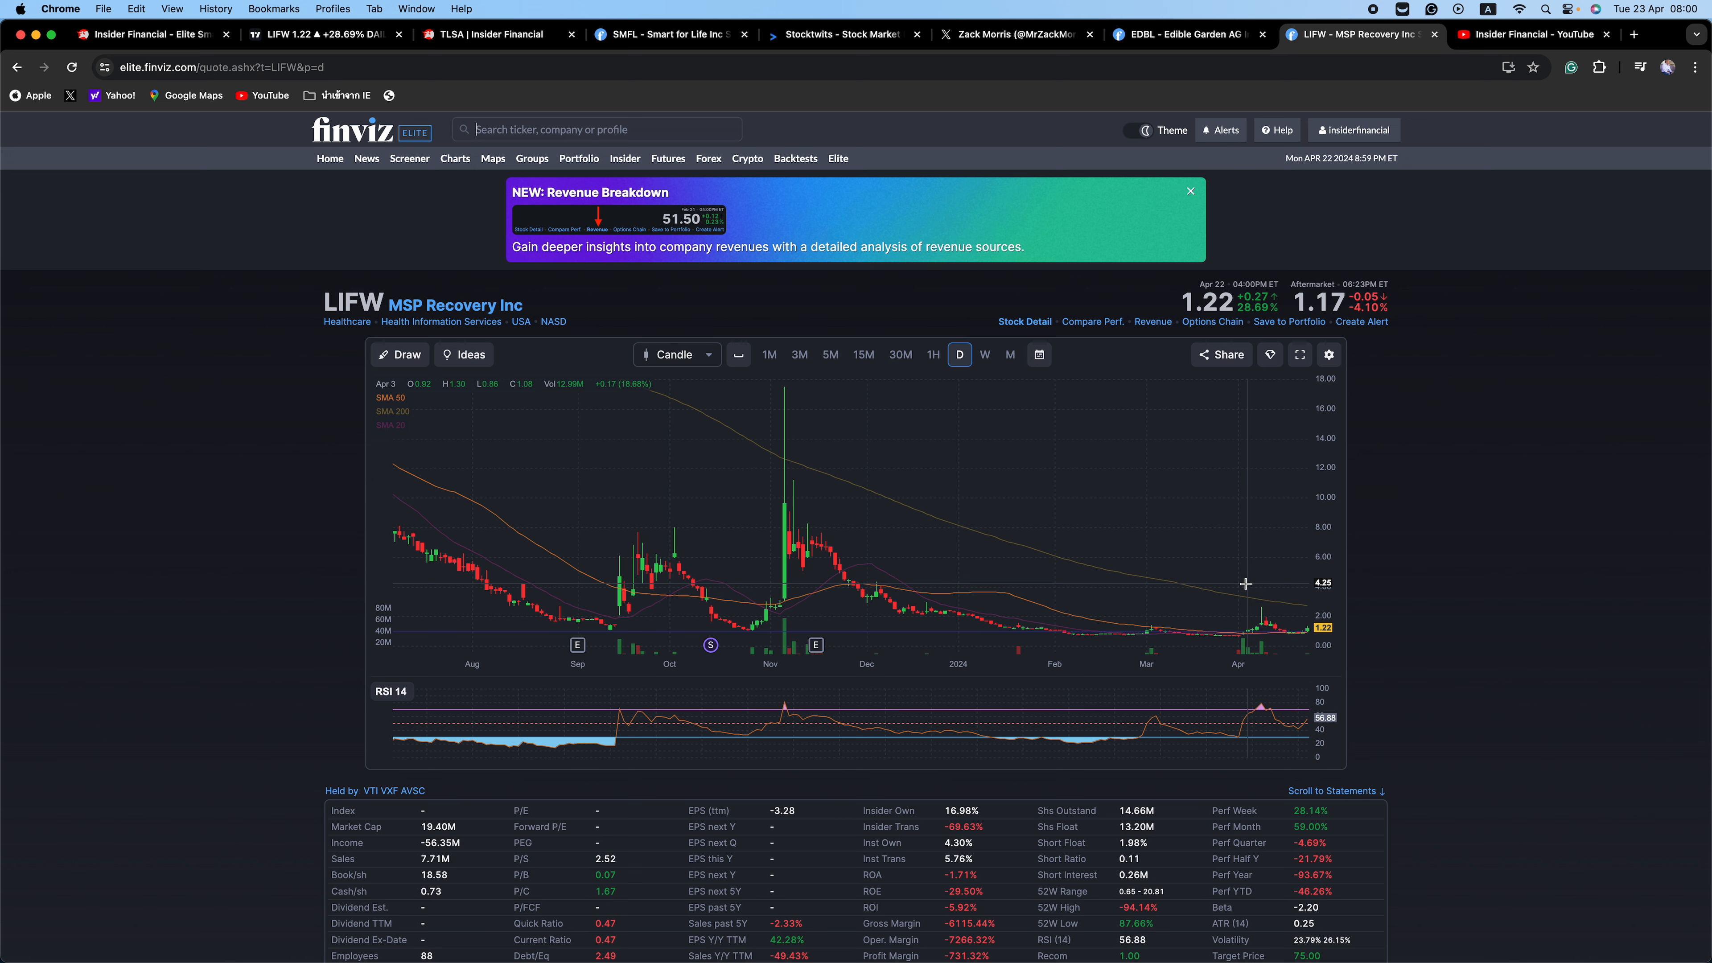
mouse_move(1250, 583)
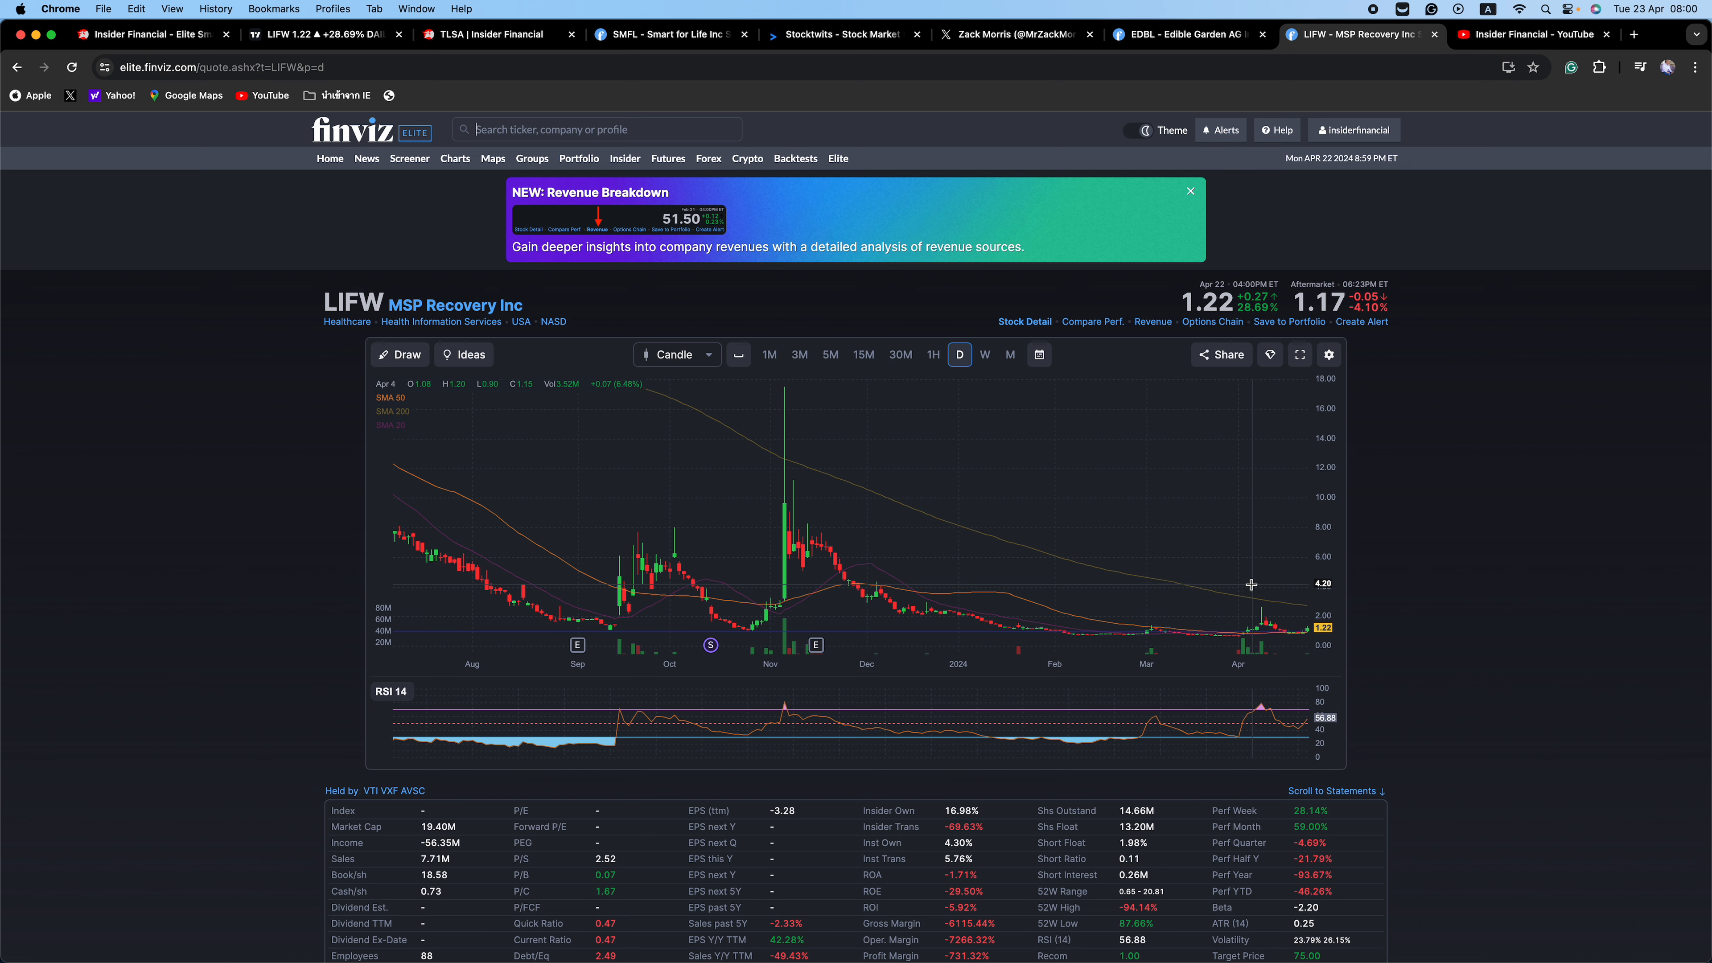
mouse_move(1266, 580)
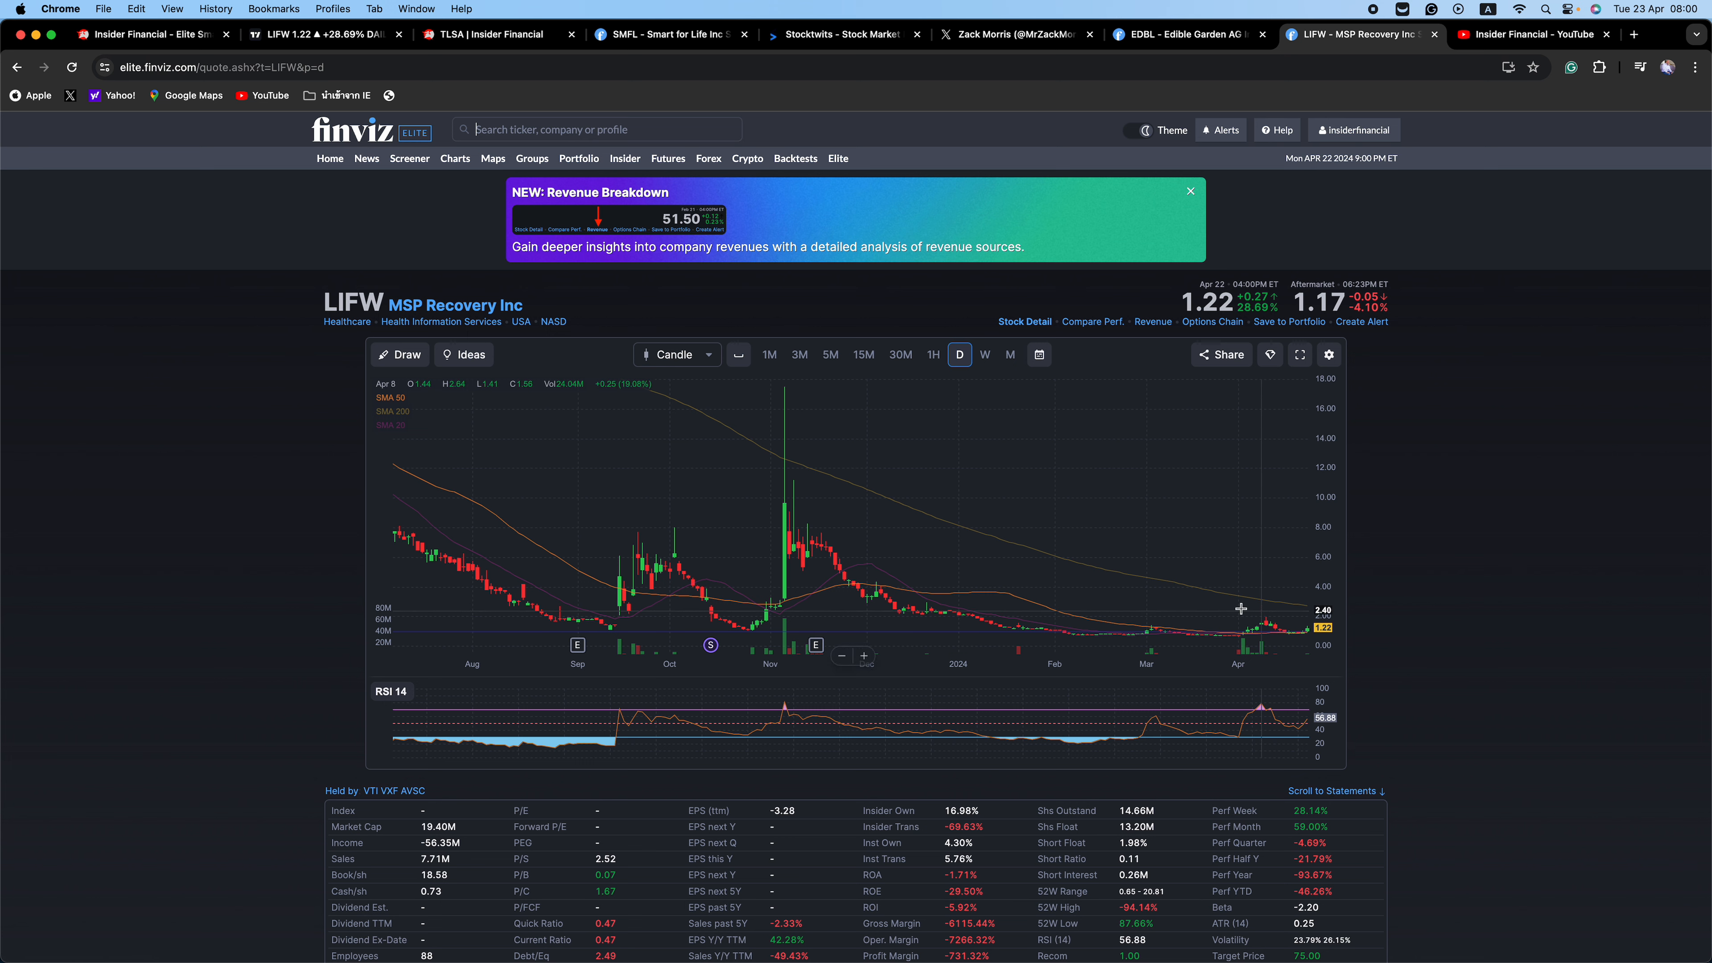
mouse_move(663, 563)
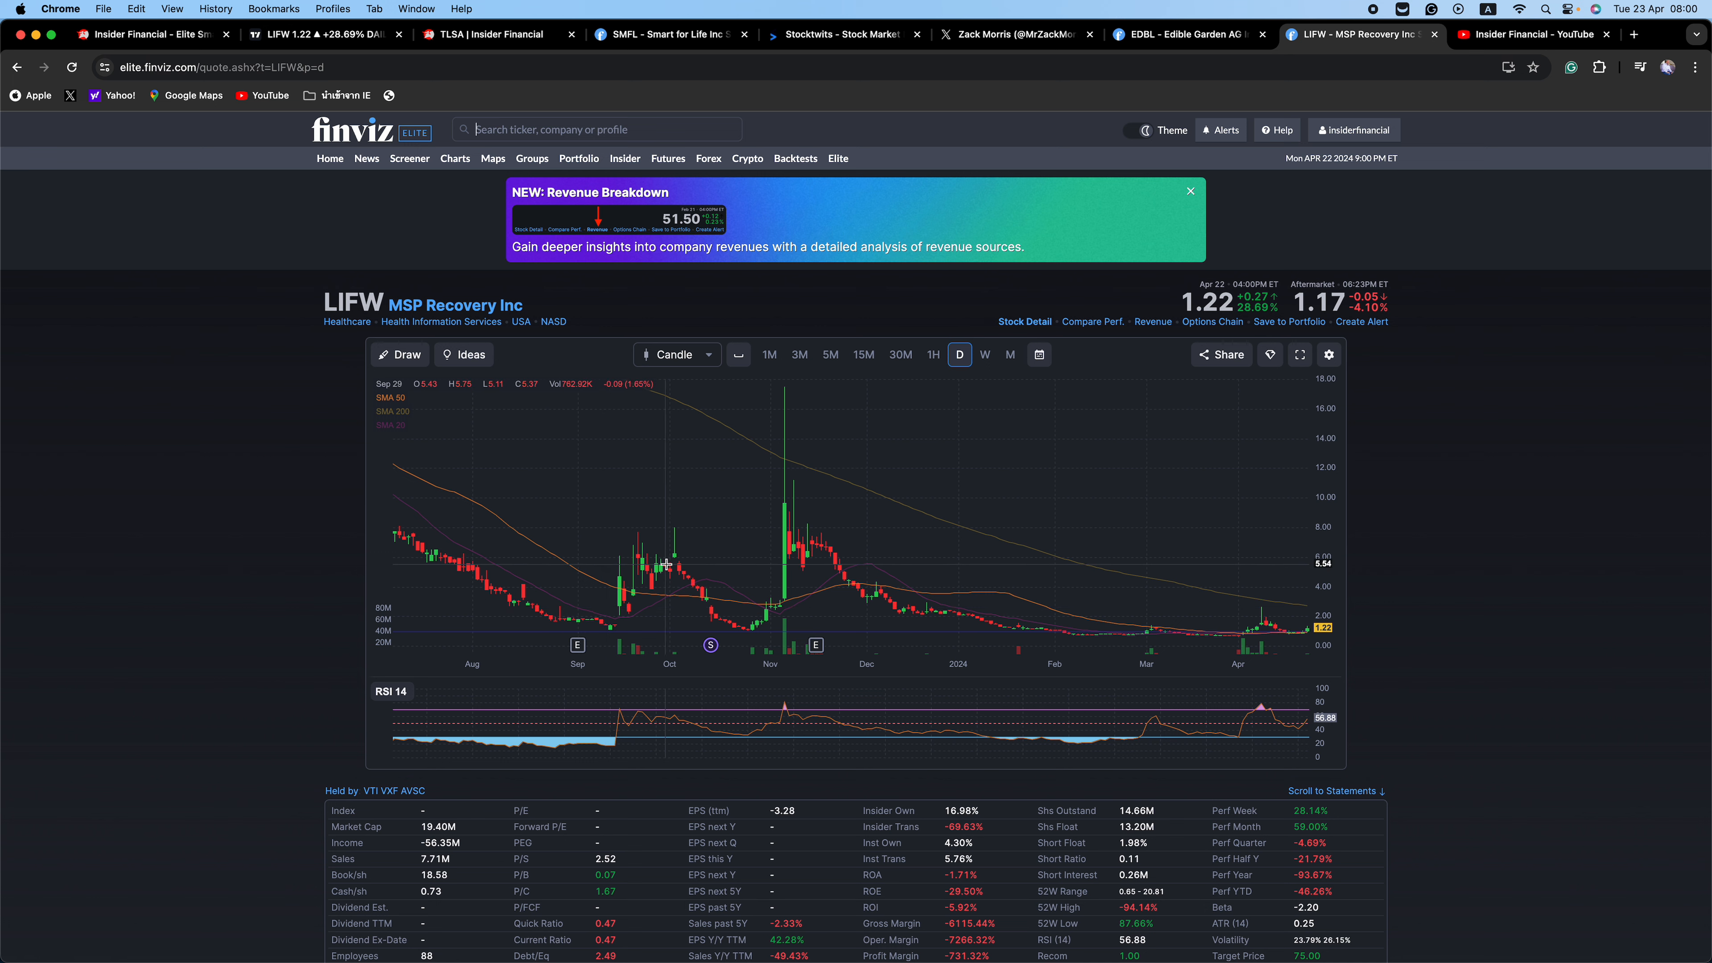
mouse_move(1273, 609)
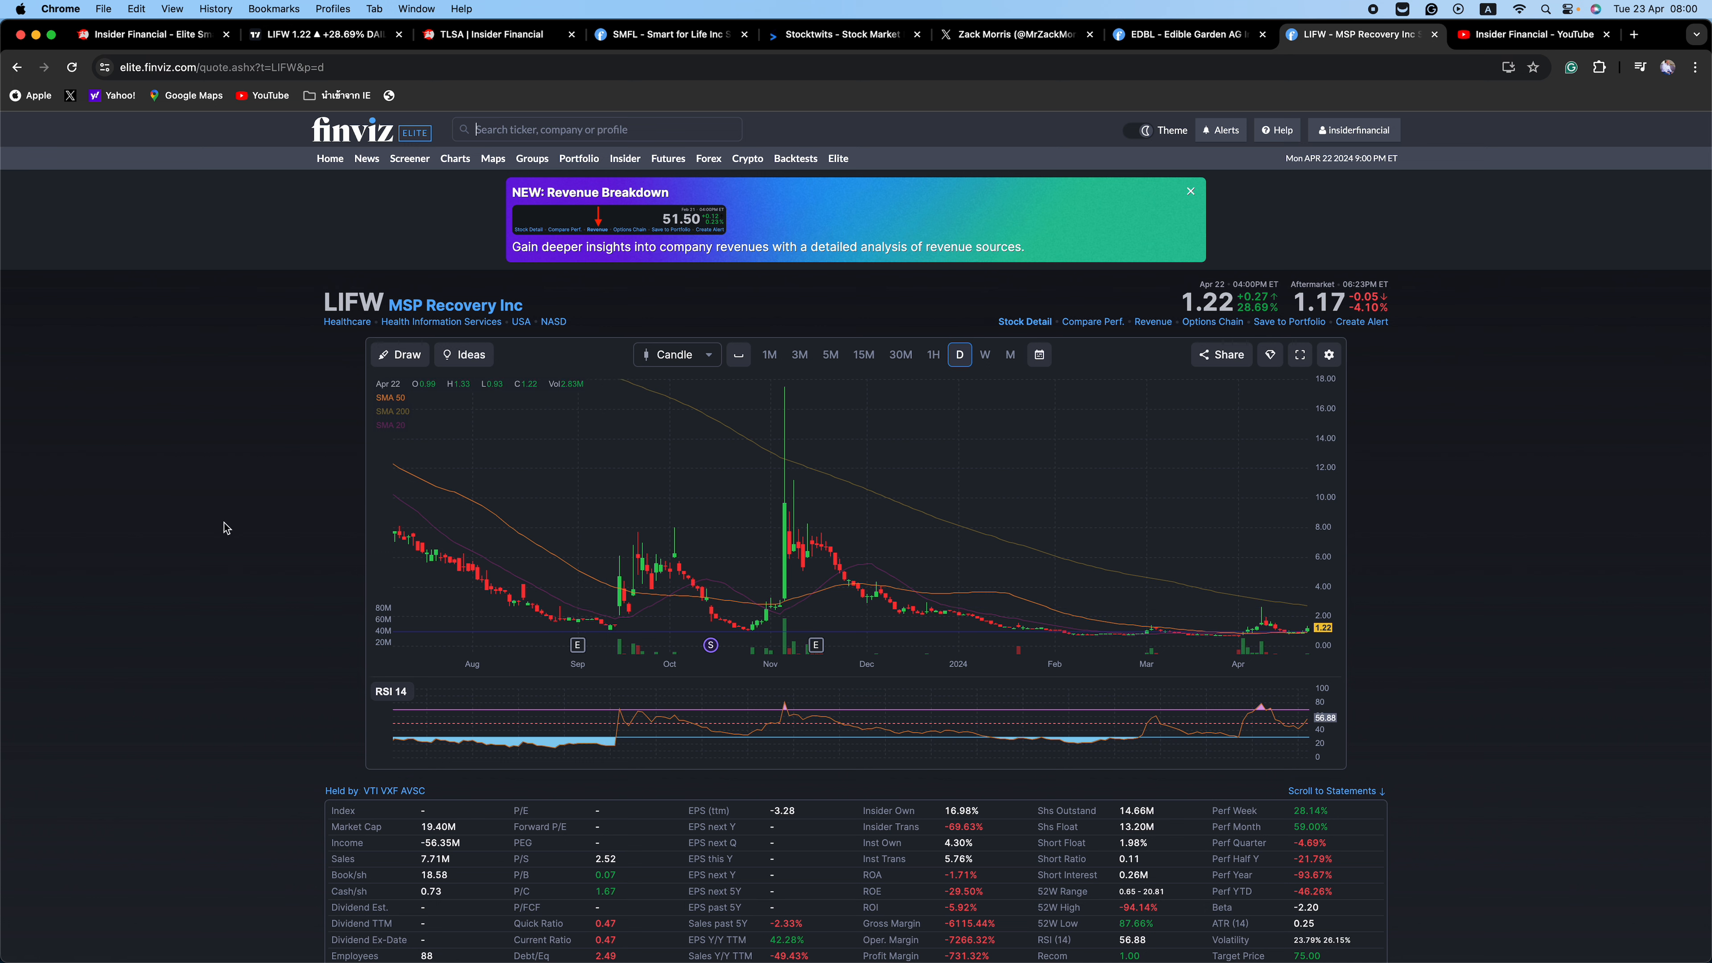
mouse_move(160, 587)
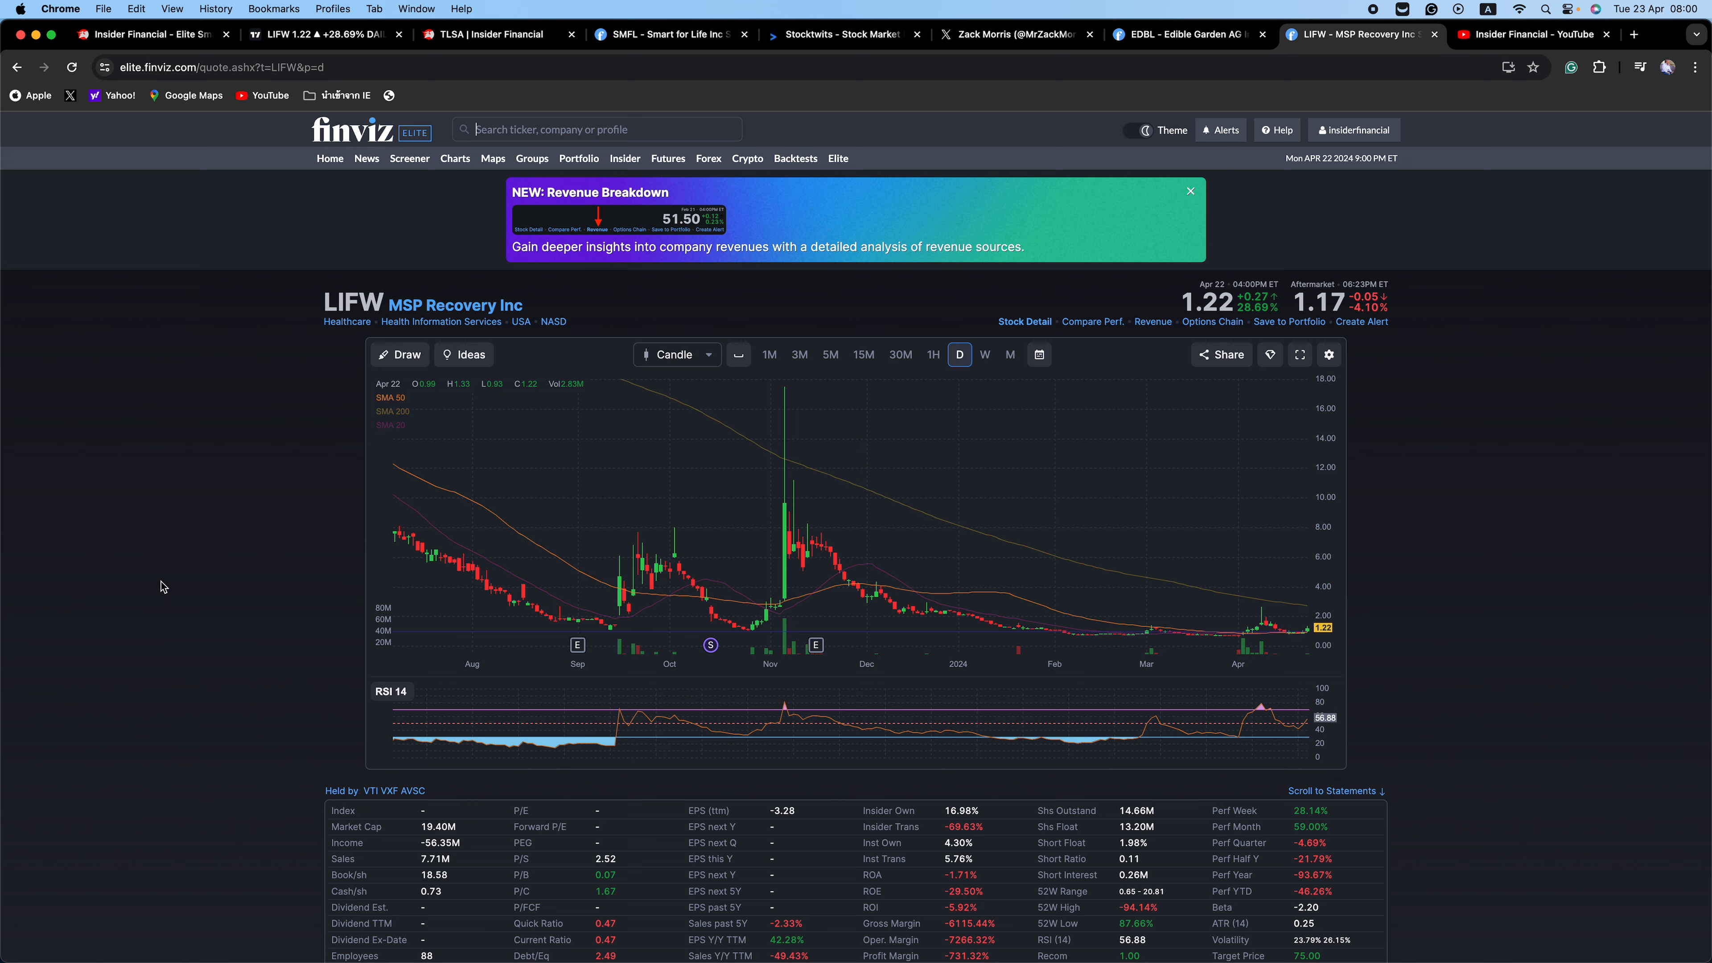
mouse_move(1114, 6)
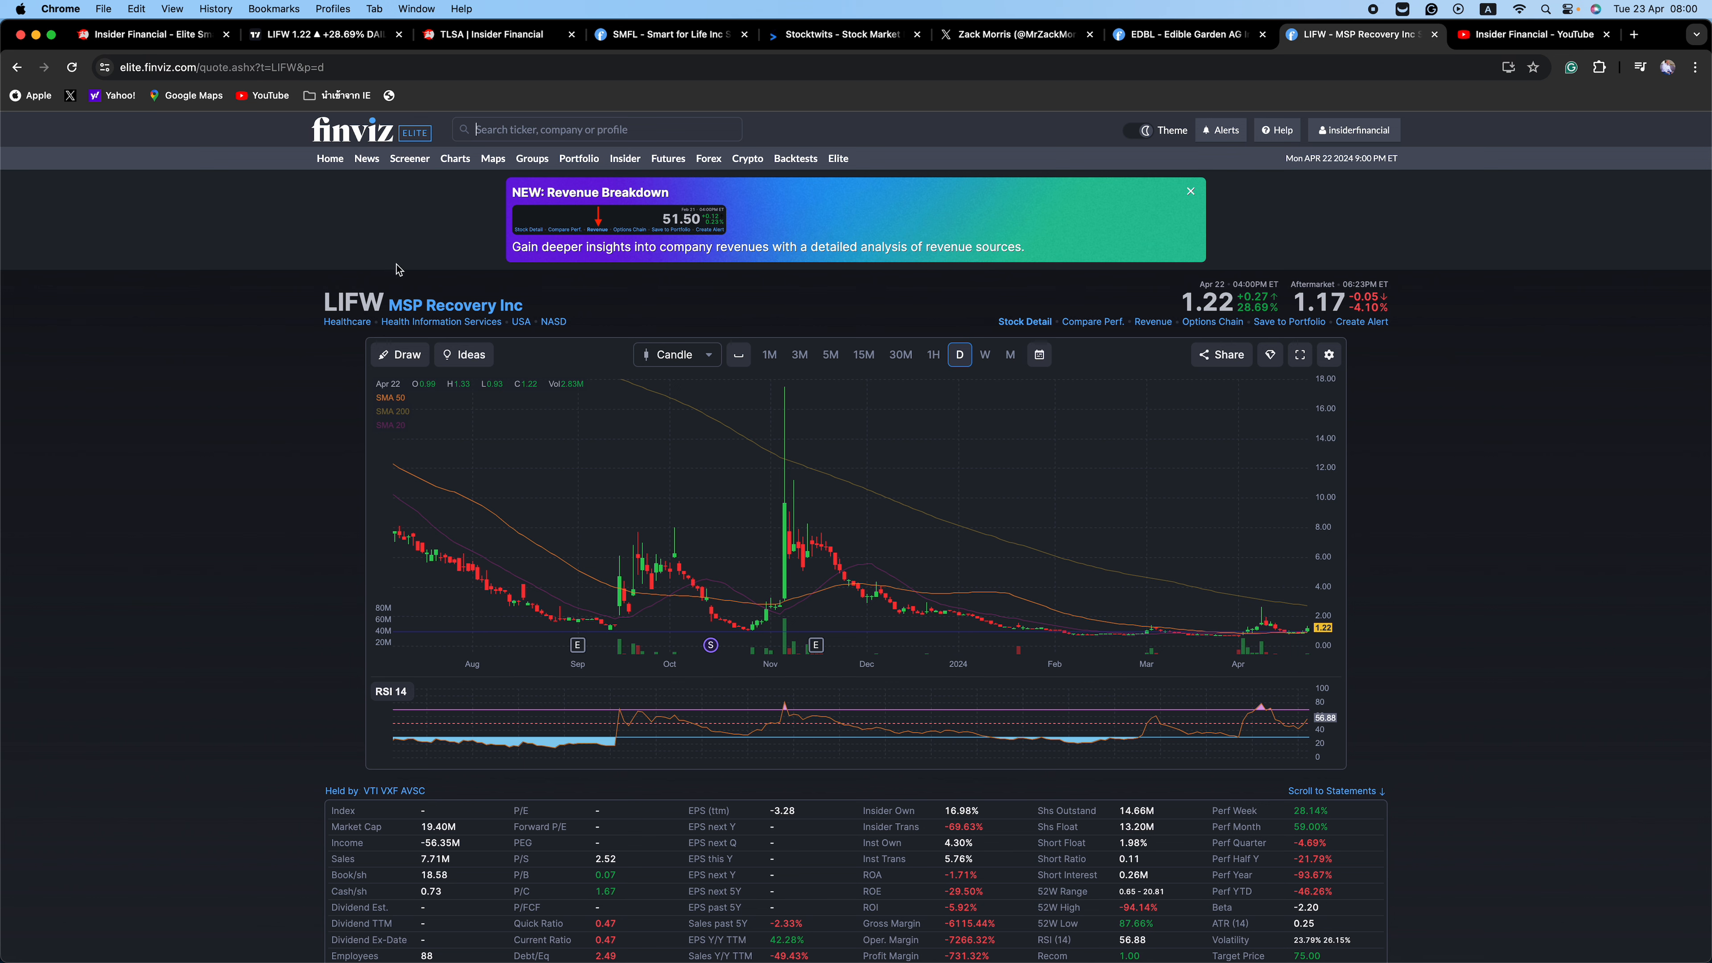
mouse_move(151, 526)
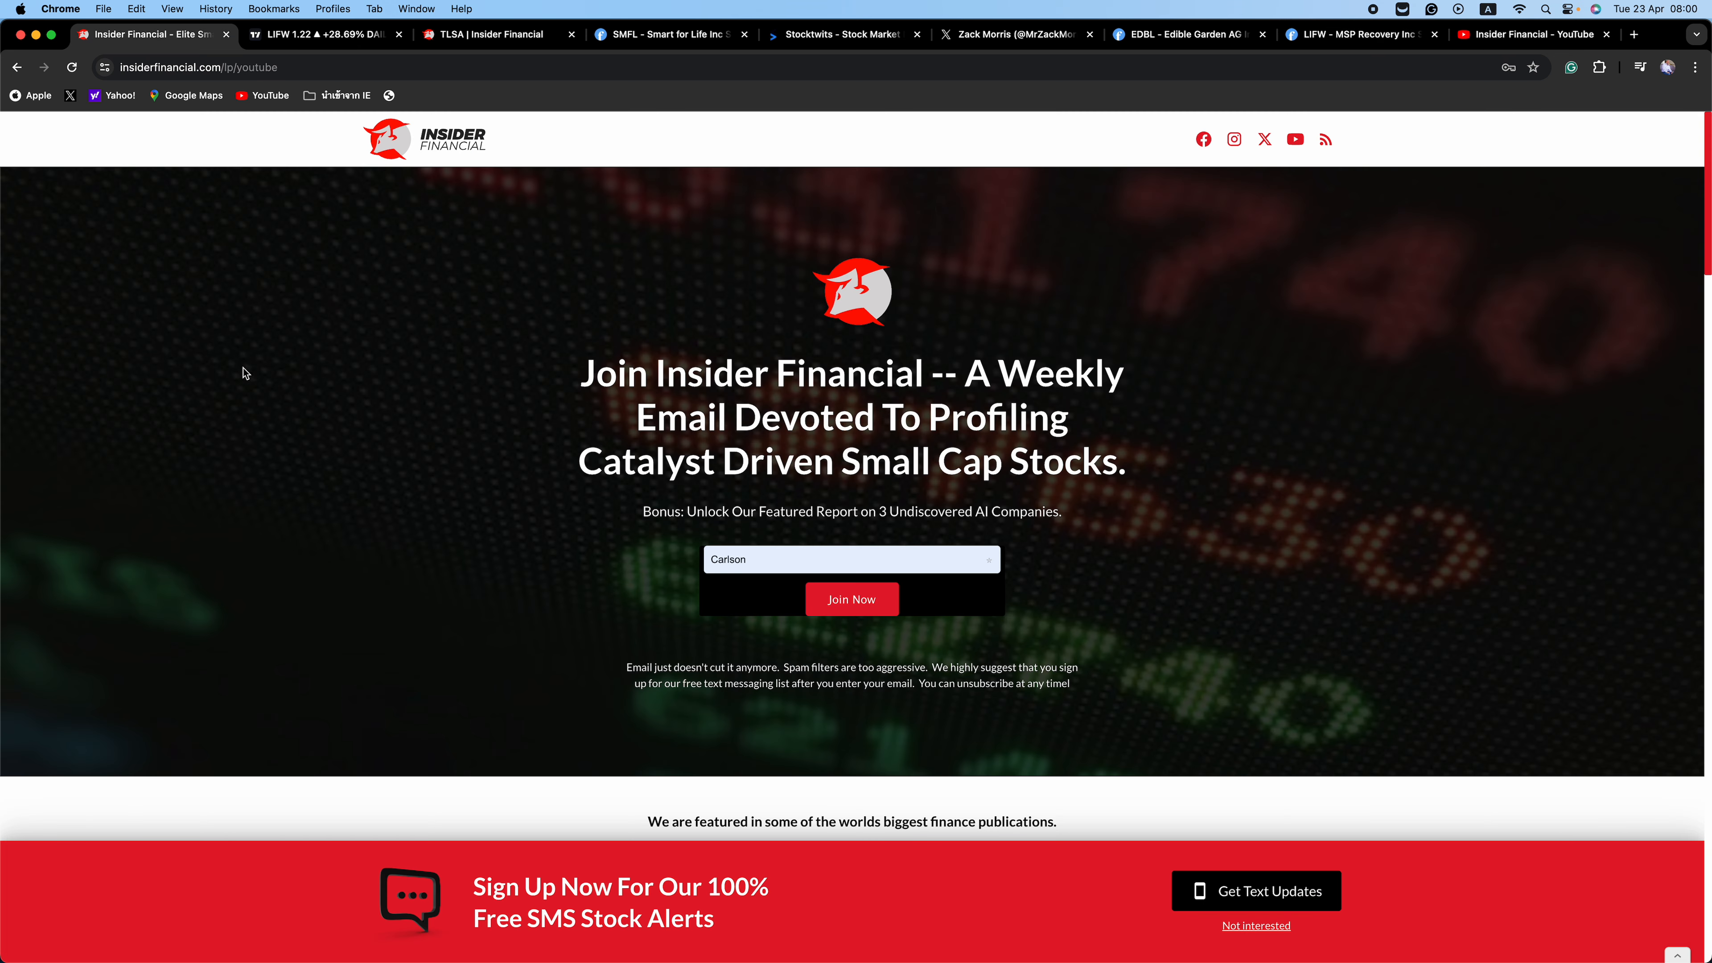
mouse_move(261, 437)
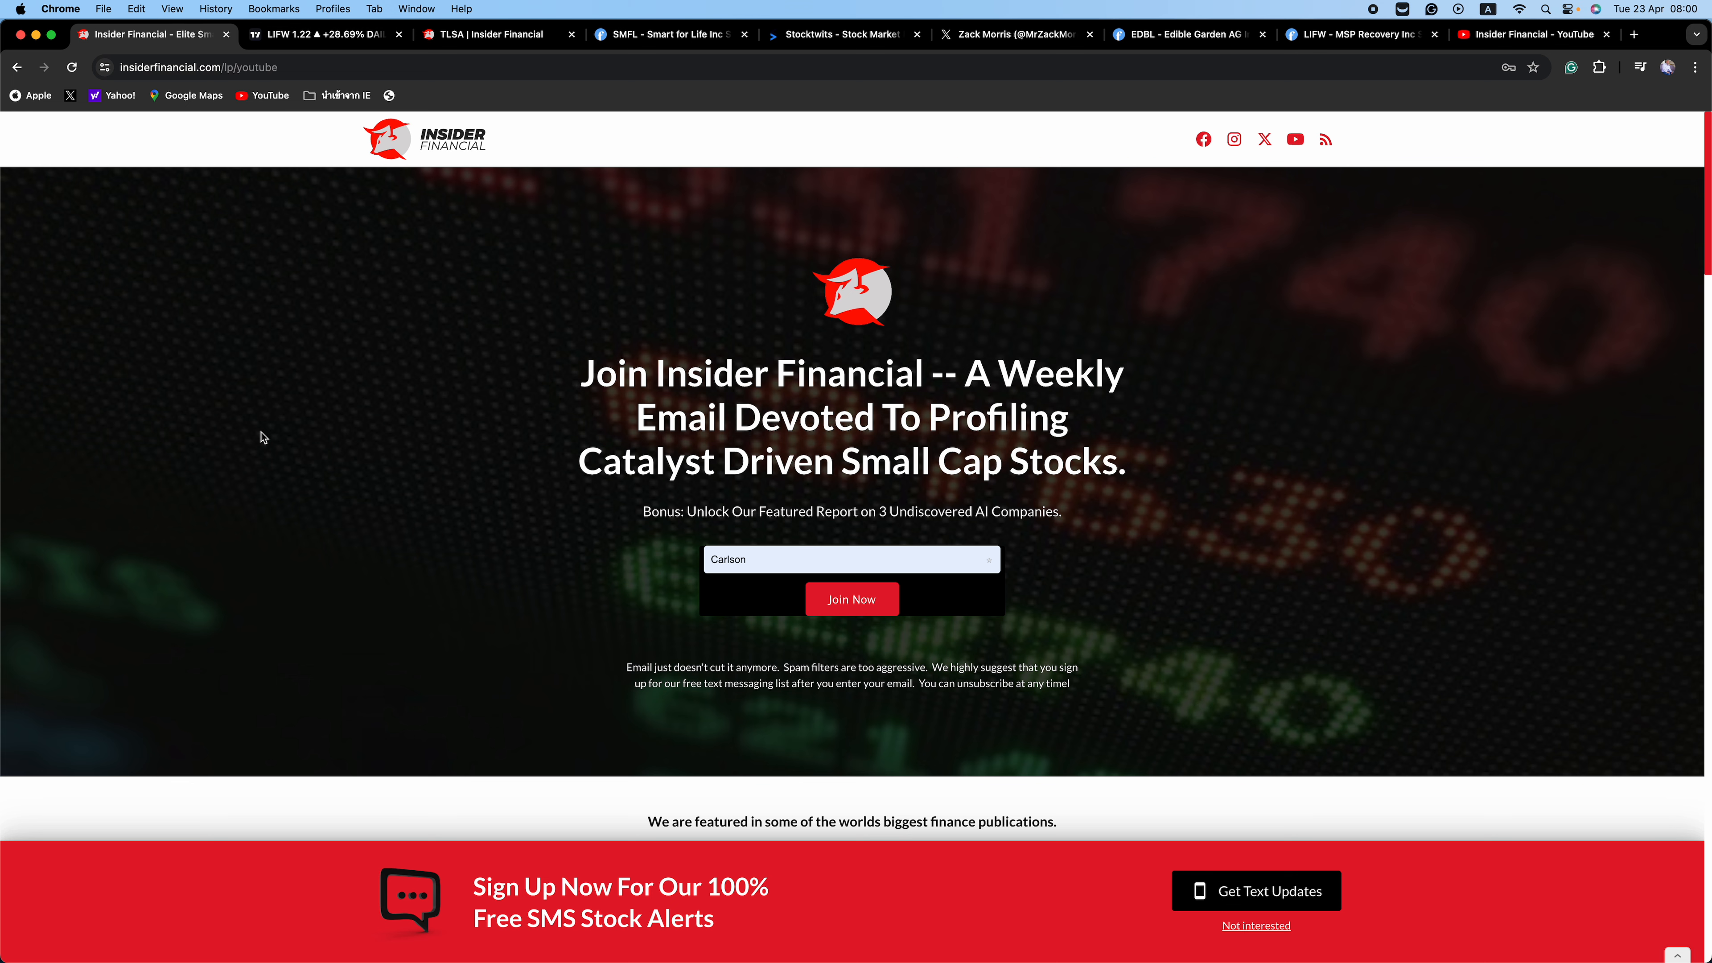
Step: Look over the Insider Financial sign-up landing page from top to bottom
scroll("down", 3)
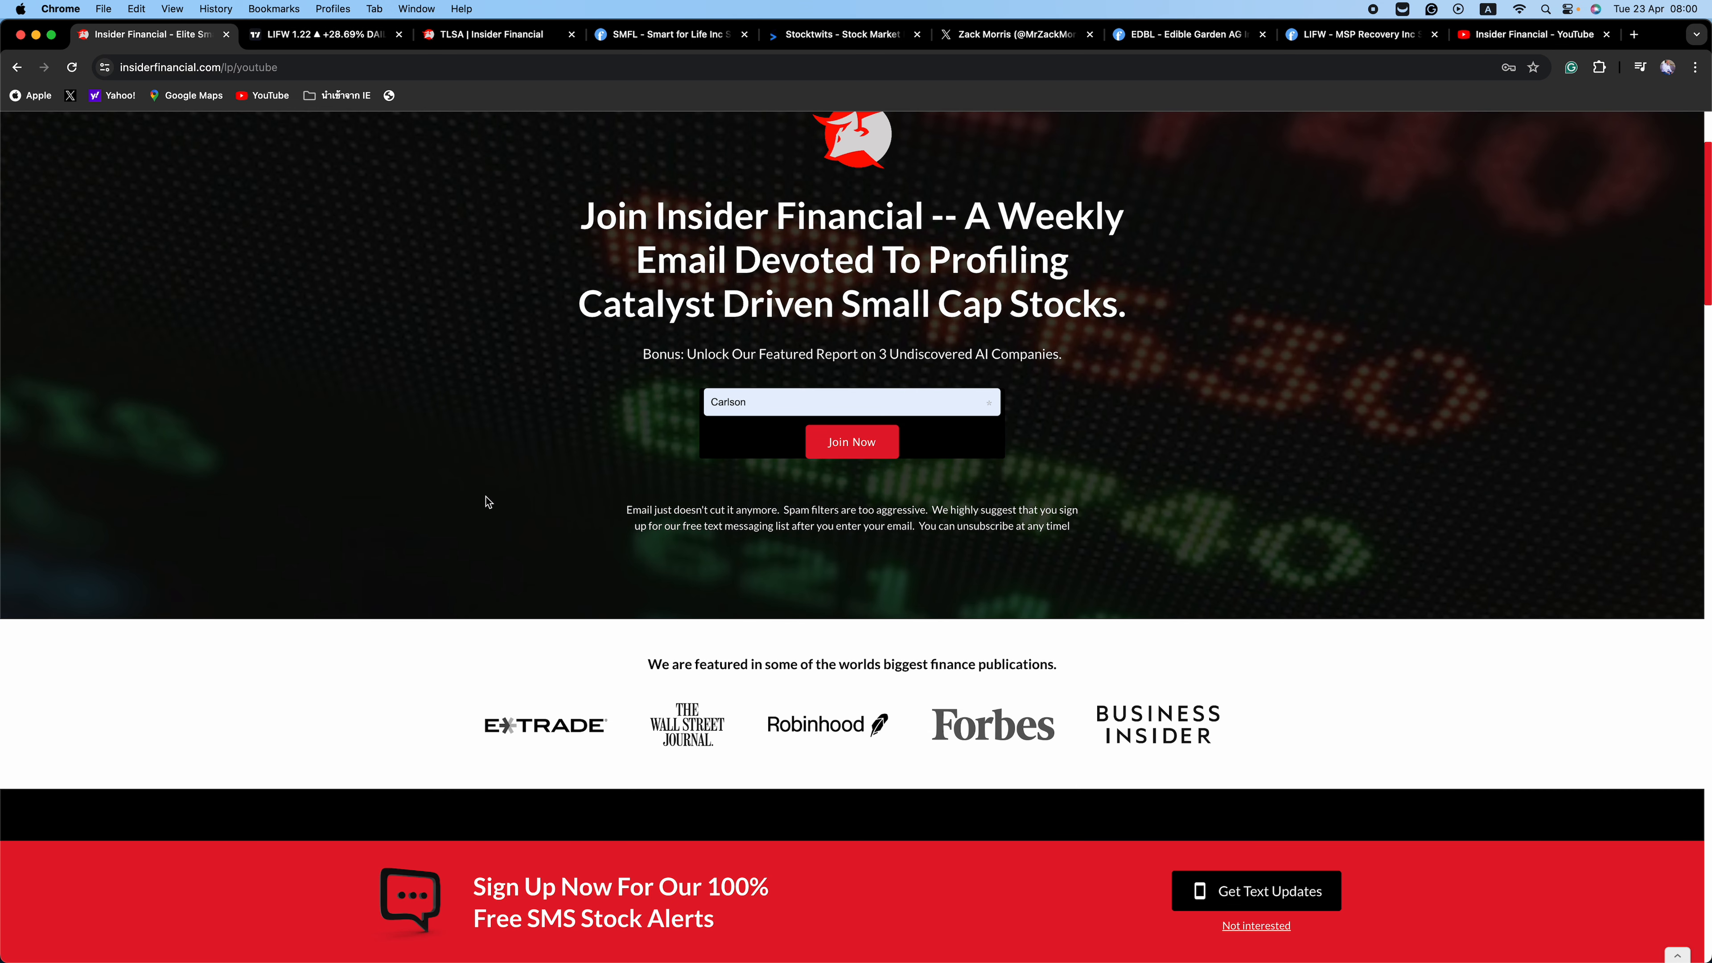
scroll("down", 3)
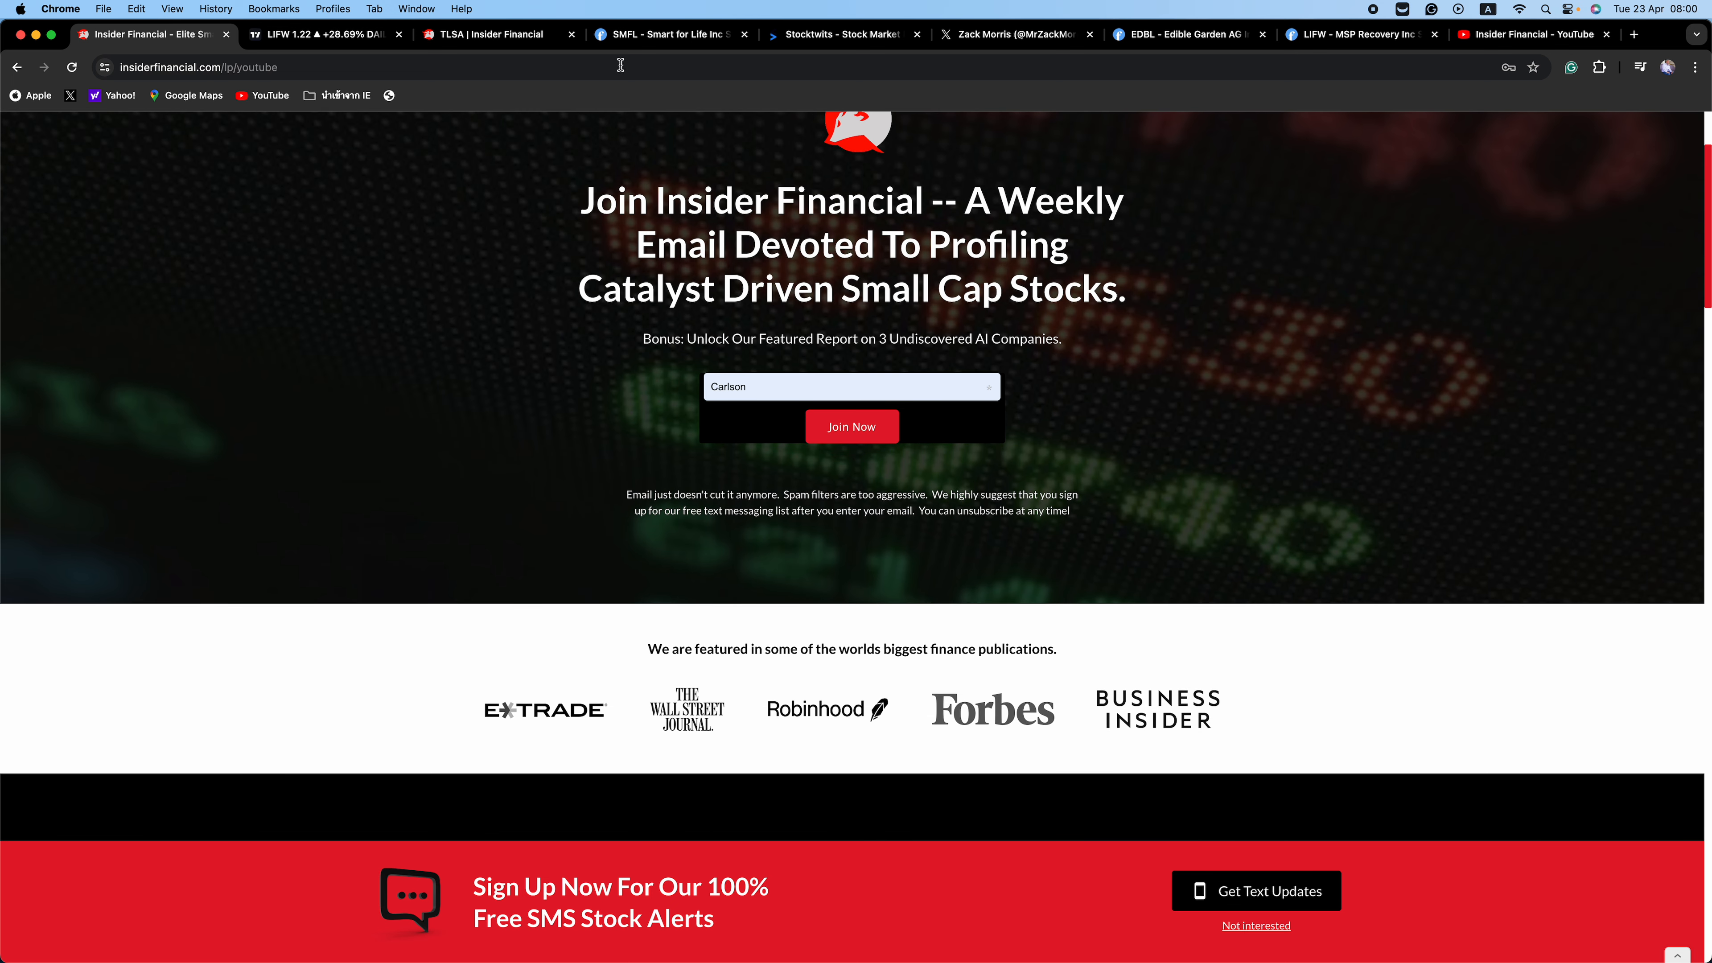
left_click(495, 34)
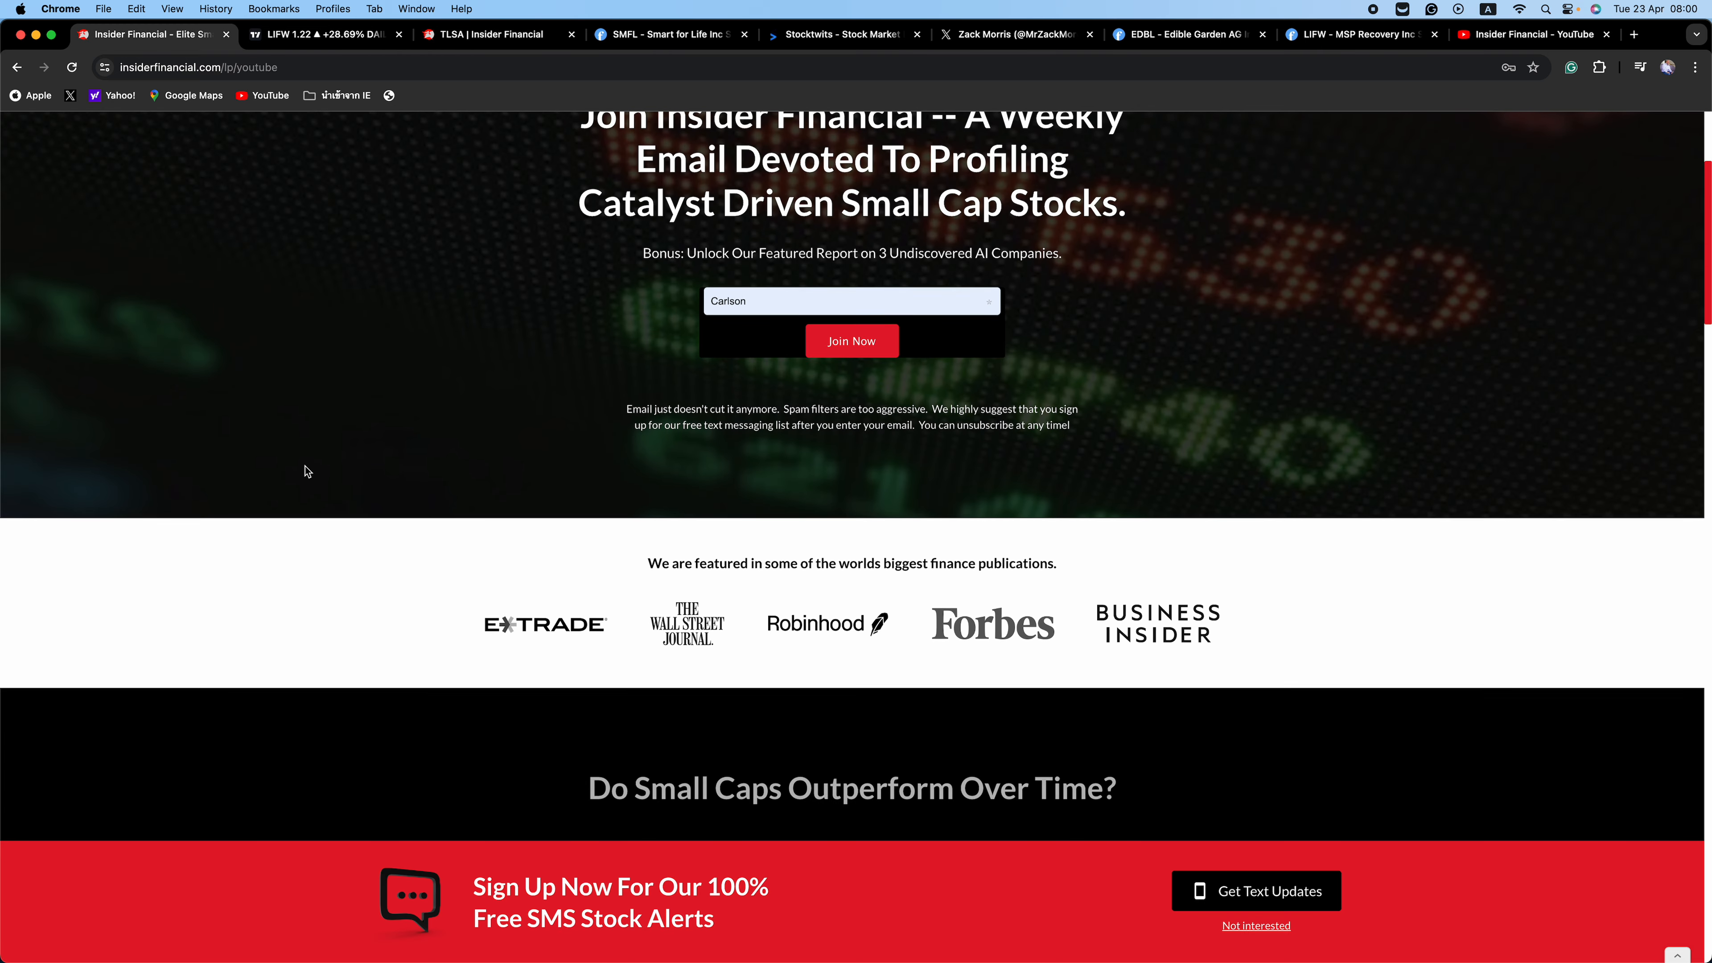
scroll("down", 3)
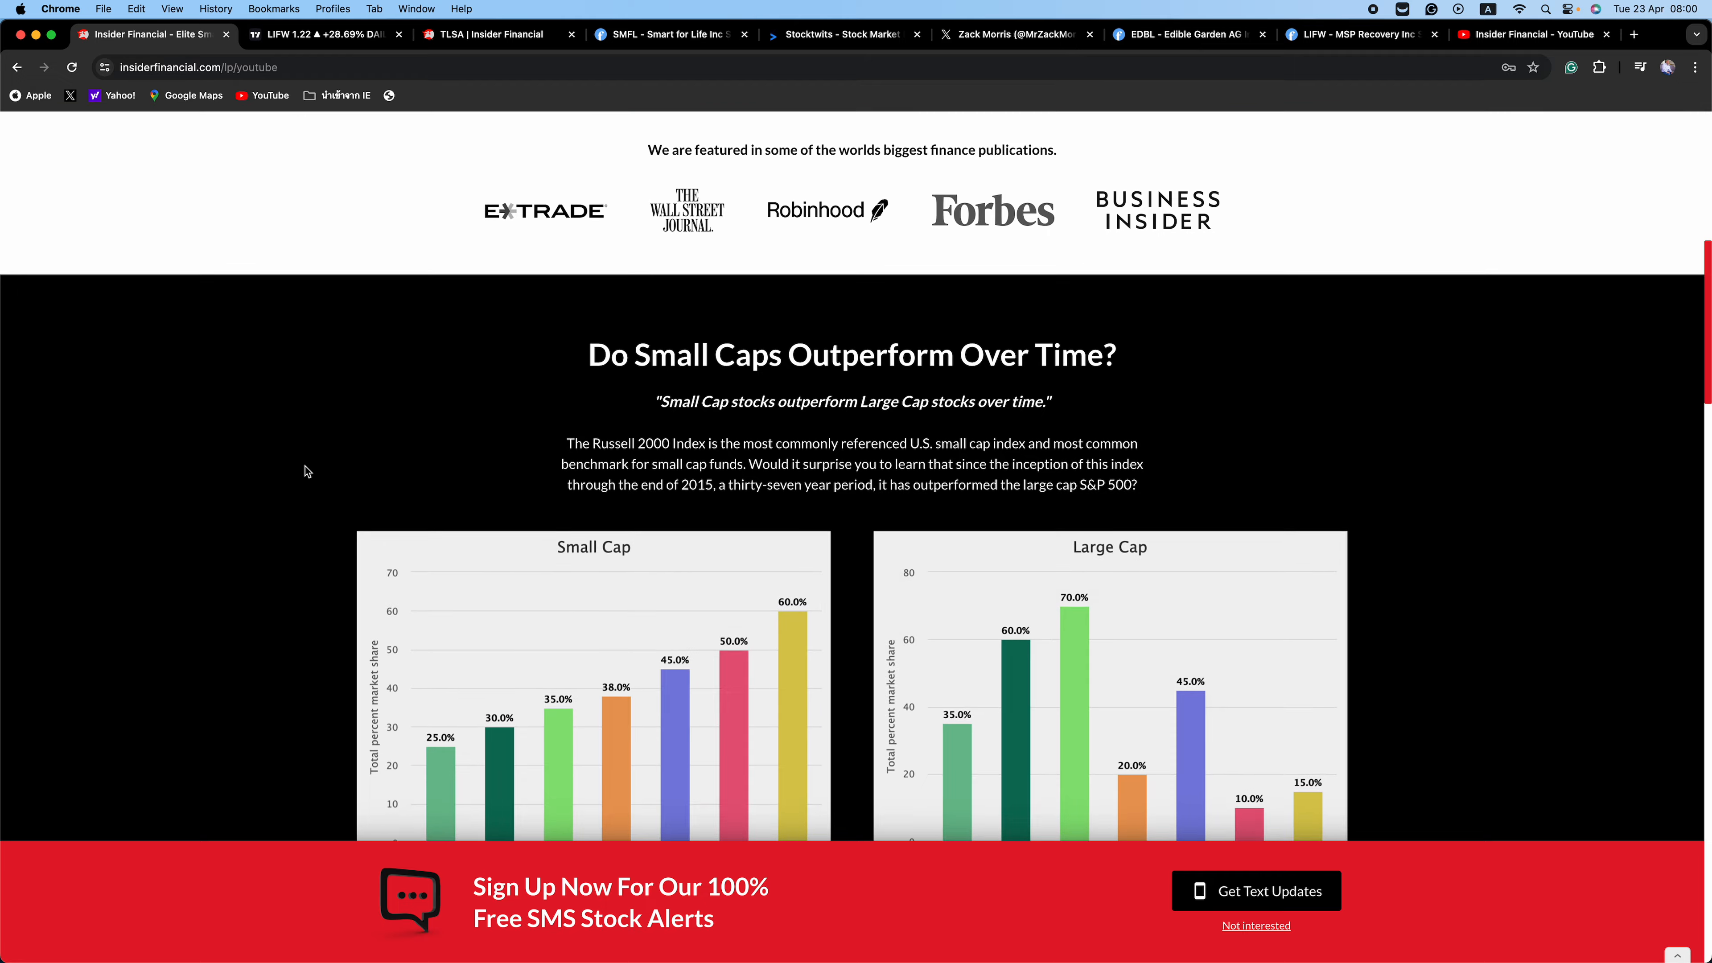
scroll("down", 3)
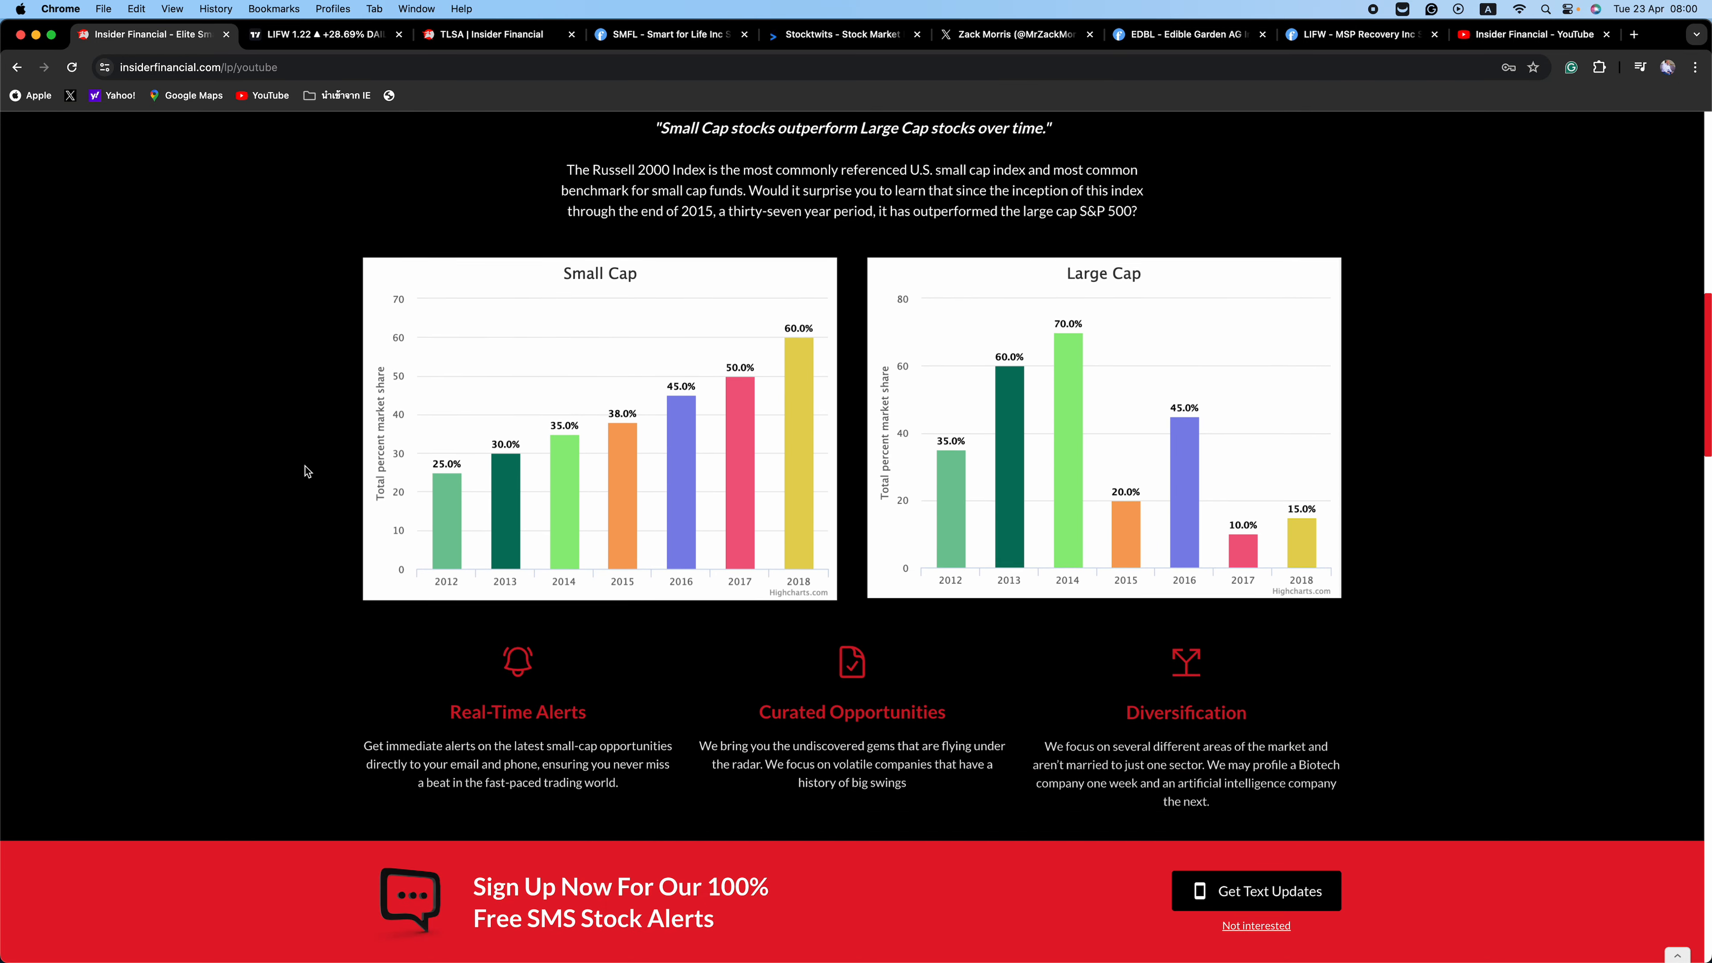
scroll("down", 3)
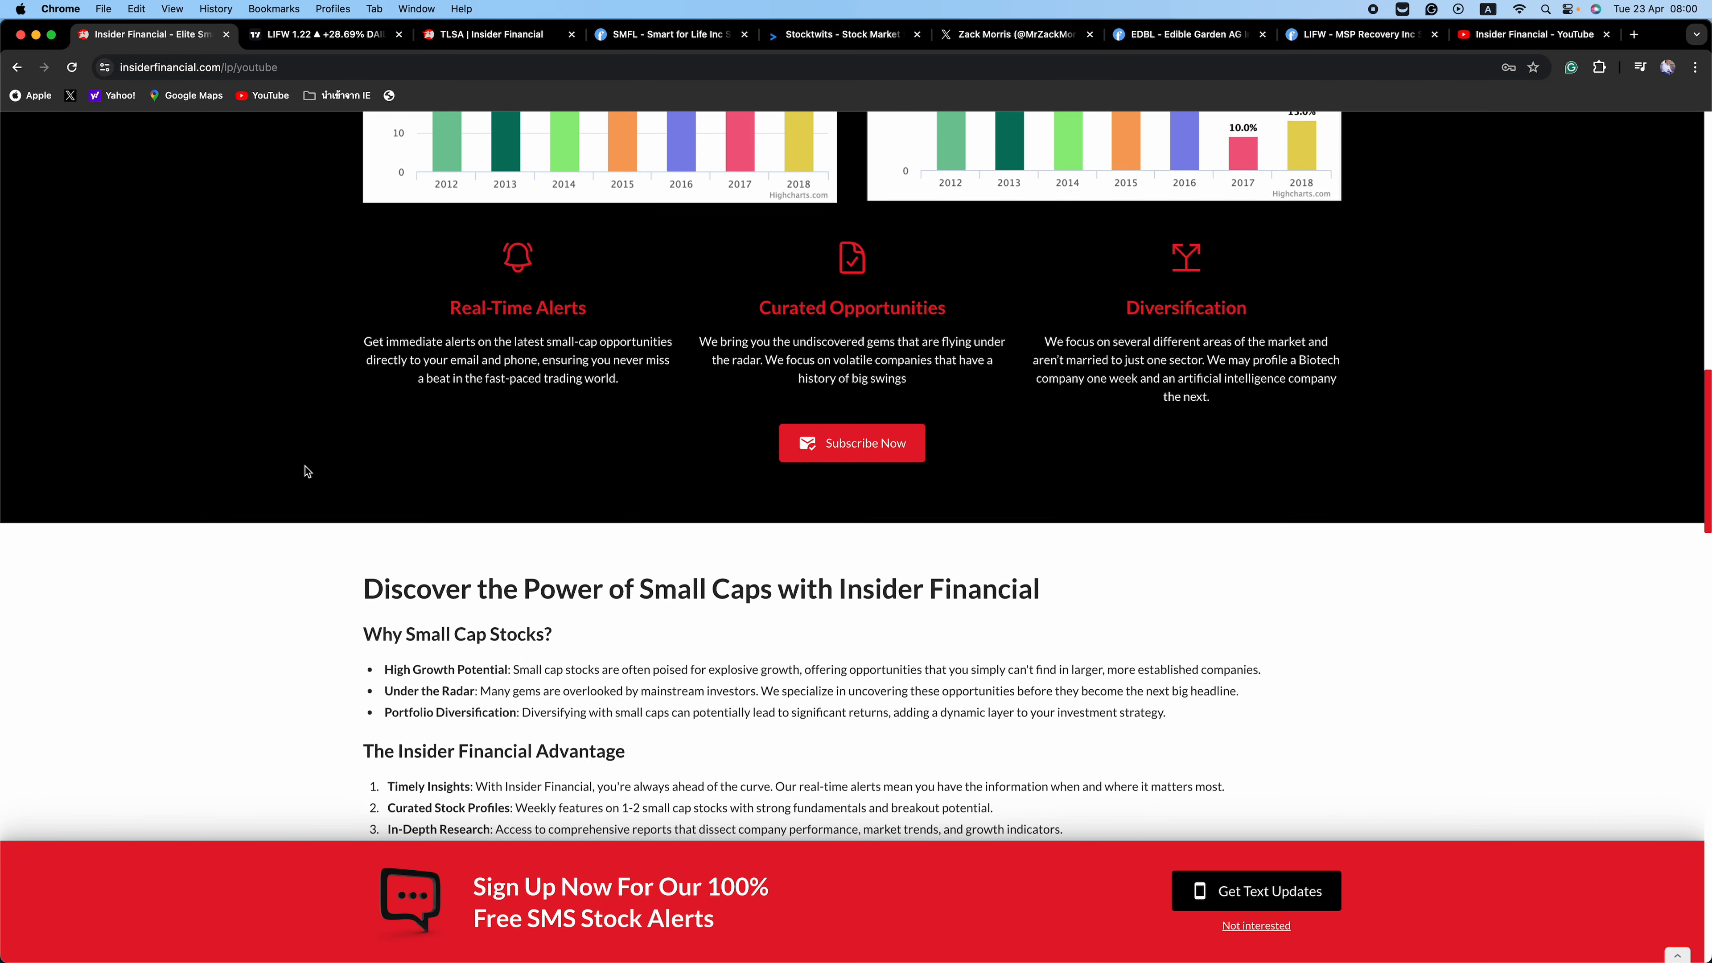
scroll("down", 3)
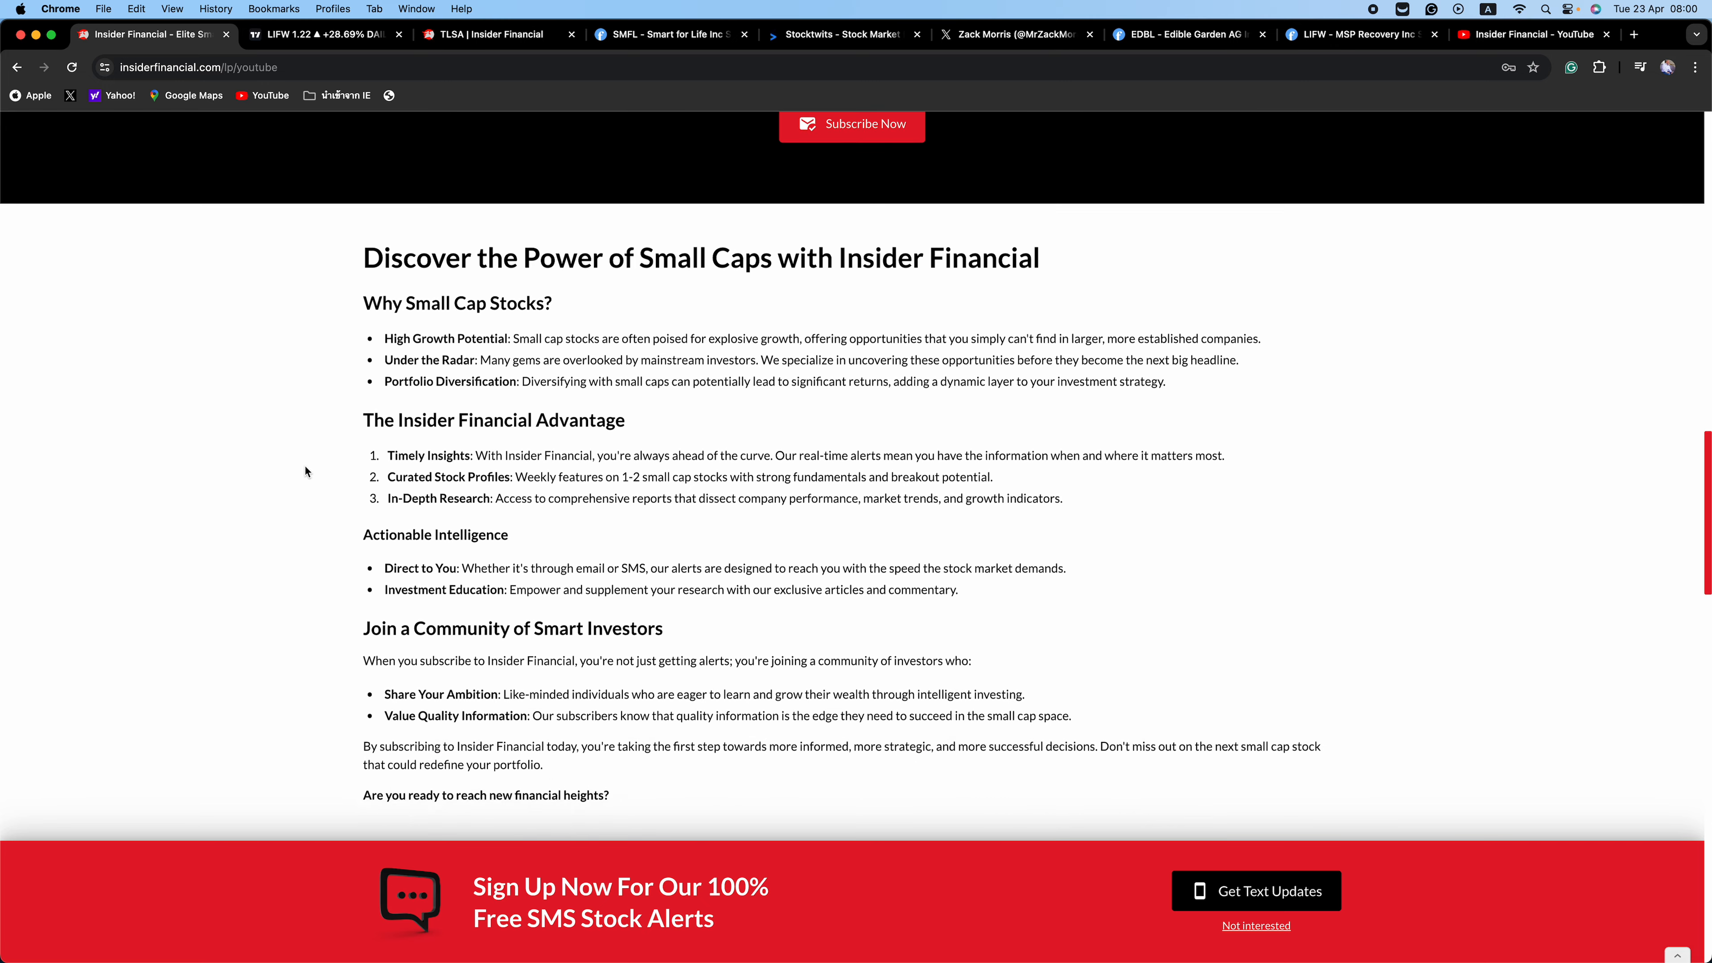
scroll("down", 3)
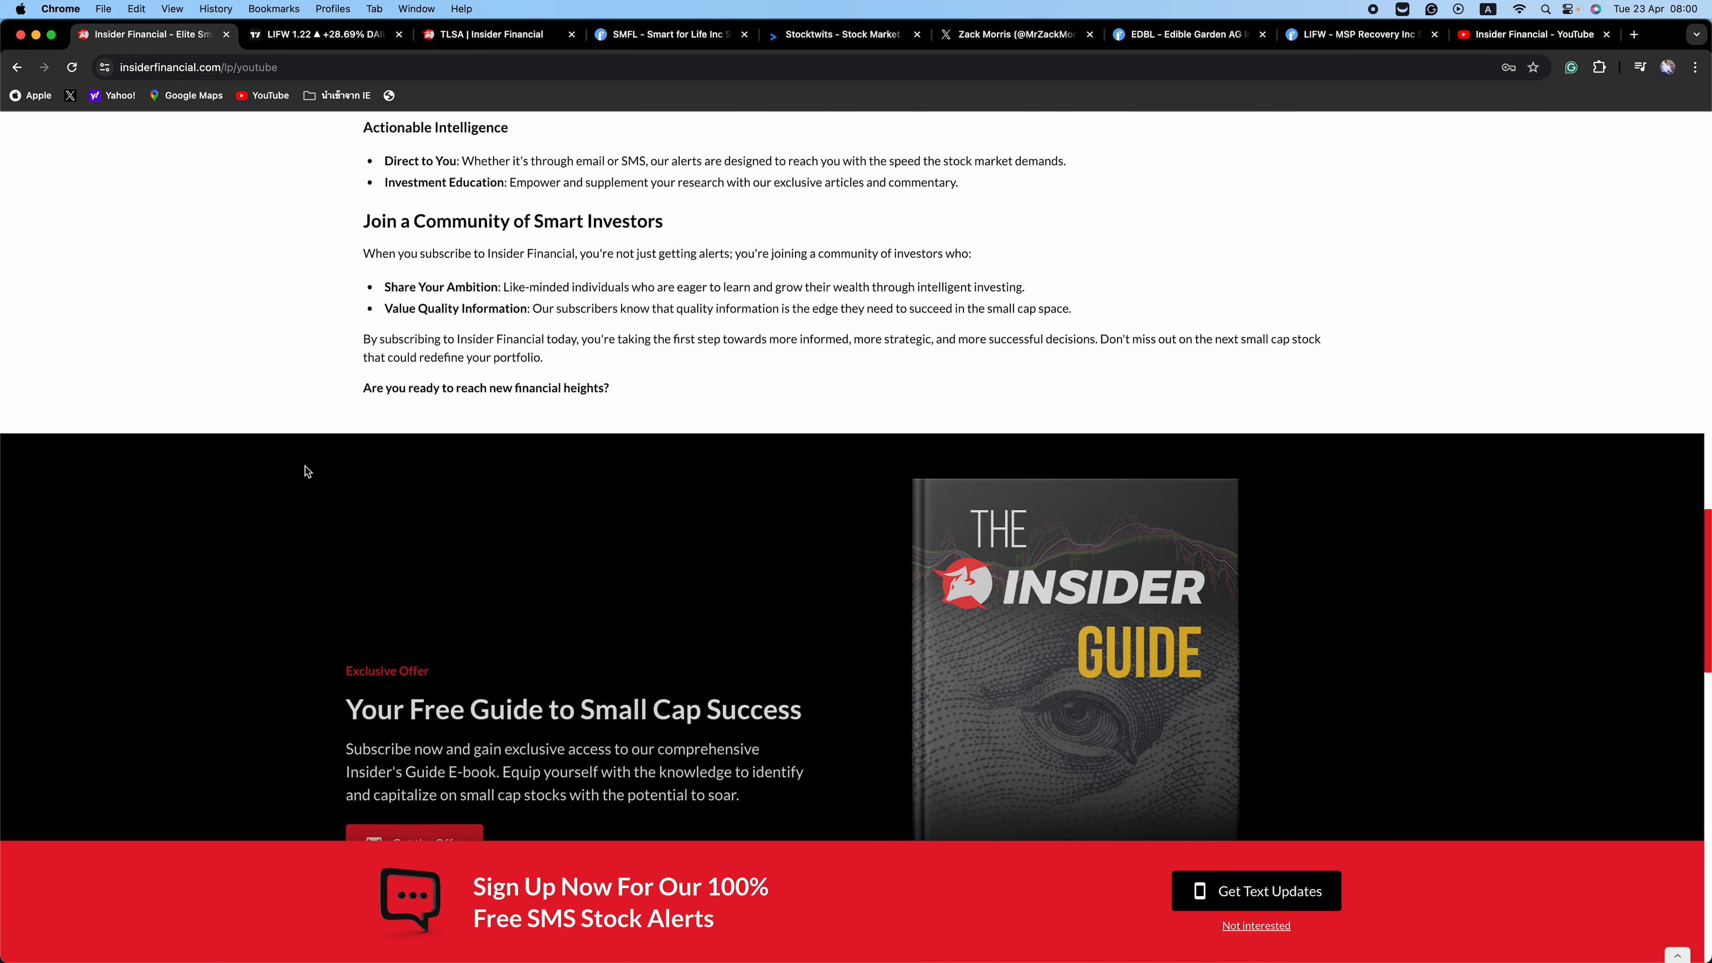
scroll("down", 3)
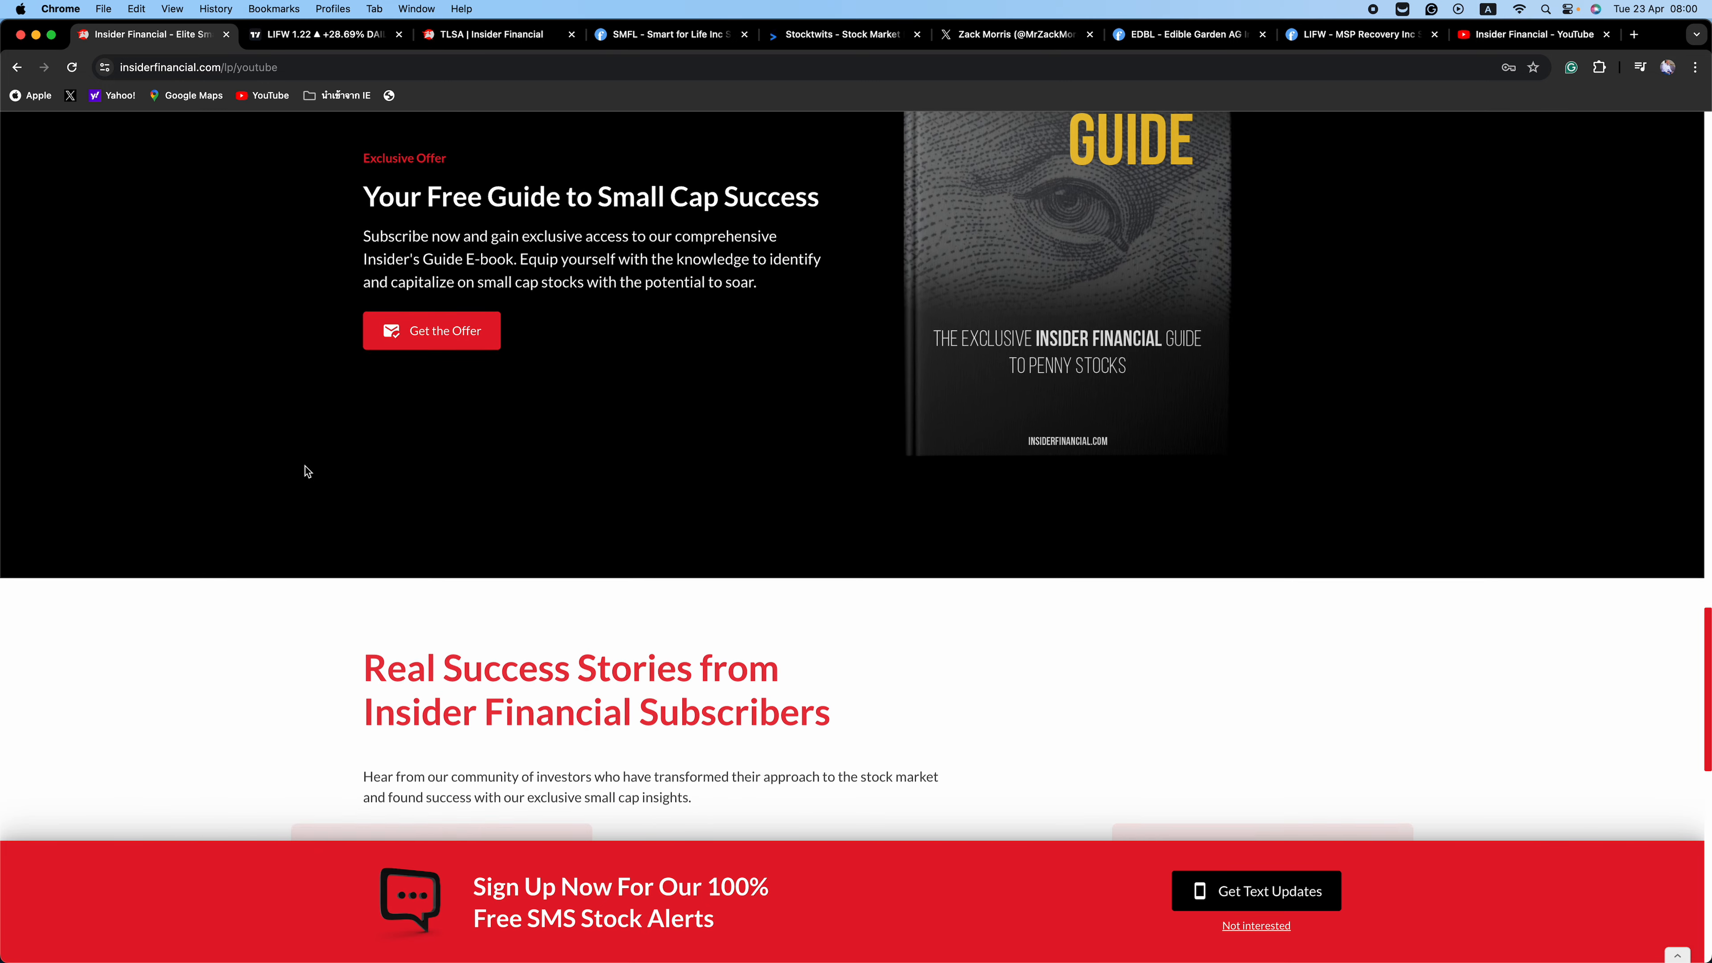
scroll("down", 3)
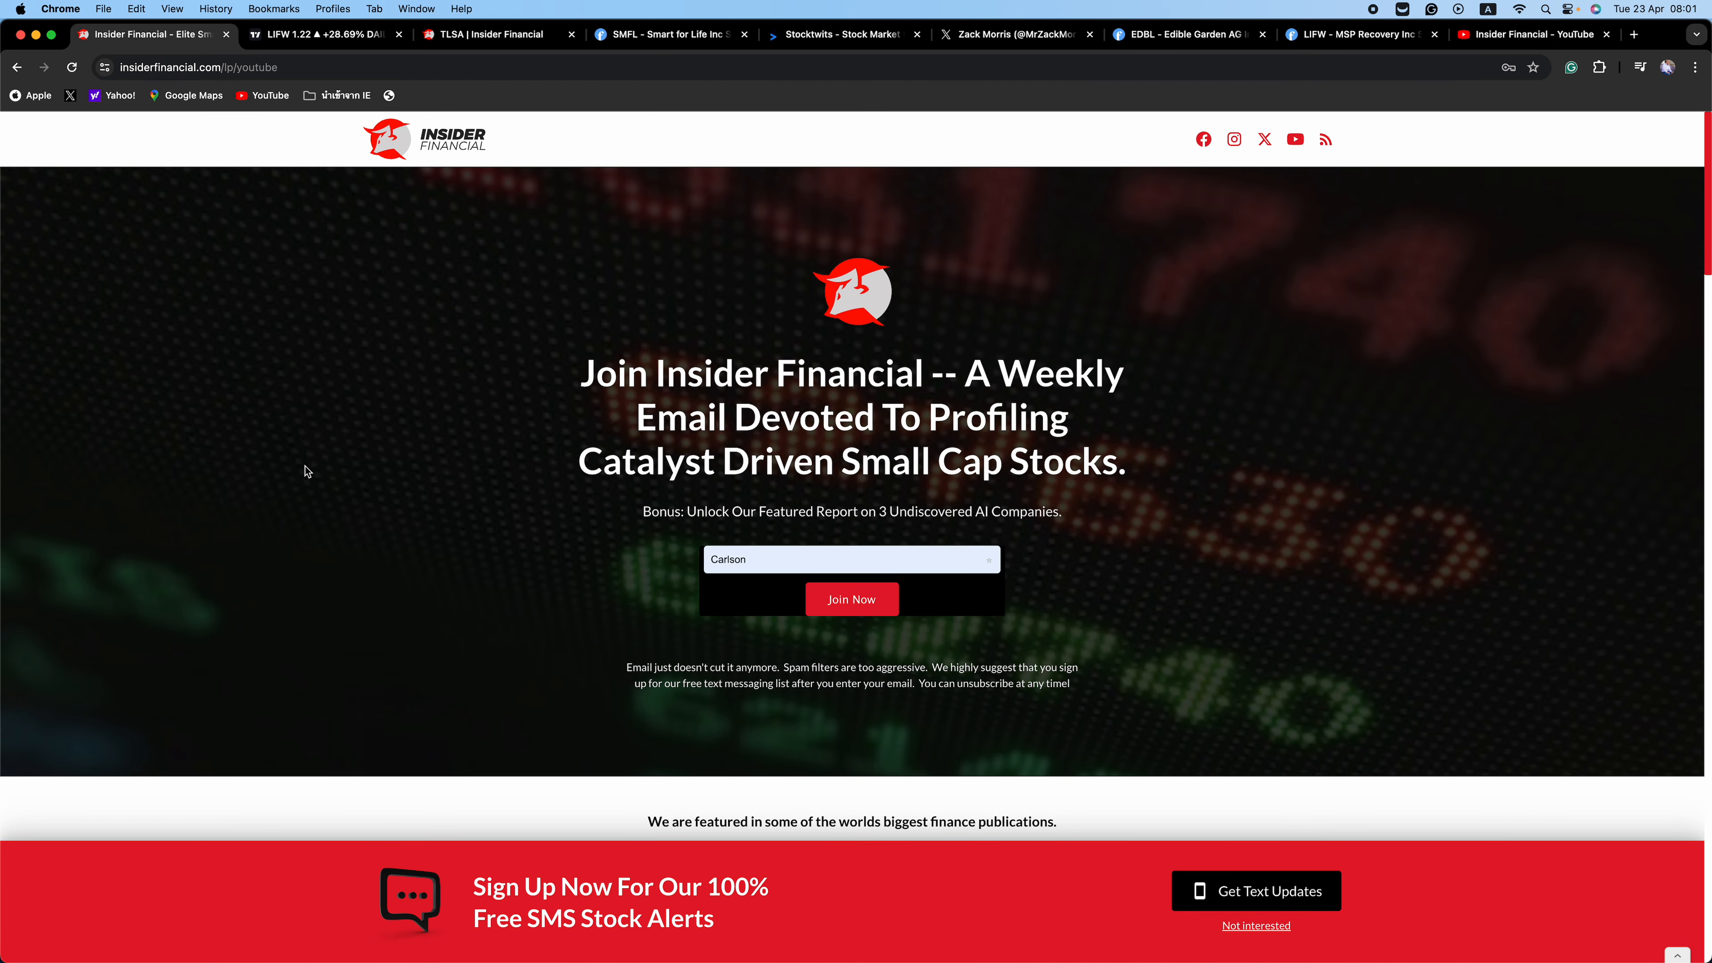
mouse_move(345, 560)
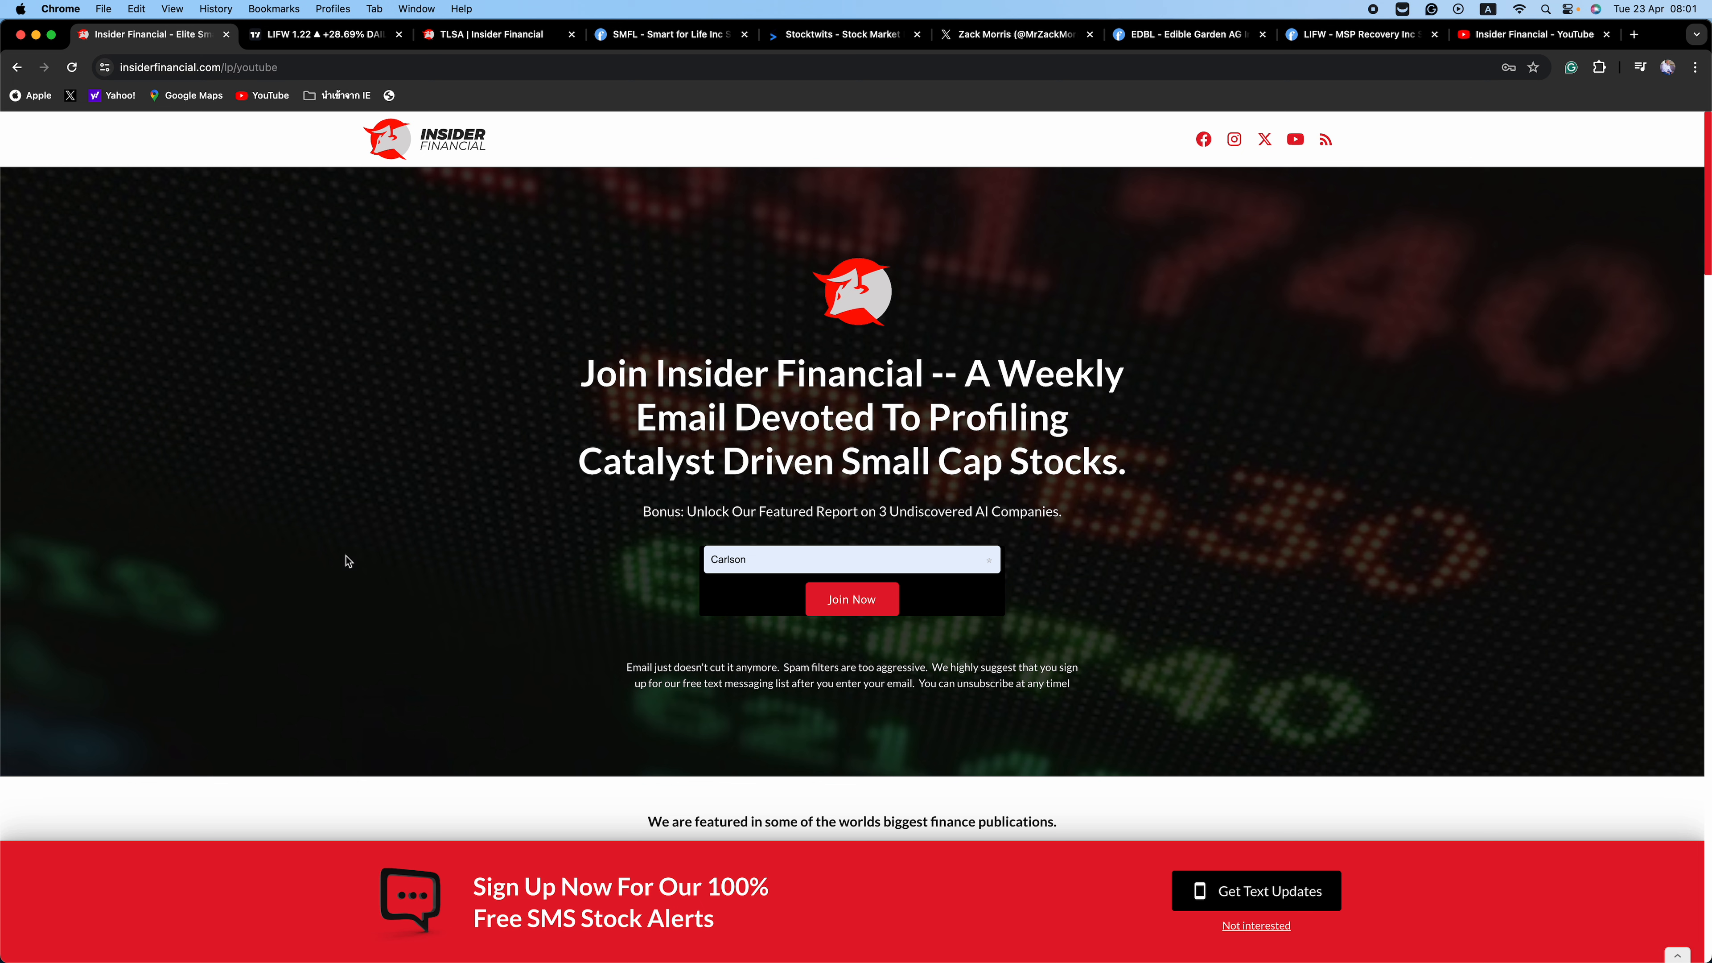
mouse_move(339, 662)
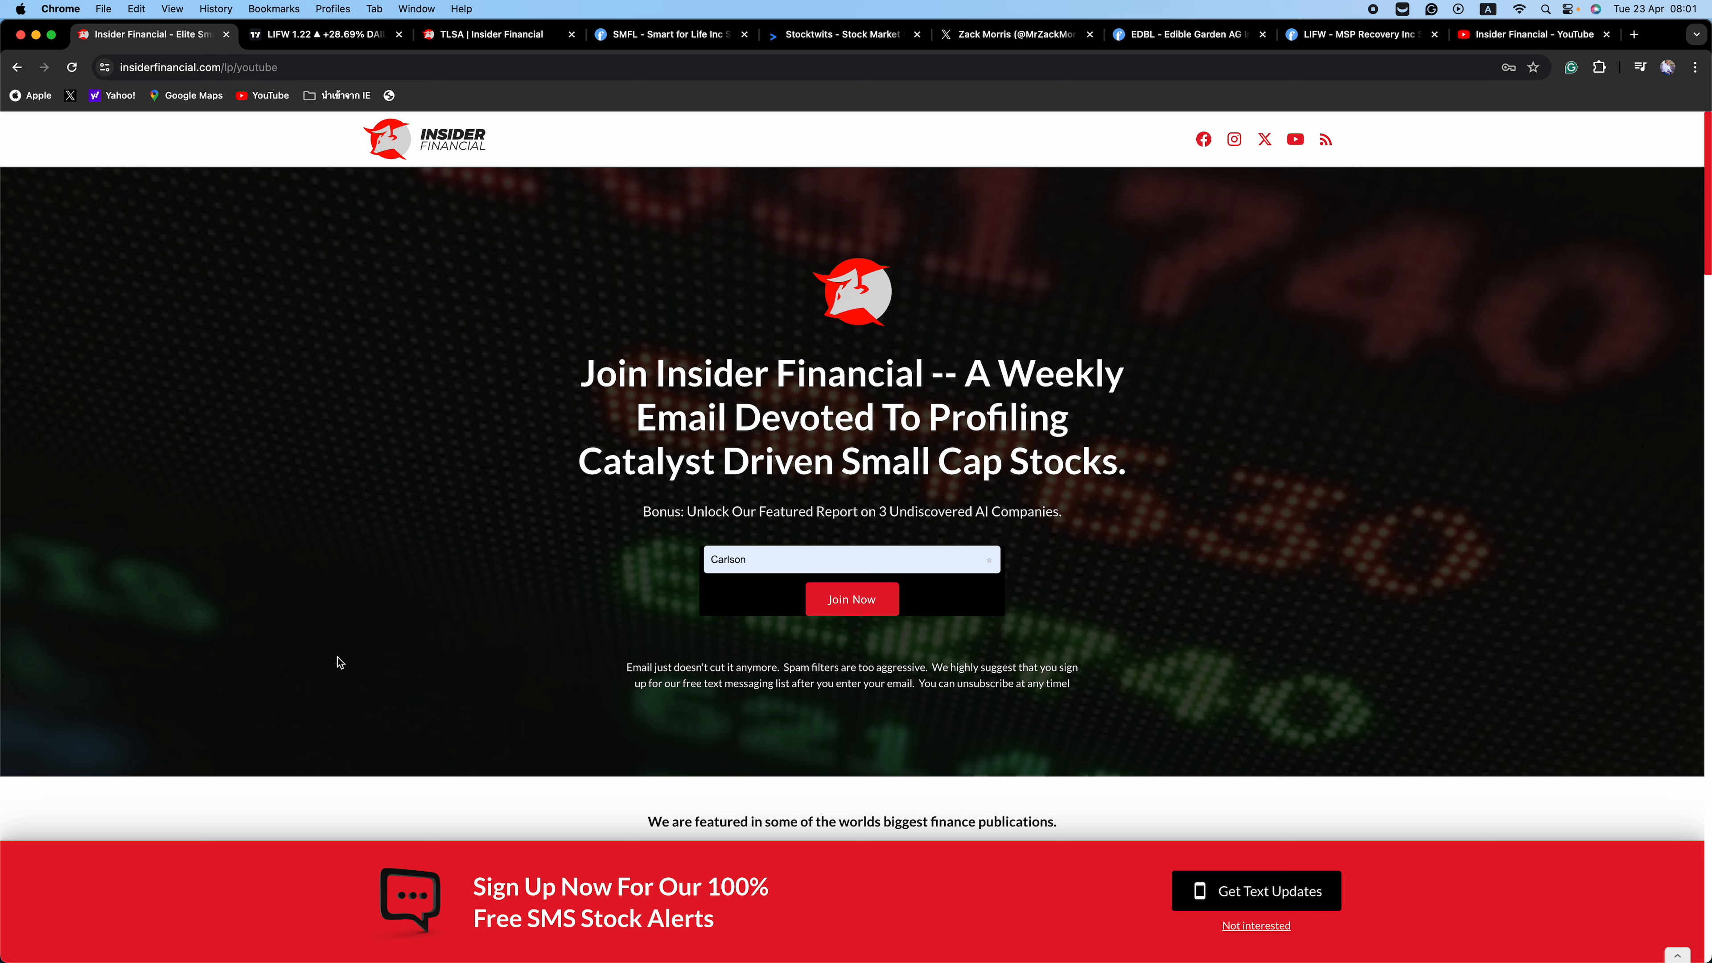
mouse_move(350, 676)
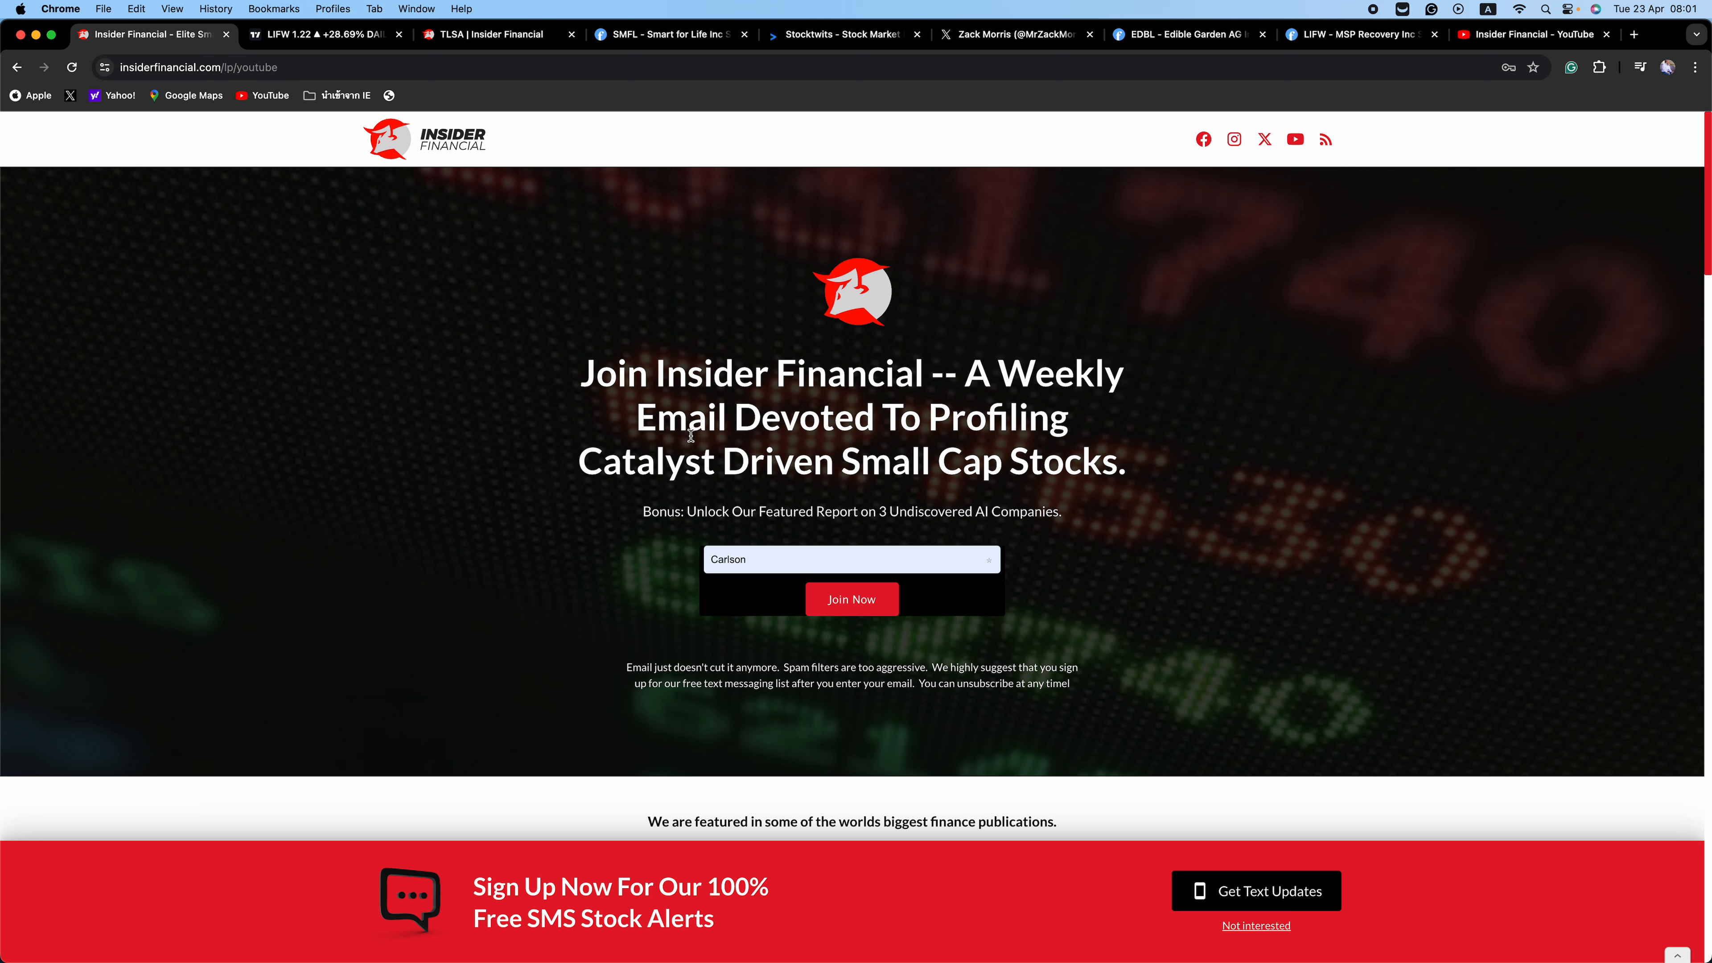
mouse_move(565, 529)
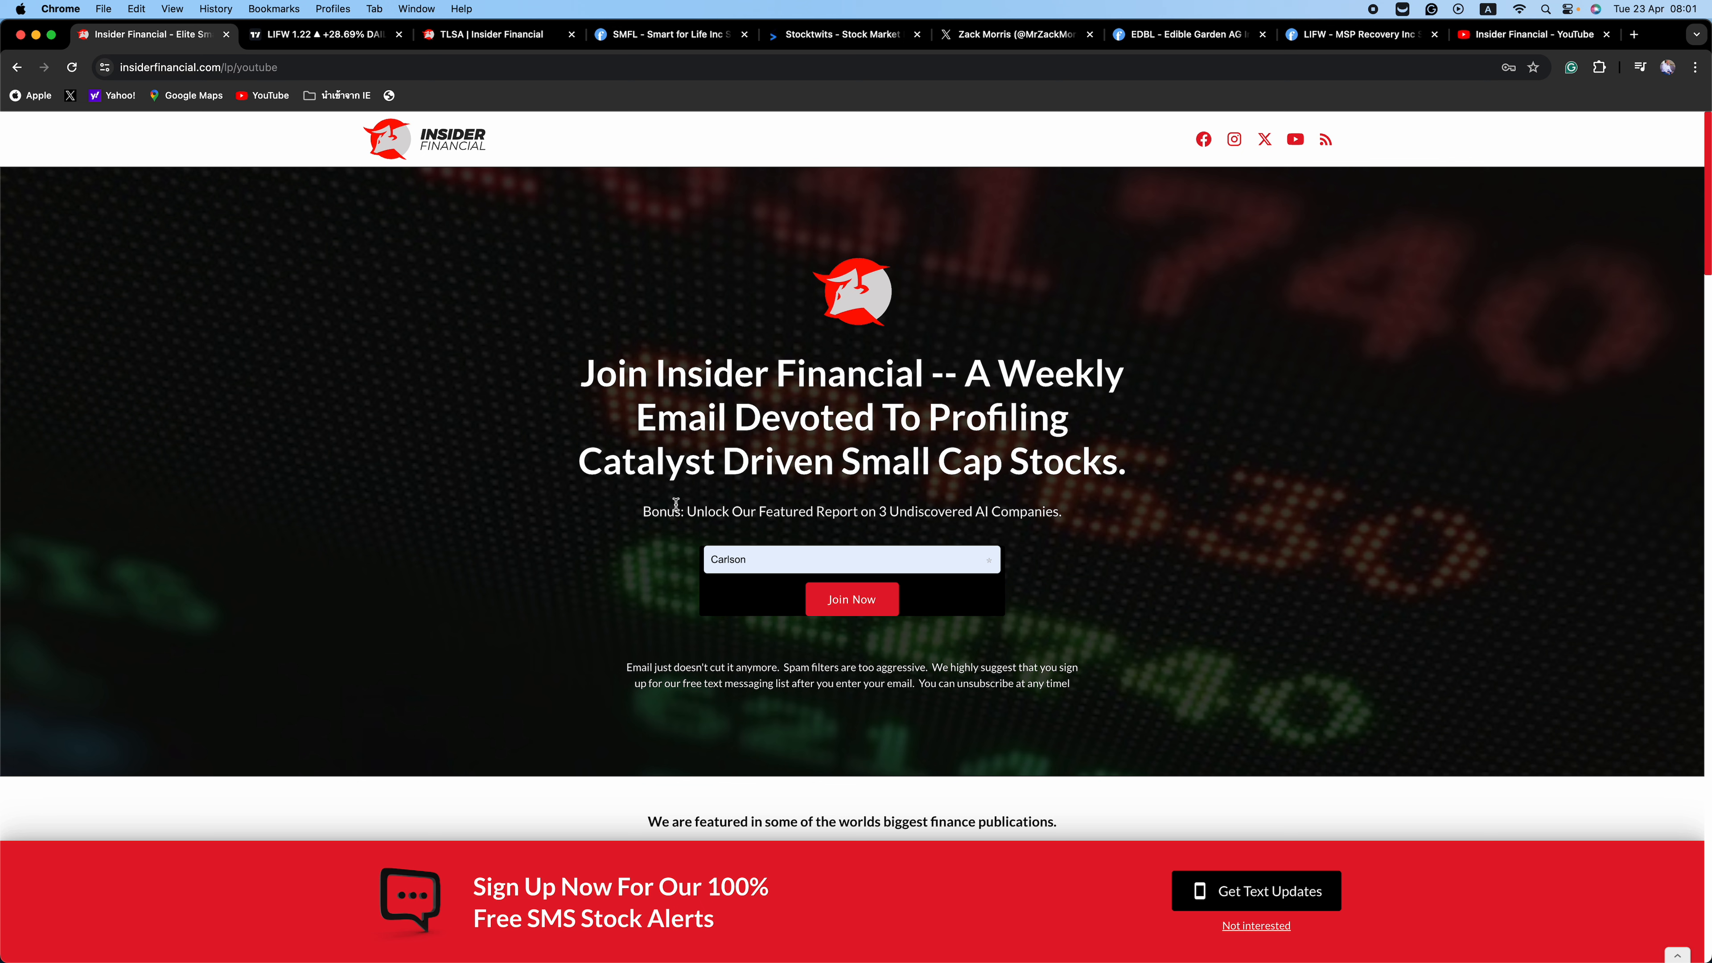
mouse_move(608, 6)
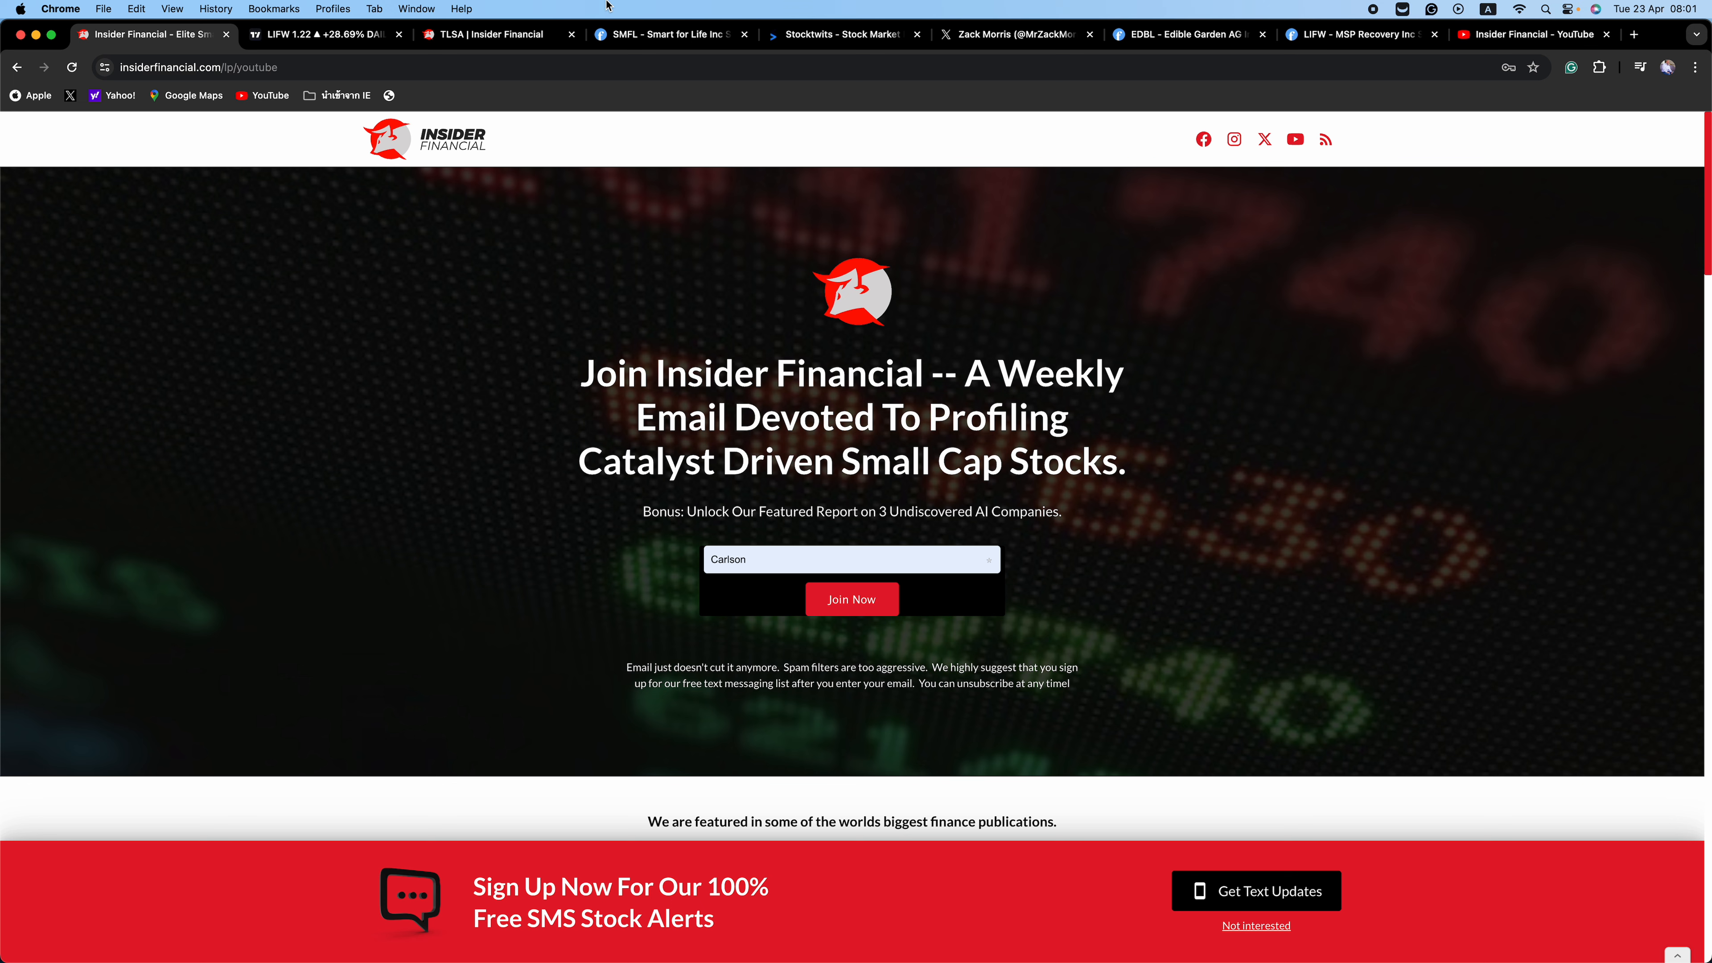
Step: Revisit the TLSA profile page, then switch to the Insider Financial YouTube channel
left_click(491, 34)
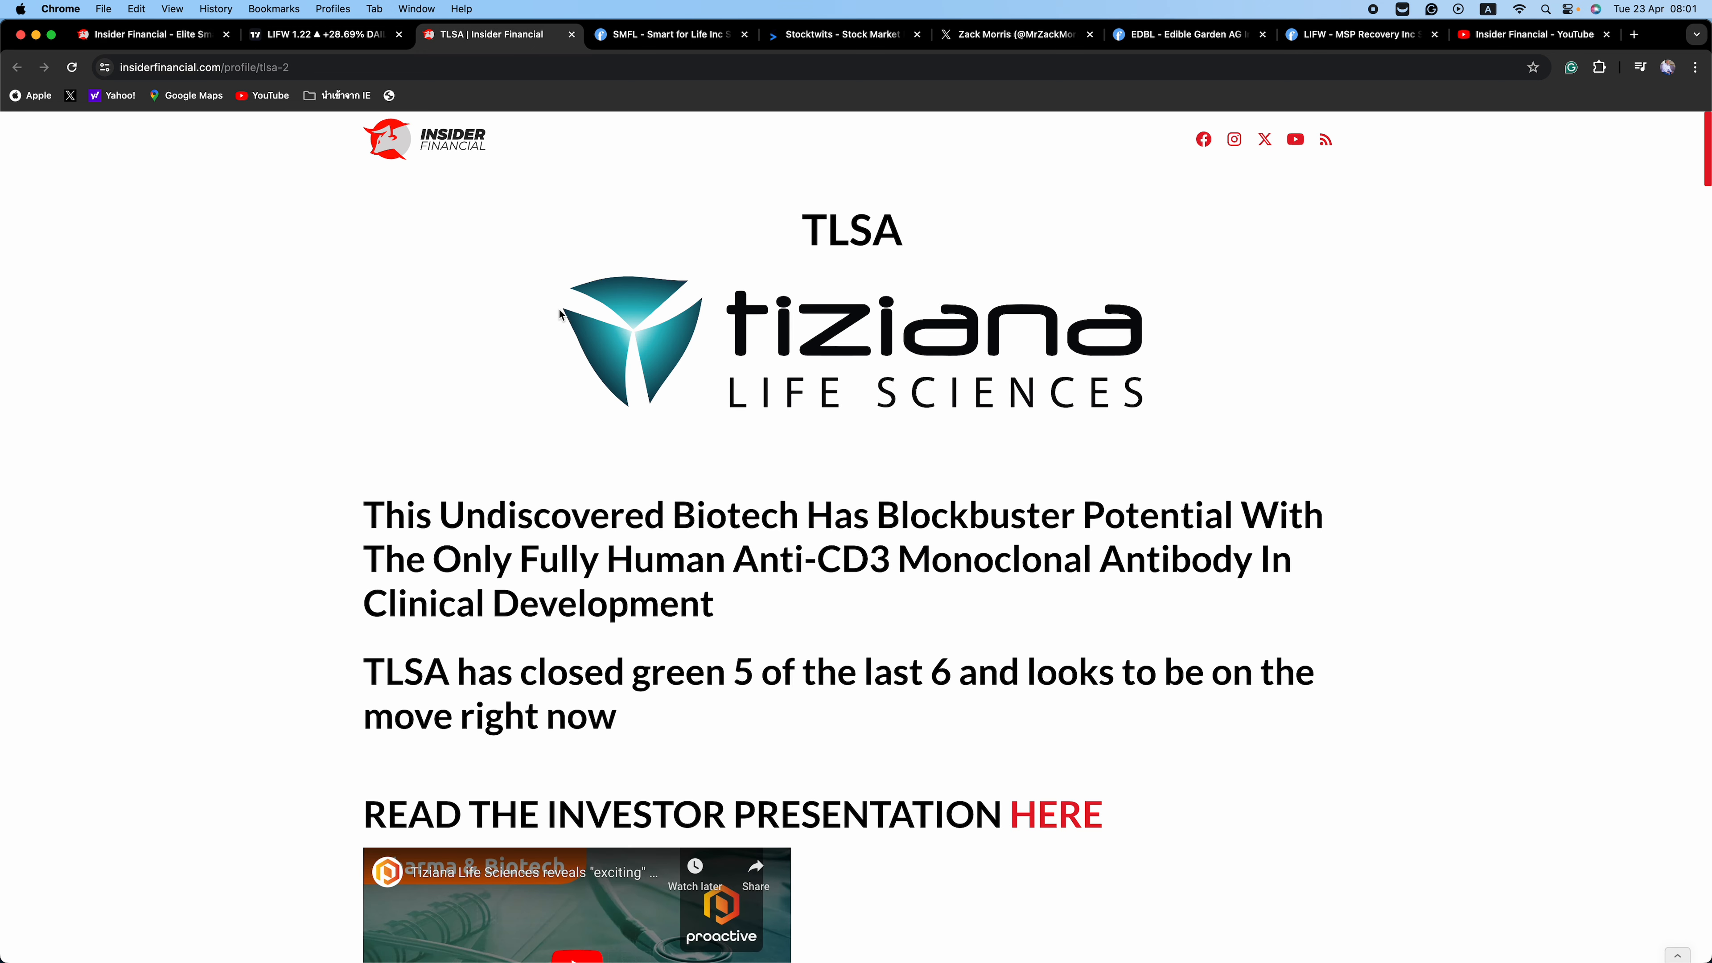
mouse_move(781, 457)
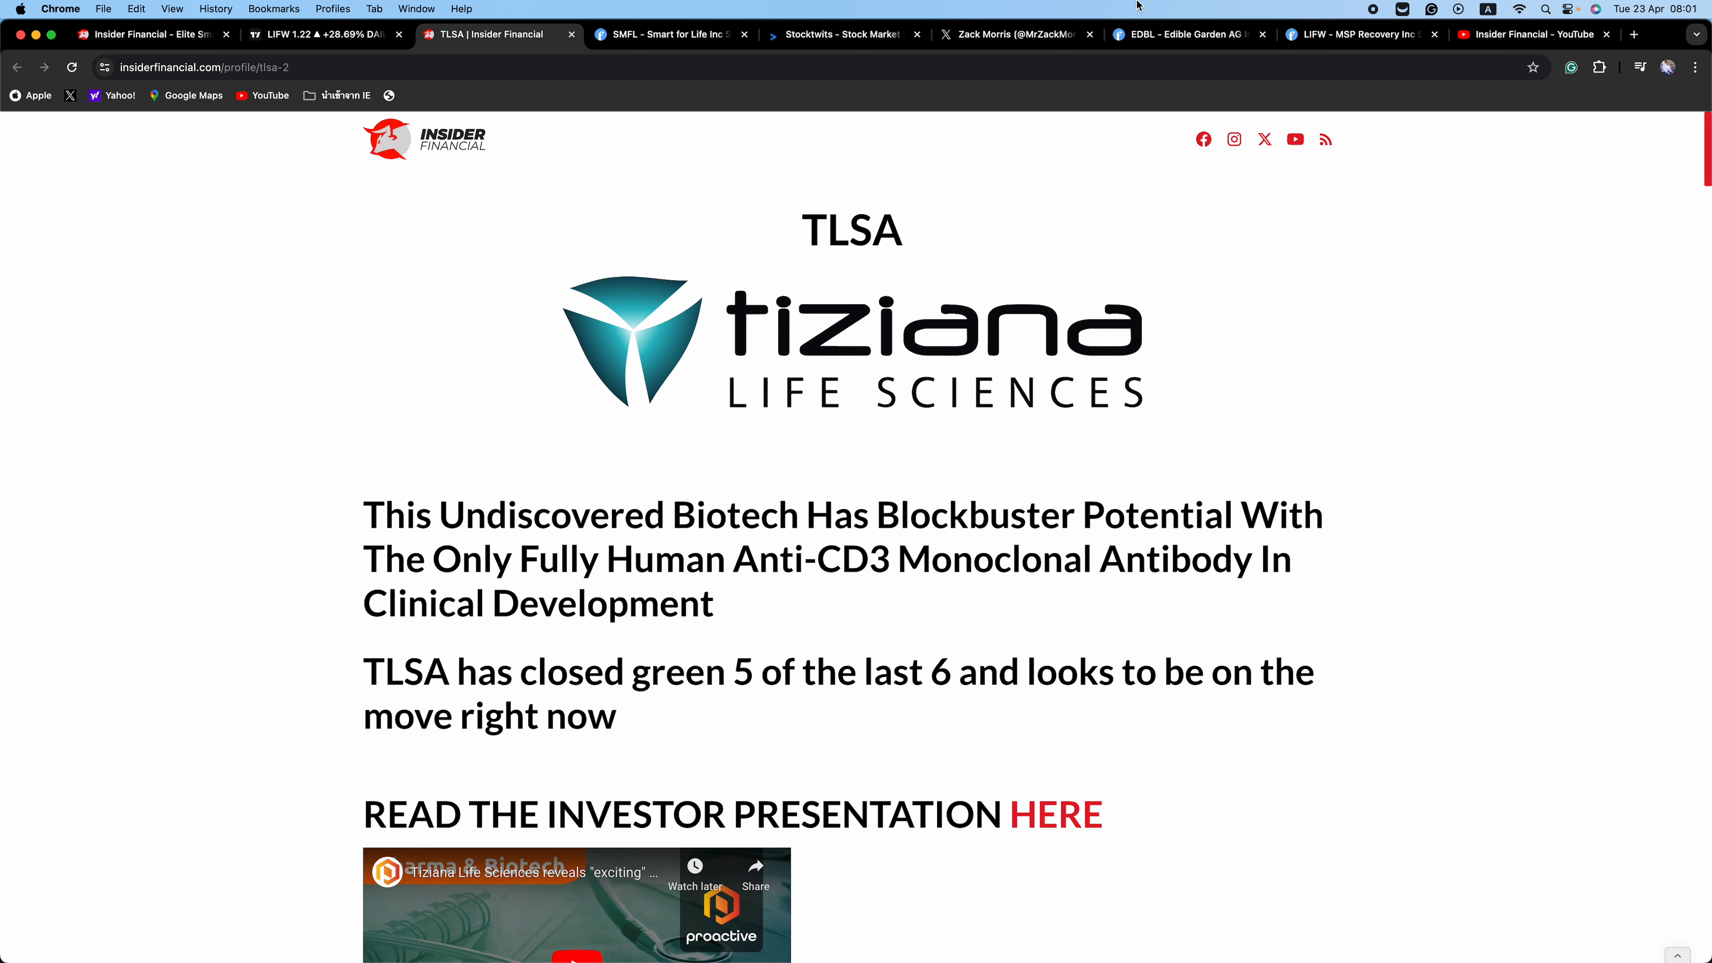
left_click(1529, 34)
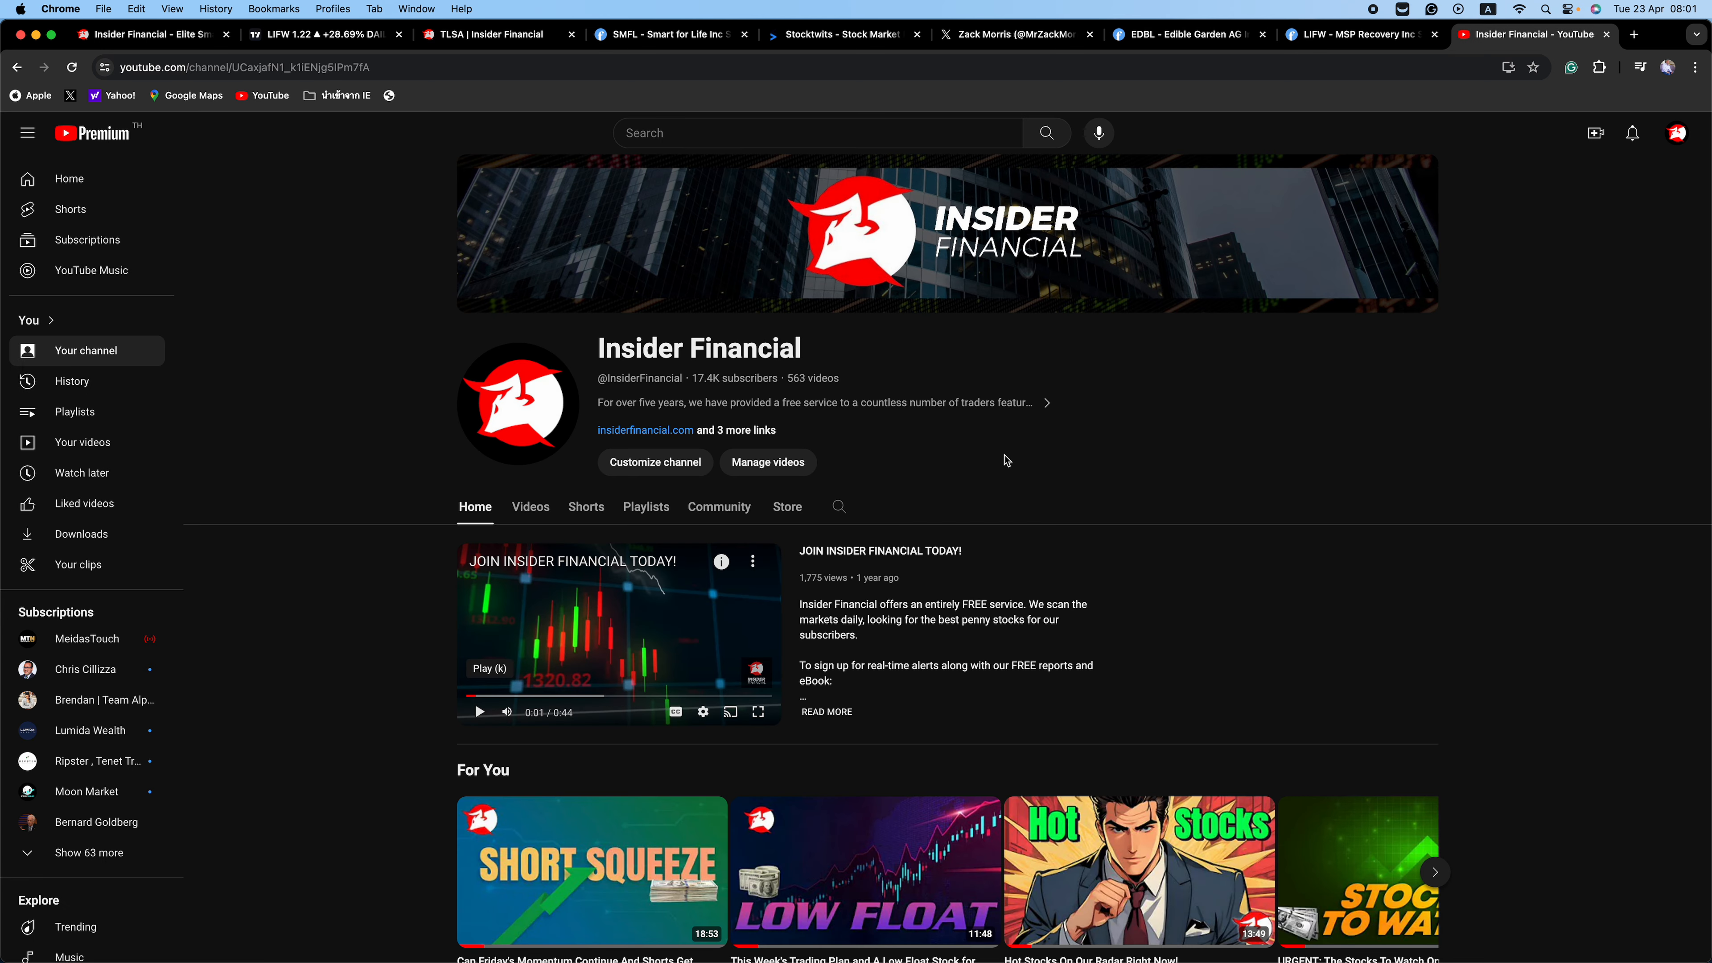
Step: Browse the channel page down past videos and Shorts to the popular videos row
scroll("down", 3)
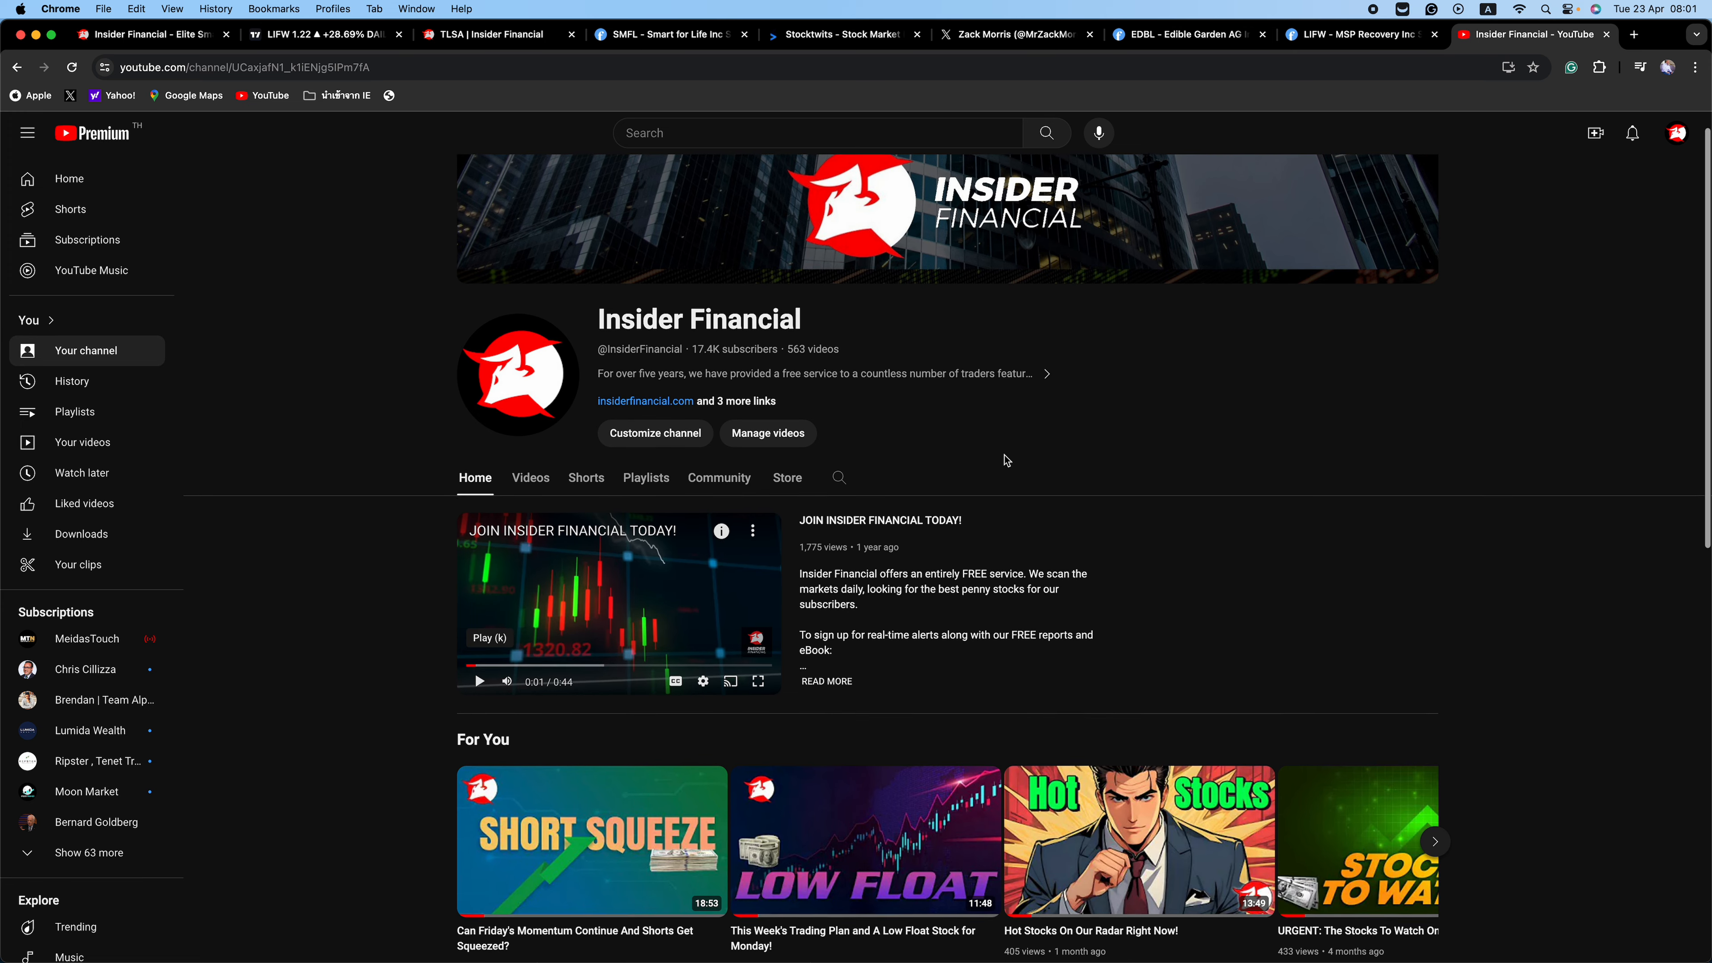
scroll("down", 3)
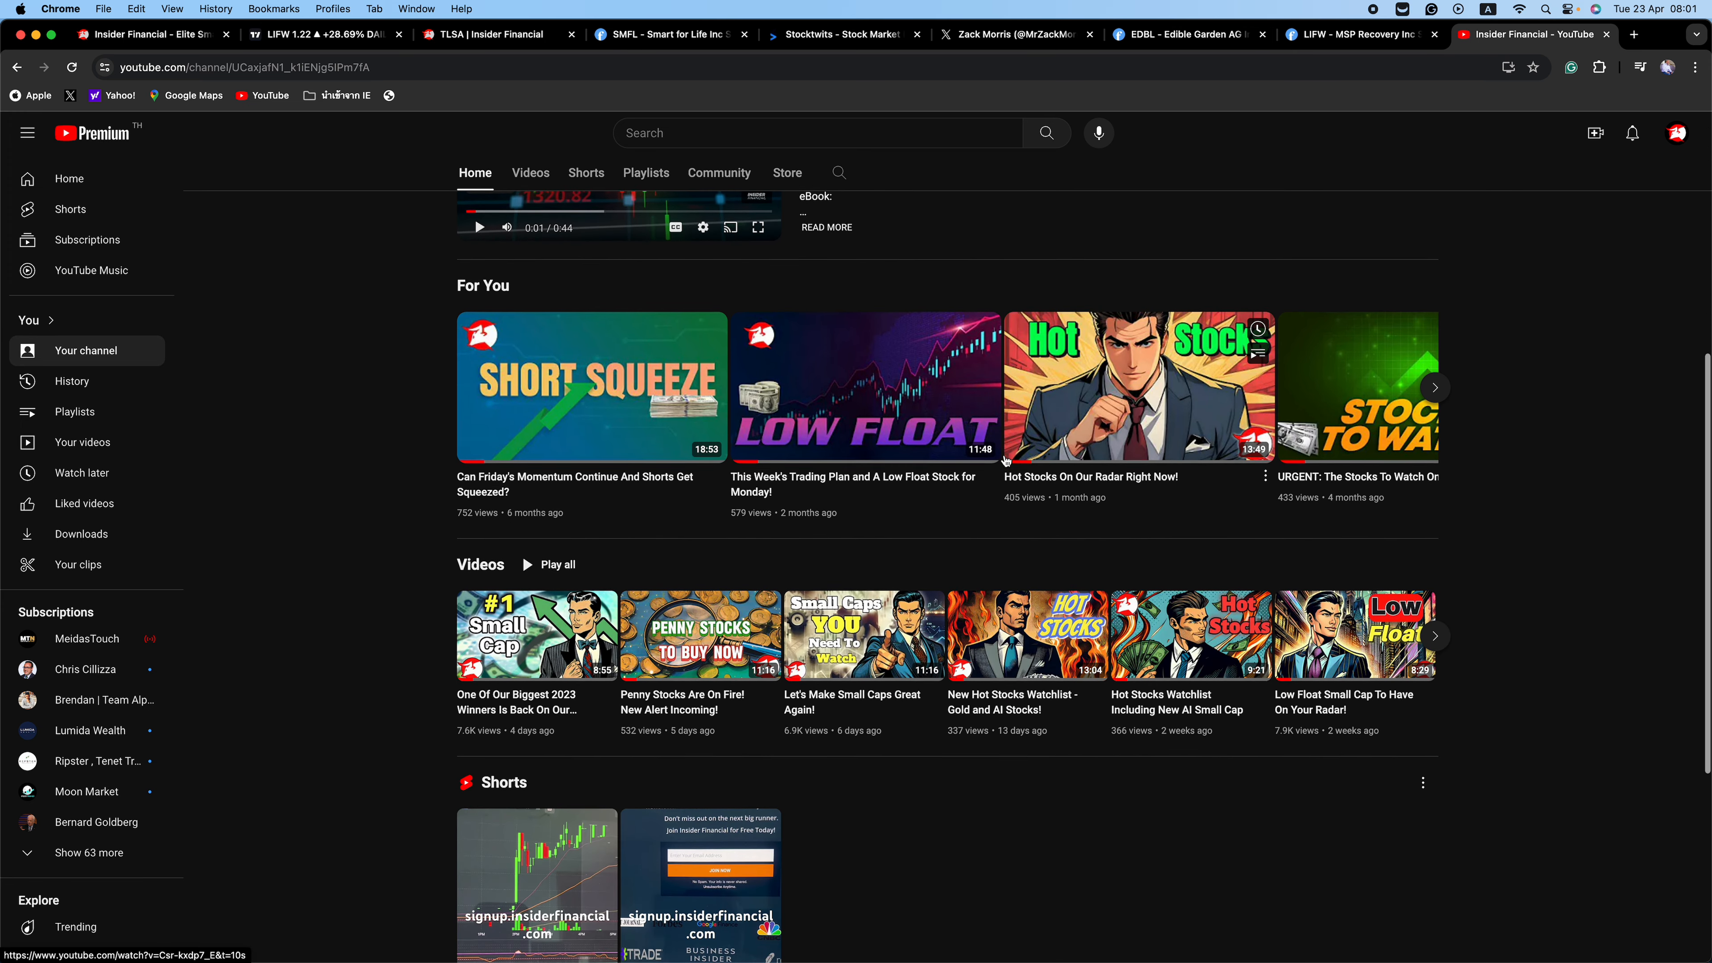
scroll("down", 3)
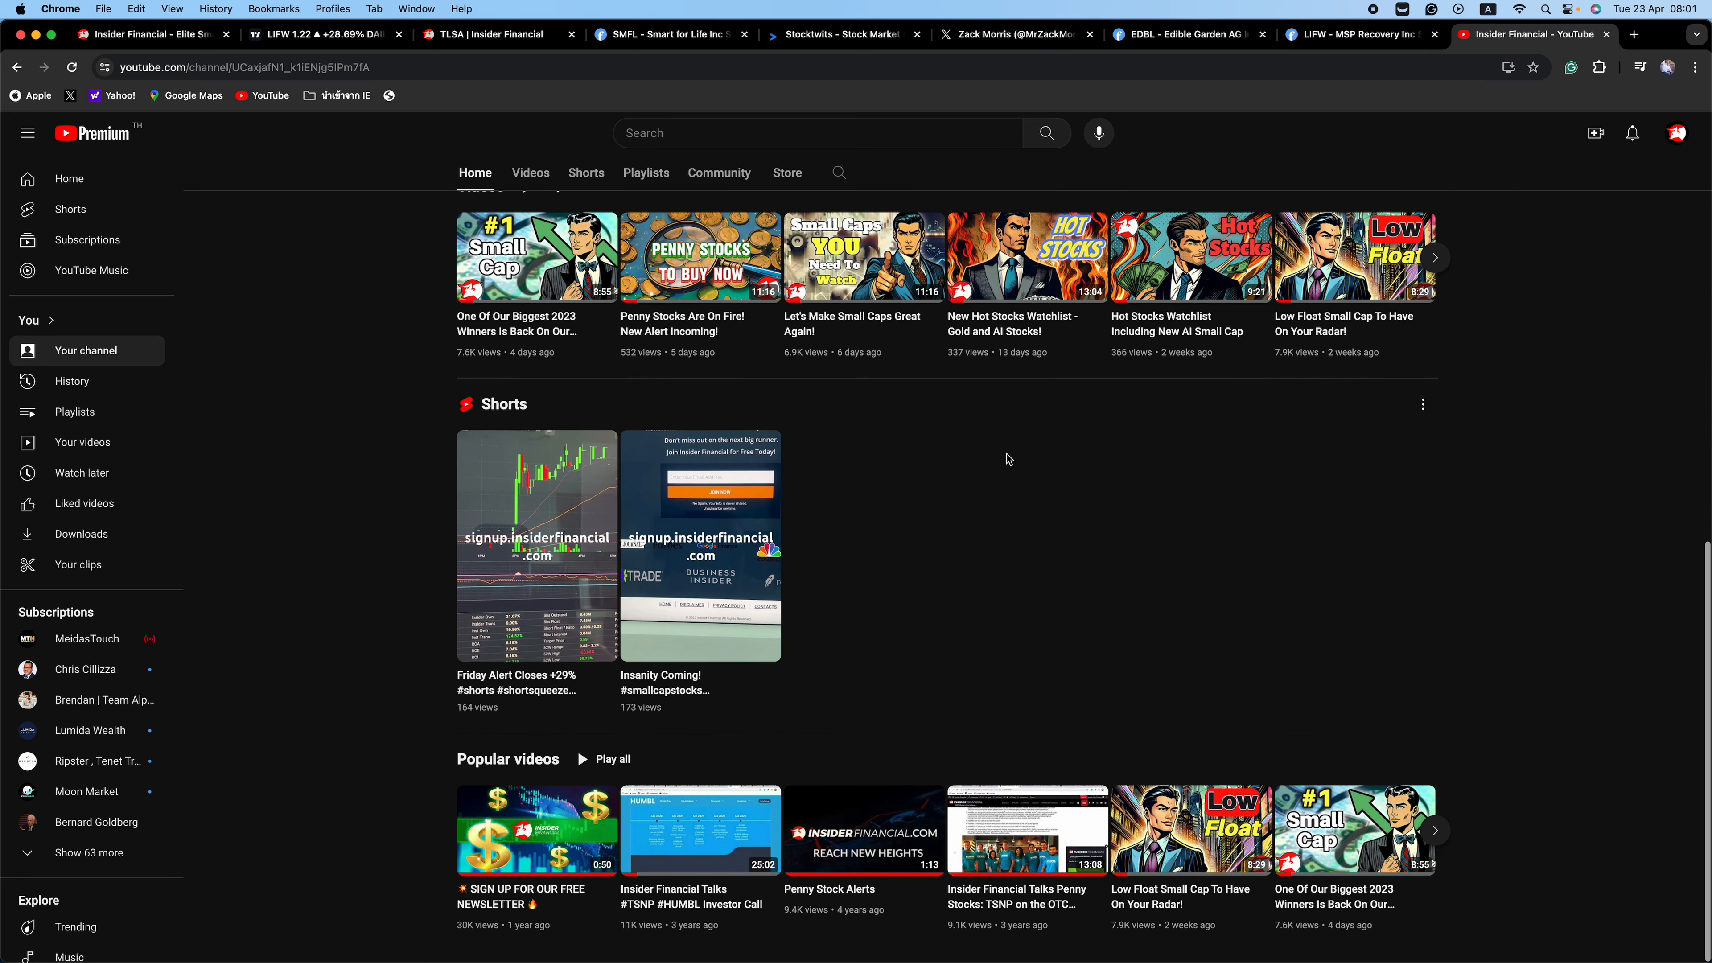
mouse_move(1138, 604)
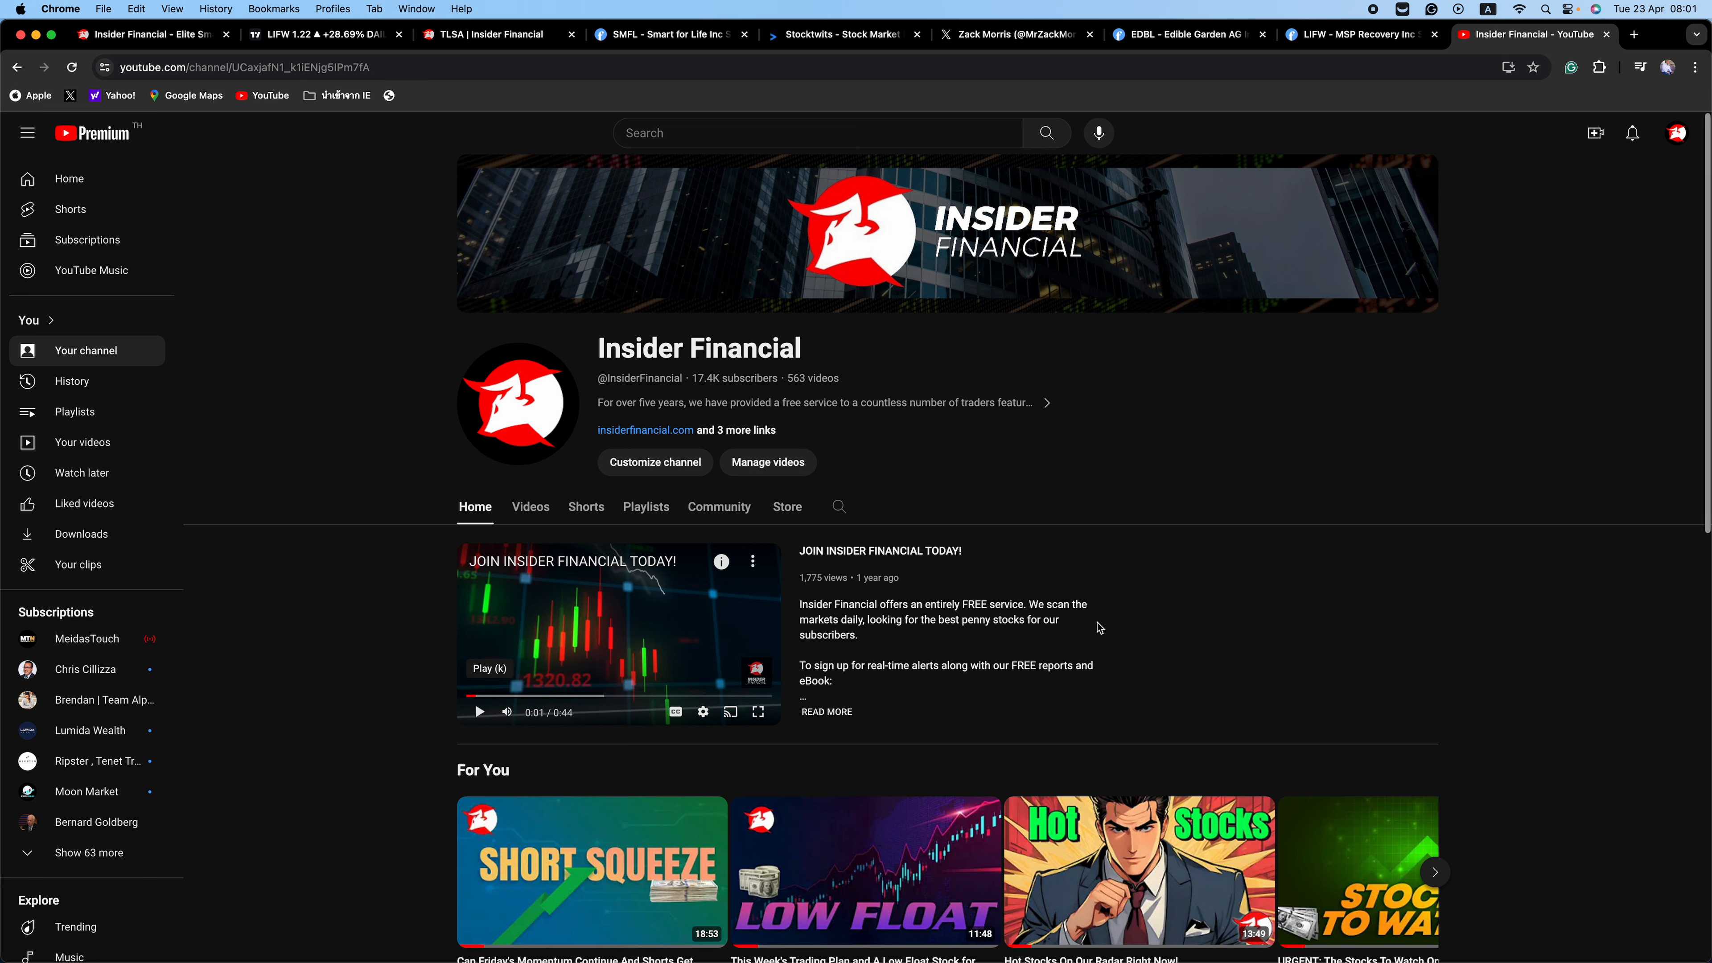
mouse_move(1321, 564)
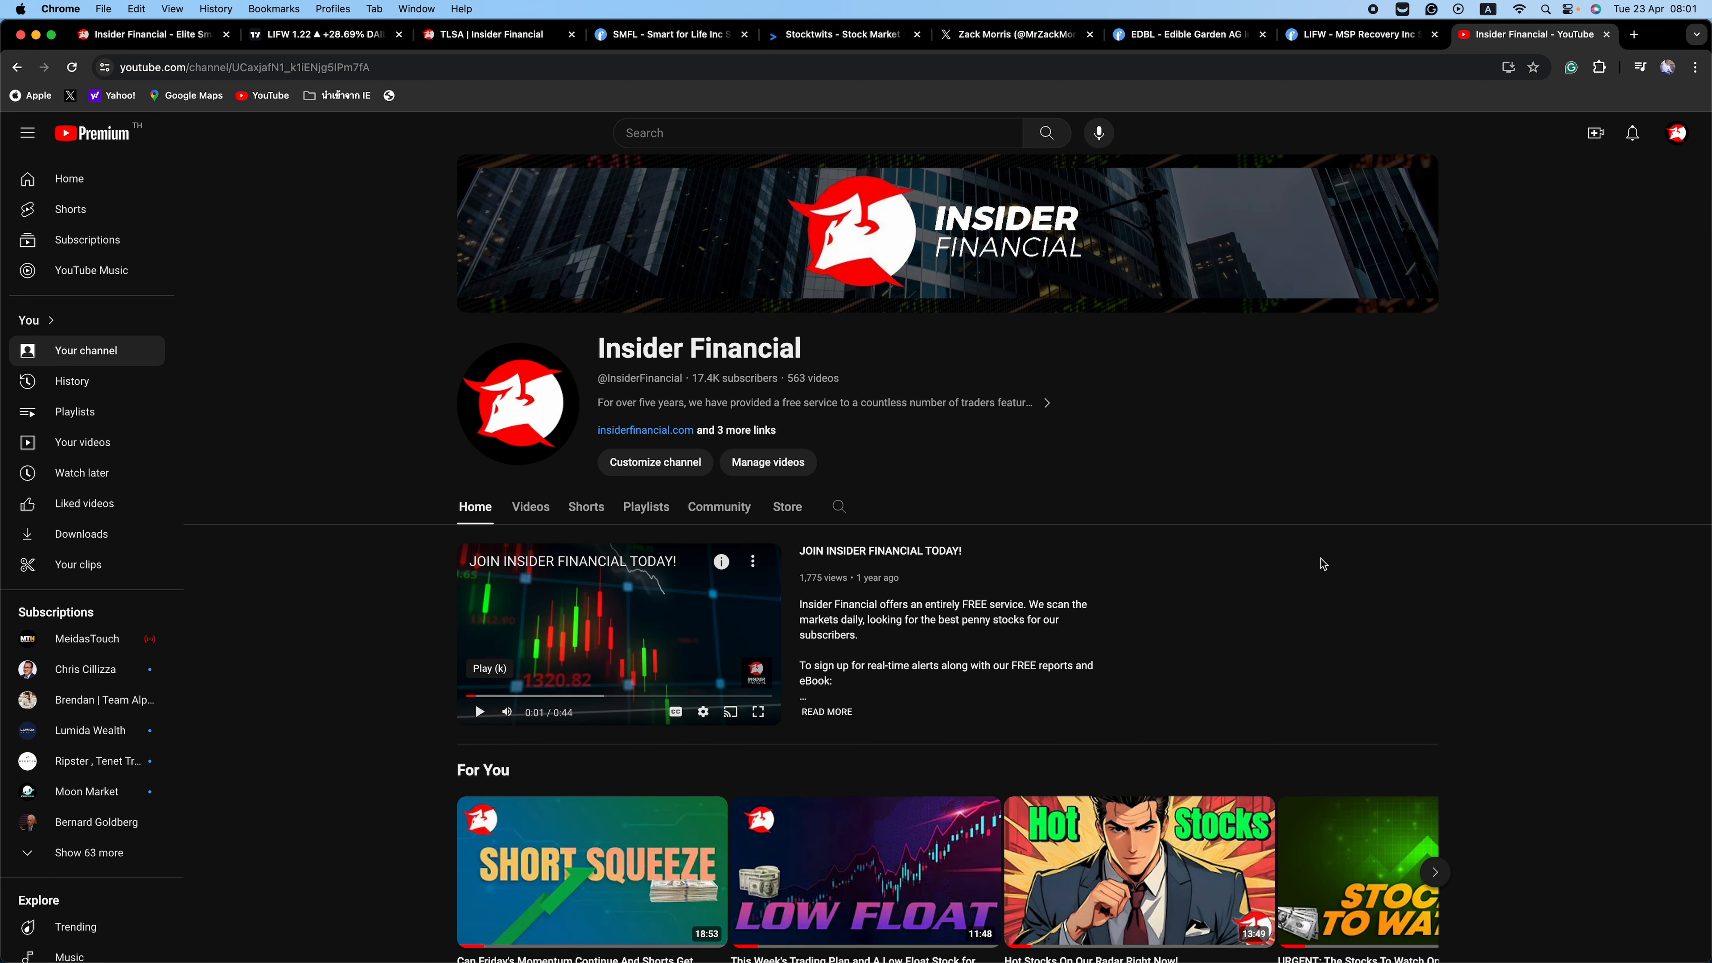
mouse_move(1307, 535)
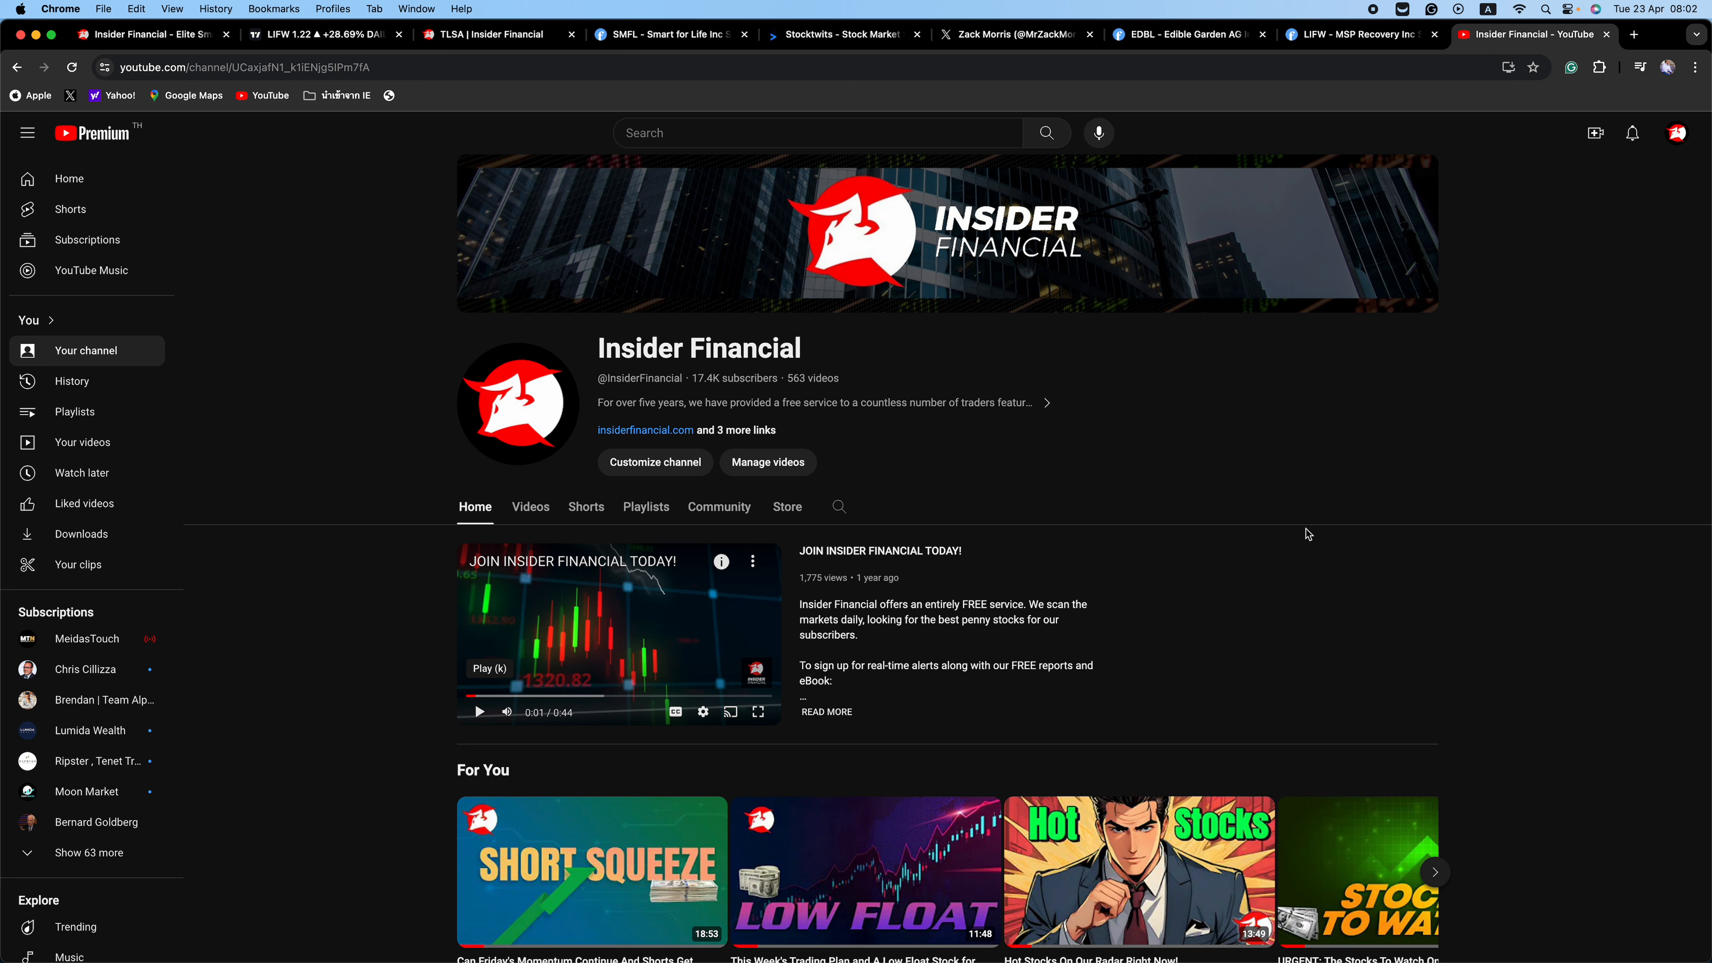
mouse_move(1279, 539)
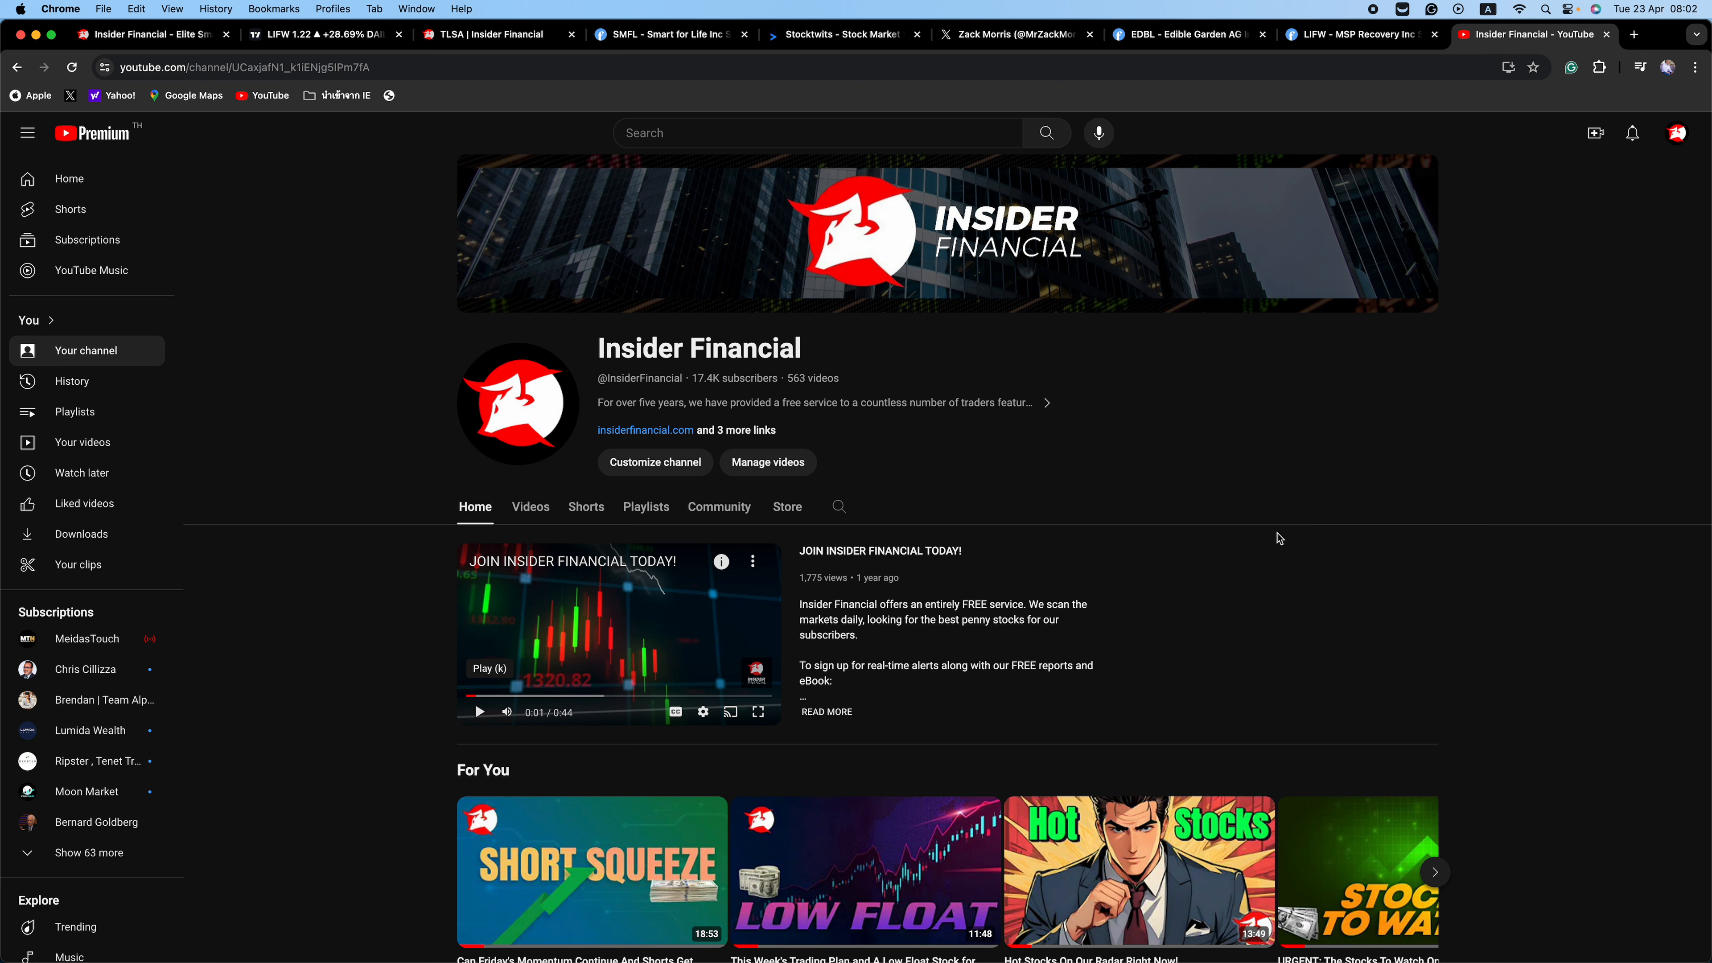